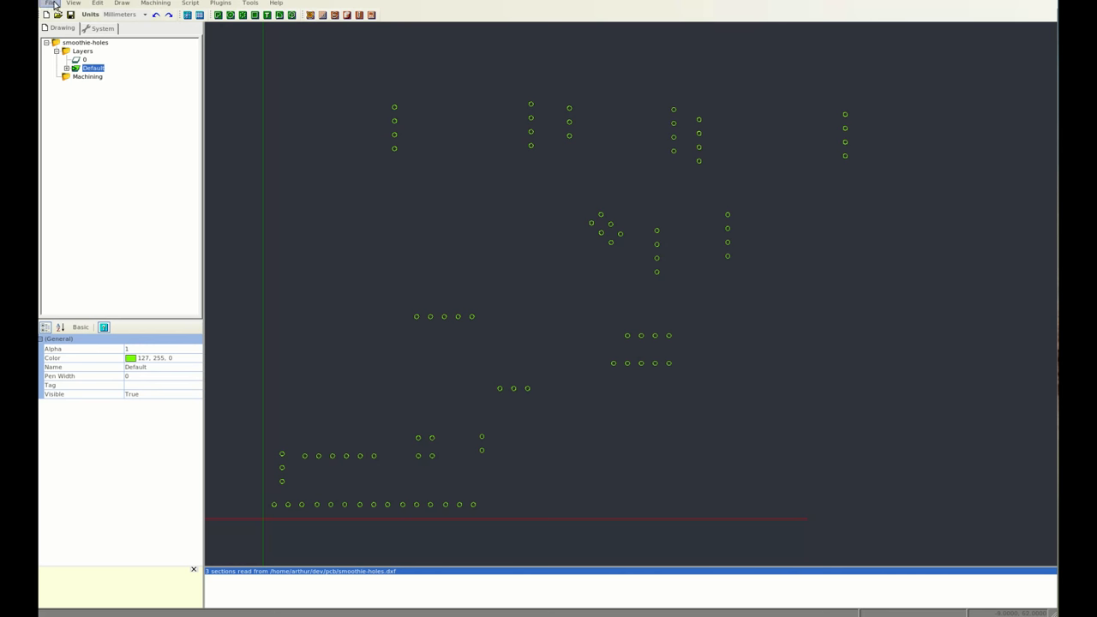
Step: Browse the File, View, Edit, Draw, Machining, Plugins and Tools menus
left_click(50, 4)
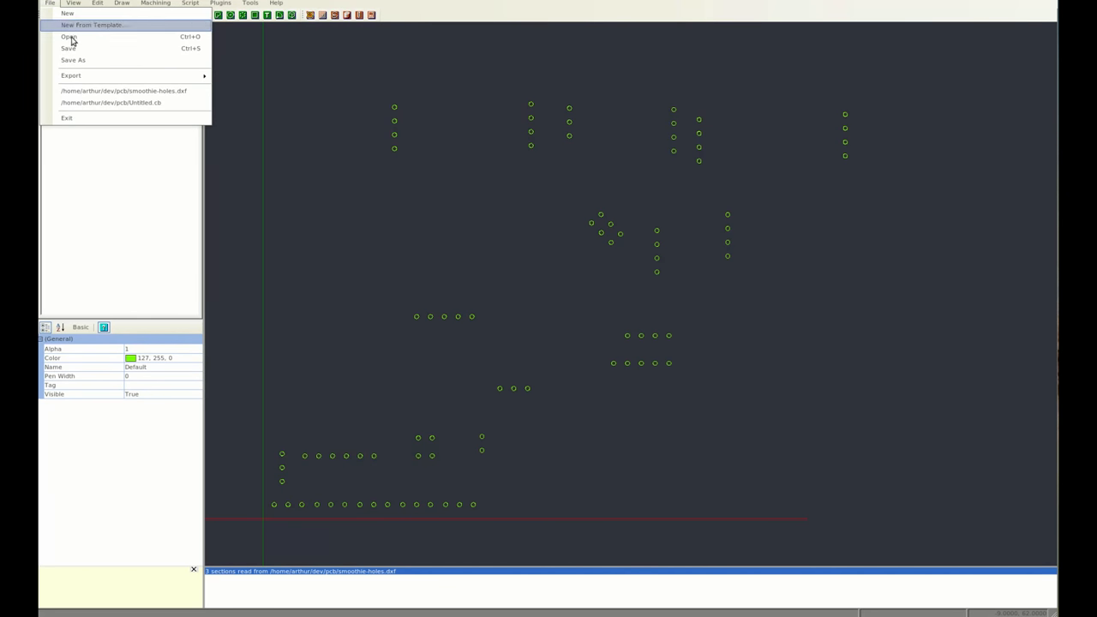
left_click(73, 2)
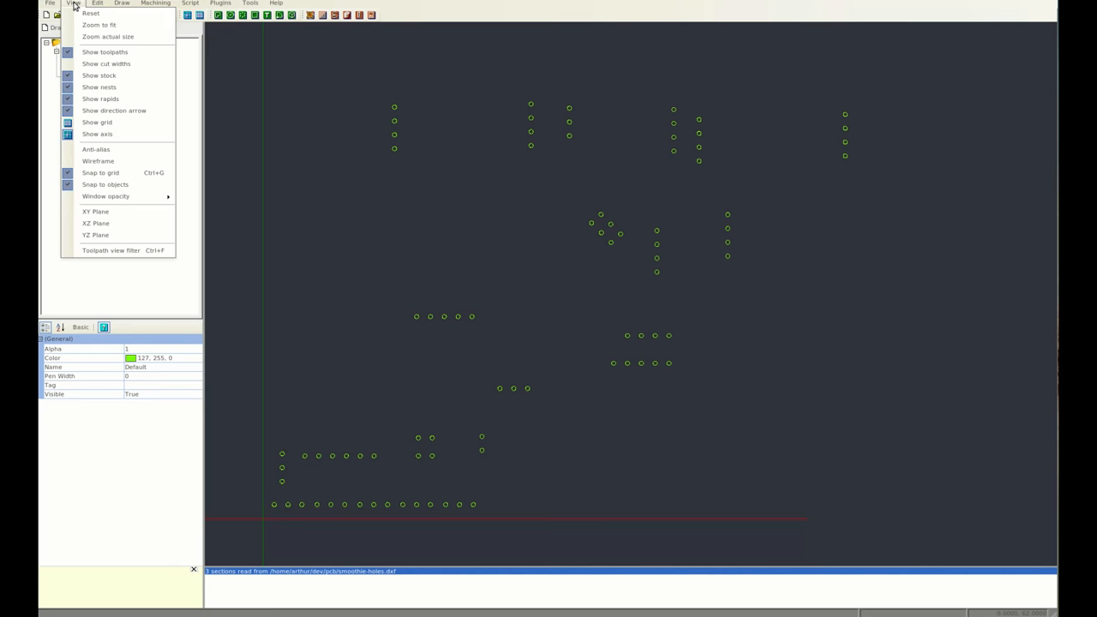
mouse_move(100, 87)
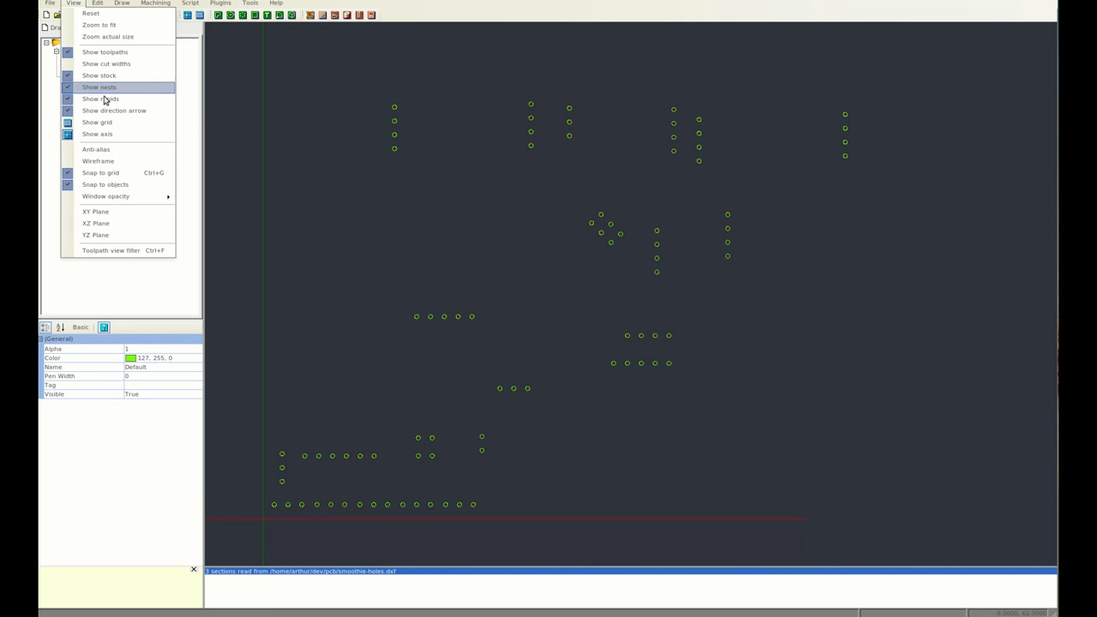
mouse_move(99, 75)
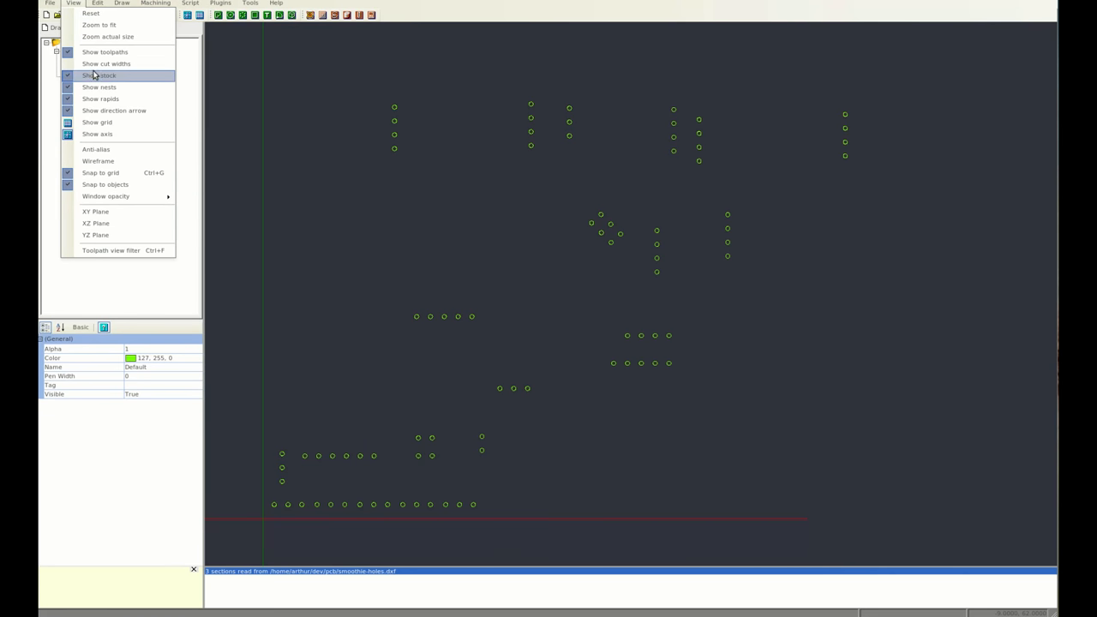
left_click(96, 3)
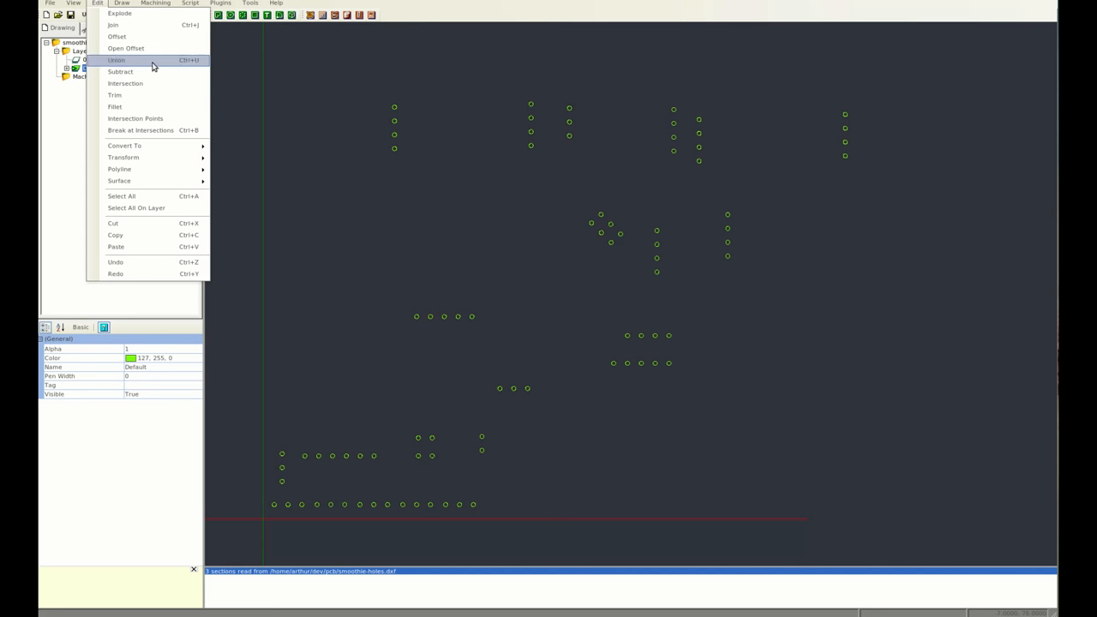
mouse_move(120, 169)
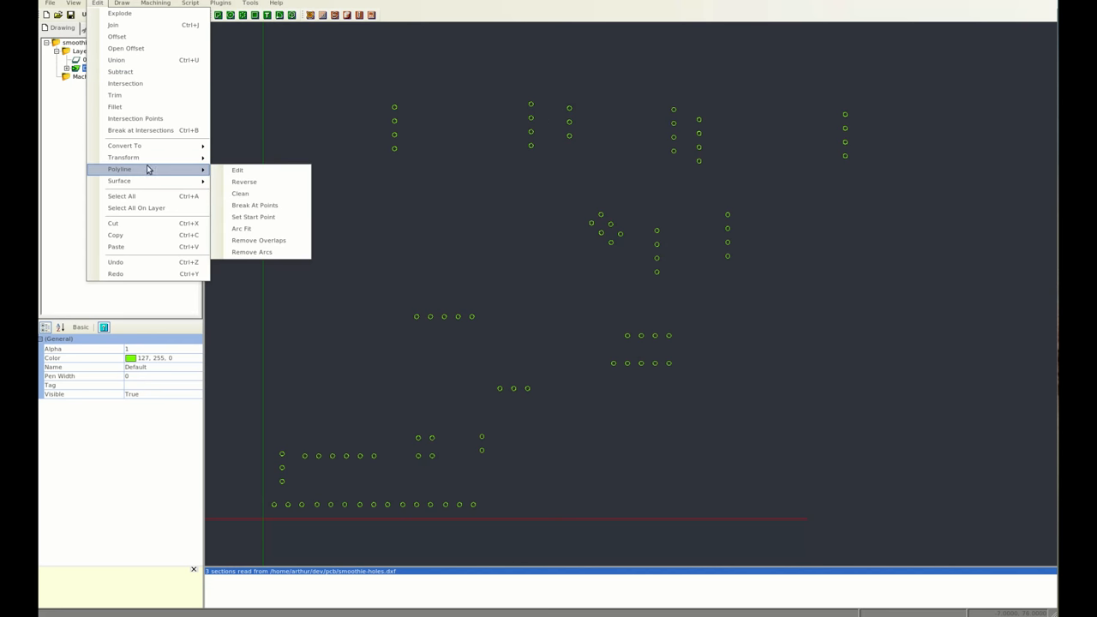
left_click(122, 3)
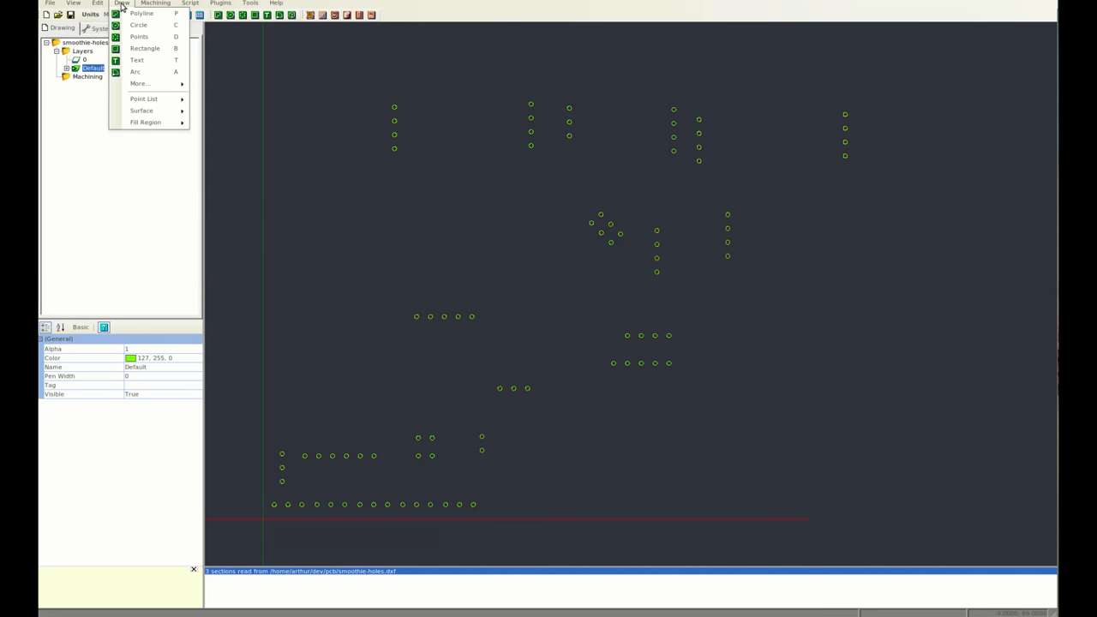
left_click(155, 3)
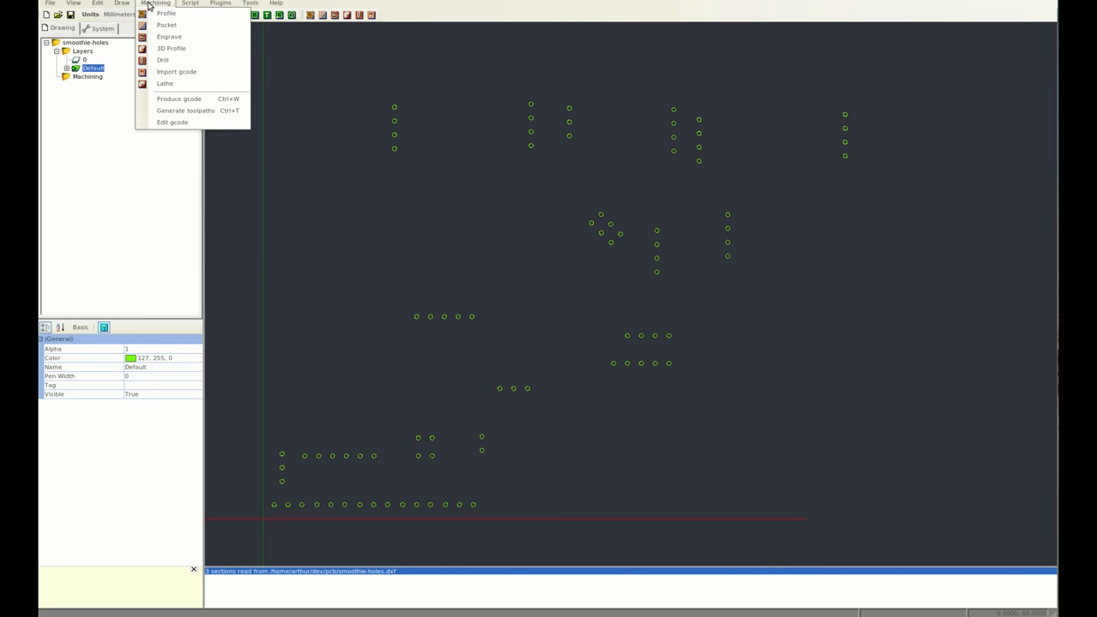
left_click(220, 2)
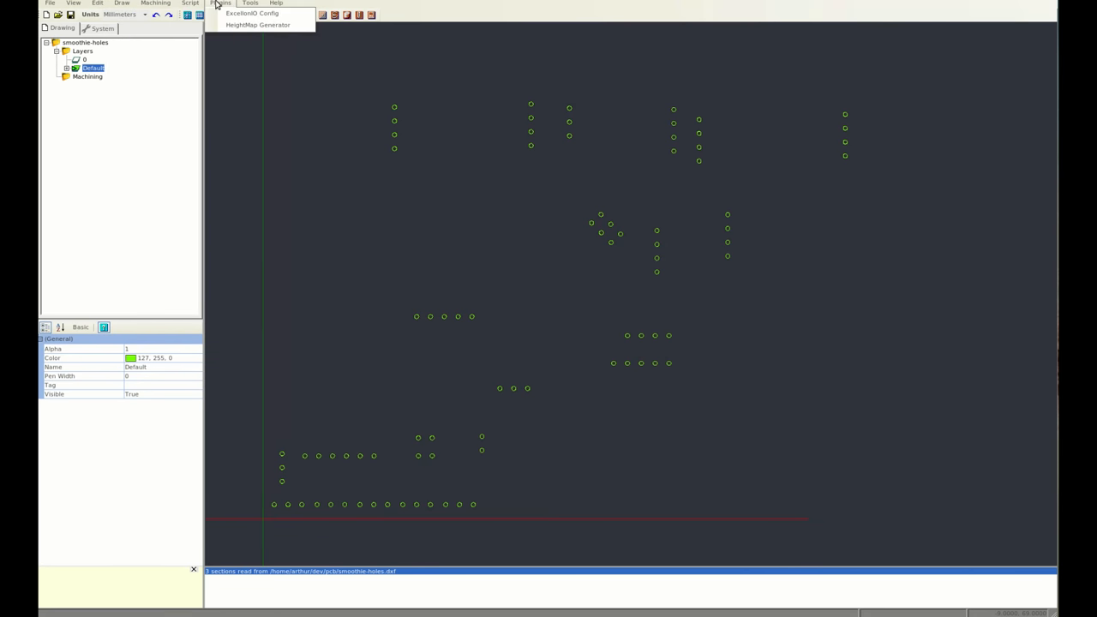
left_click(250, 2)
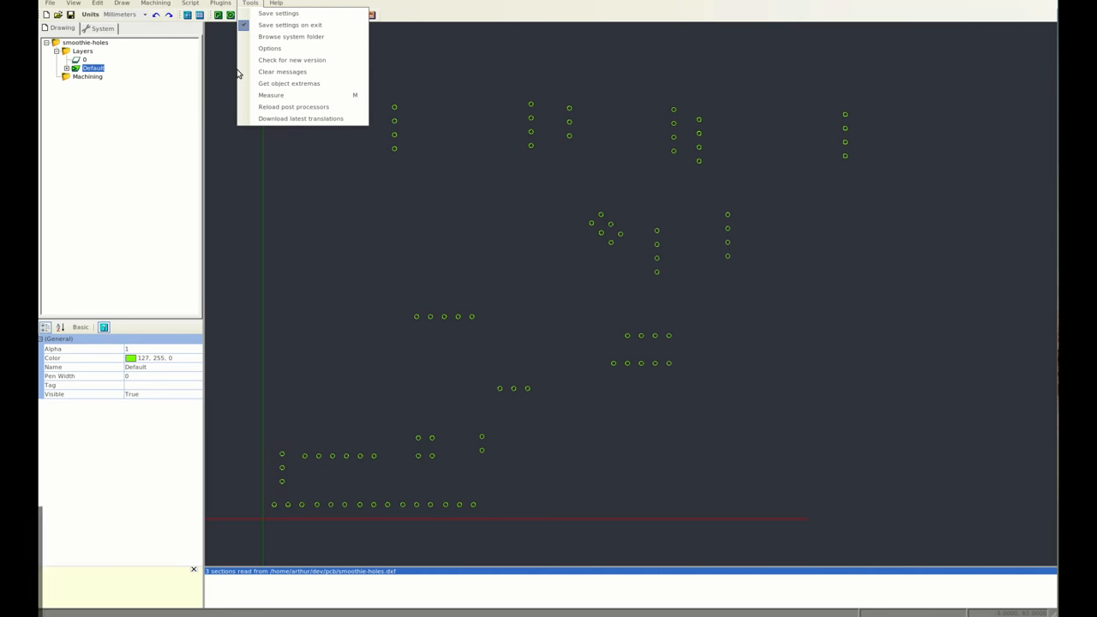
mouse_move(271, 95)
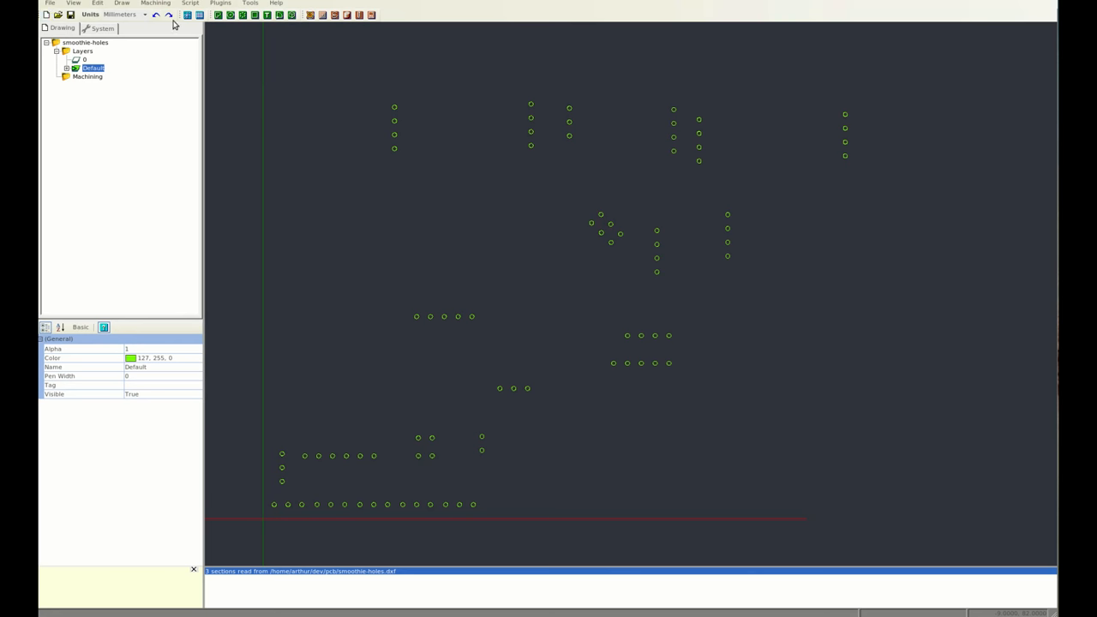
Step: Expand the Default layer's 84 hole polylines and add a new layer, Layer1
left_click(120, 15)
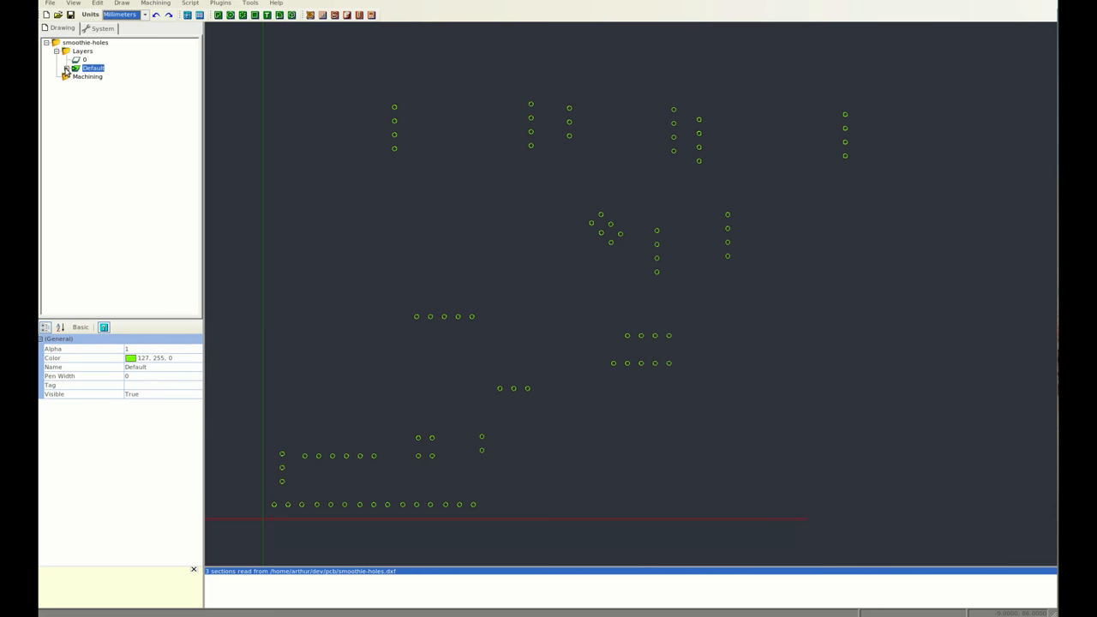
left_click(70, 68)
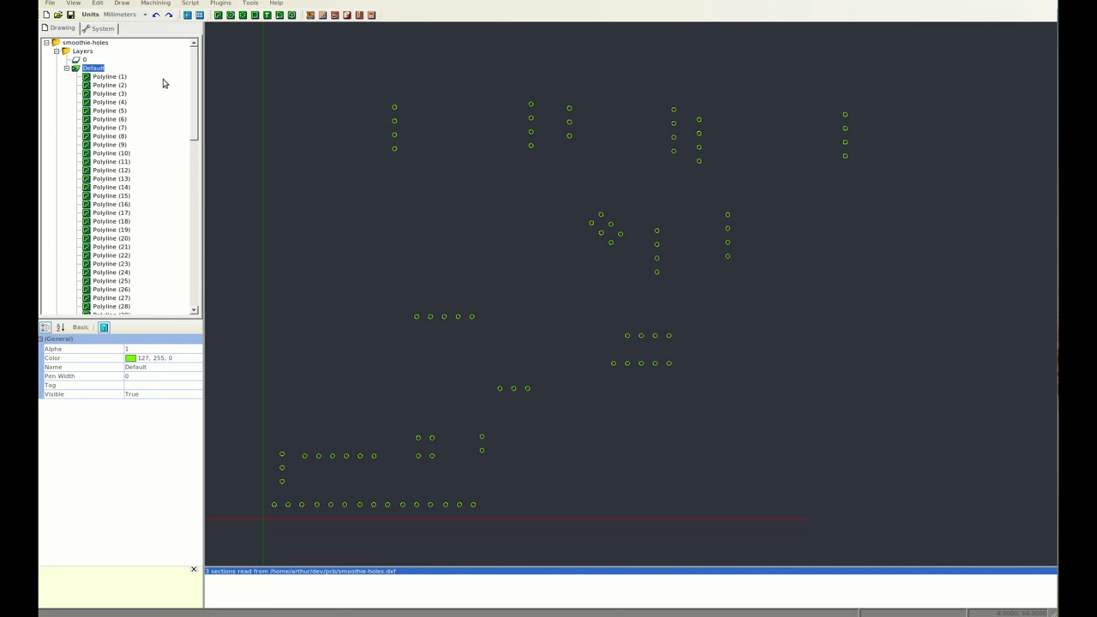
scroll("down", 3)
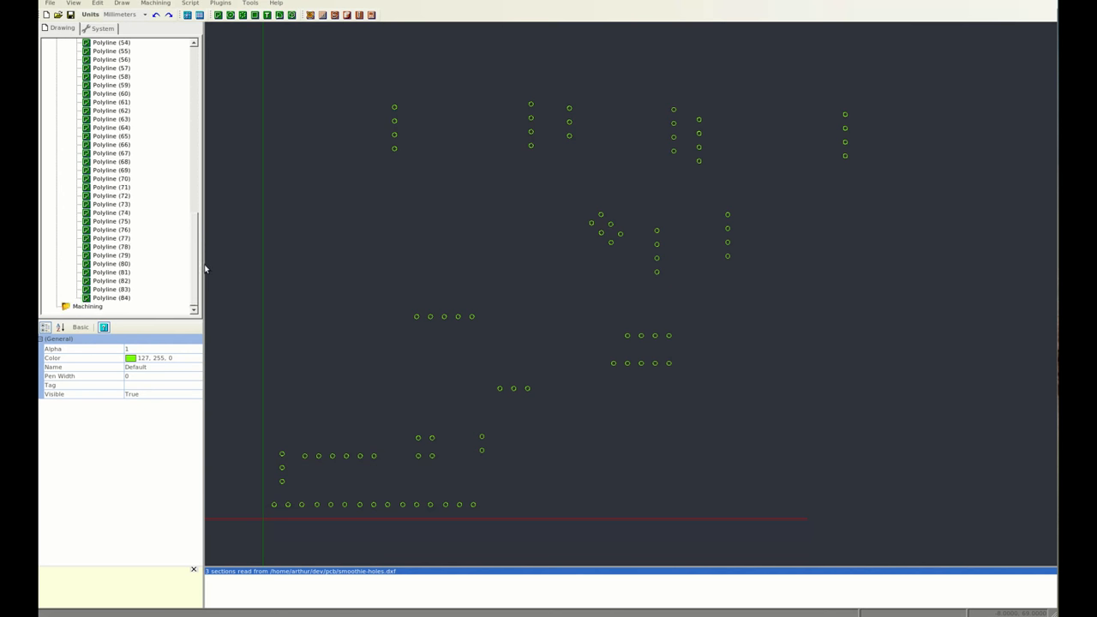
left_click(67, 68)
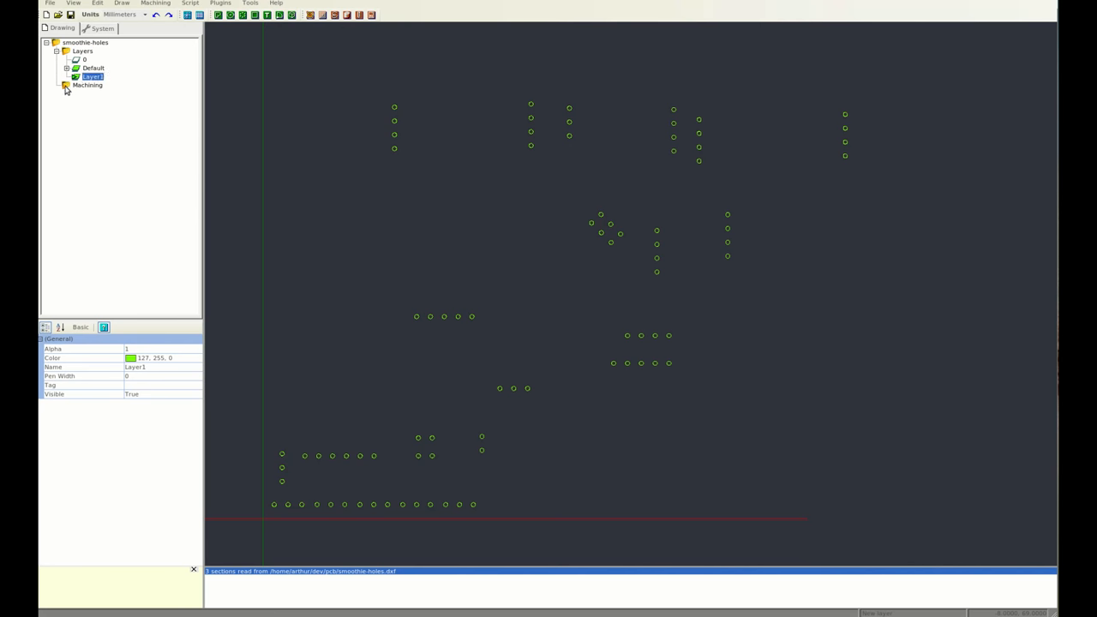
Step: View the Machining and System settings, then return to the Drawing layer list
left_click(86, 85)
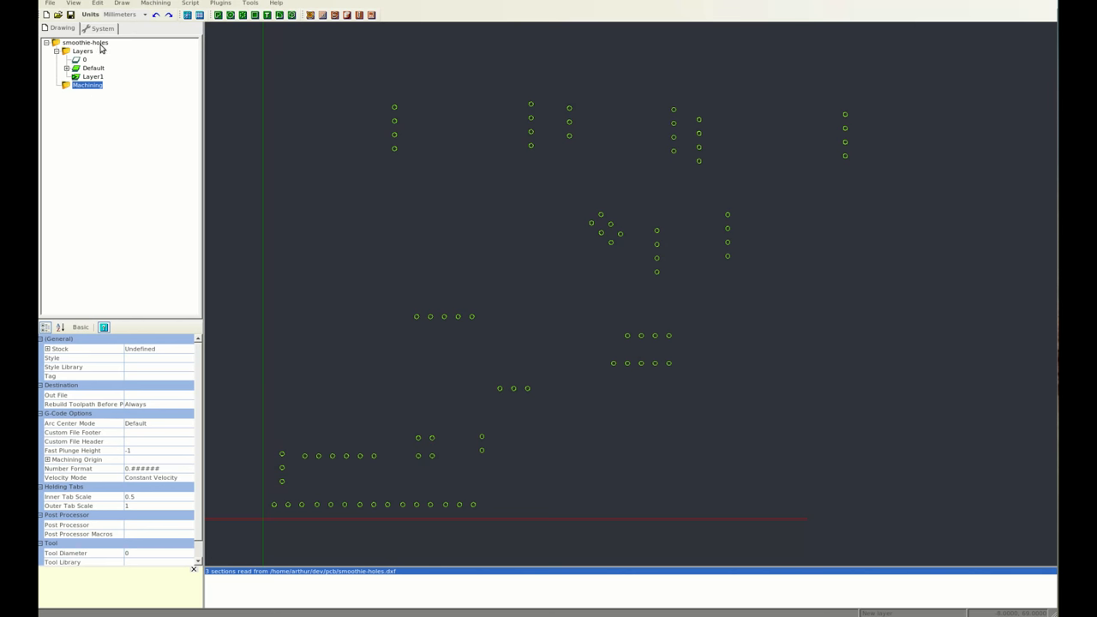
left_click(102, 28)
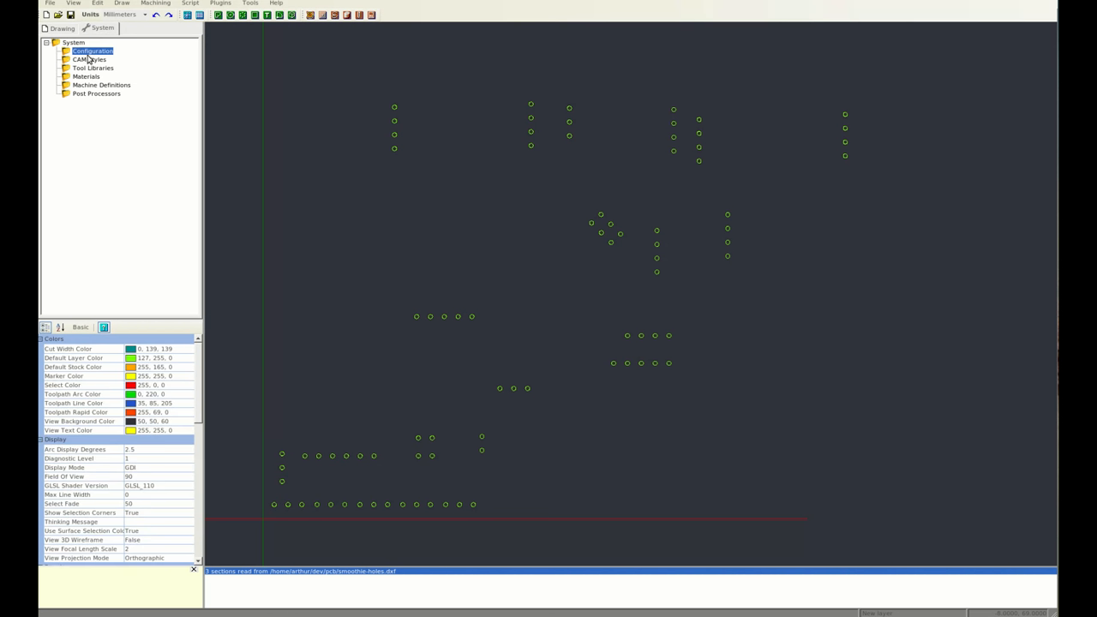
left_click(62, 28)
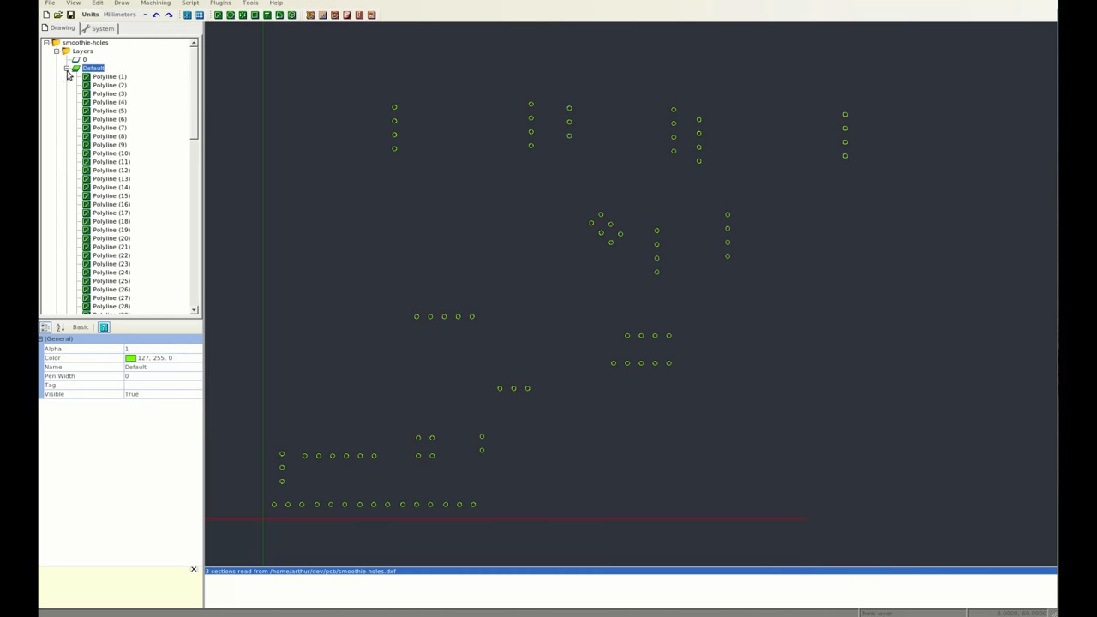
left_click(108, 76)
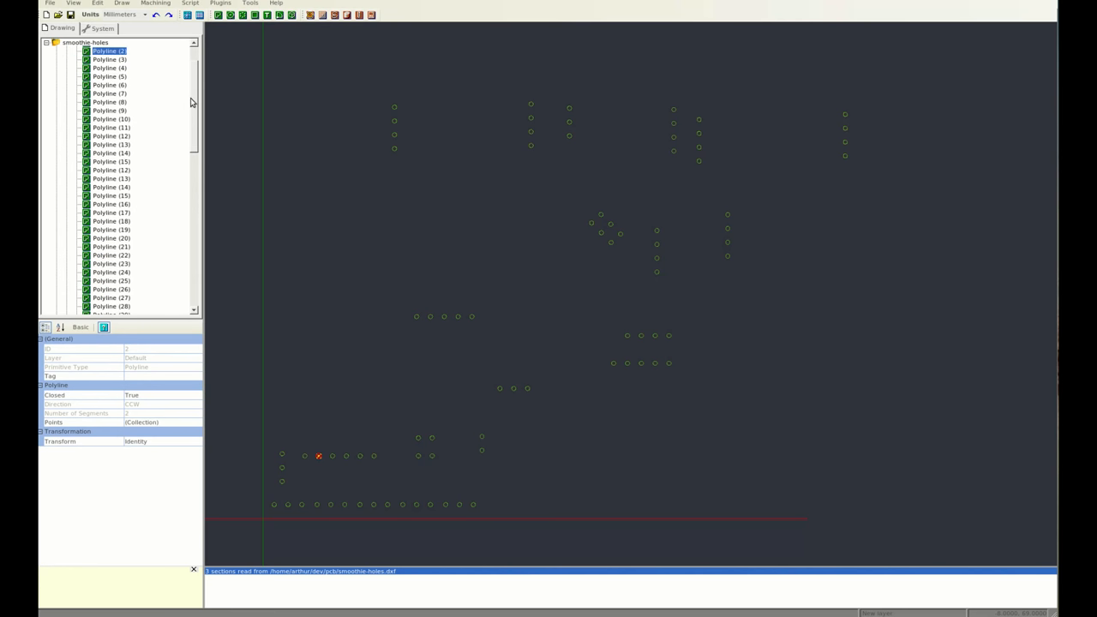
scroll("down", 3)
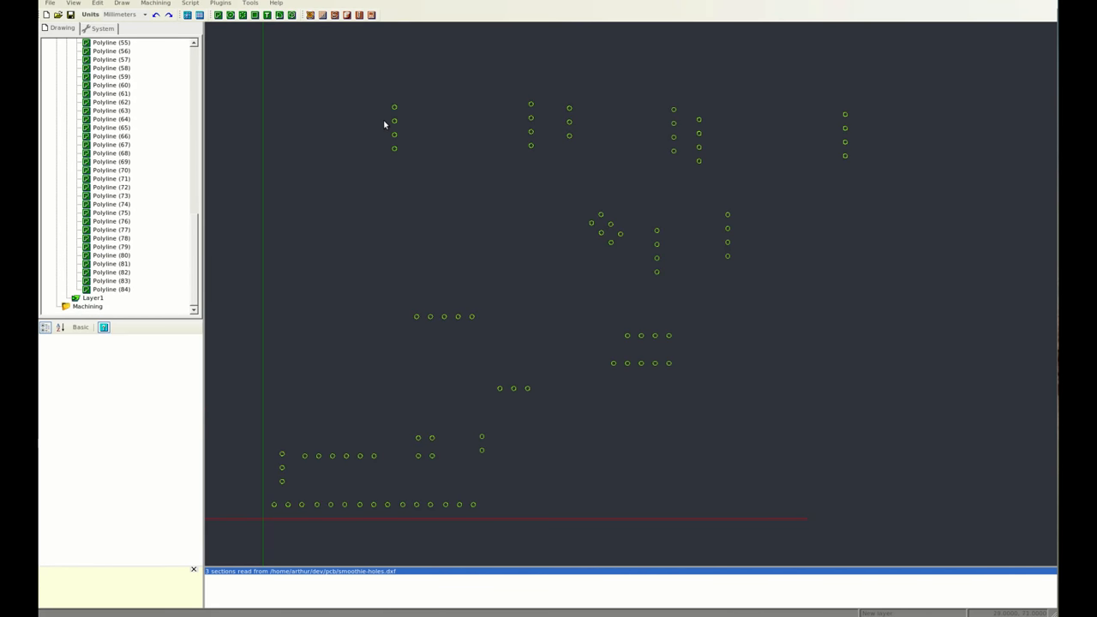
left_click(395, 120)
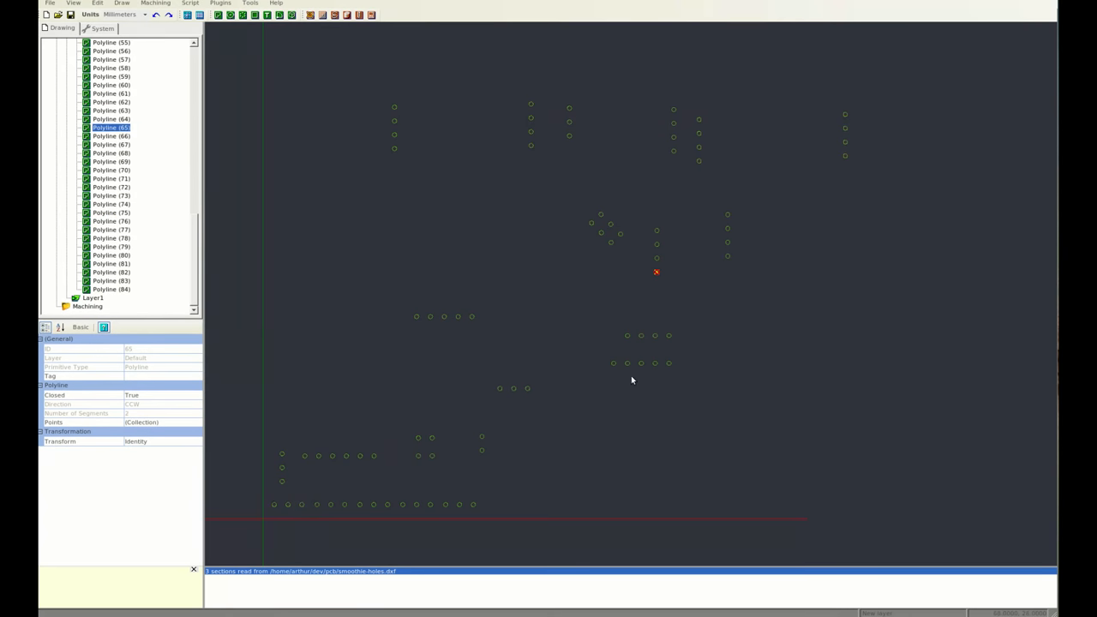
mouse_move(253, 572)
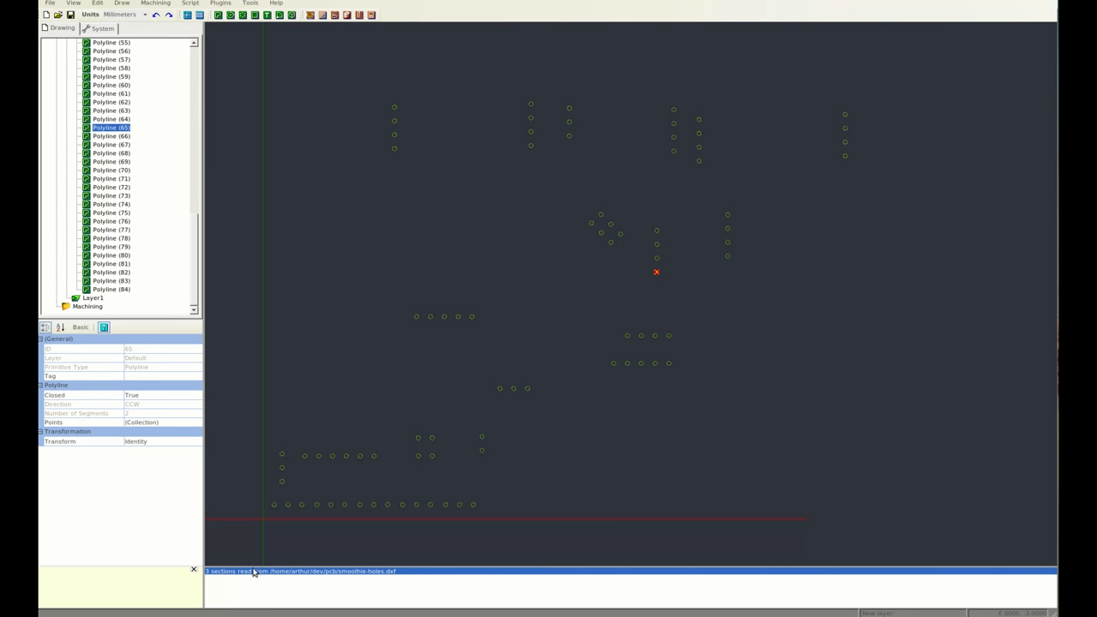
mouse_move(385, 577)
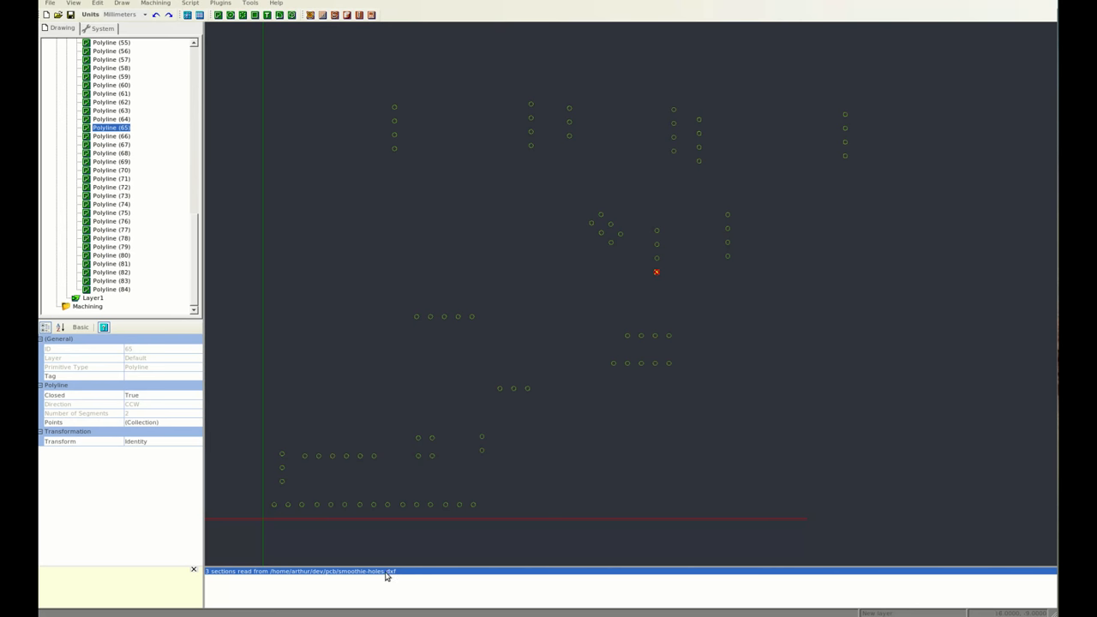
mouse_move(392, 579)
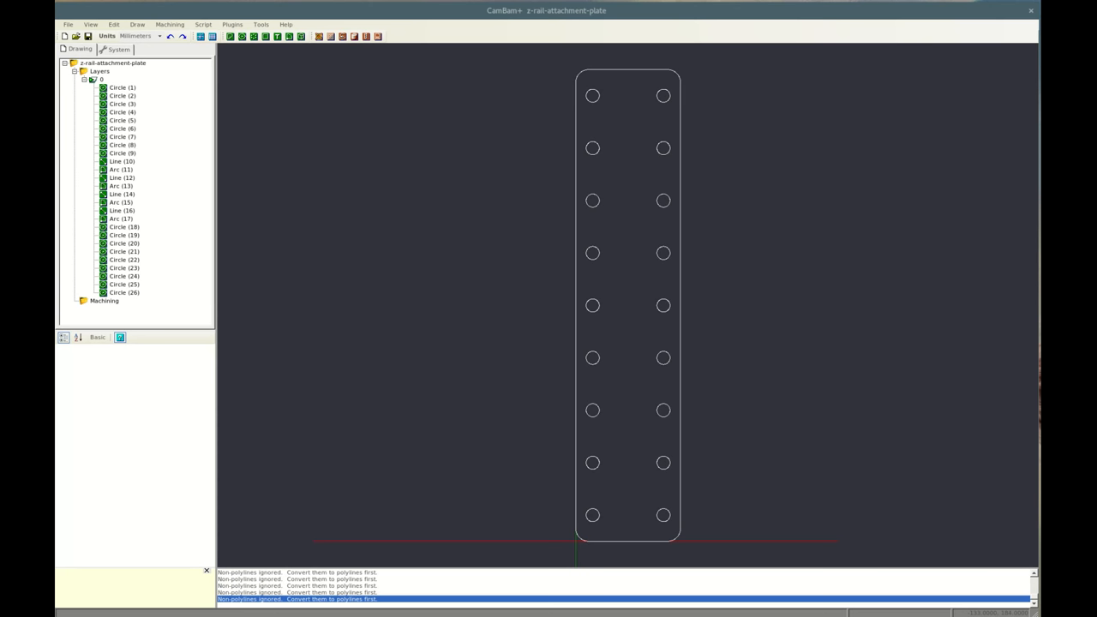
Step: Start a new file, saving changes to the current attachment plate first
left_click(68, 24)
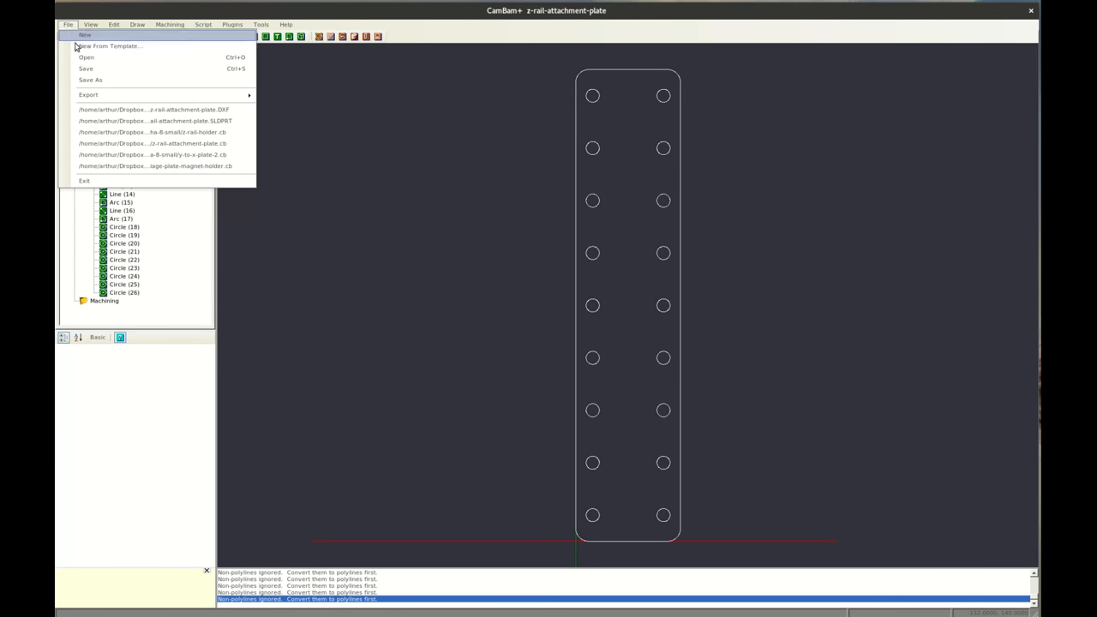
left_click(85, 35)
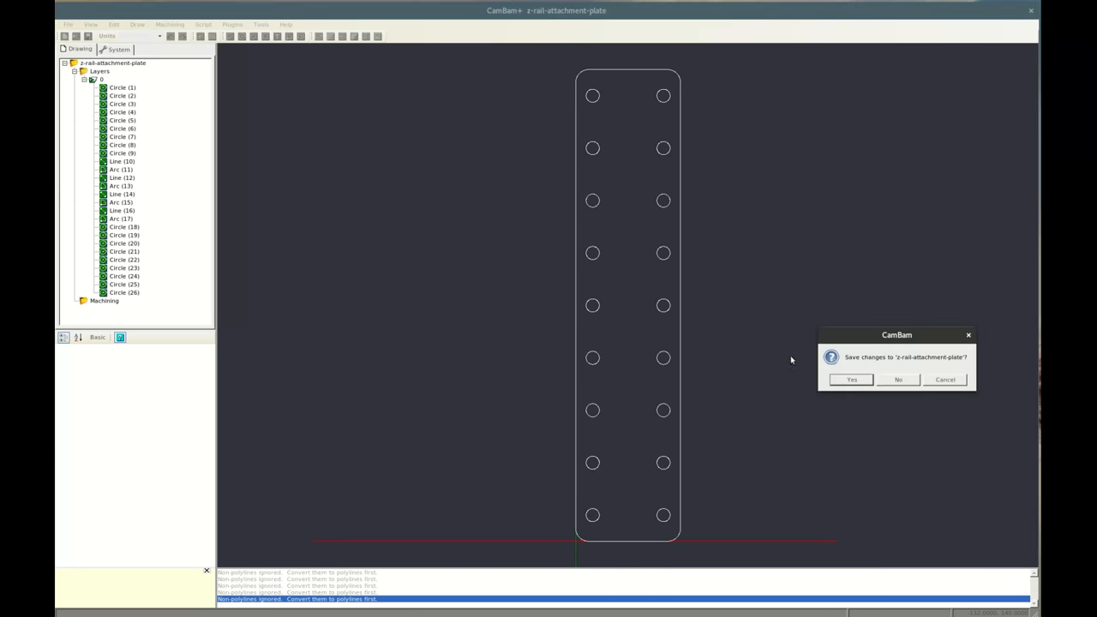
left_click(851, 380)
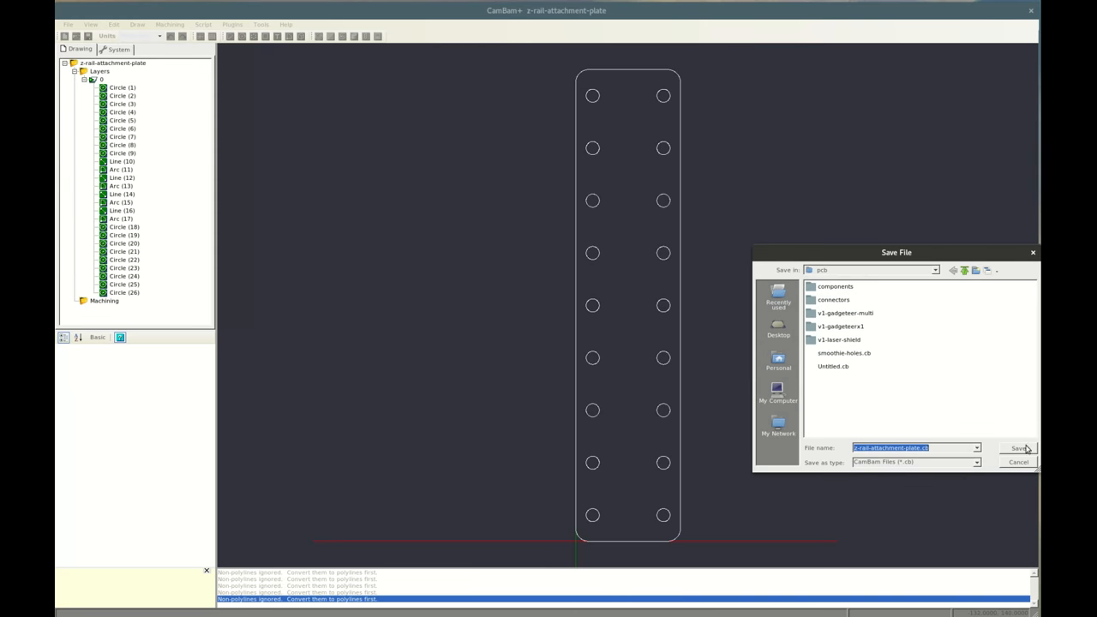
left_click(1021, 447)
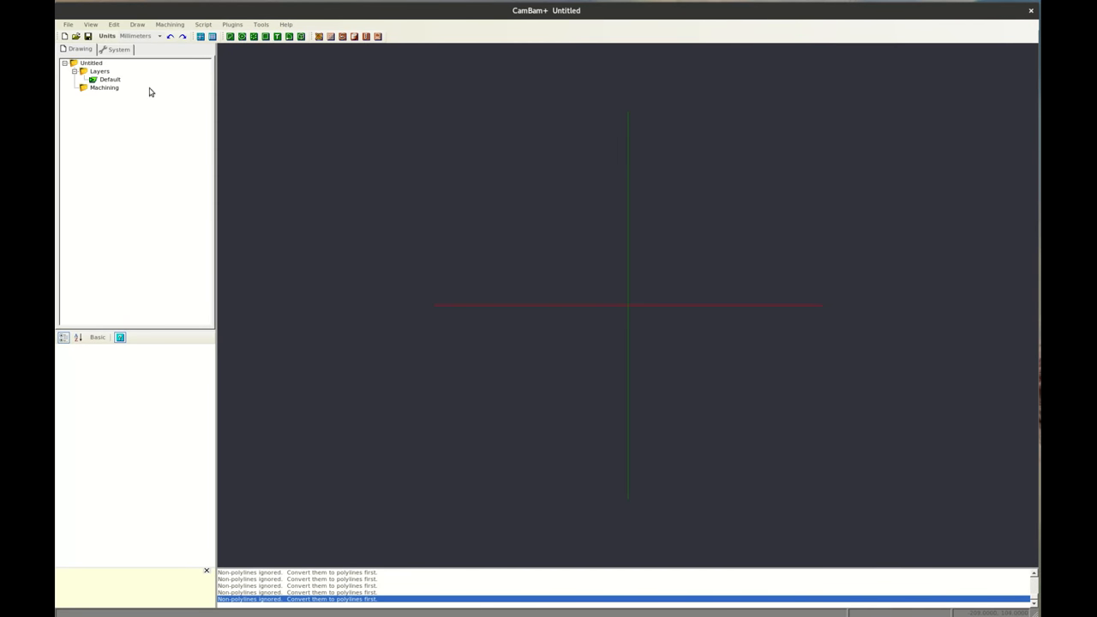
Step: Open z-rail-attachment-plate.DXF
left_click(75, 36)
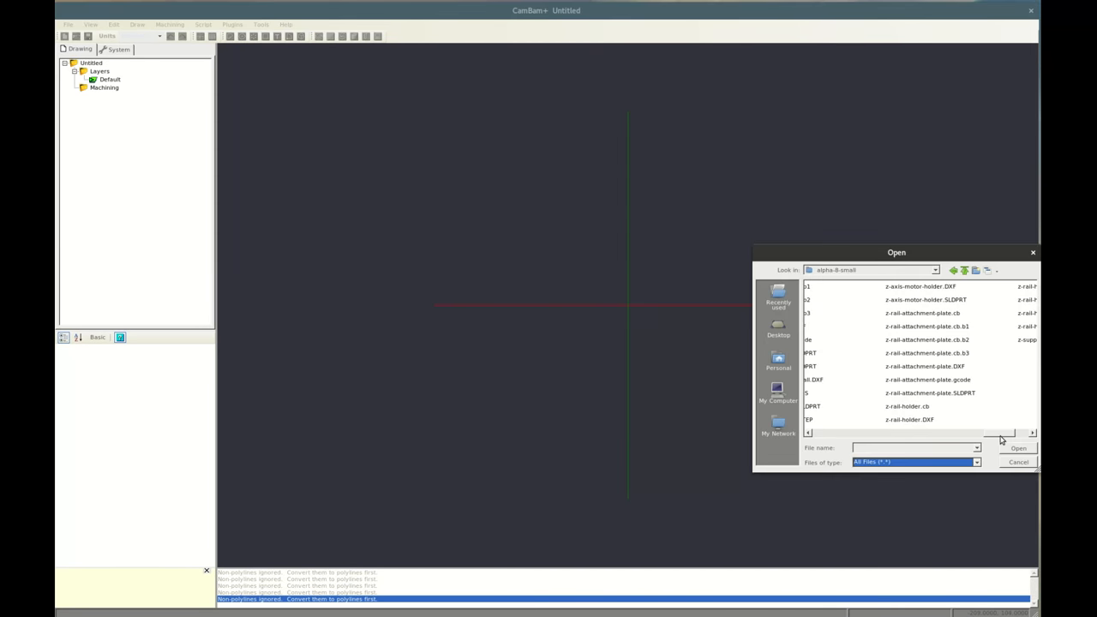
left_click(925, 366)
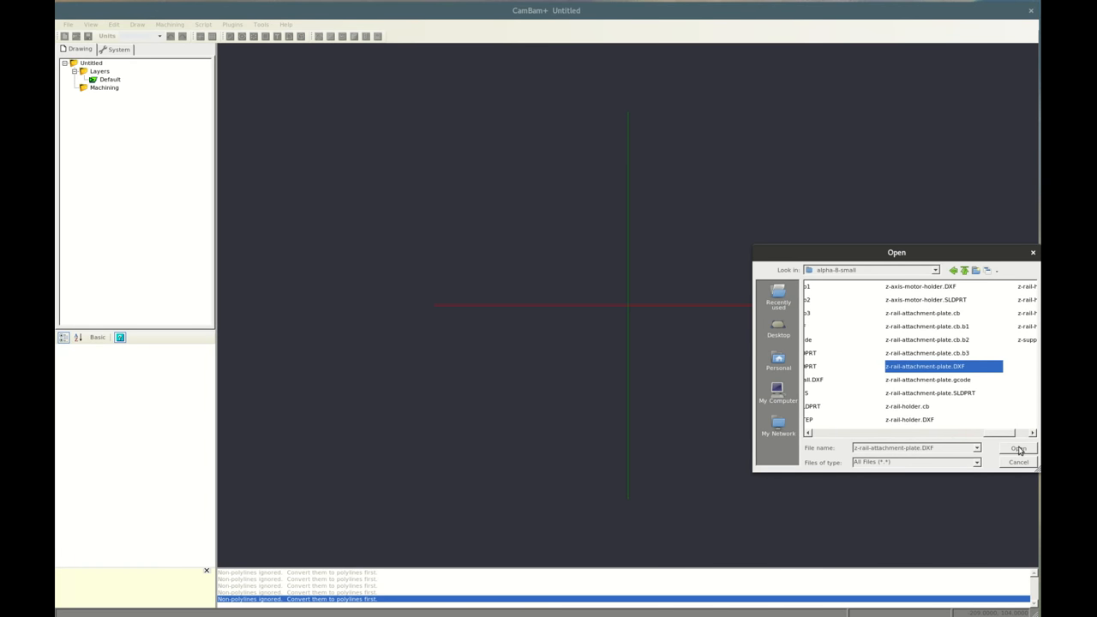
left_click(1019, 449)
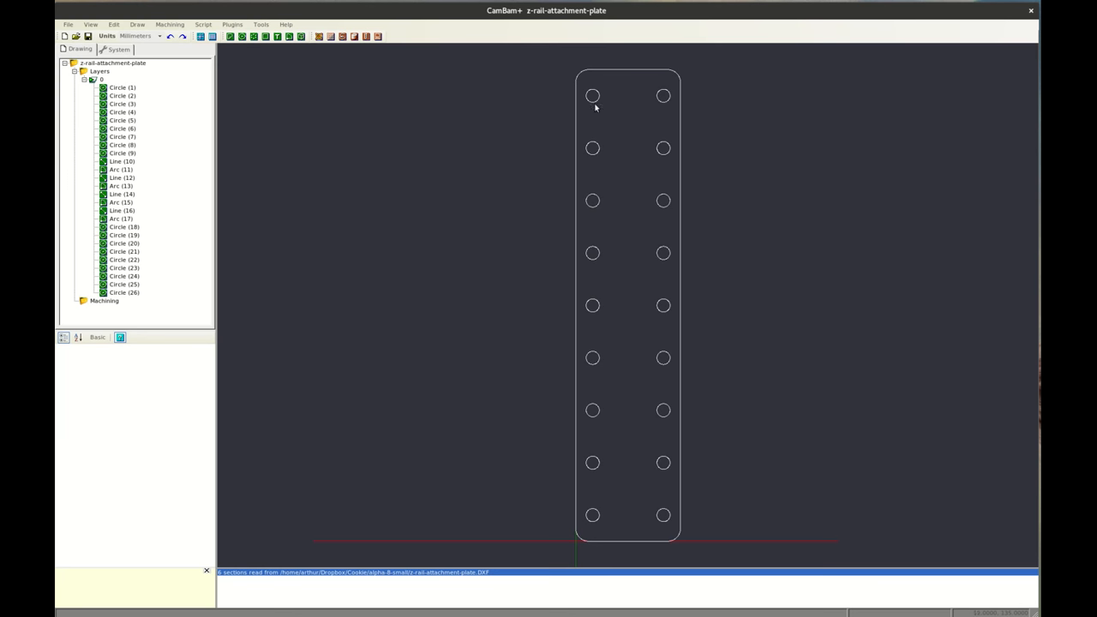
Step: Join the selected outline lines and arcs at 0.1 tolerance into Polyline (27)
left_click(121, 210)
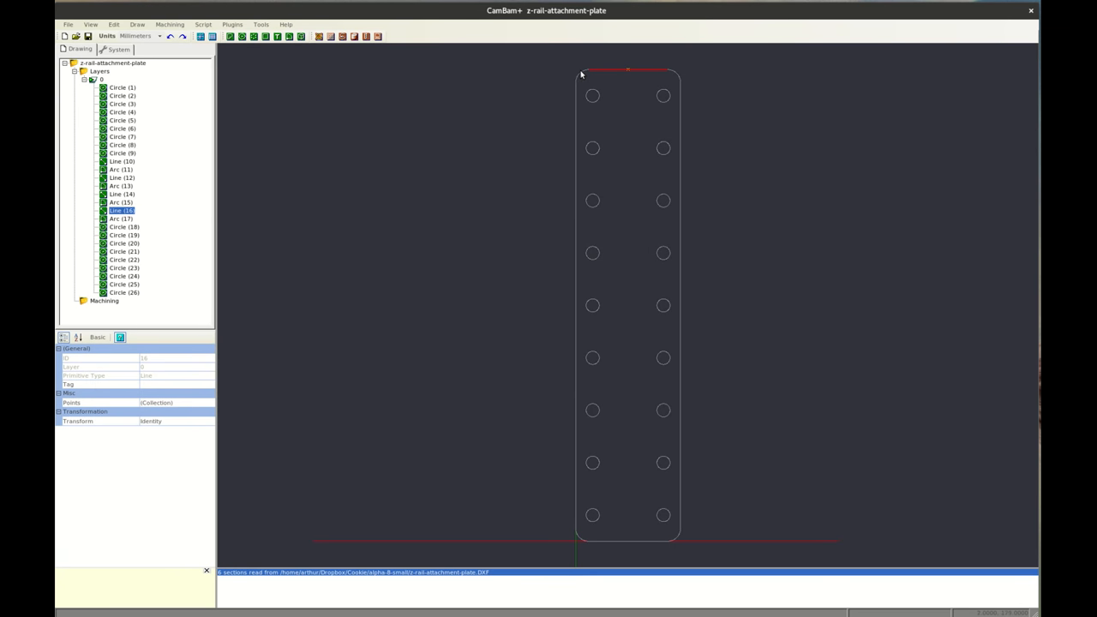
mouse_move(616, 72)
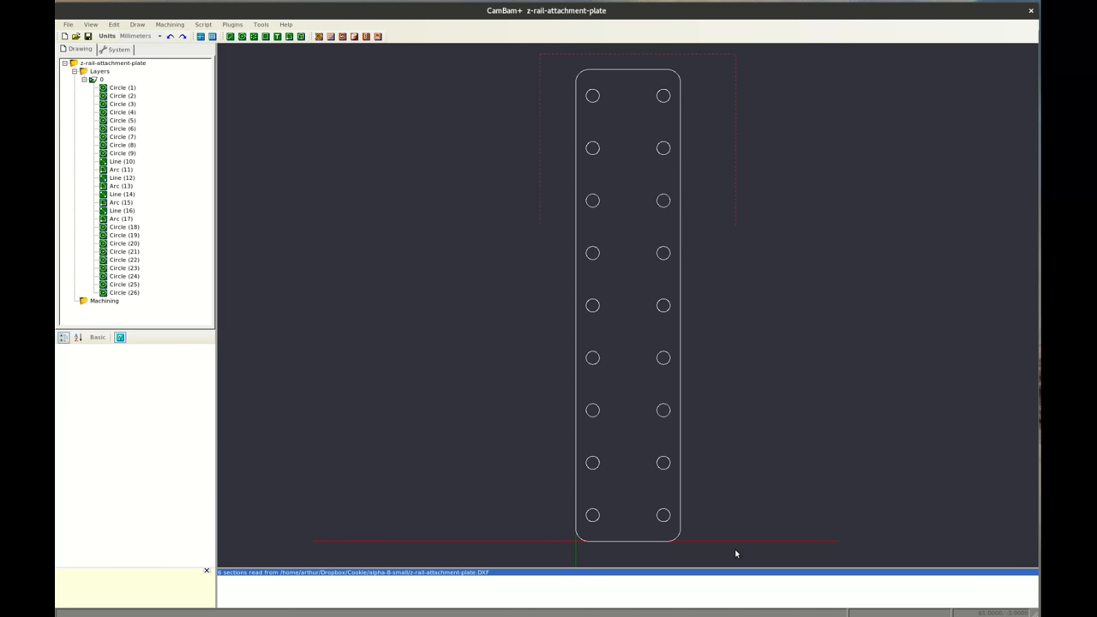
right_click(629, 306)
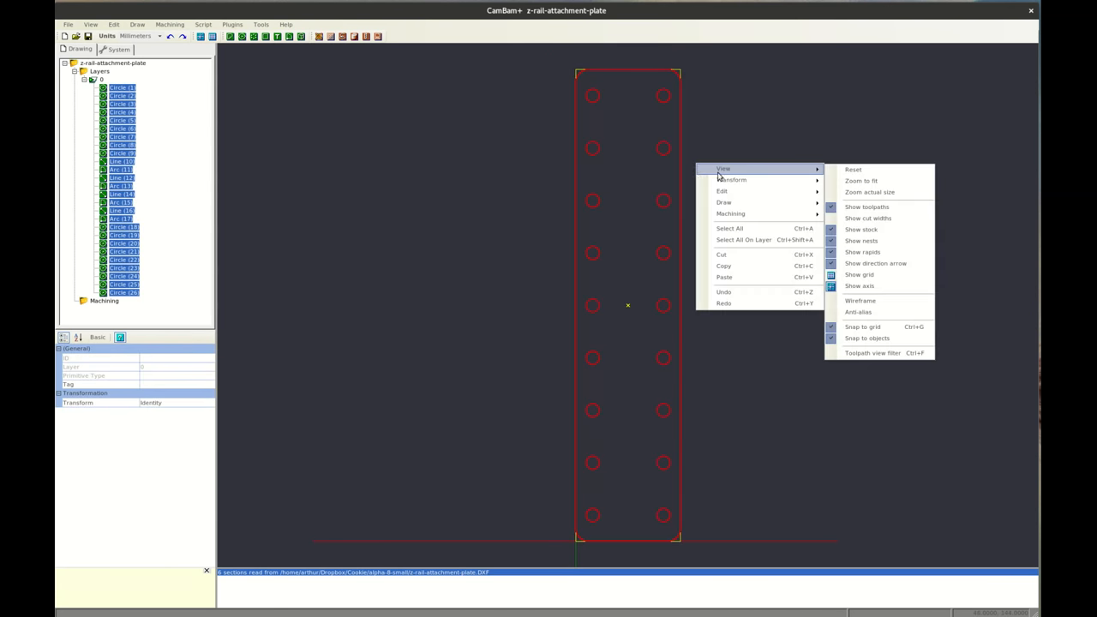
mouse_move(723, 191)
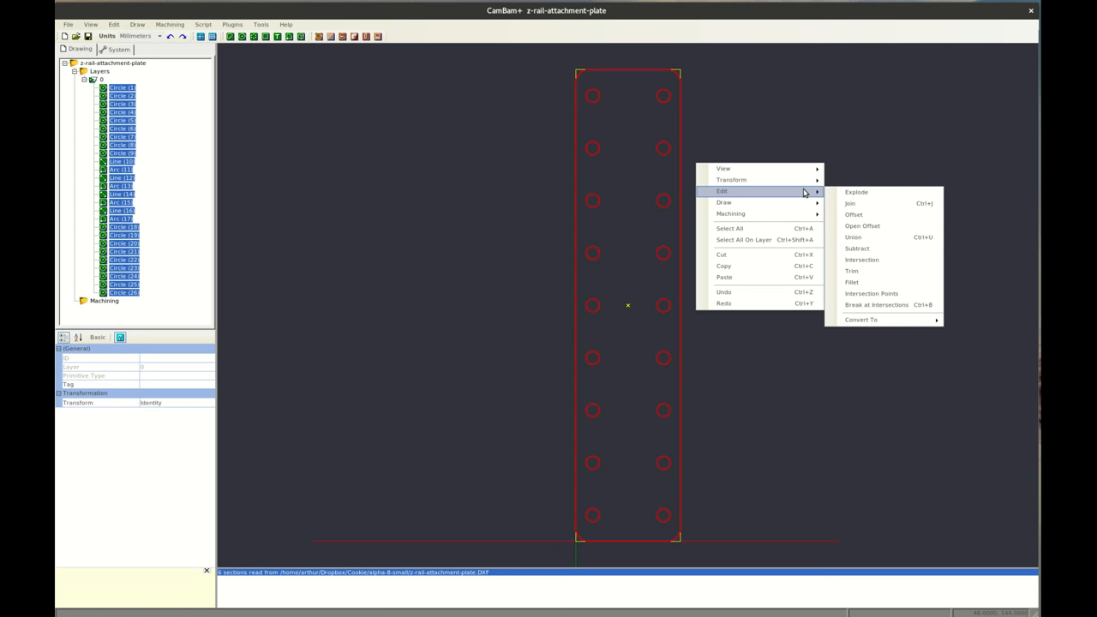
mouse_move(804, 192)
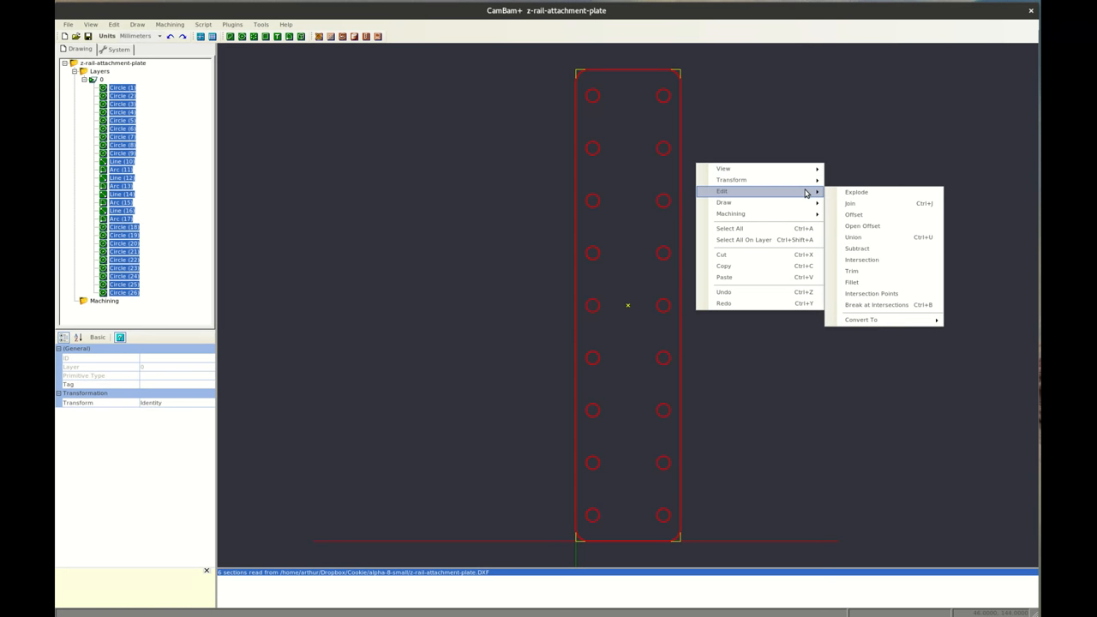
mouse_move(851, 203)
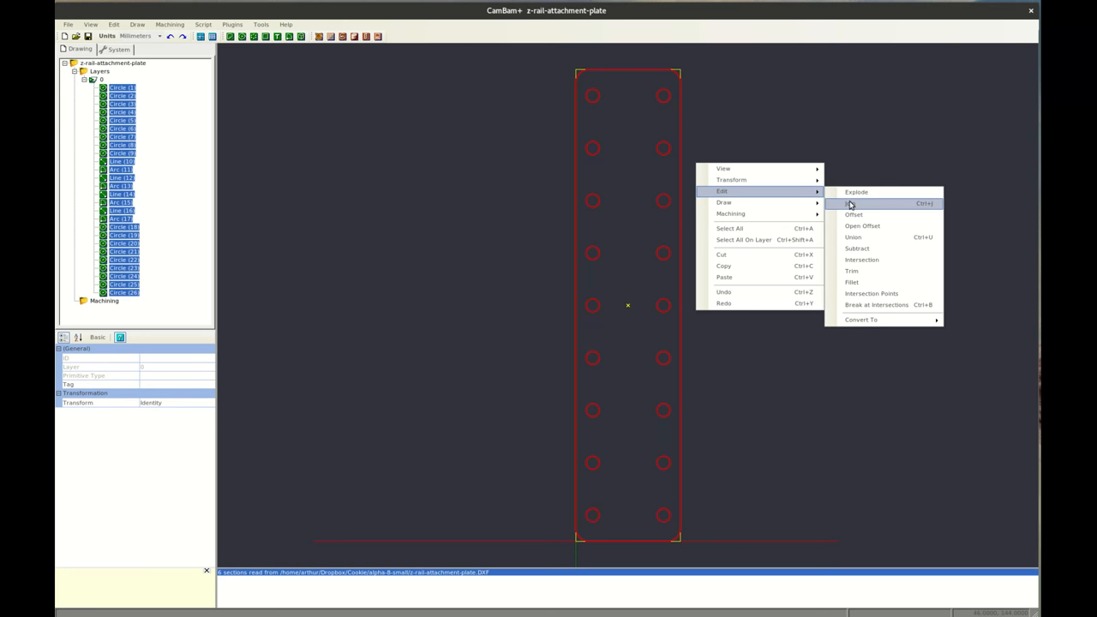
left_click(850, 203)
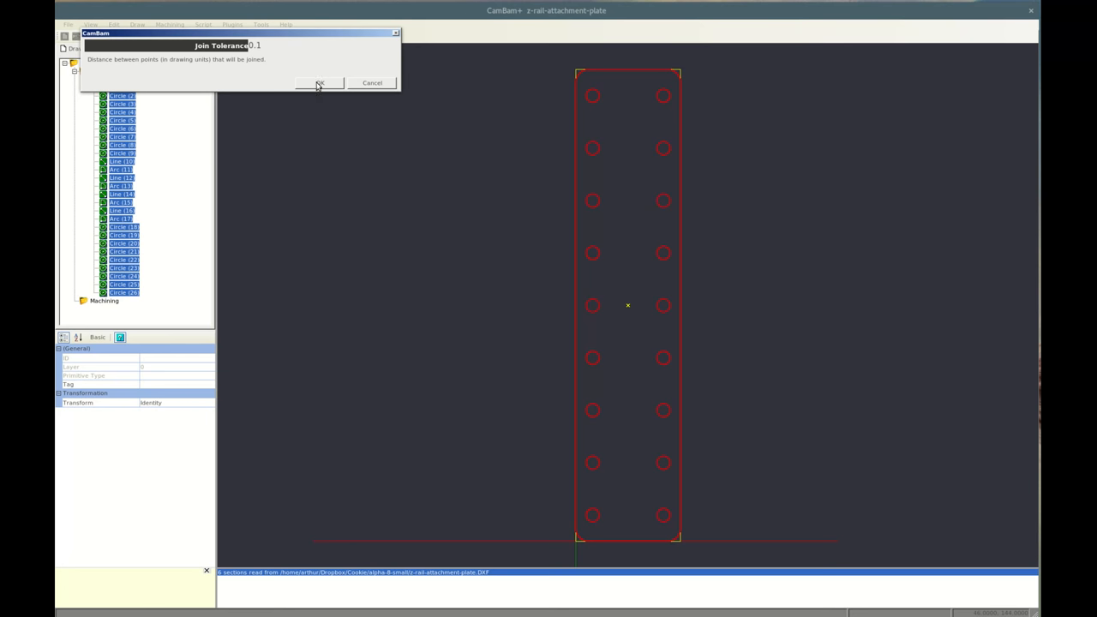
left_click(319, 82)
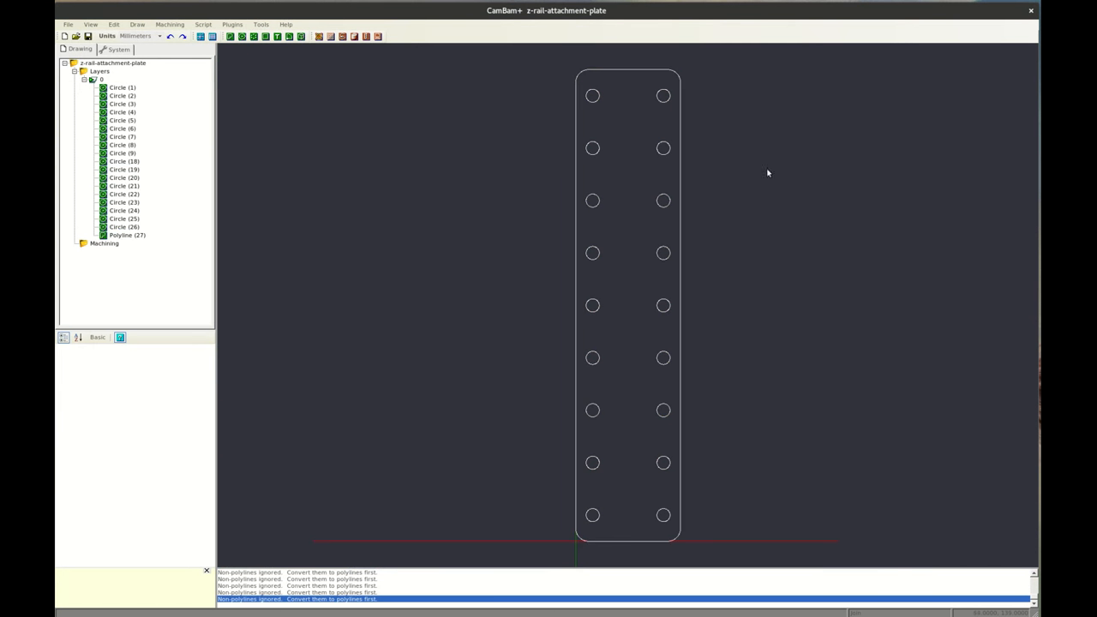
Step: Draw the closed L-shaped Polyline (1) by placing its corner points
left_click(127, 235)
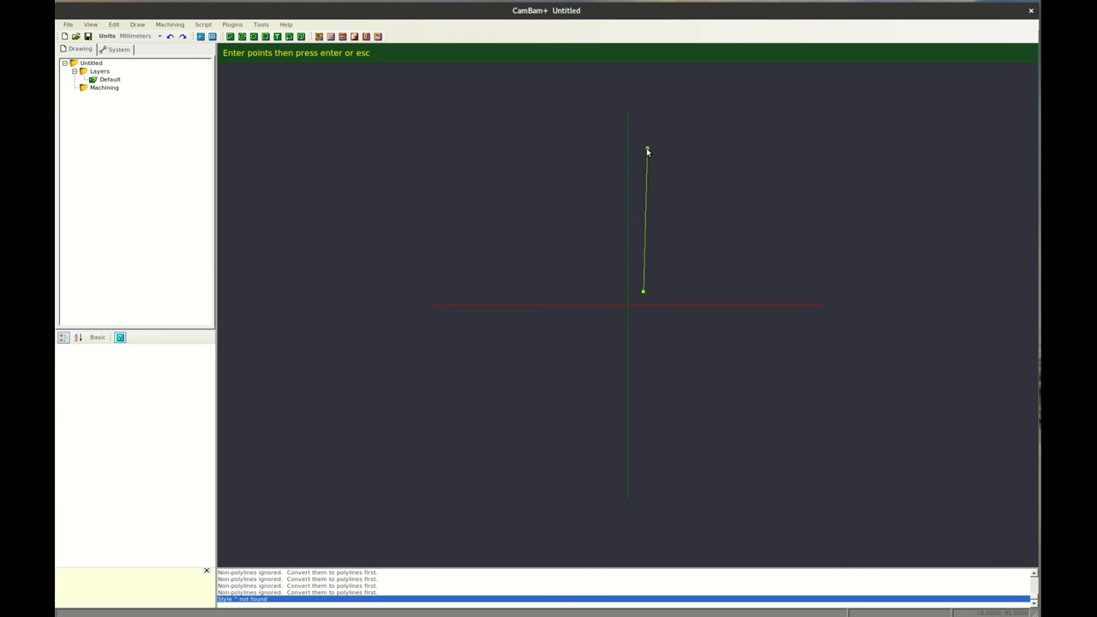
left_click(672, 156)
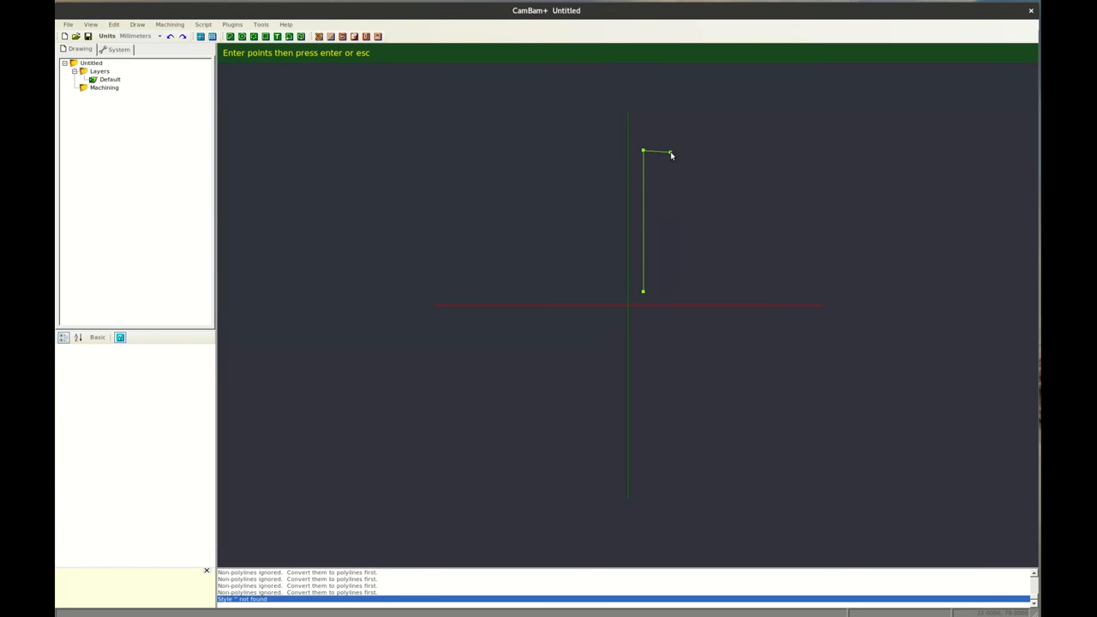
left_click(671, 263)
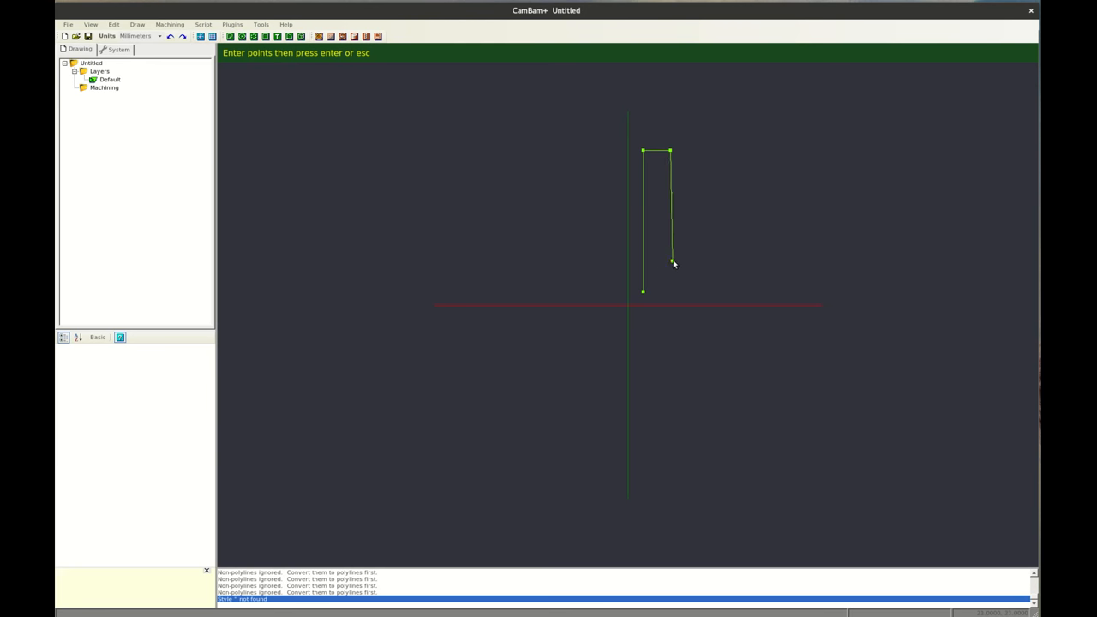
left_click(644, 294)
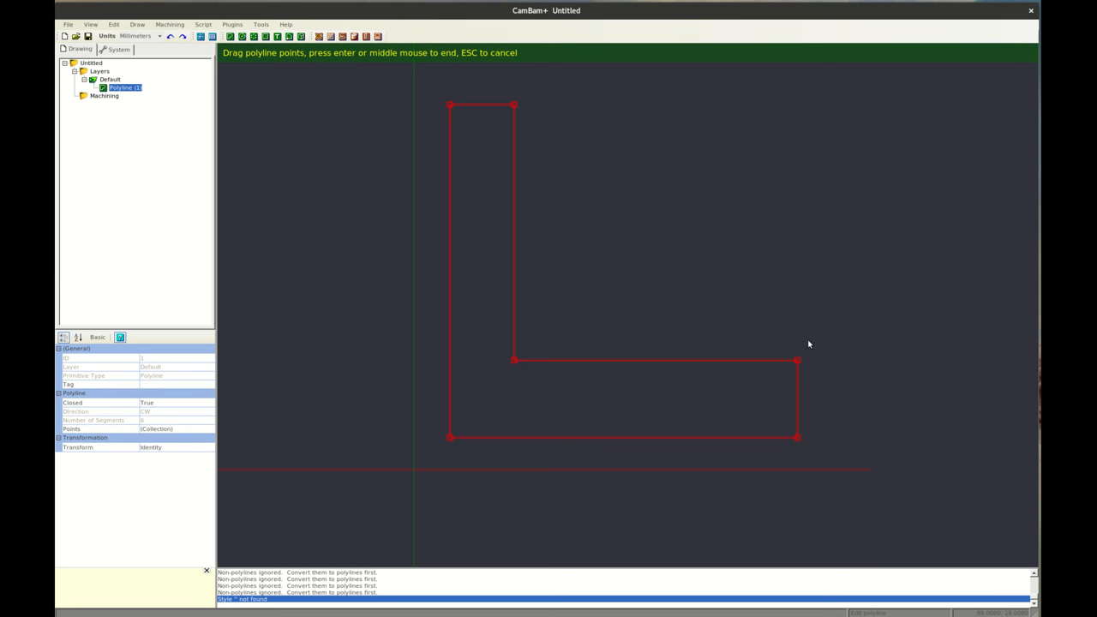
mouse_move(809, 445)
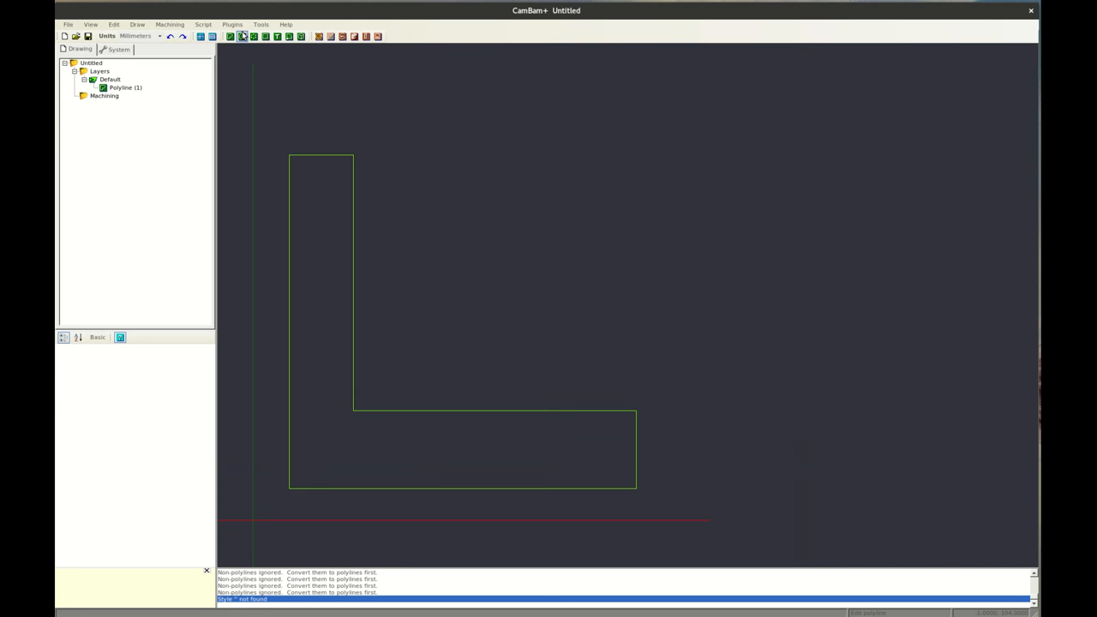
Step: Draw Circle (2) and PolyRectangle (3) beside the L-shaped outline
left_click(242, 36)
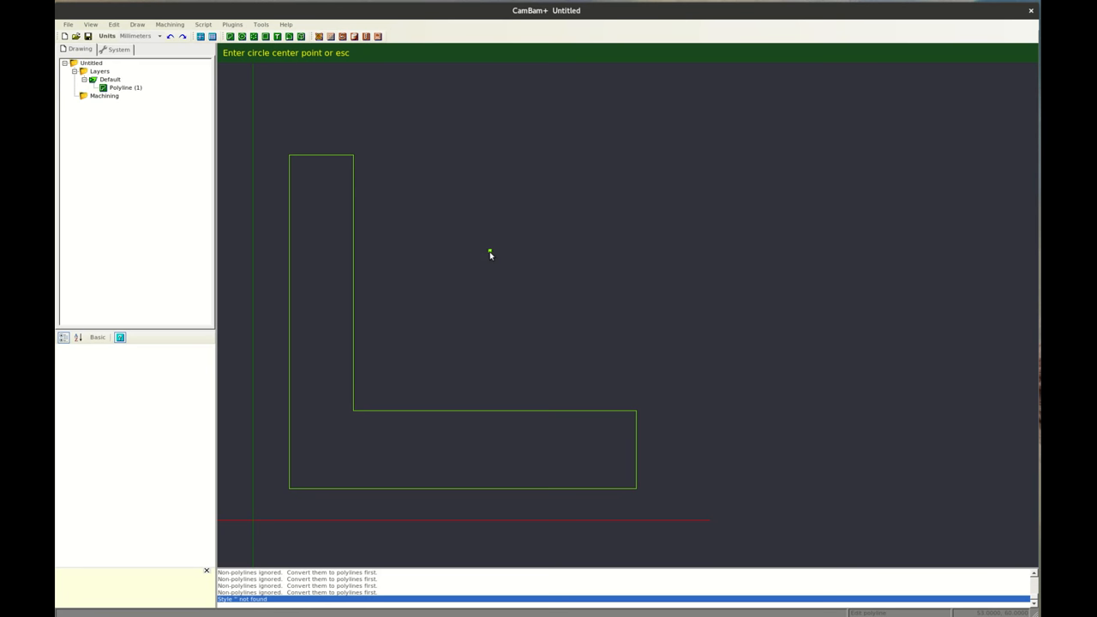
left_click(490, 255)
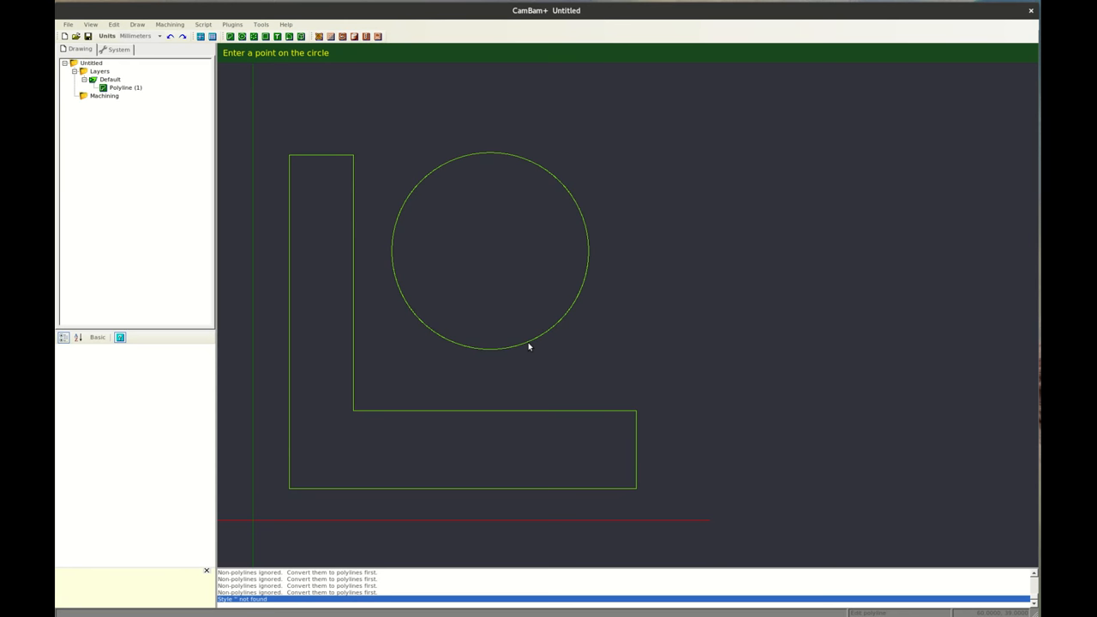
left_click(526, 341)
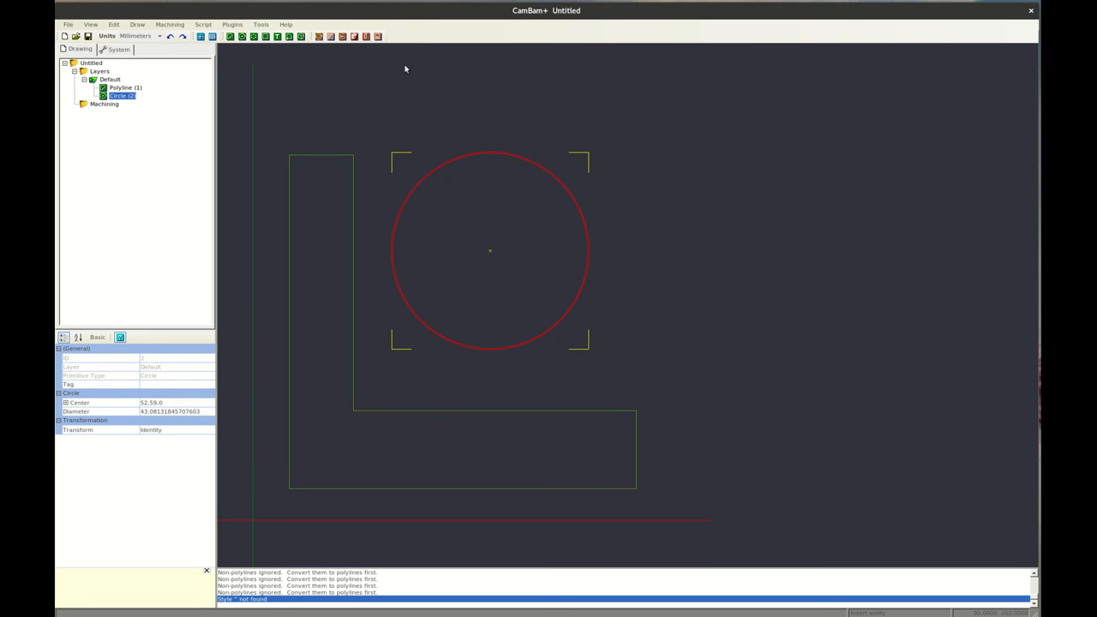
mouse_move(254, 36)
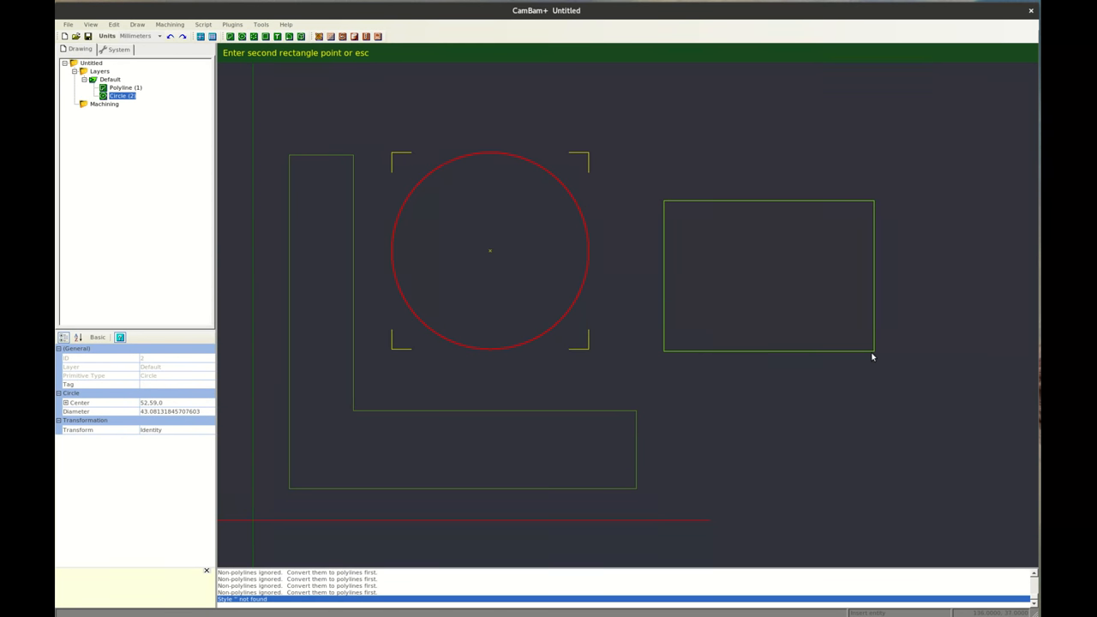
left_click(872, 358)
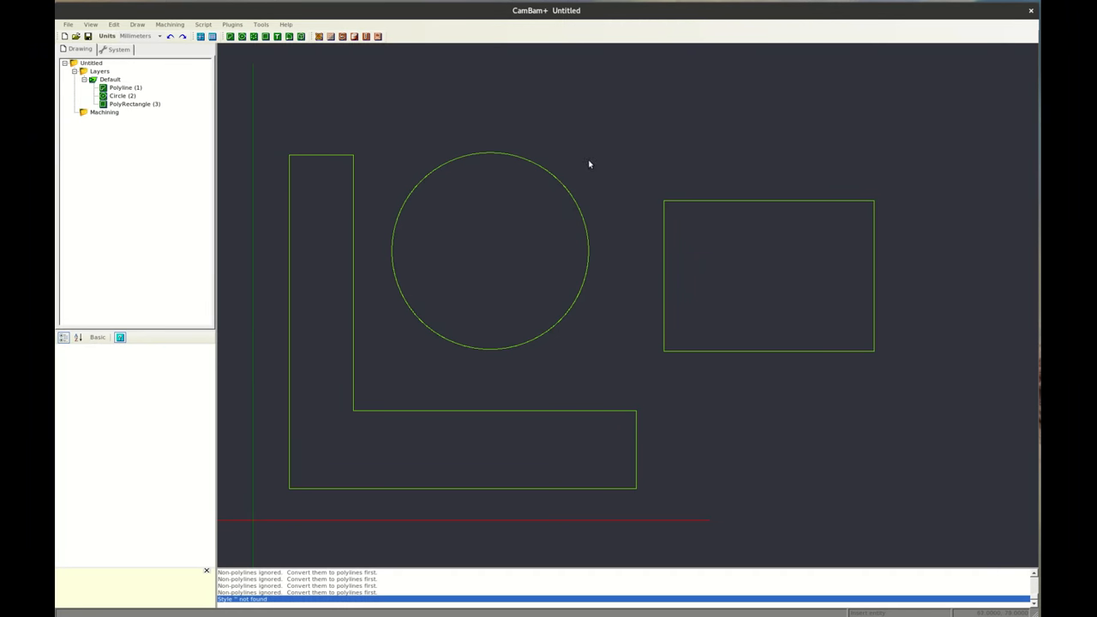
mouse_move(654, 159)
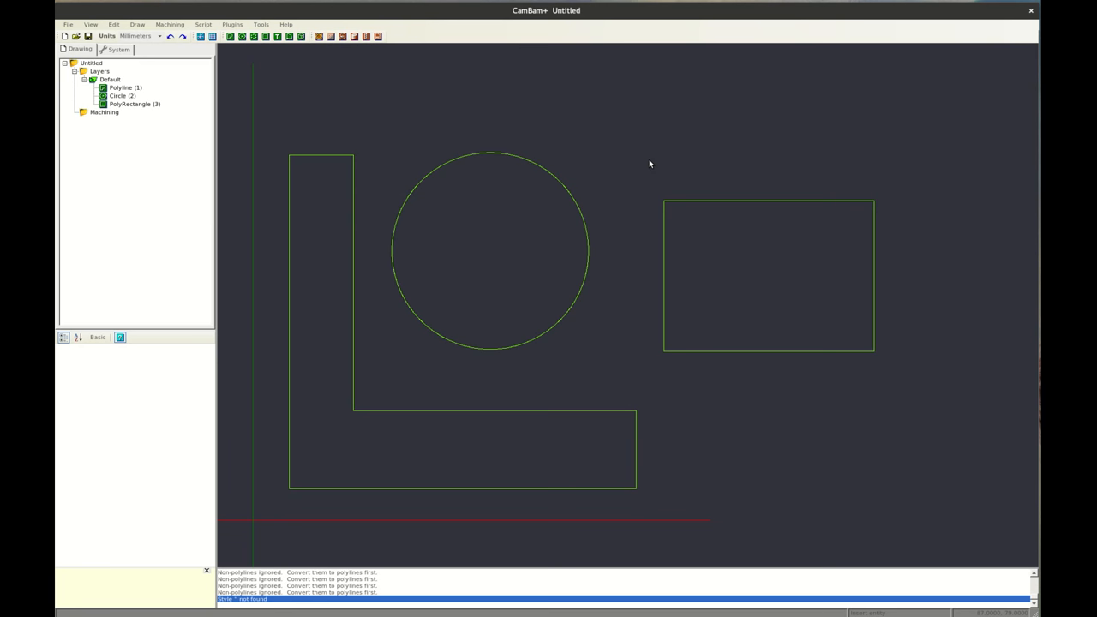
mouse_move(646, 175)
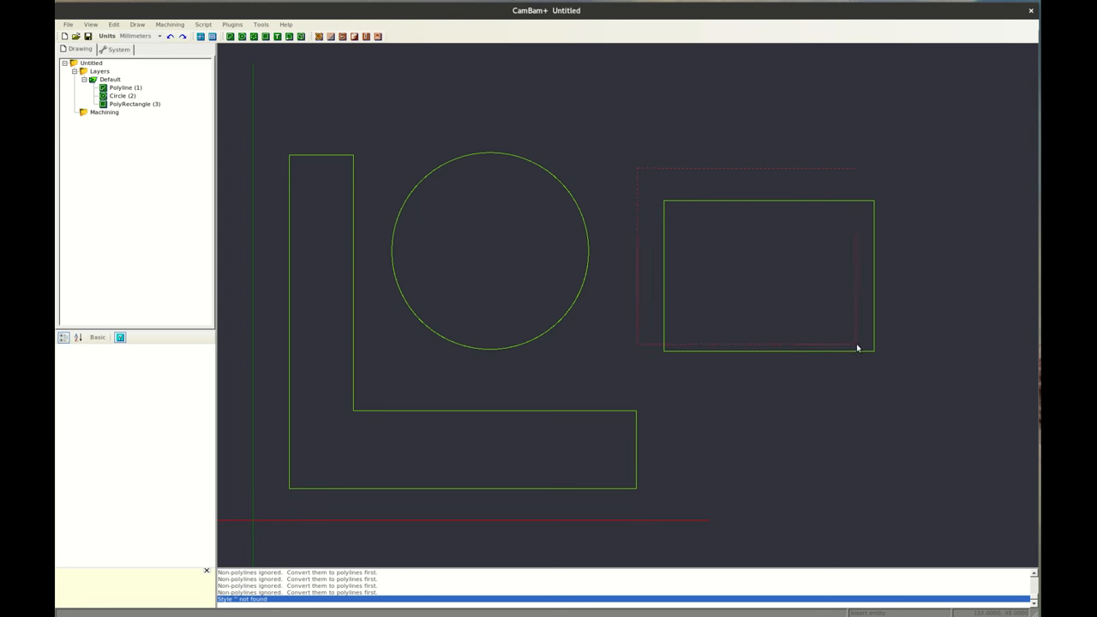
Step: Rotate PolyRectangle (1) about 45 degrees around the origin into a diamond
right_click(767, 274)
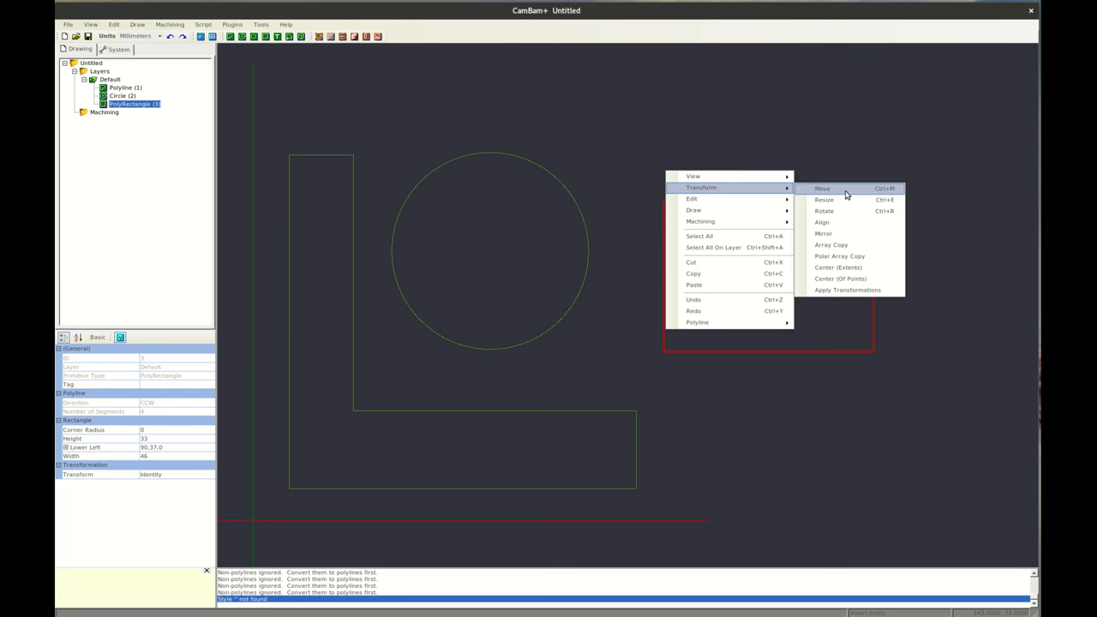
left_click(822, 187)
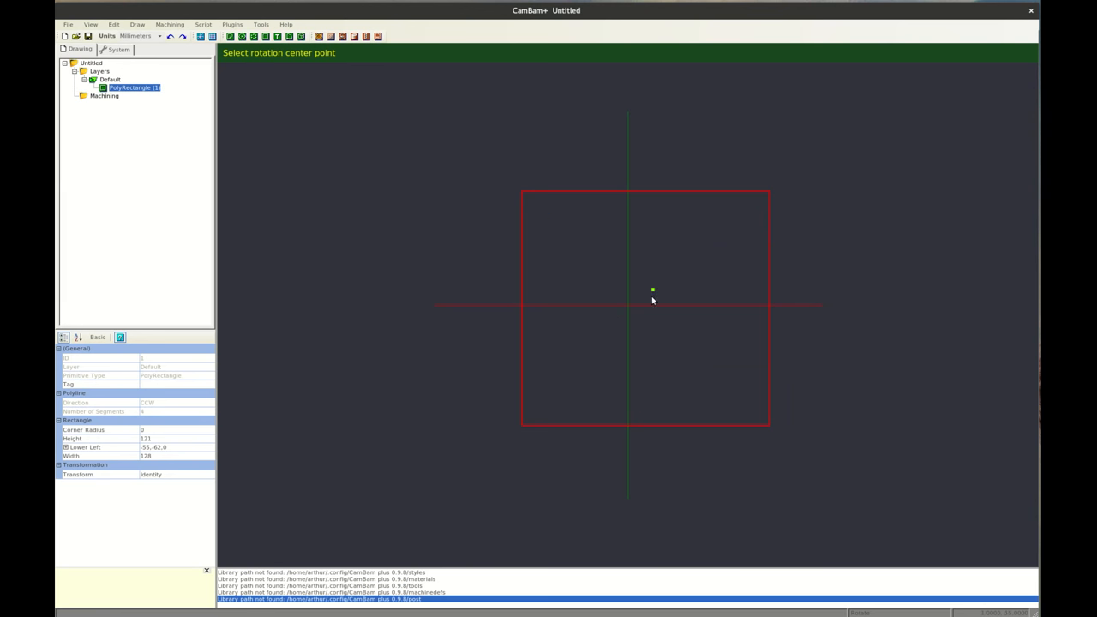
mouse_move(558, 226)
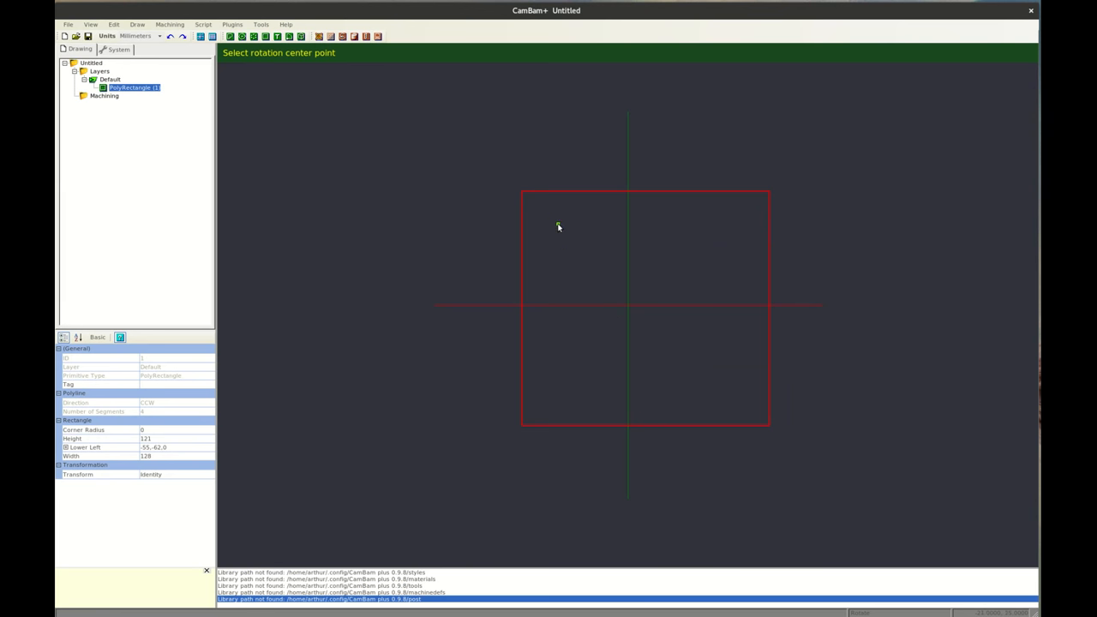
left_click(559, 225)
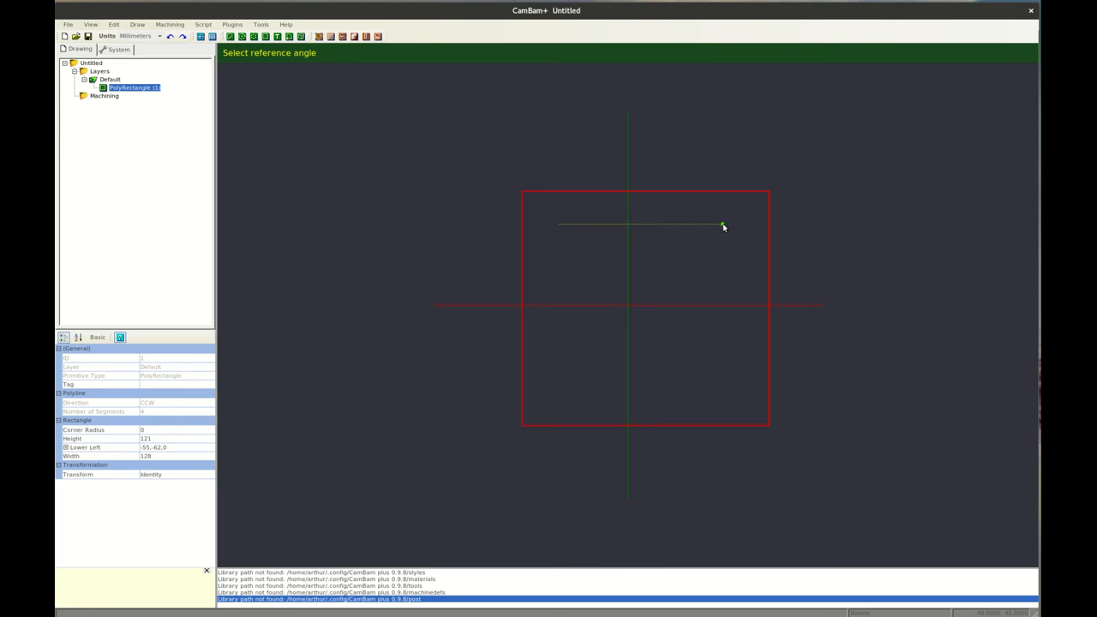
left_click_drag(724, 225, 664, 311)
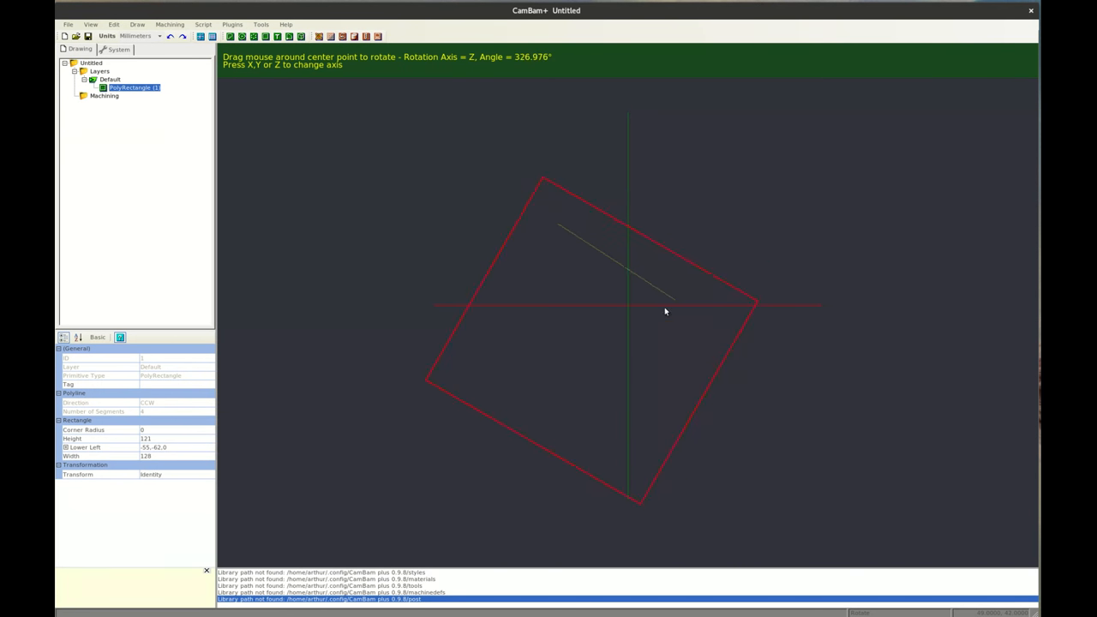
left_click_drag(665, 311, 654, 340)
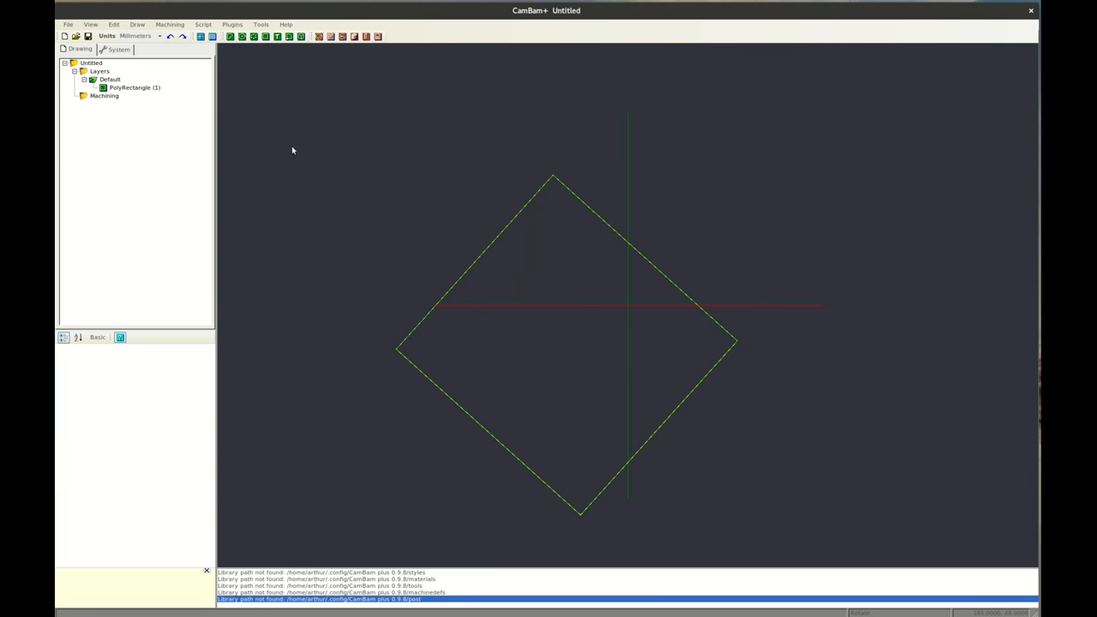
Step: Mirror the rectangle, then discard the copy, leaving the upright 88×73 mm rectangle
right_click(579, 304)
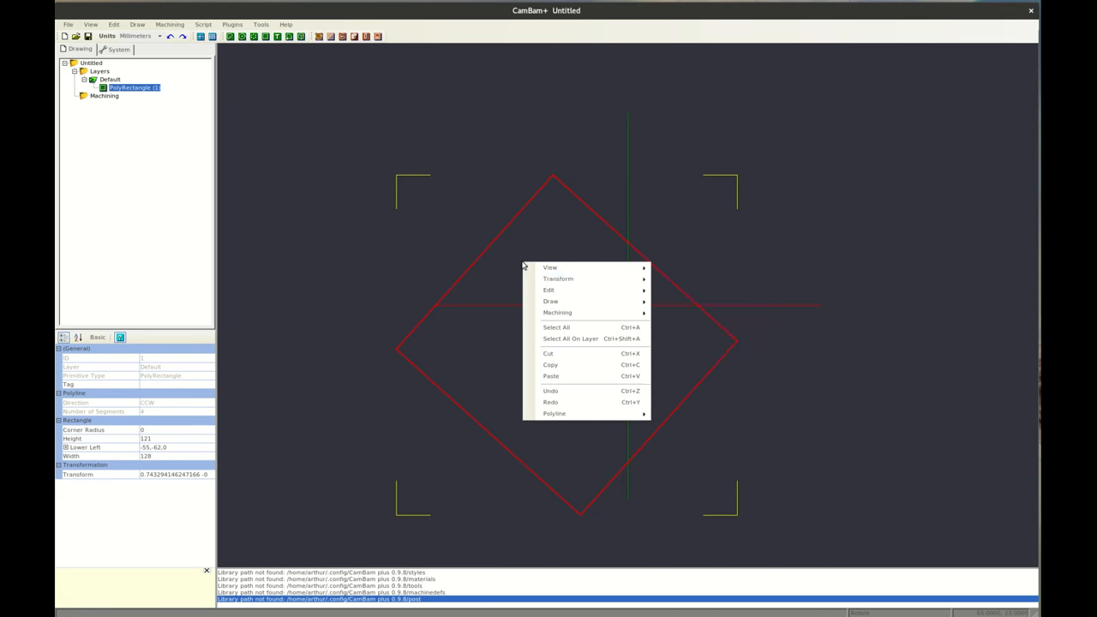
mouse_move(558, 279)
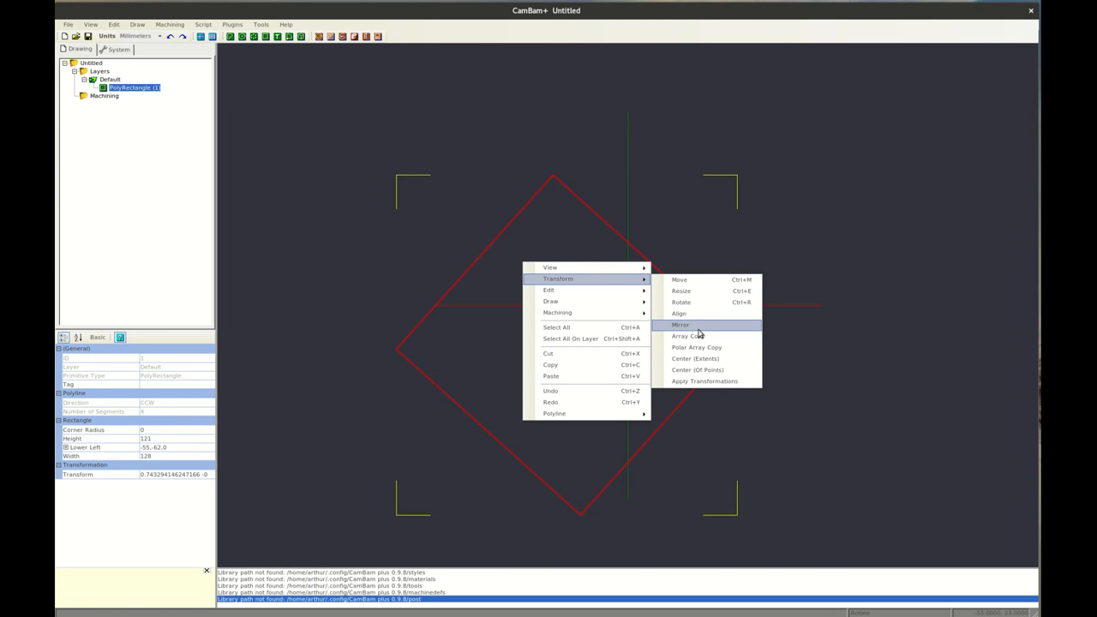
left_click(680, 324)
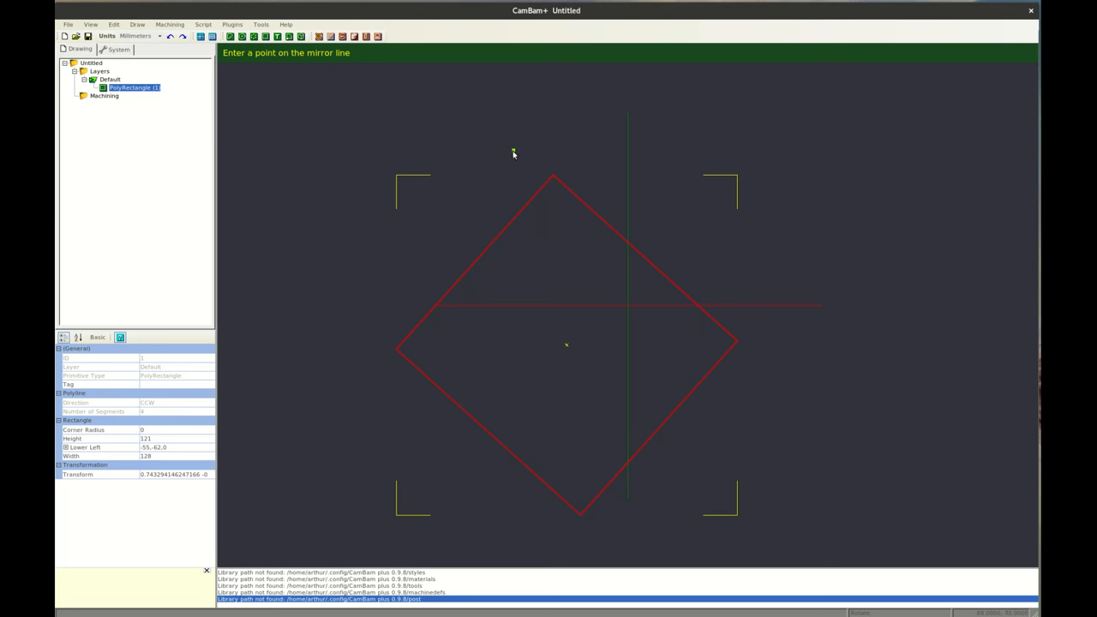
left_click(512, 153)
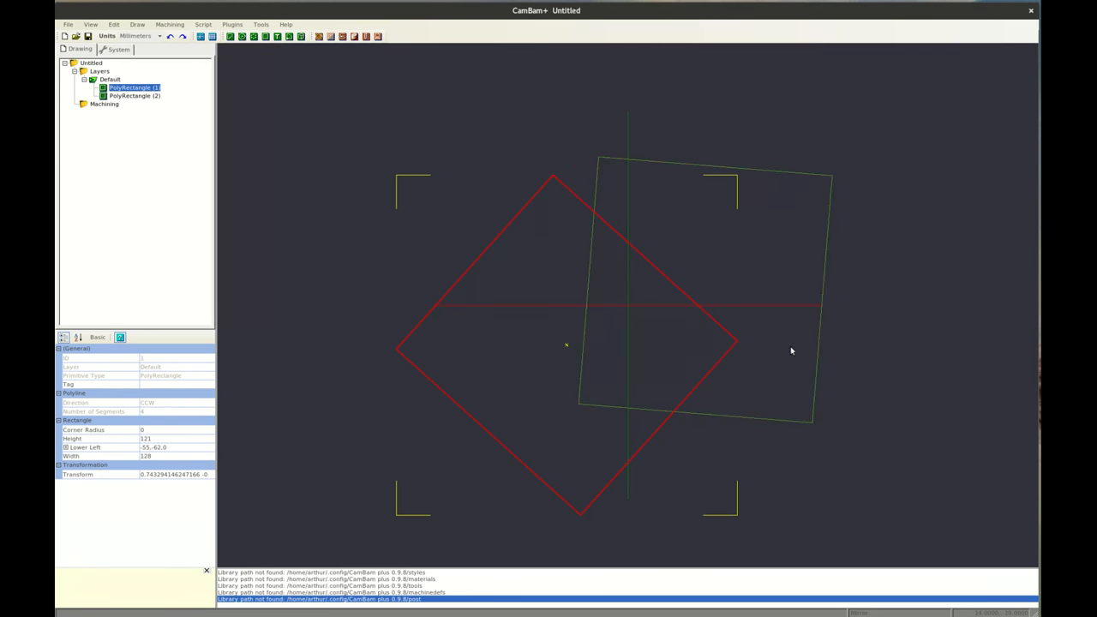
right_click(598, 326)
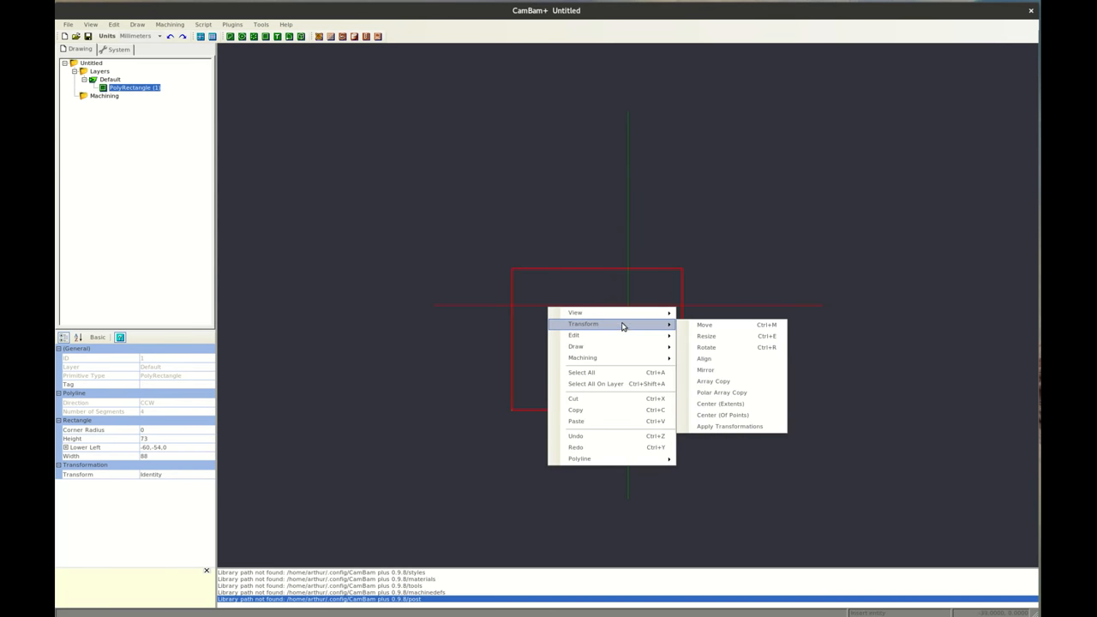
mouse_move(725, 382)
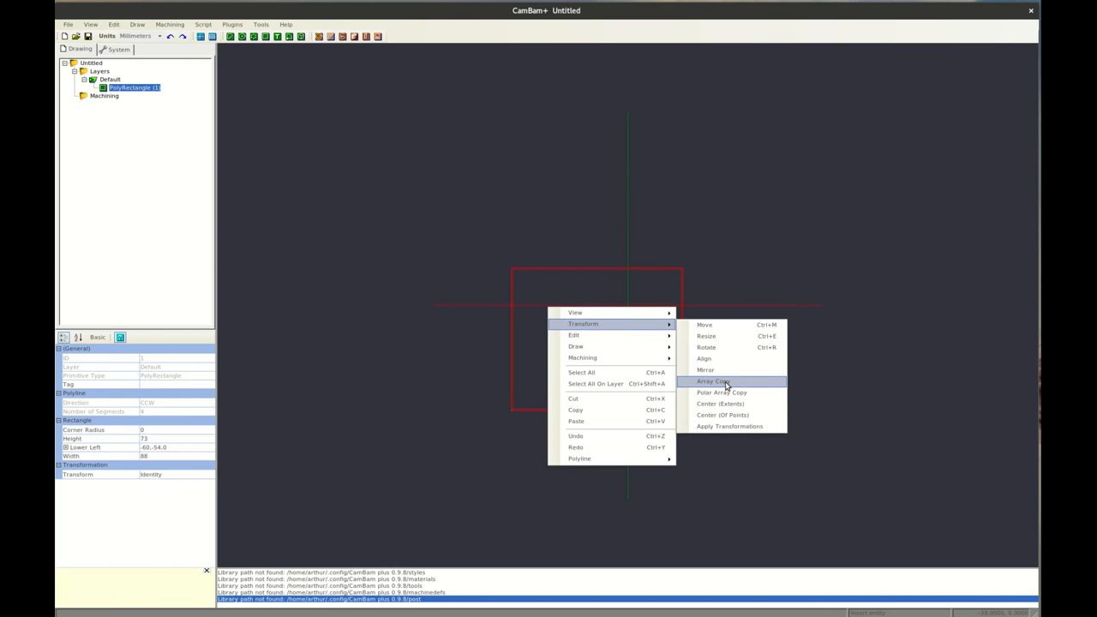
mouse_move(722, 392)
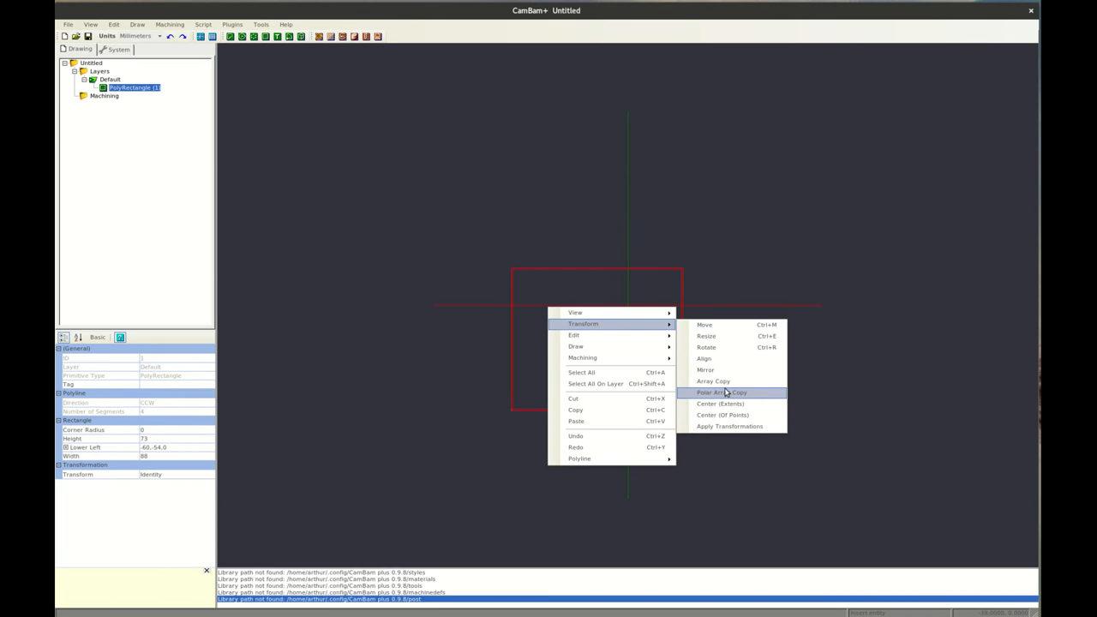
mouse_move(725, 381)
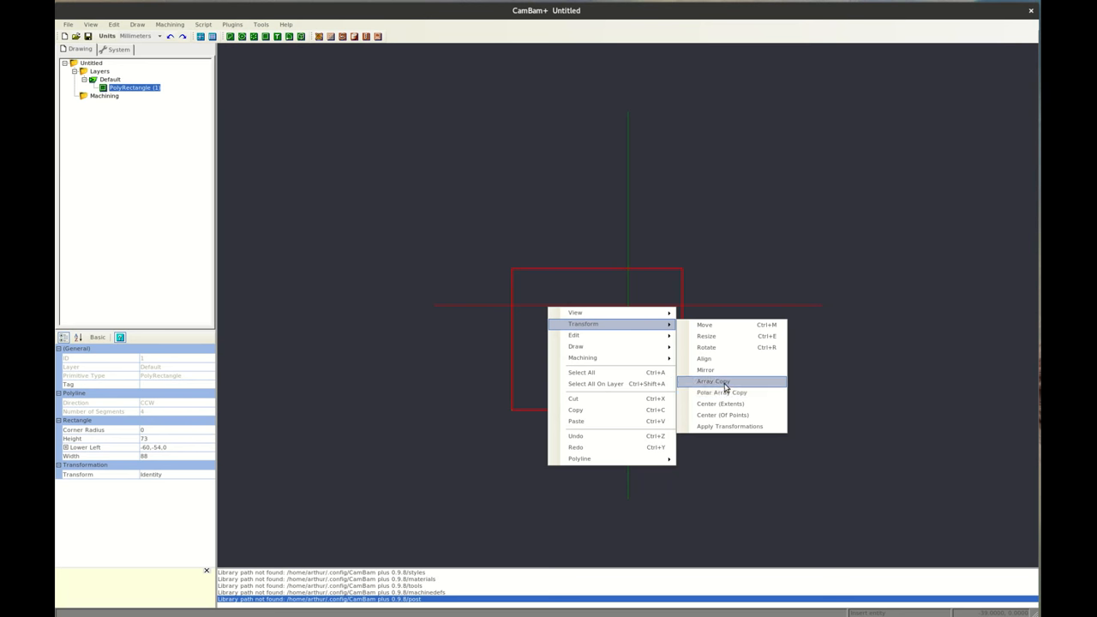
mouse_move(729, 393)
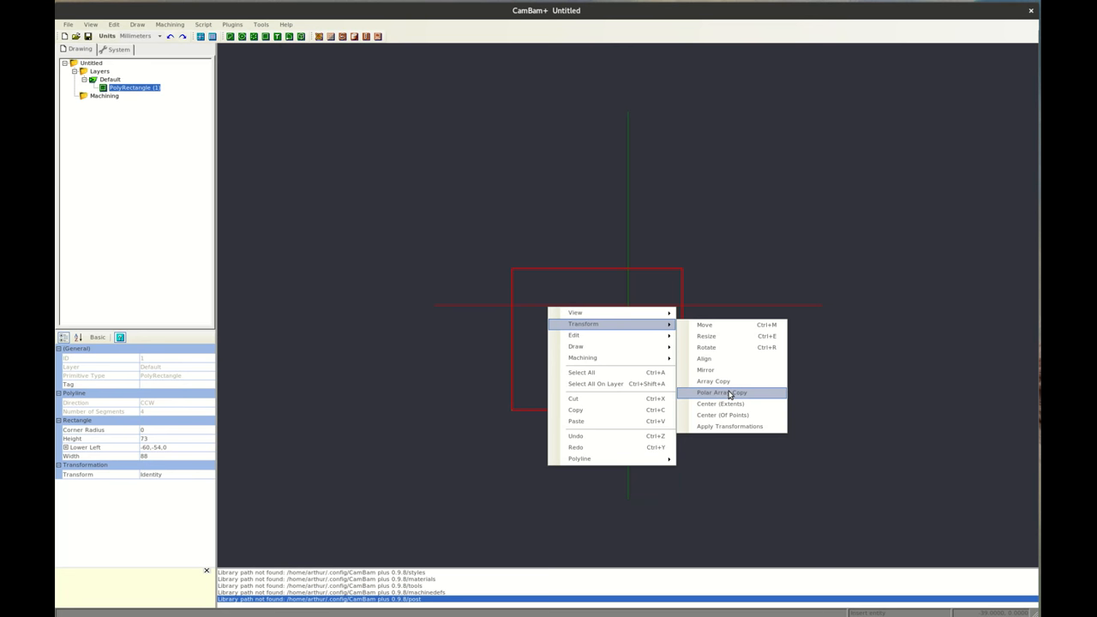
mouse_move(734, 415)
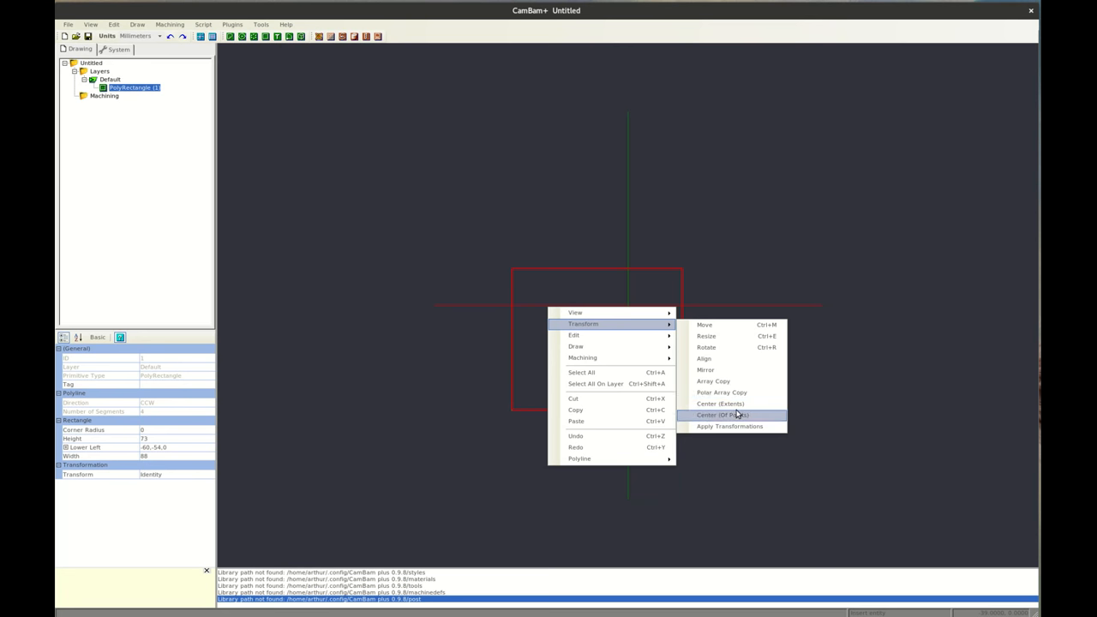
mouse_move(721, 403)
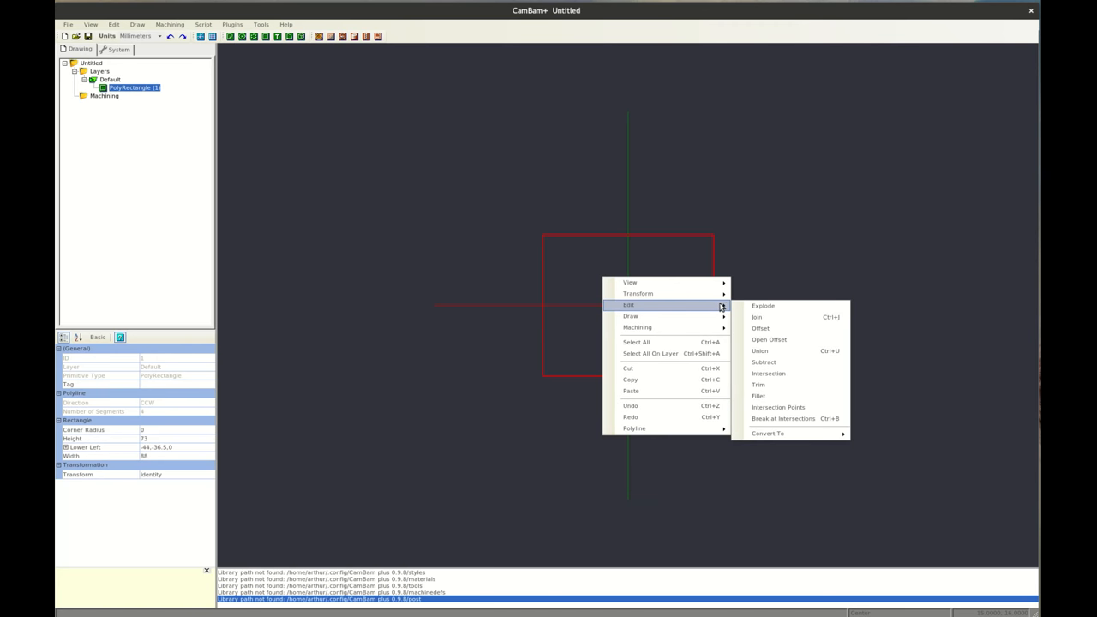
mouse_move(762, 306)
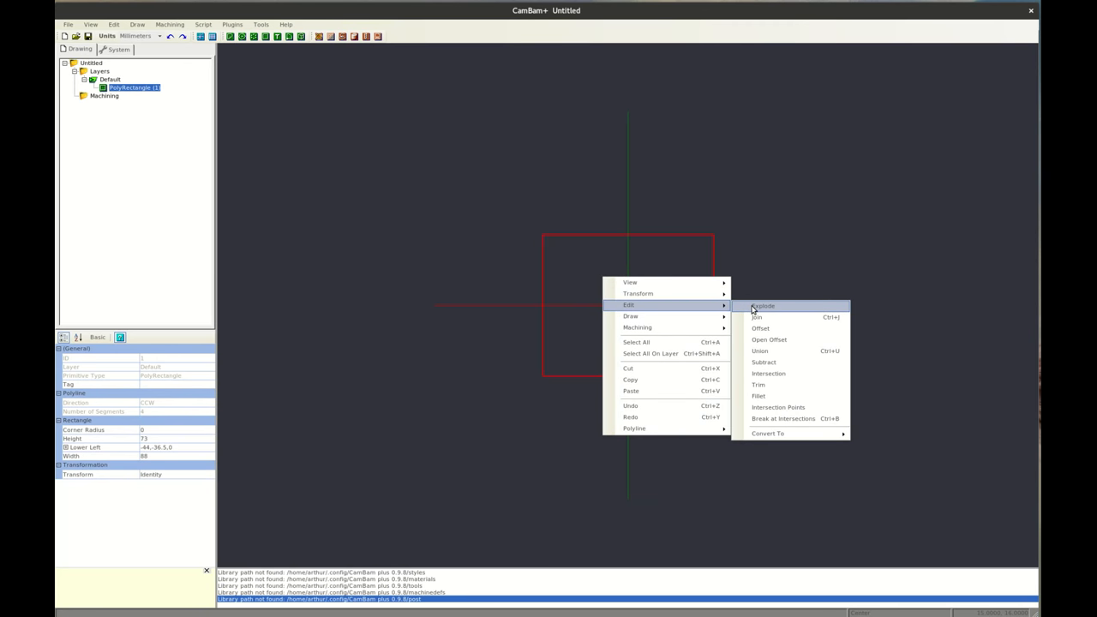
Step: Explode the rectangle into Lines (2–5) and rejoin them into Polyline (6) at 0.1 tolerance
left_click(763, 306)
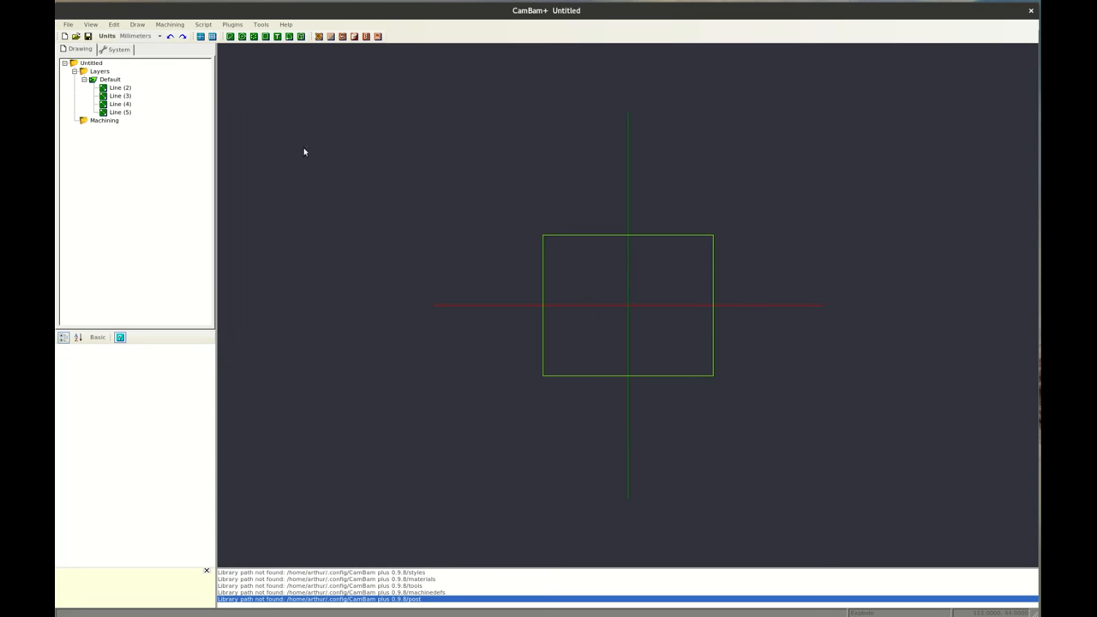
mouse_move(568, 235)
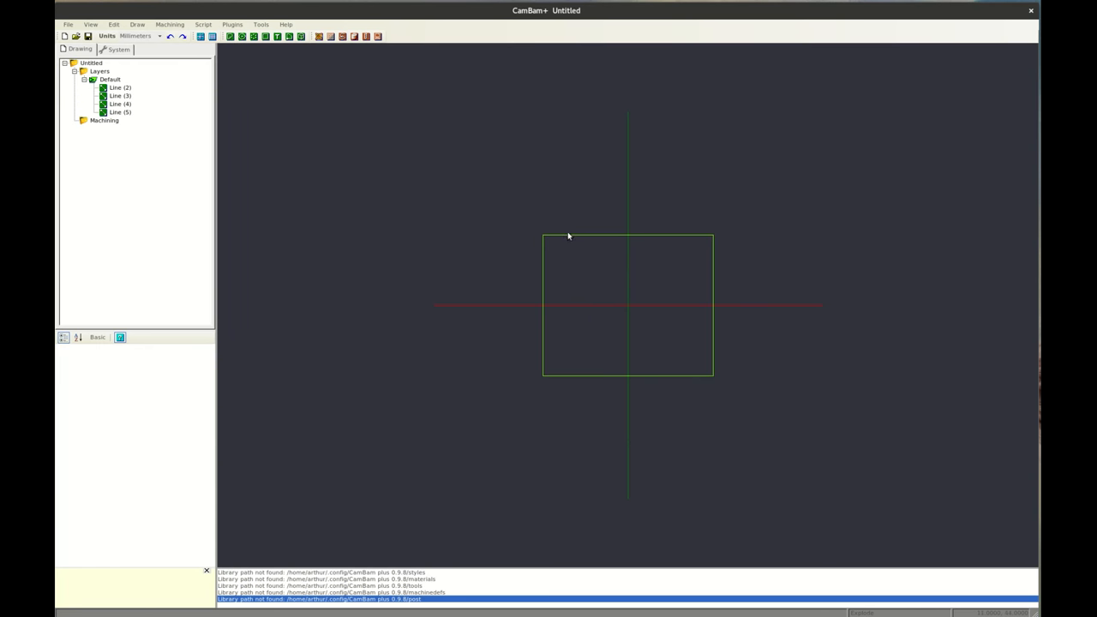
mouse_move(601, 252)
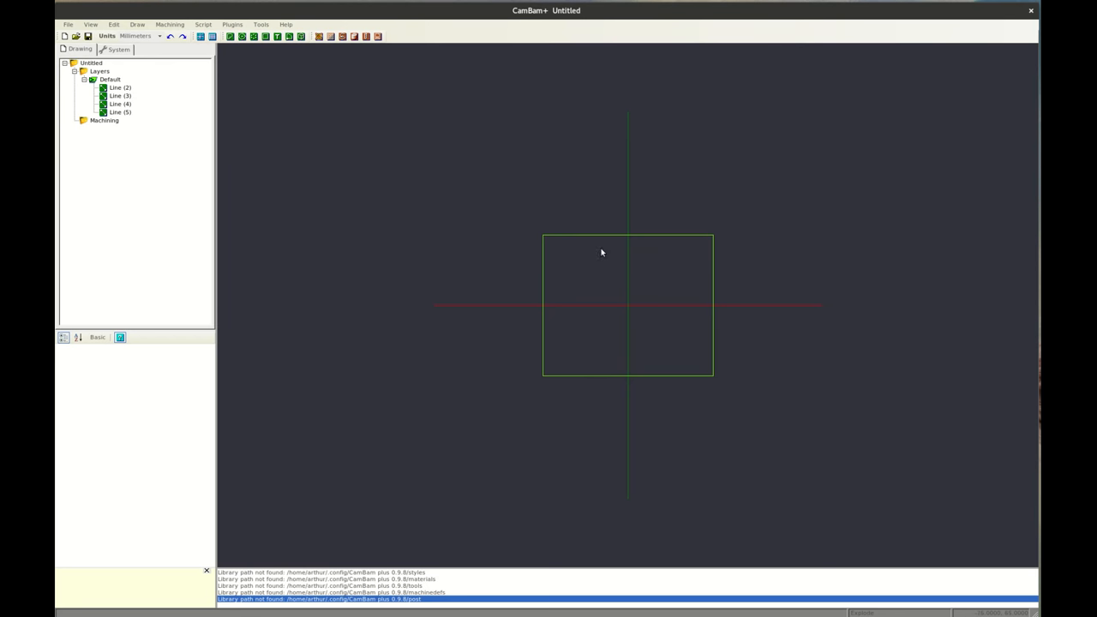
right_click(601, 253)
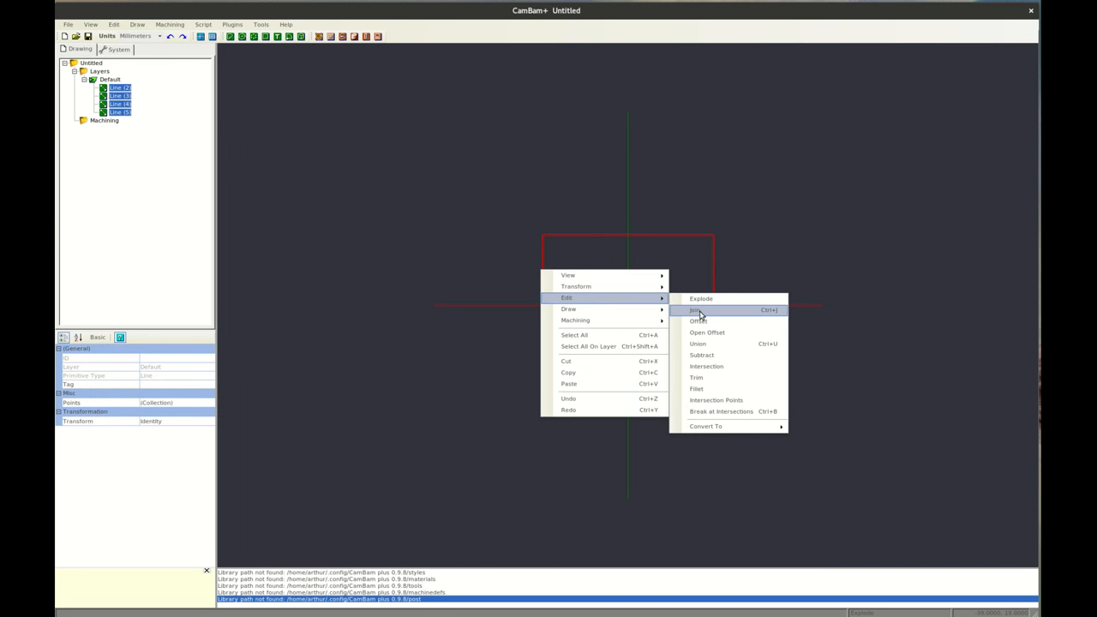
left_click(694, 310)
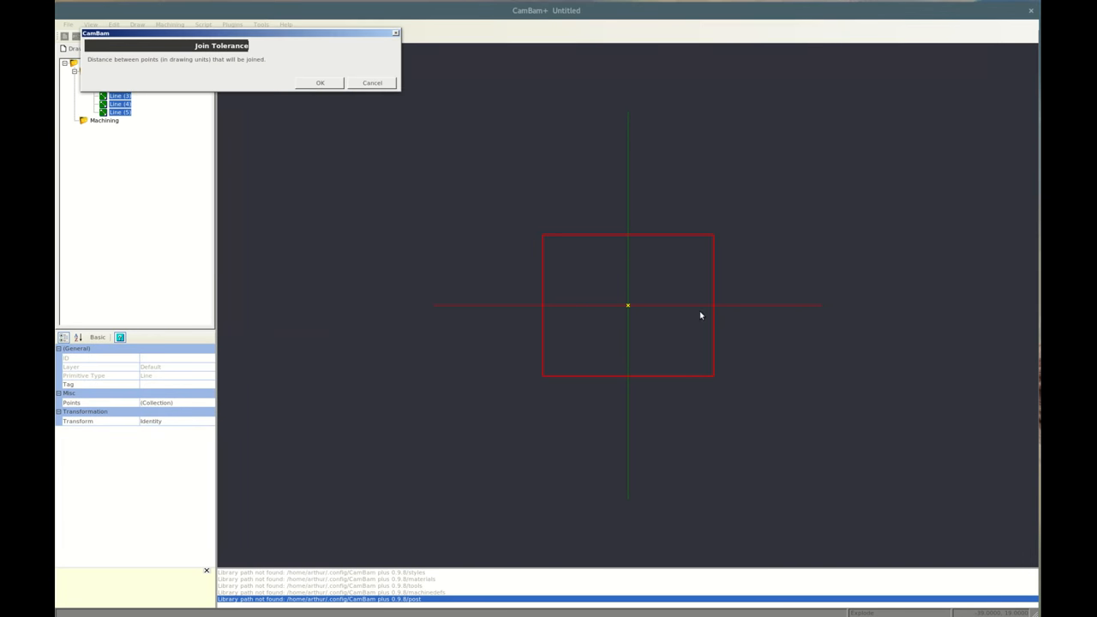
type("0.1")
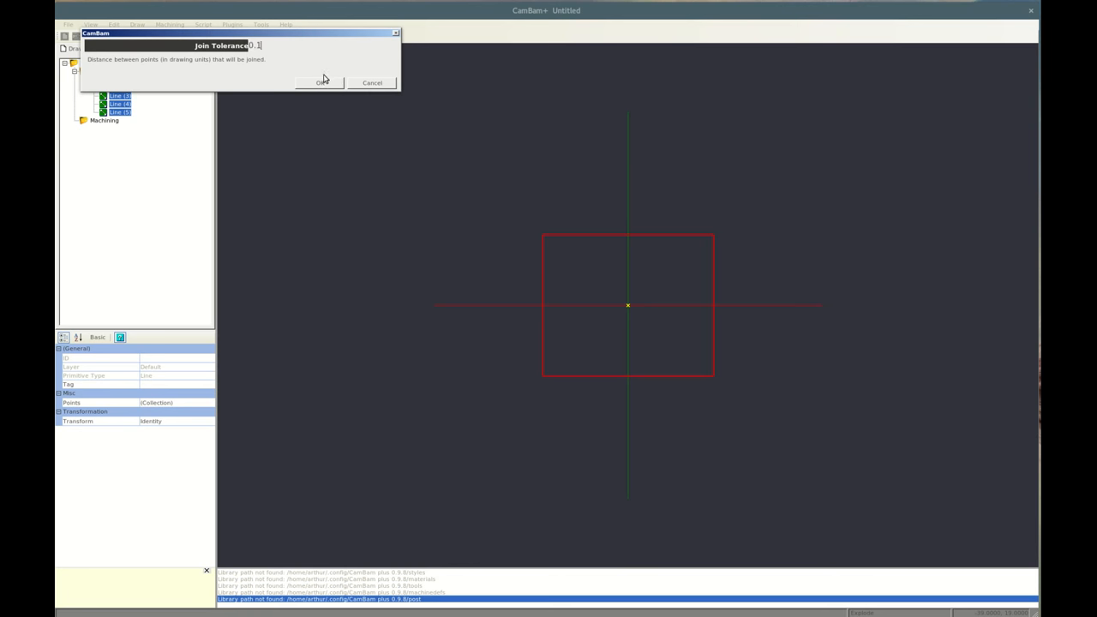
left_click(319, 82)
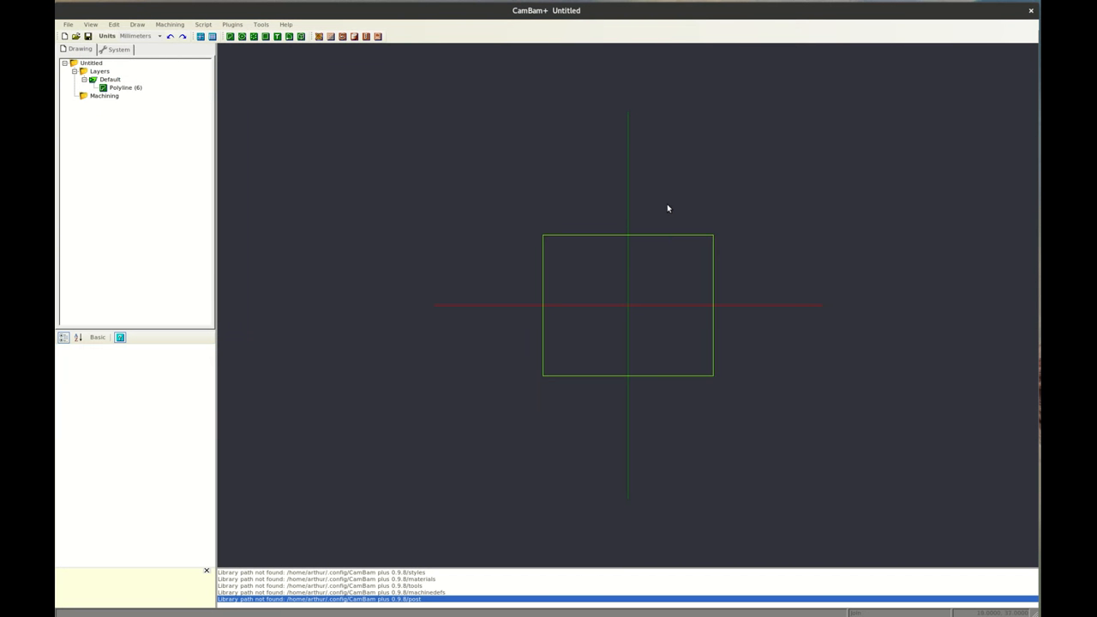
mouse_move(455, 178)
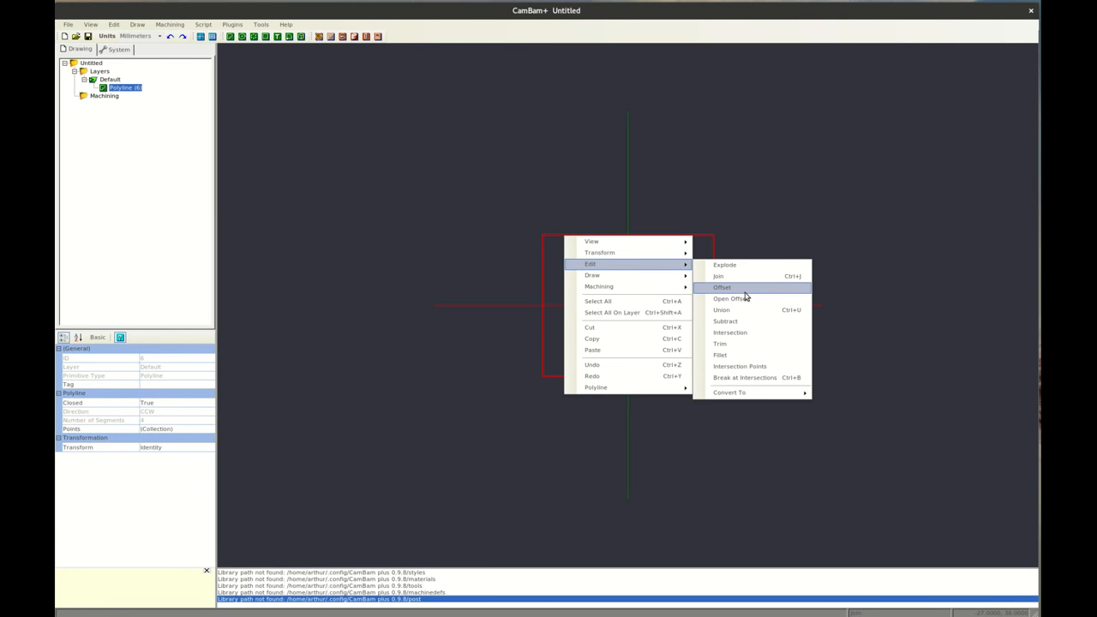
Step: Offset the square into Polyline (7) and union the overlap into Polyline (12)
left_click(722, 287)
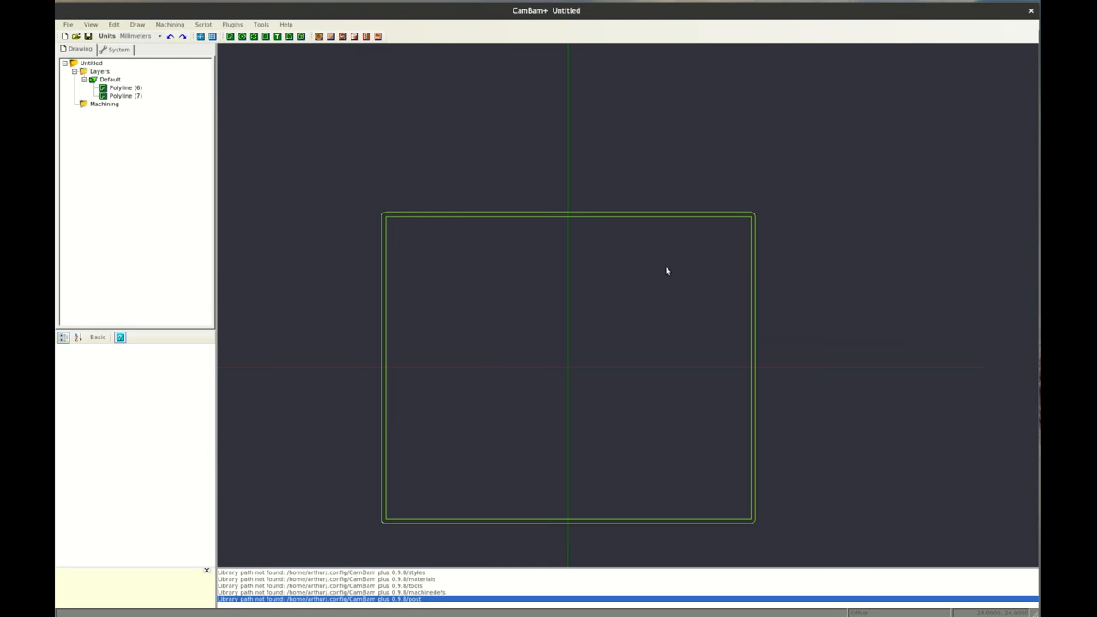
mouse_move(743, 215)
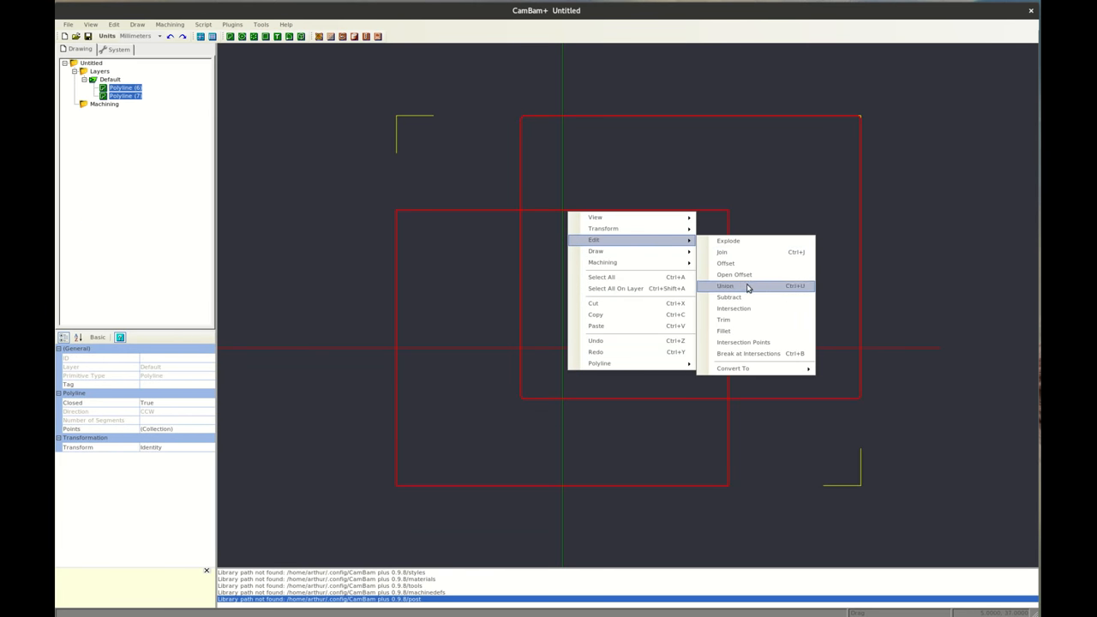
left_click(725, 285)
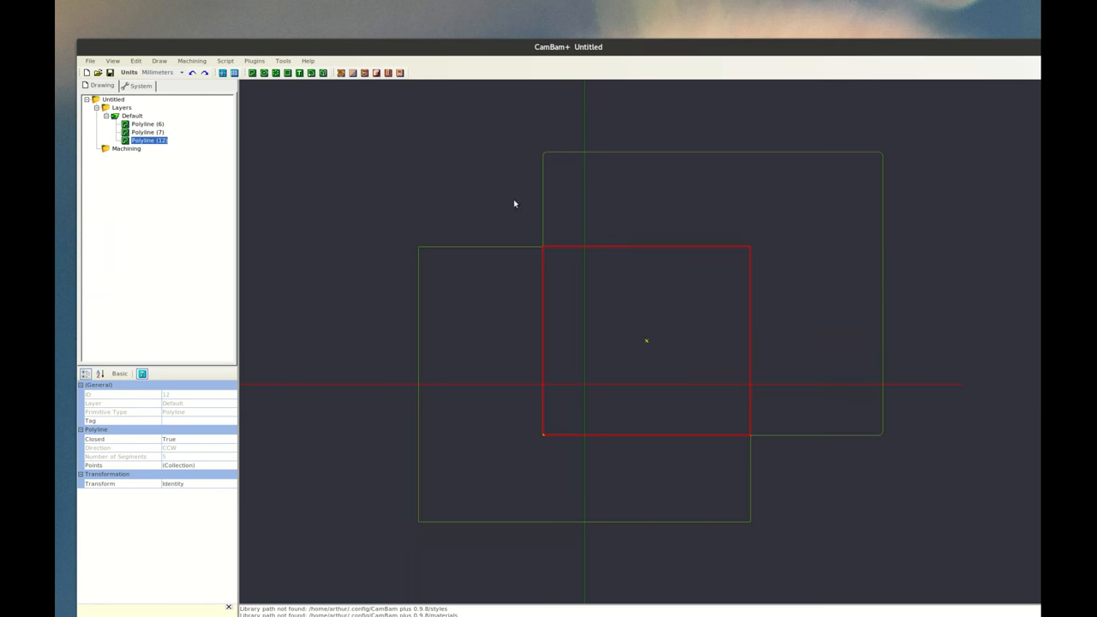
mouse_move(586, 253)
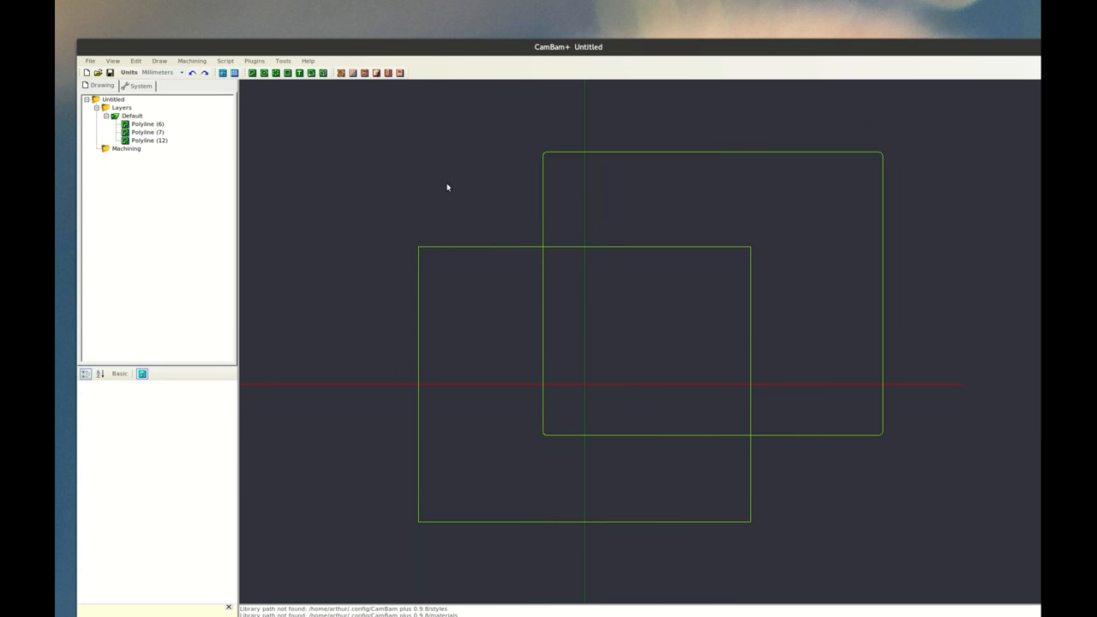
Step: Trim the rounded outline inside the square, producing Polyline (15)
right_click(446, 187)
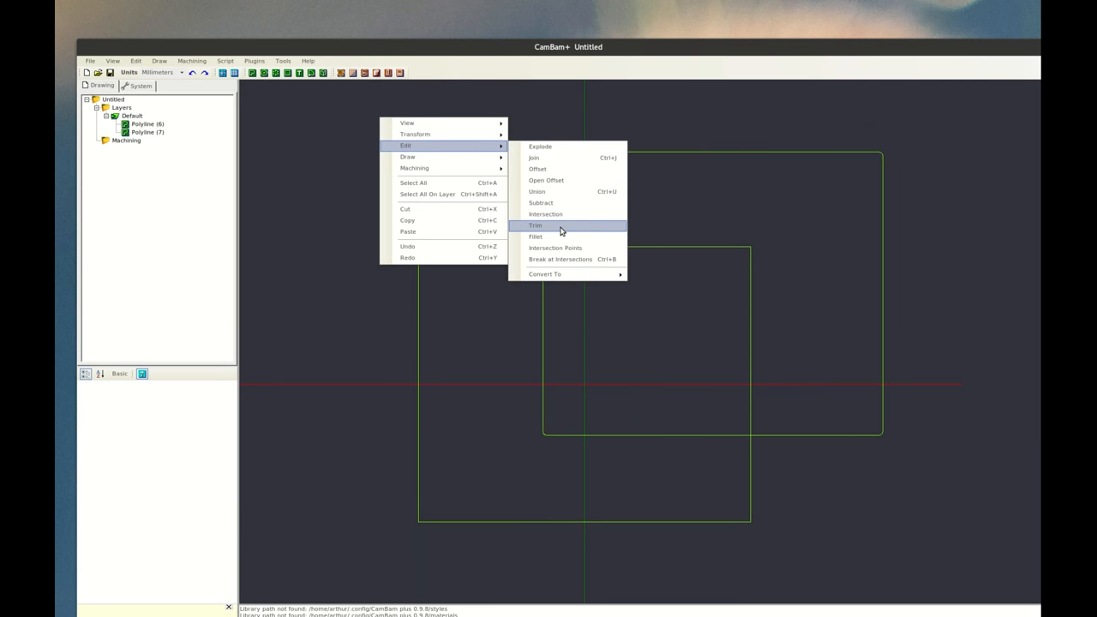
left_click(536, 226)
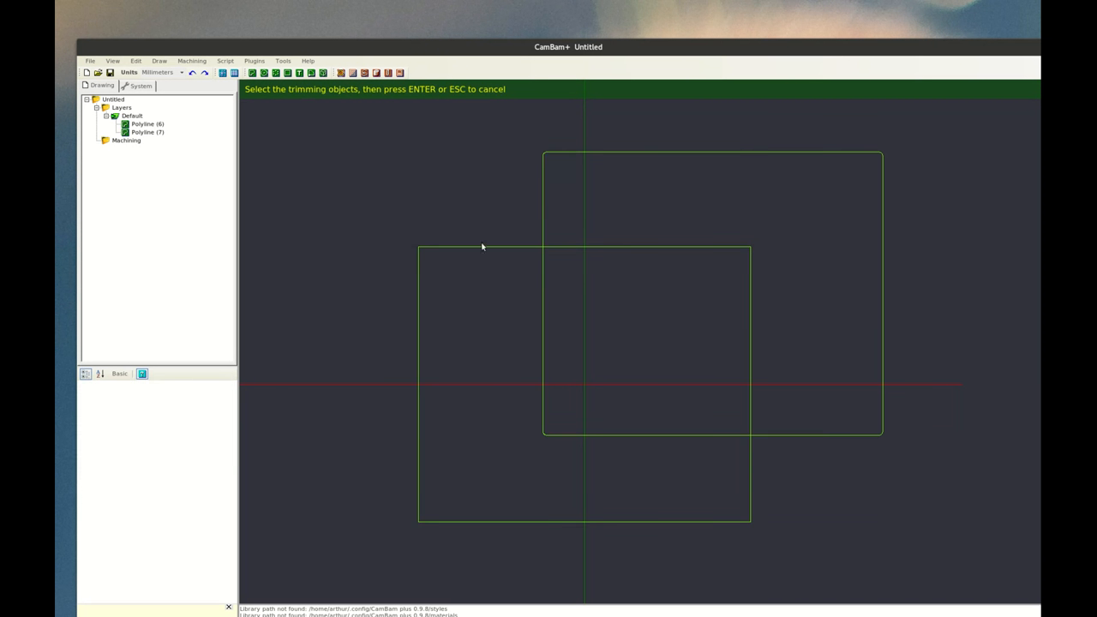
mouse_move(490, 252)
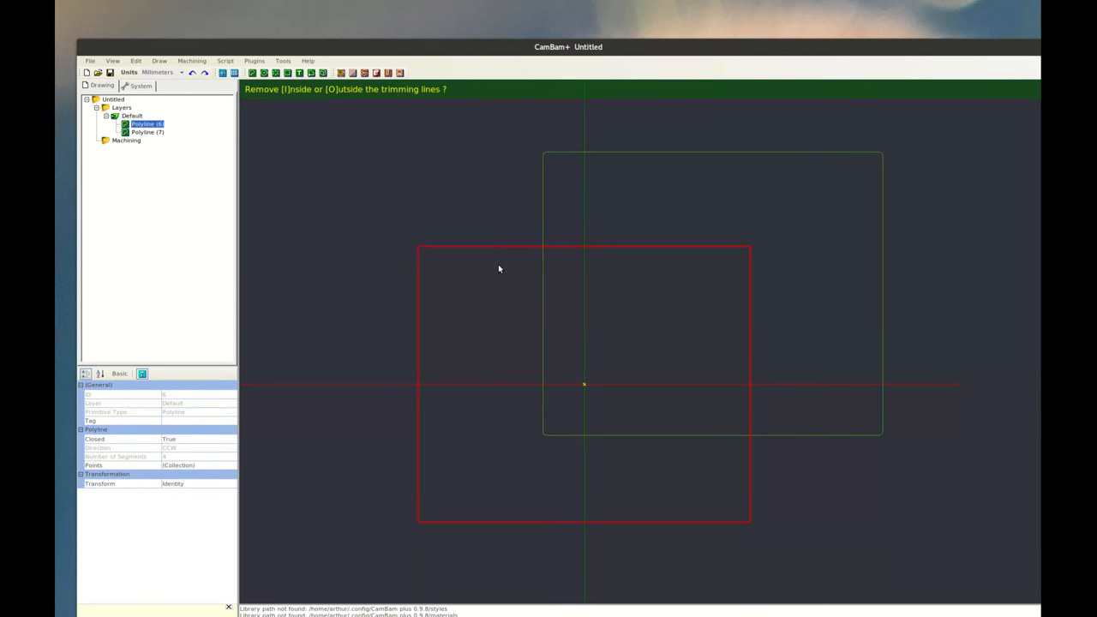
mouse_move(492, 278)
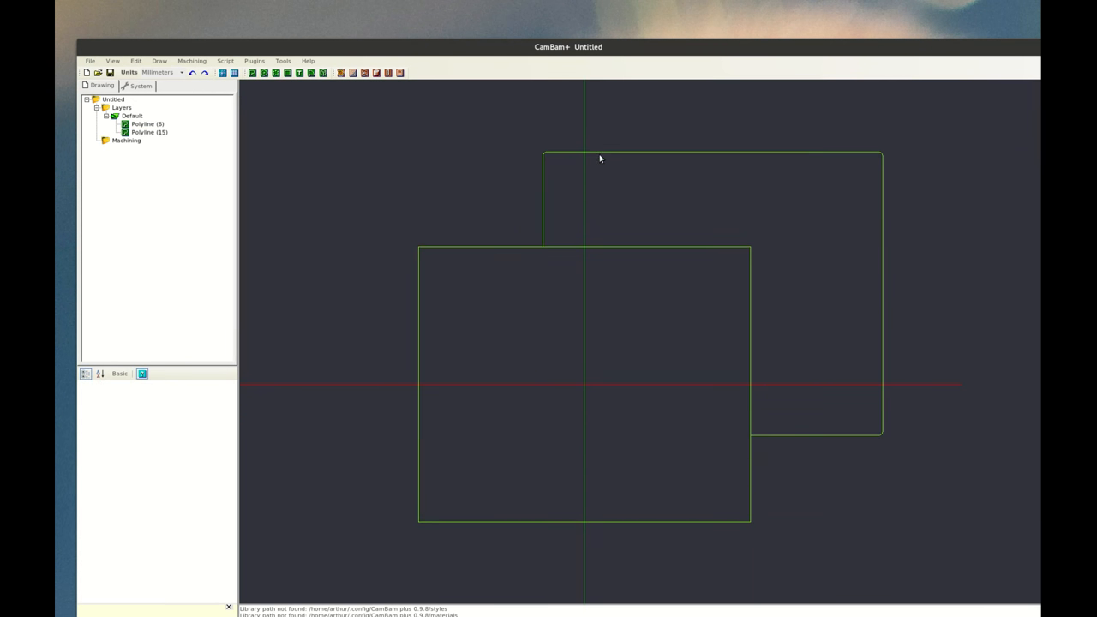
left_click(147, 123)
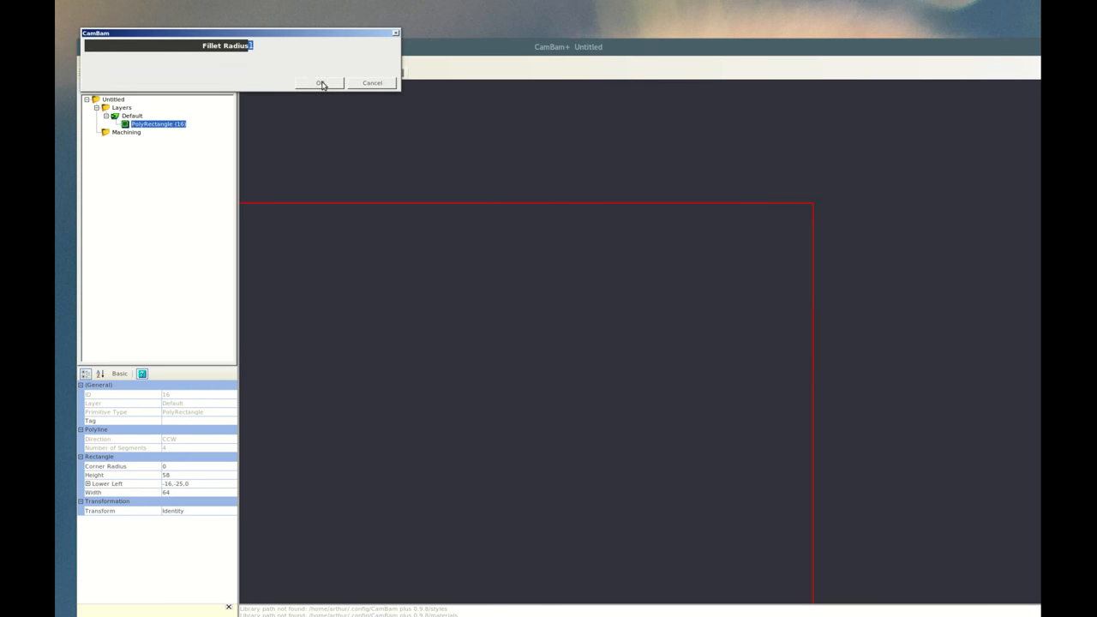
Step: Confirm the fillet radius so the 64×58 mm rectangle becomes rounded Polyline (16)
left_click(318, 83)
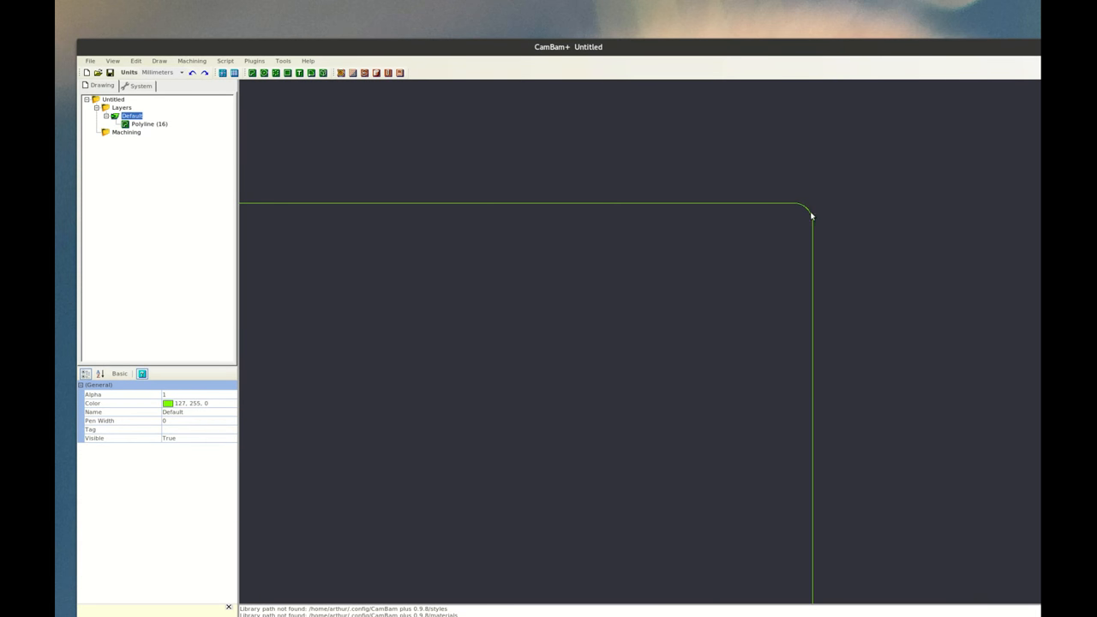
mouse_move(836, 204)
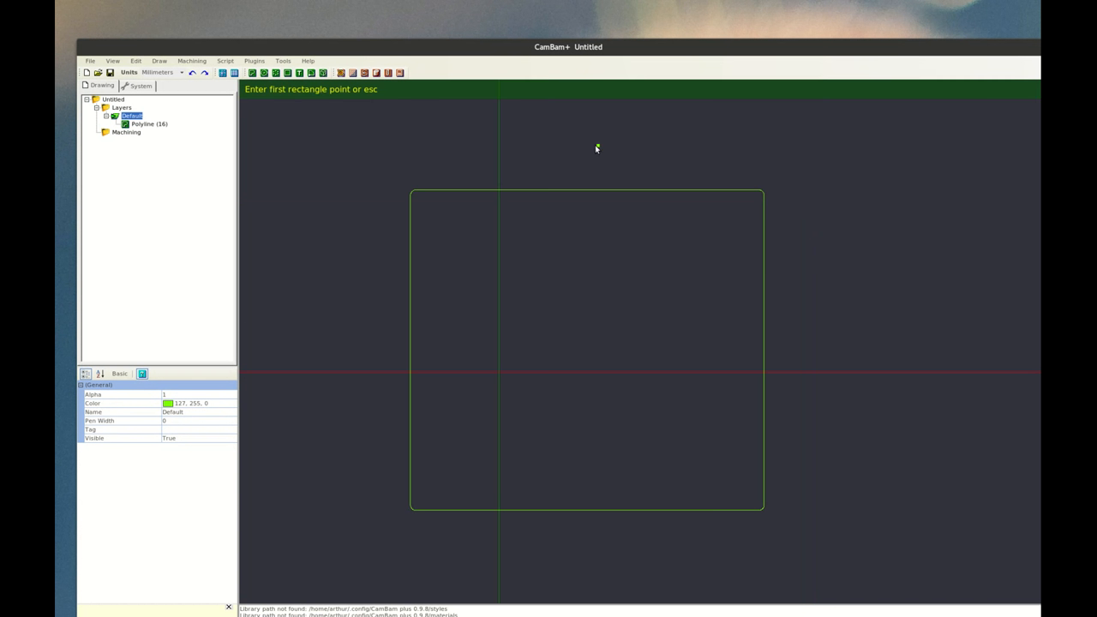
Step: Draw a rectangle over the rounded square's upper-right corner and mark their intersection points
left_click_drag(598, 148, 913, 341)
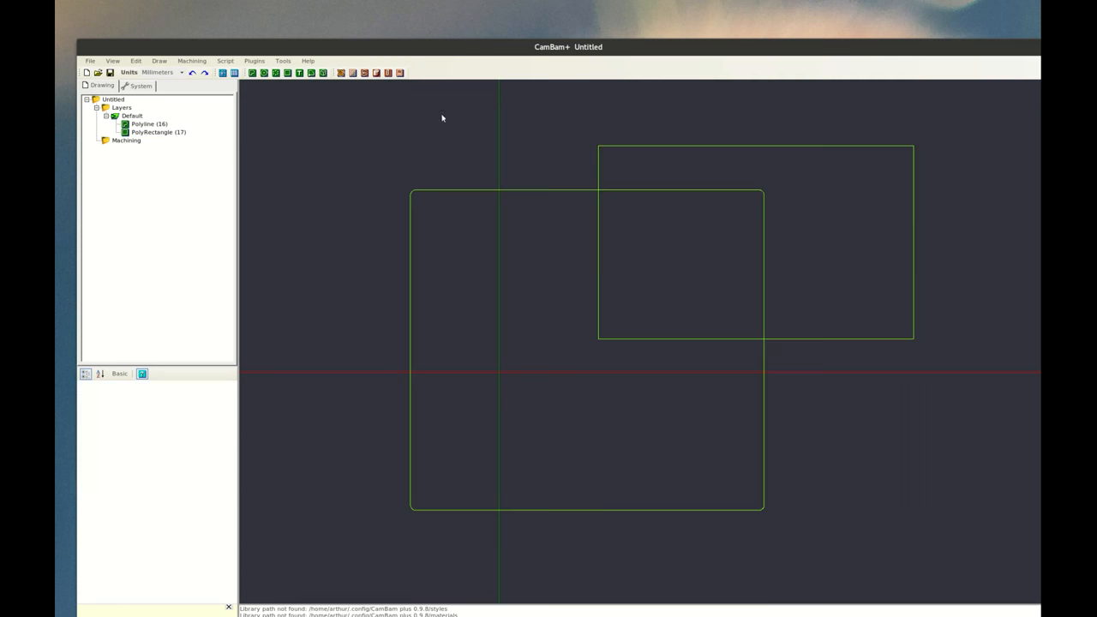
right_click(661, 328)
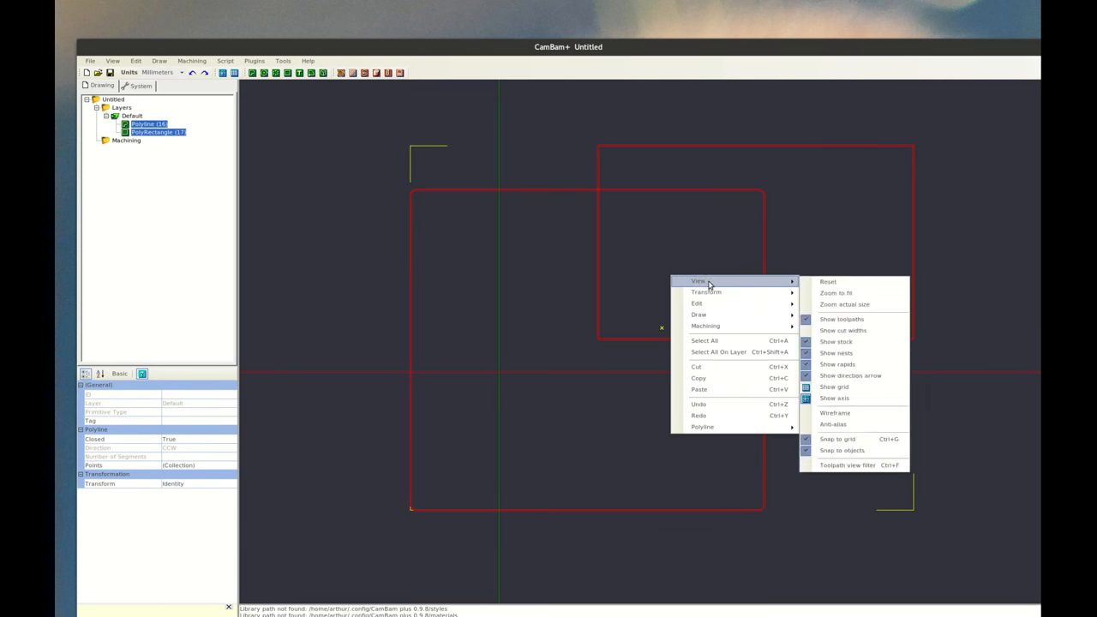
mouse_move(697, 302)
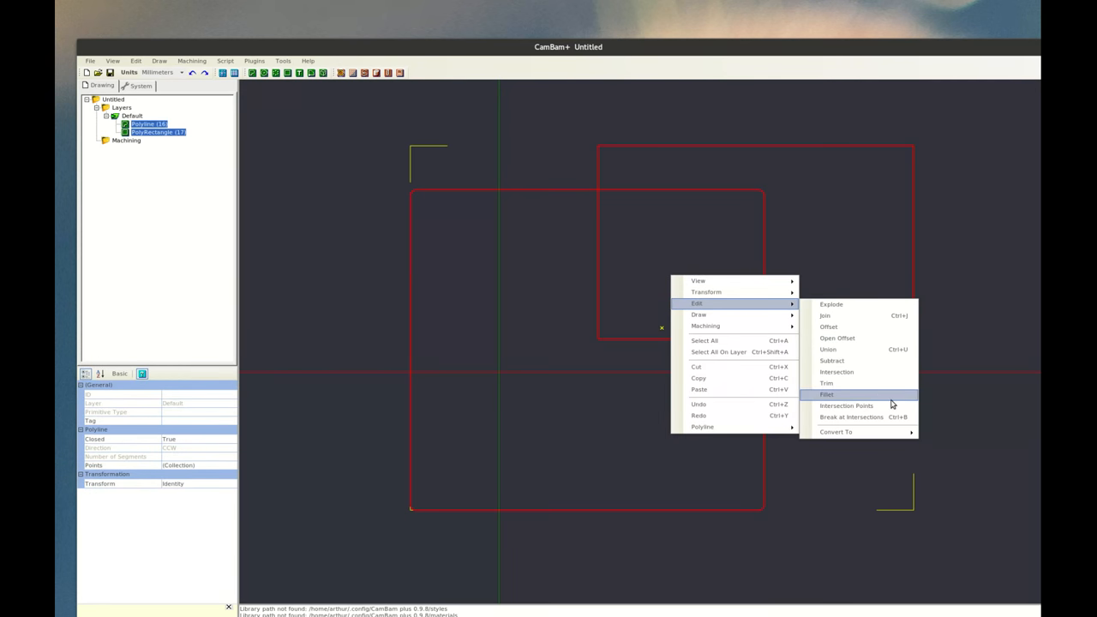
left_click(847, 406)
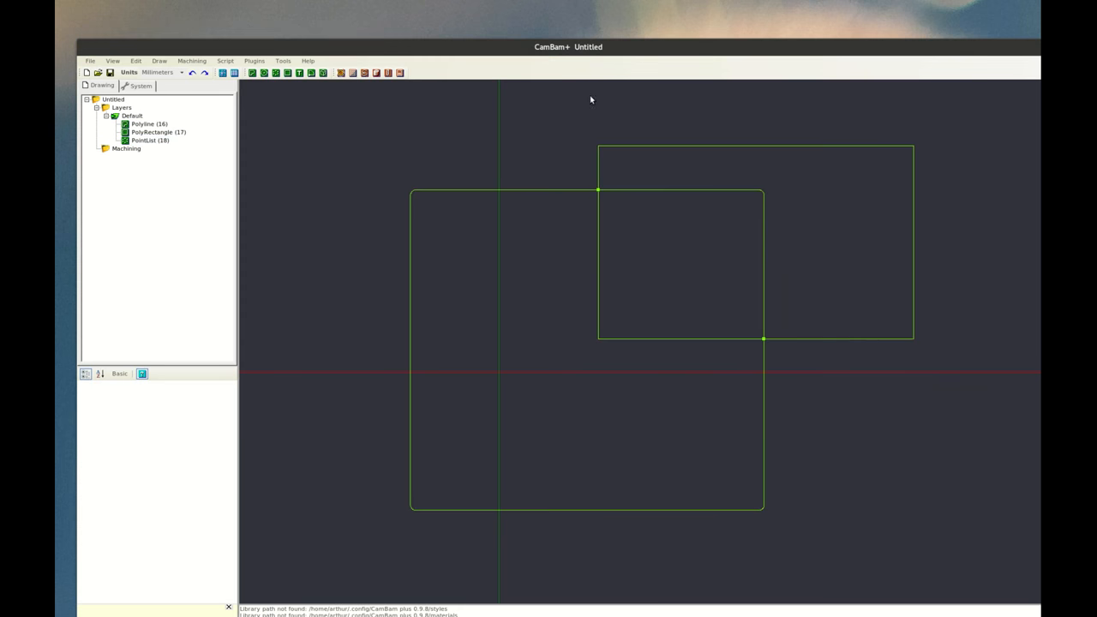
mouse_move(598, 193)
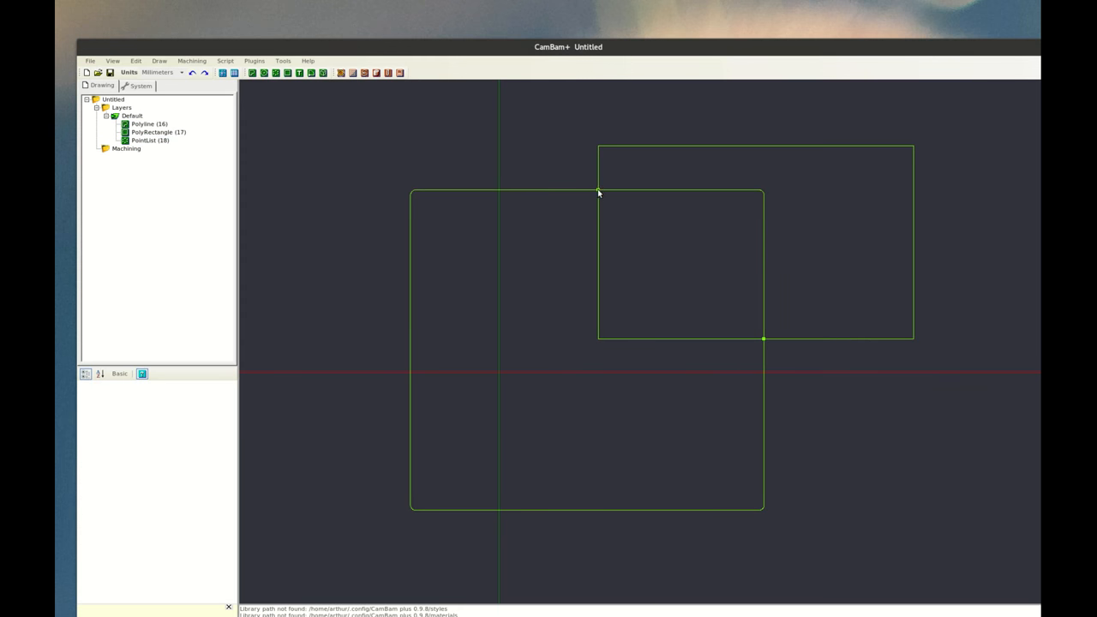
left_click(150, 140)
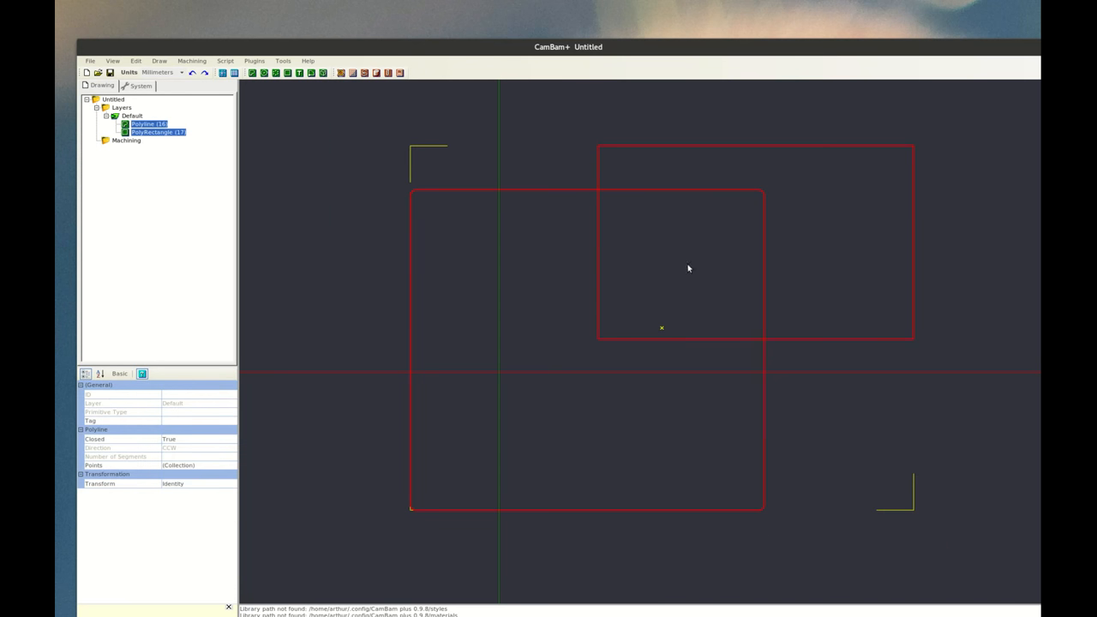
Step: Break both shapes at their crossings and select the four resulting polylines (19–22)
right_click(687, 269)
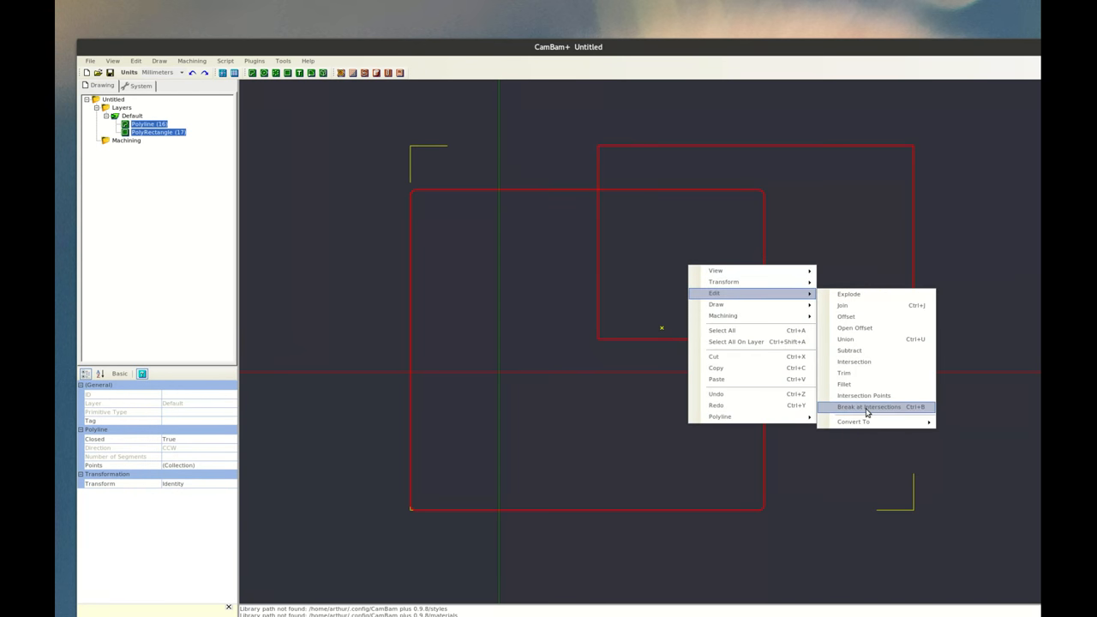
left_click(867, 407)
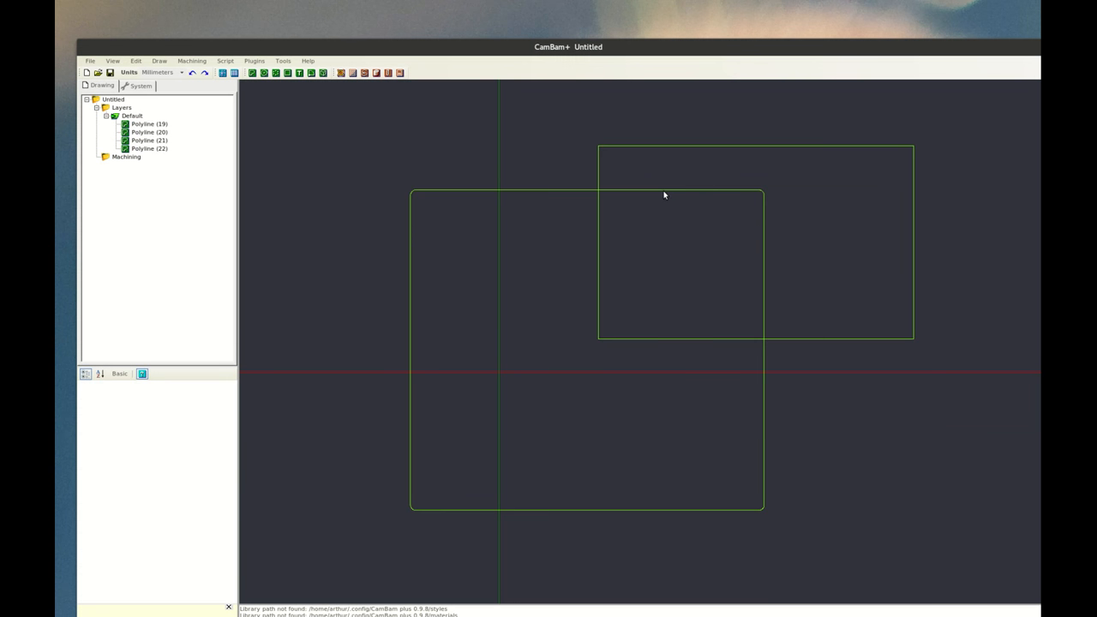
left_click(150, 139)
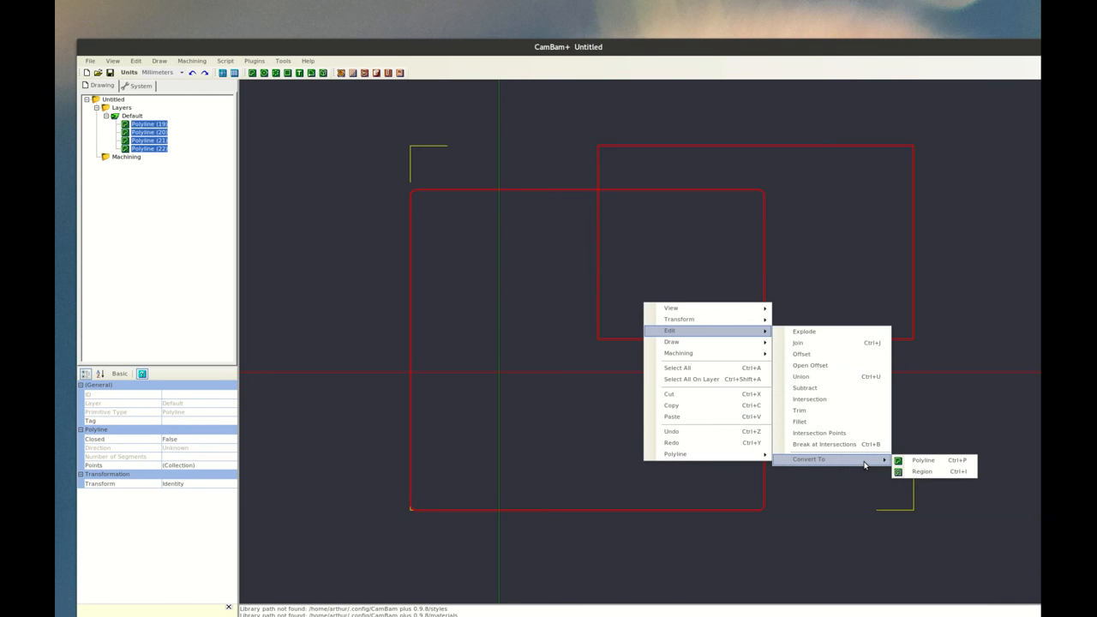
mouse_move(924, 460)
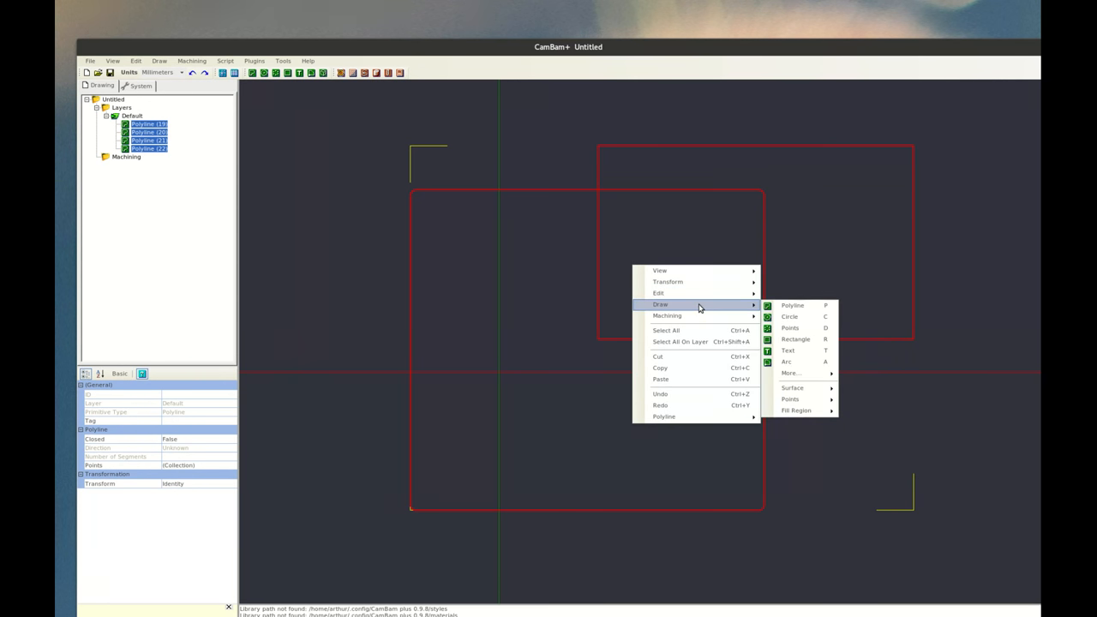
mouse_move(793, 361)
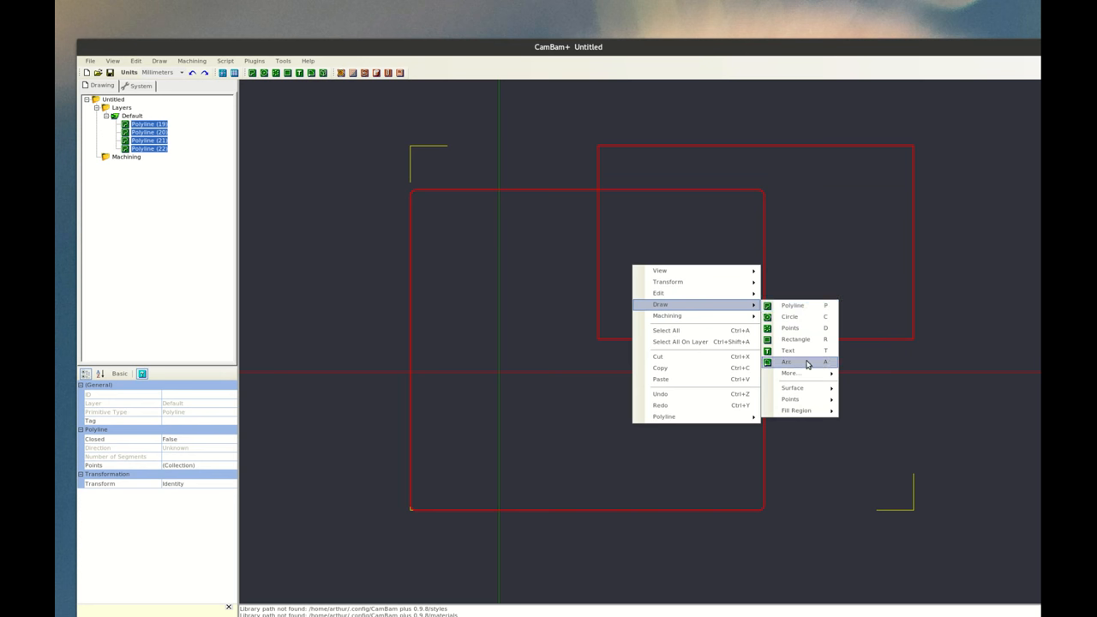
mouse_move(790, 398)
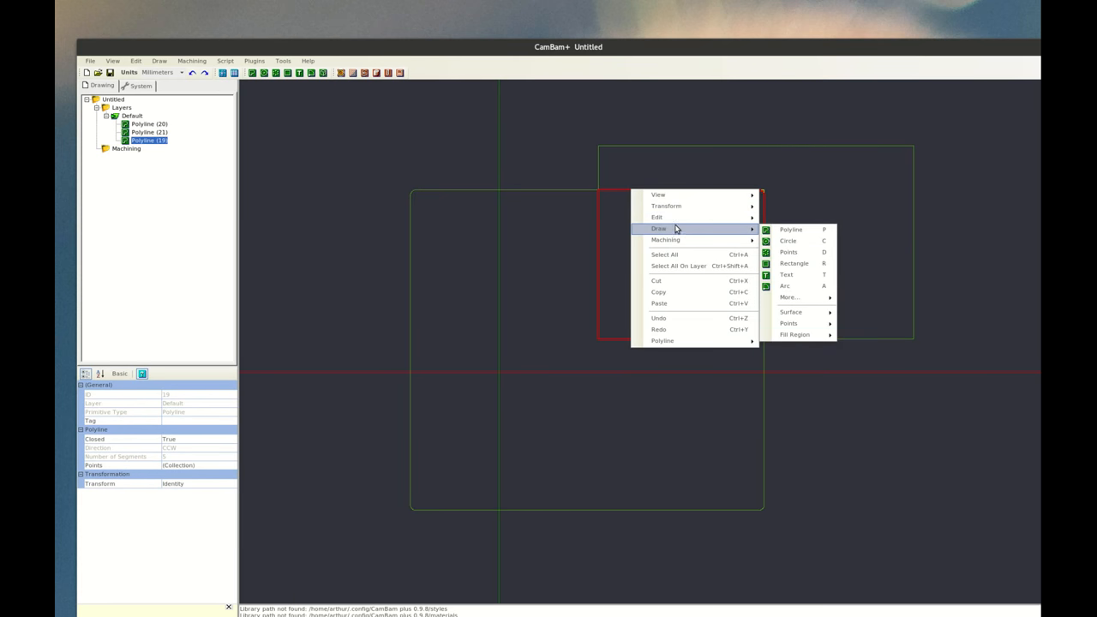
Step: Start a Fill Region on the overlapping area, then cancel the Fill Stepover dialog
left_click(795, 335)
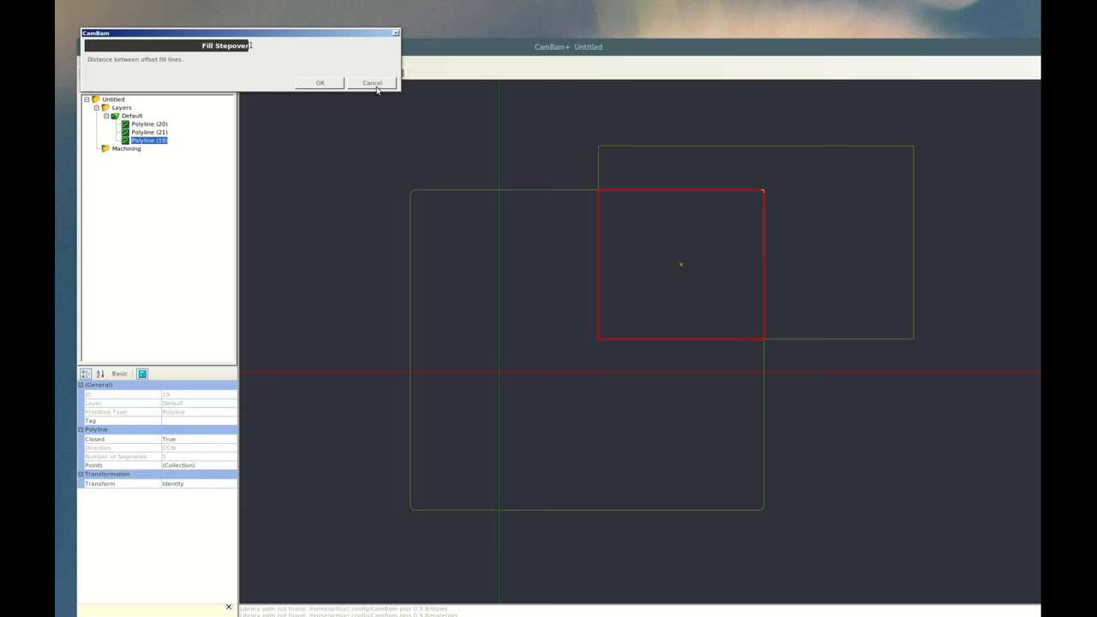
left_click(320, 83)
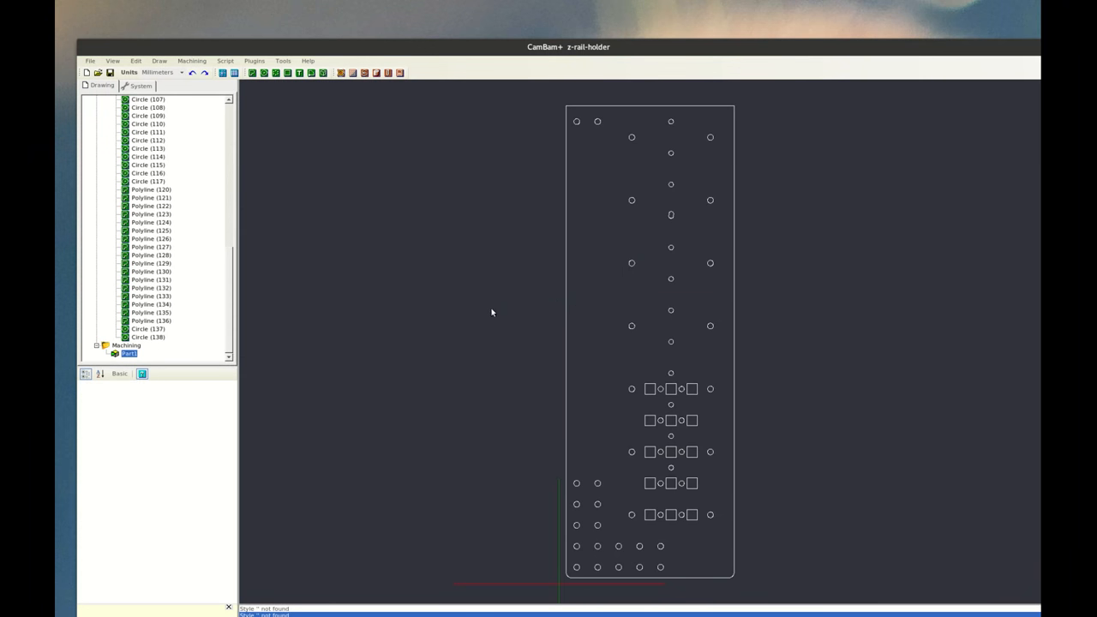
mouse_move(627, 254)
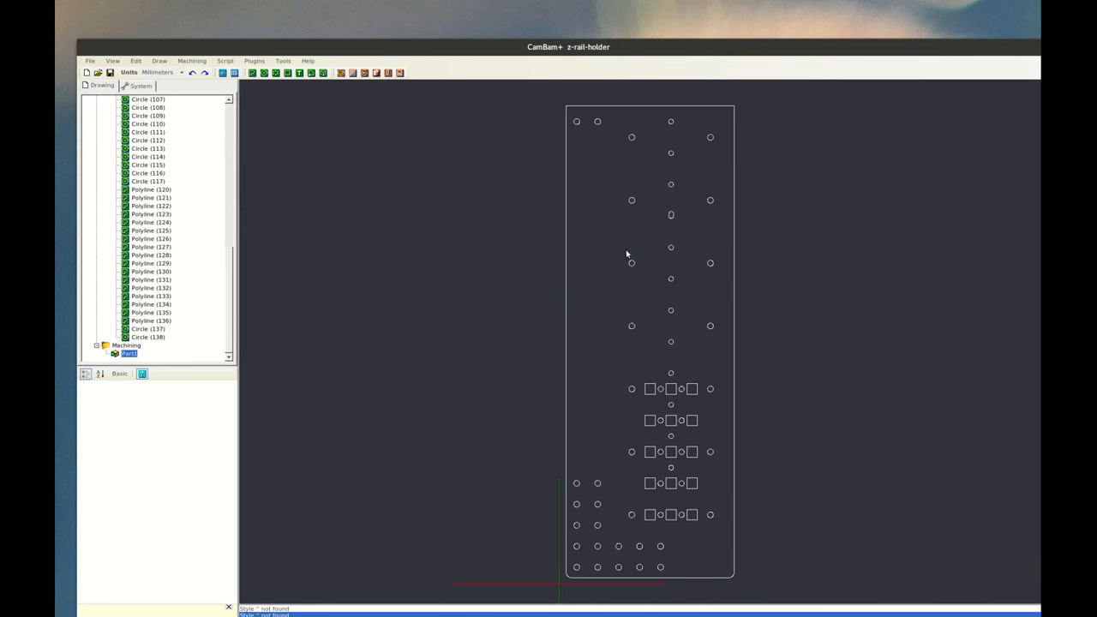
mouse_move(800, 315)
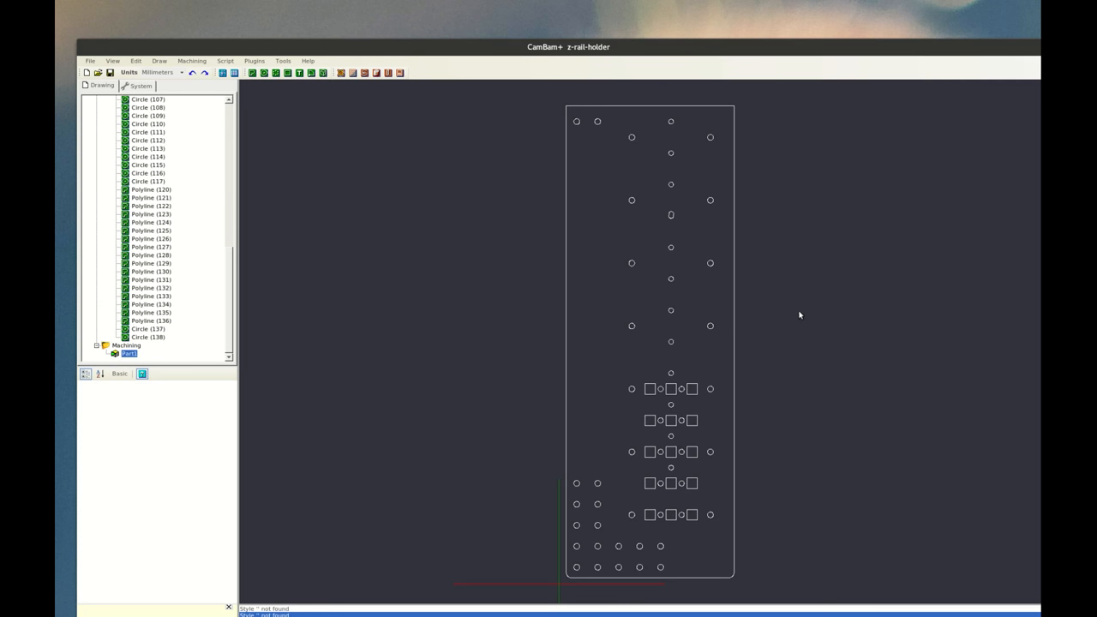
mouse_move(416, 224)
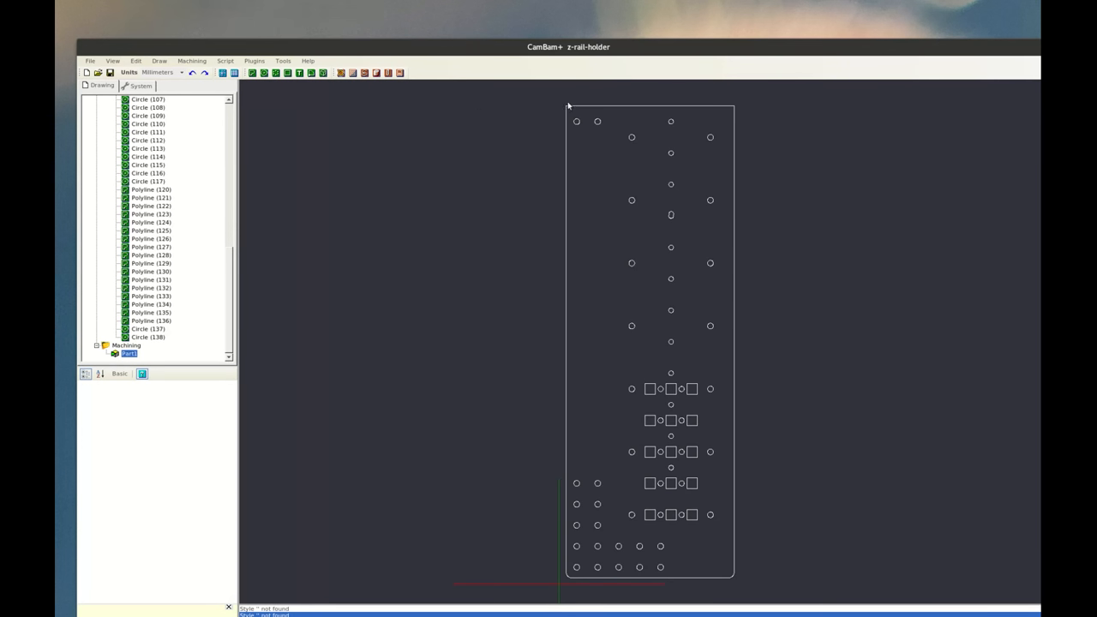
Step: Select the z-rail-holder's outer plate outline to confirm it is closed Polyline (127)
left_click(151, 247)
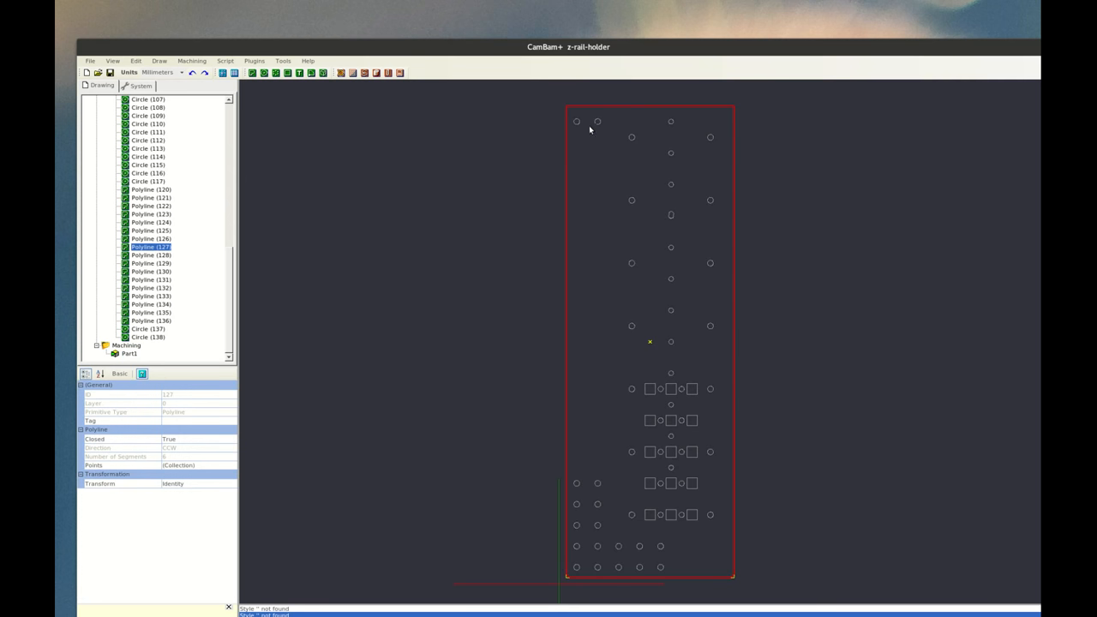
mouse_move(735, 360)
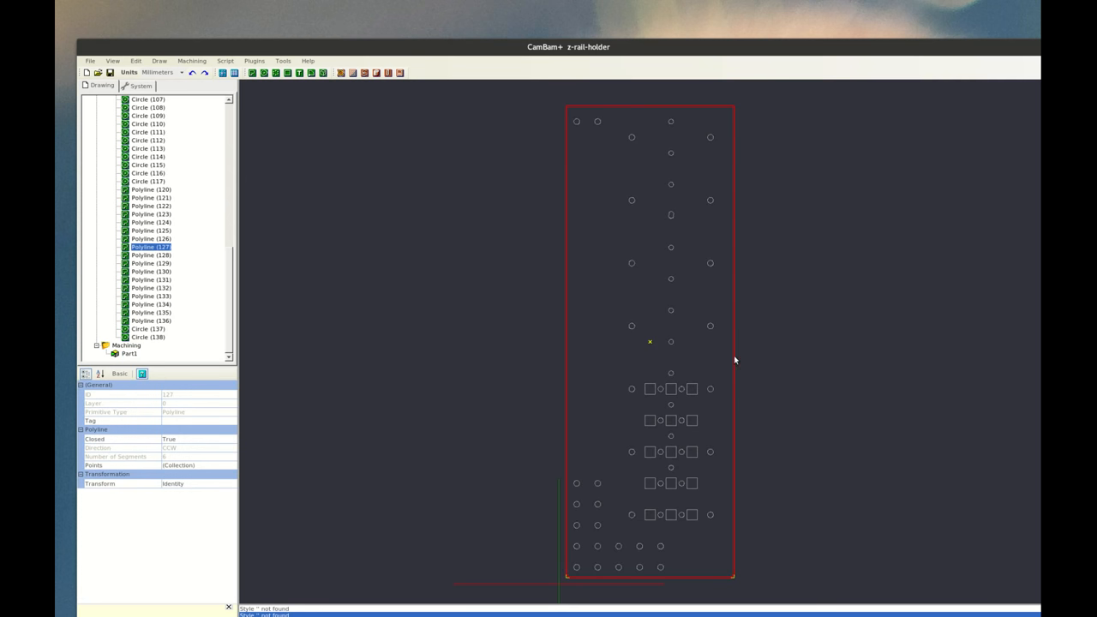
right_click(735, 360)
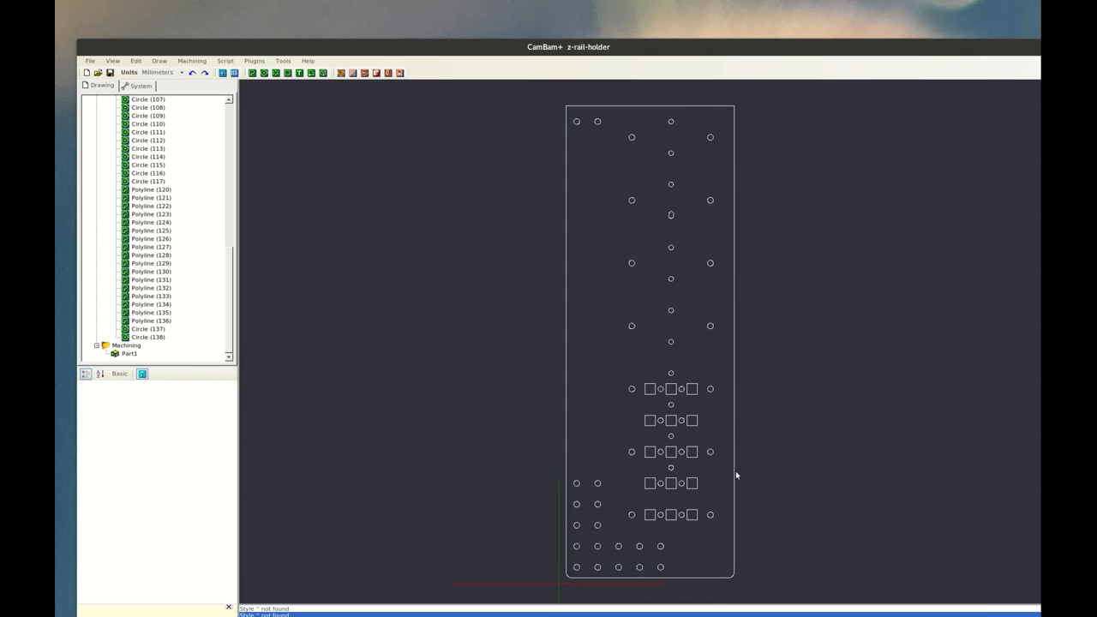
mouse_move(553, 193)
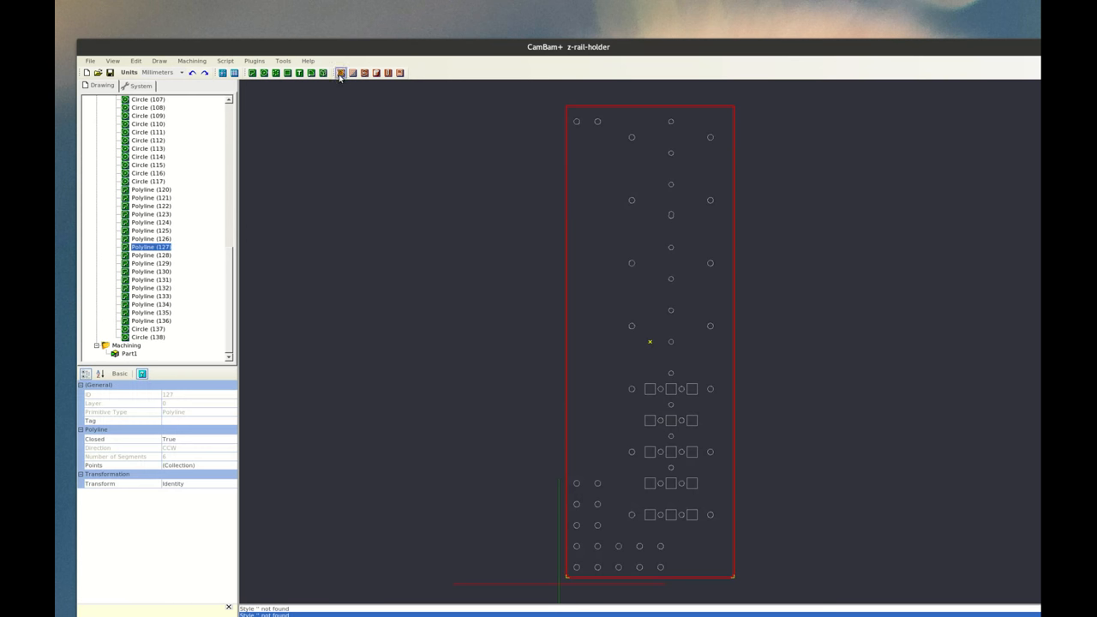
mouse_move(340, 73)
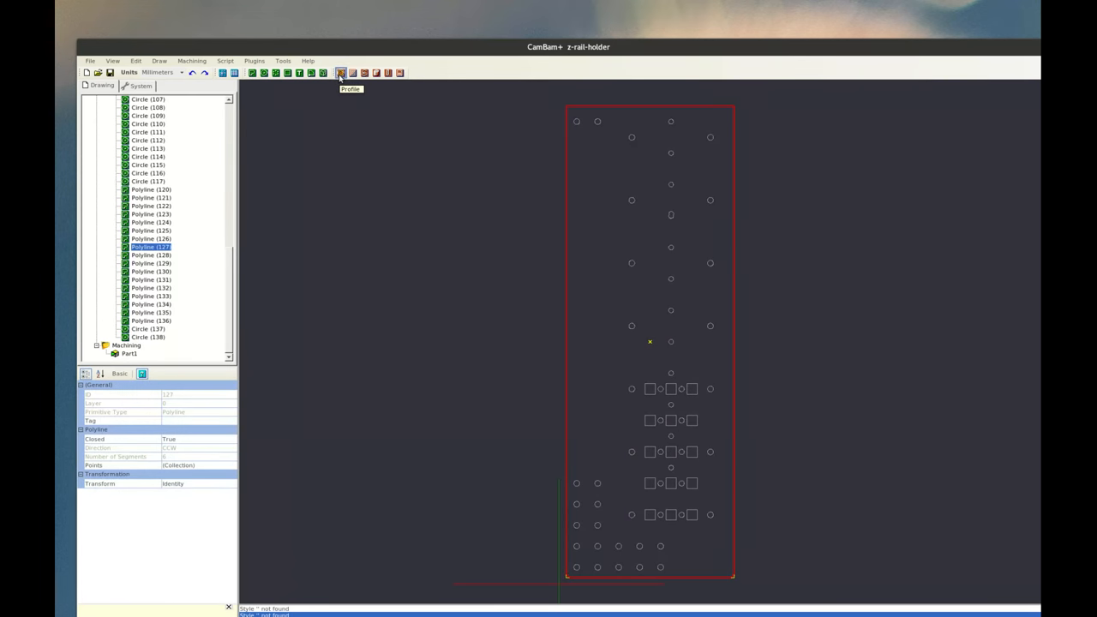
Step: Add an enabled profile operation for the outer outline and name it 'Outside cut'
left_click(341, 73)
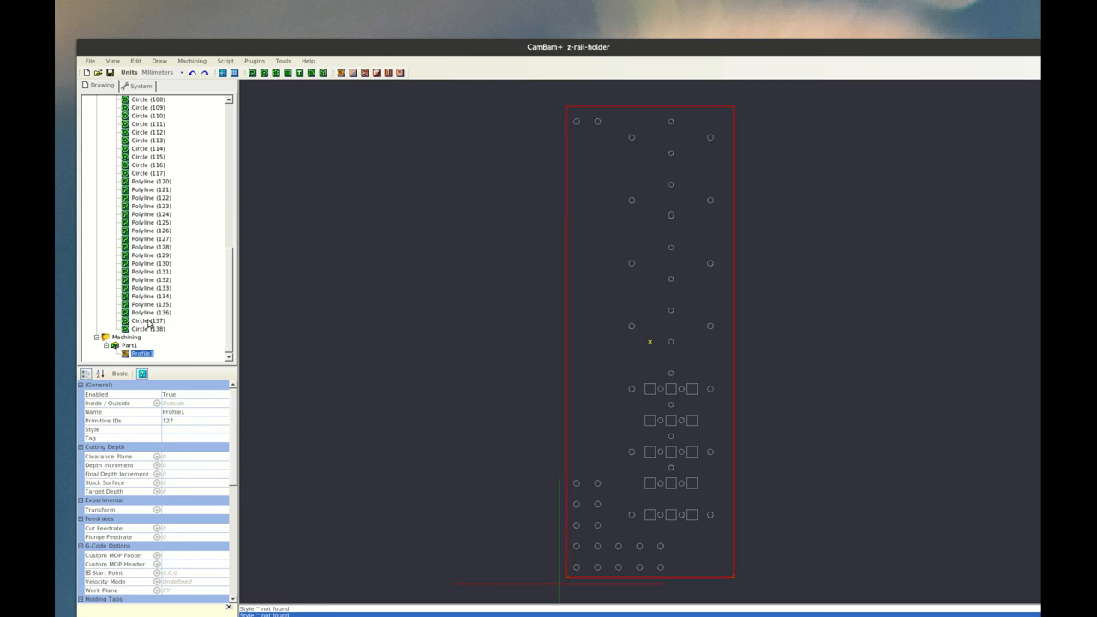
mouse_move(149, 367)
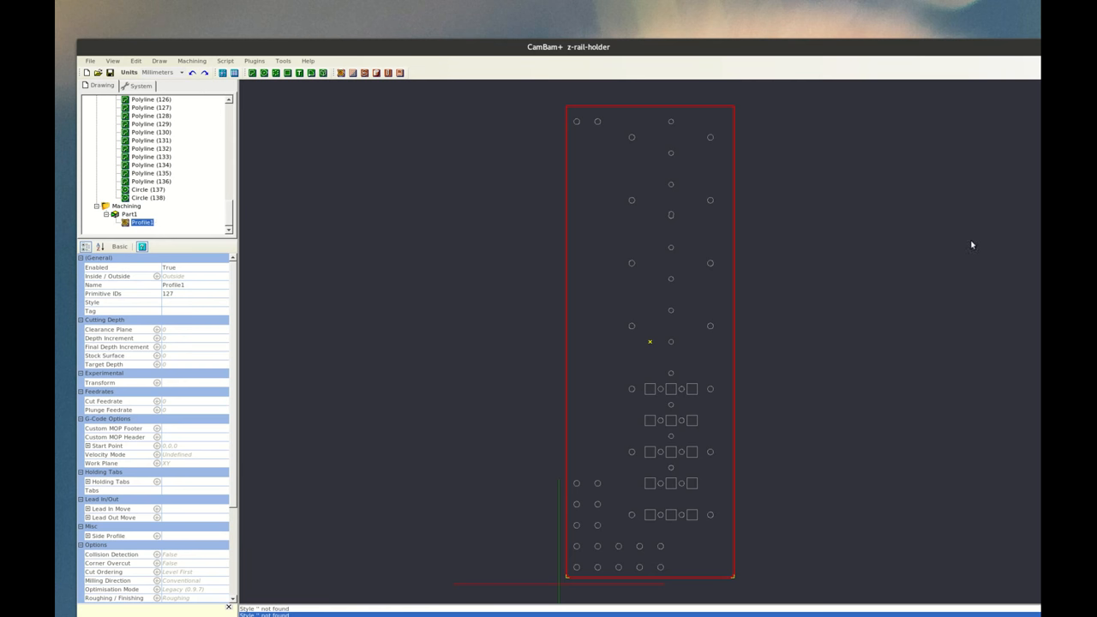
mouse_move(186, 267)
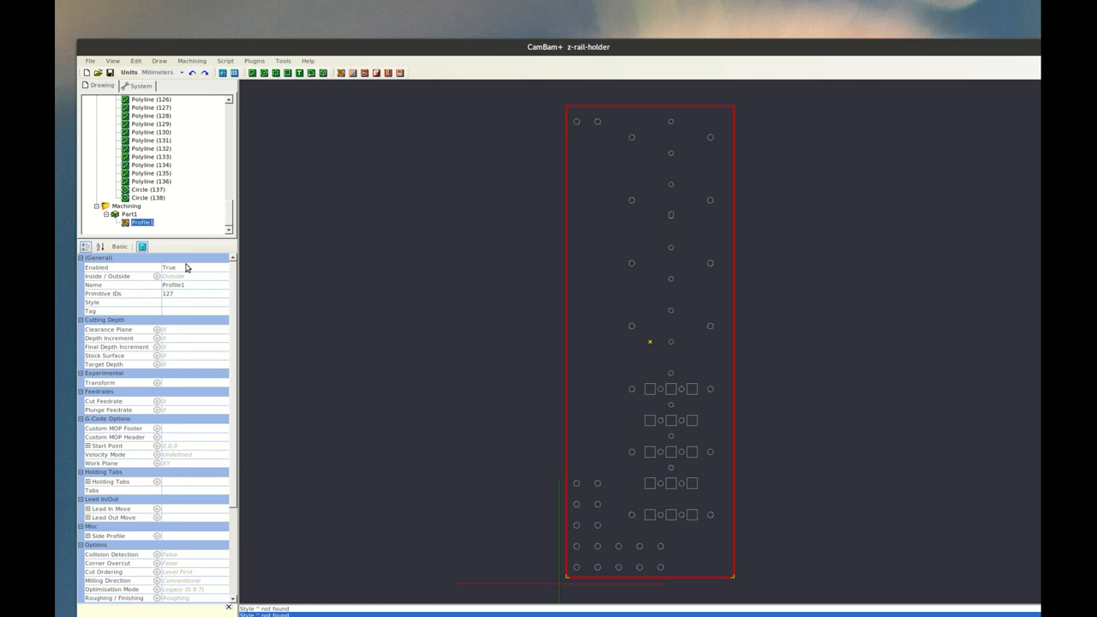
mouse_move(192, 272)
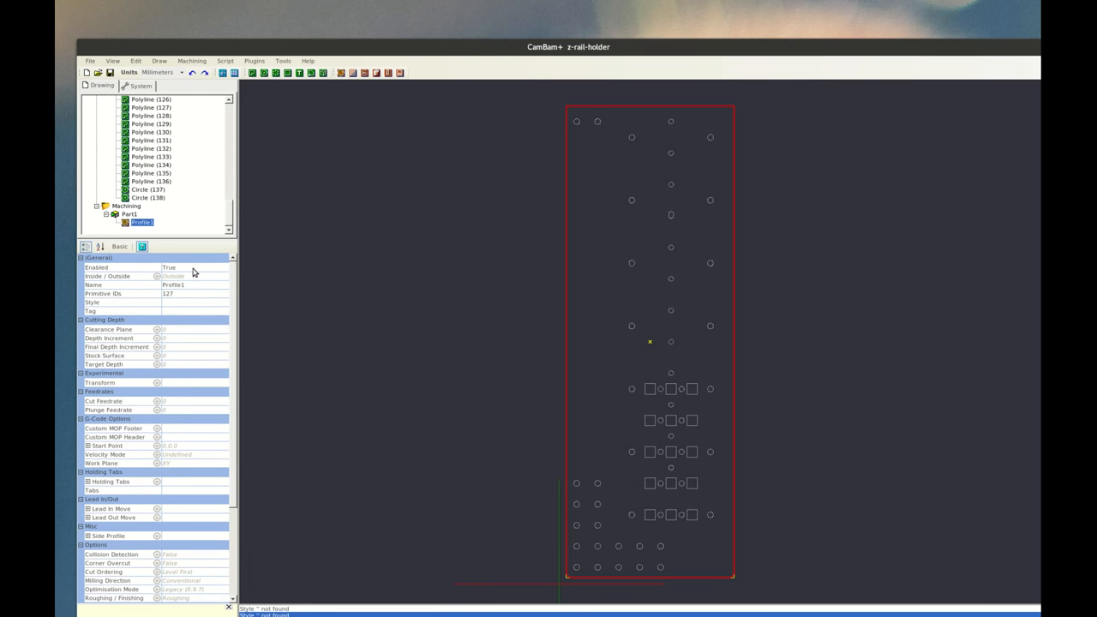
left_click(223, 266)
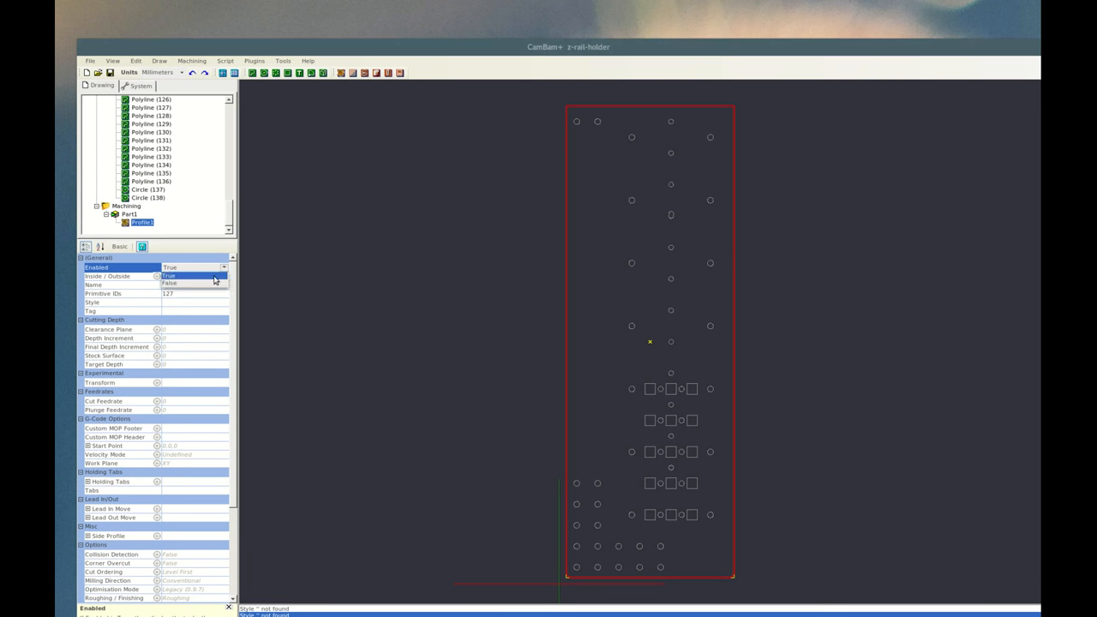
mouse_move(214, 281)
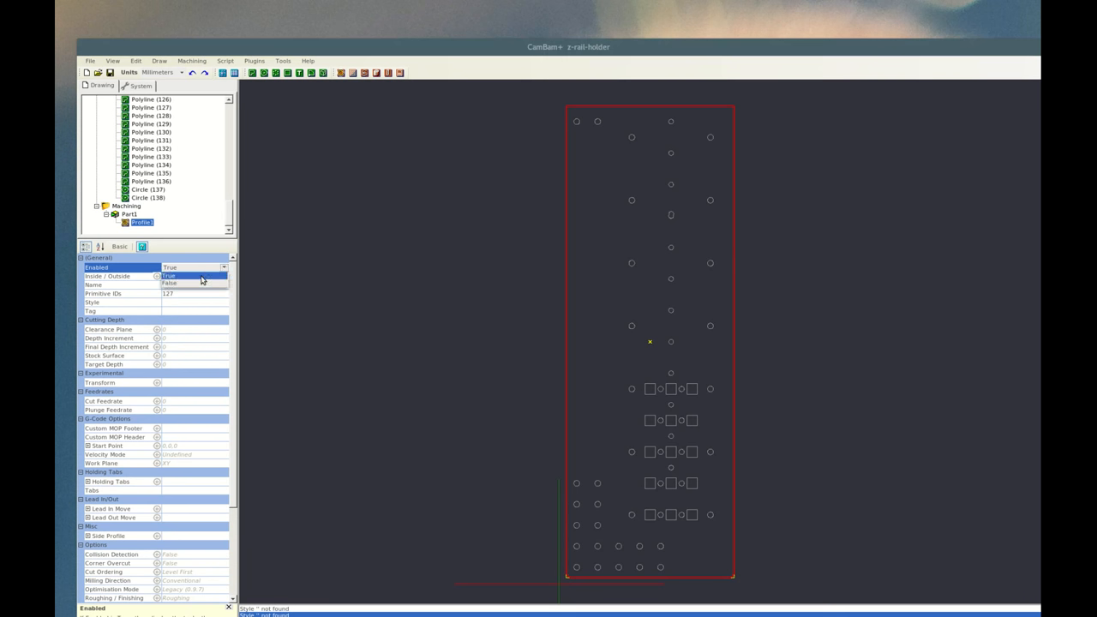
left_click(174, 276)
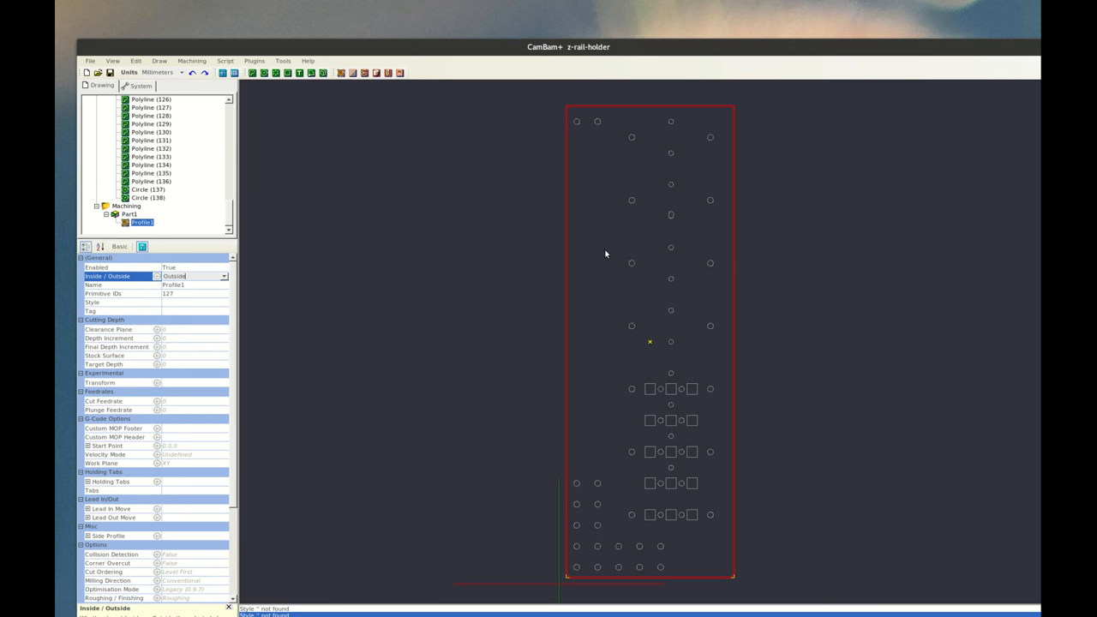
mouse_move(544, 247)
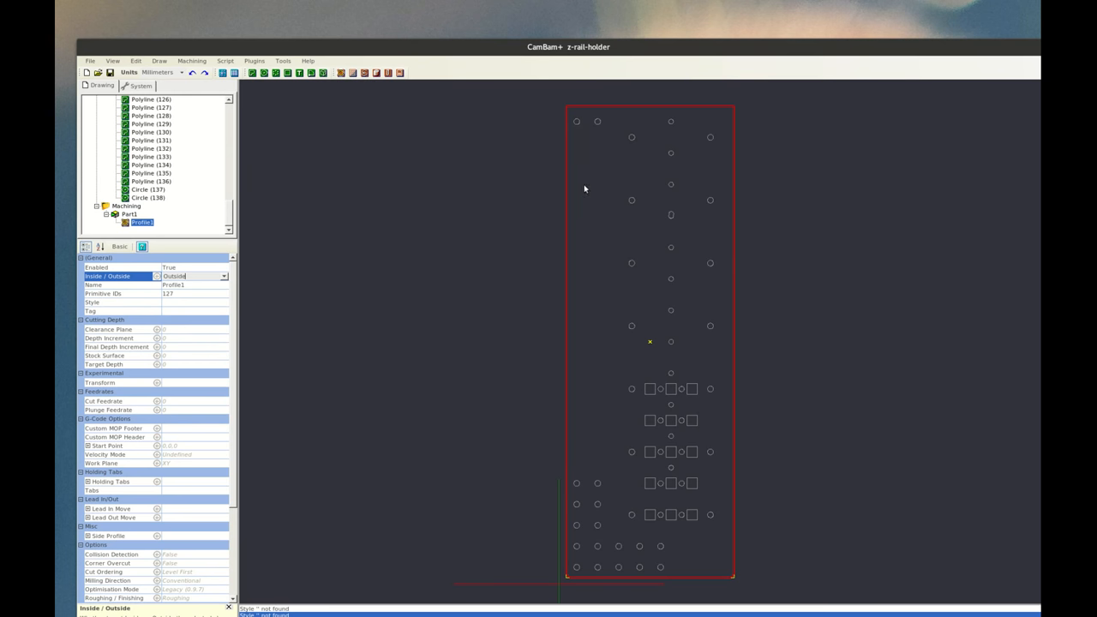
mouse_move(586, 89)
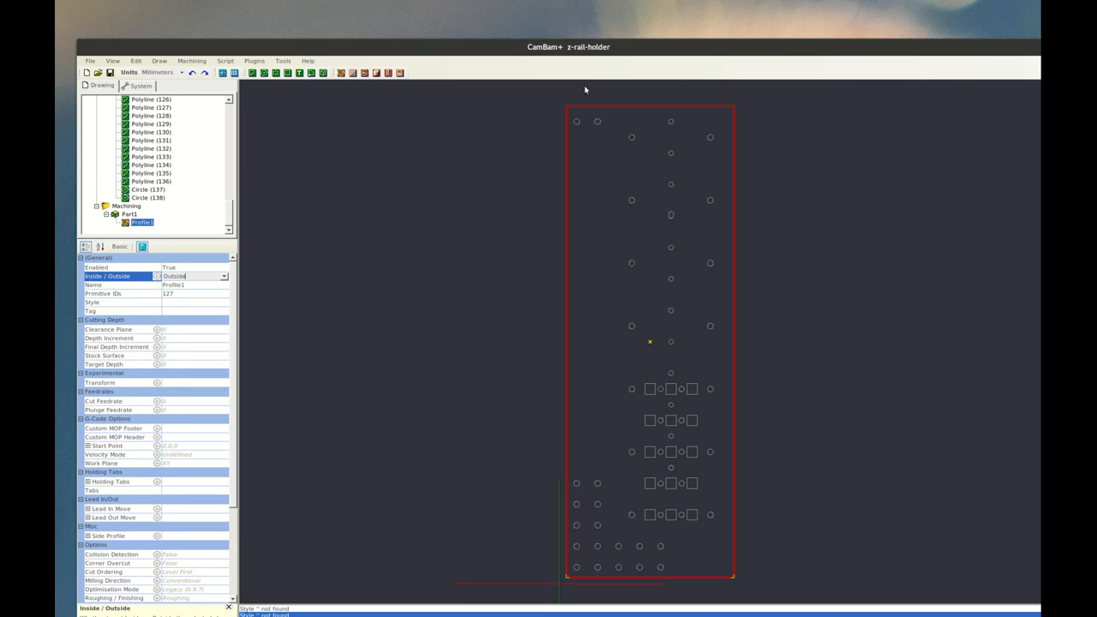
mouse_move(783, 590)
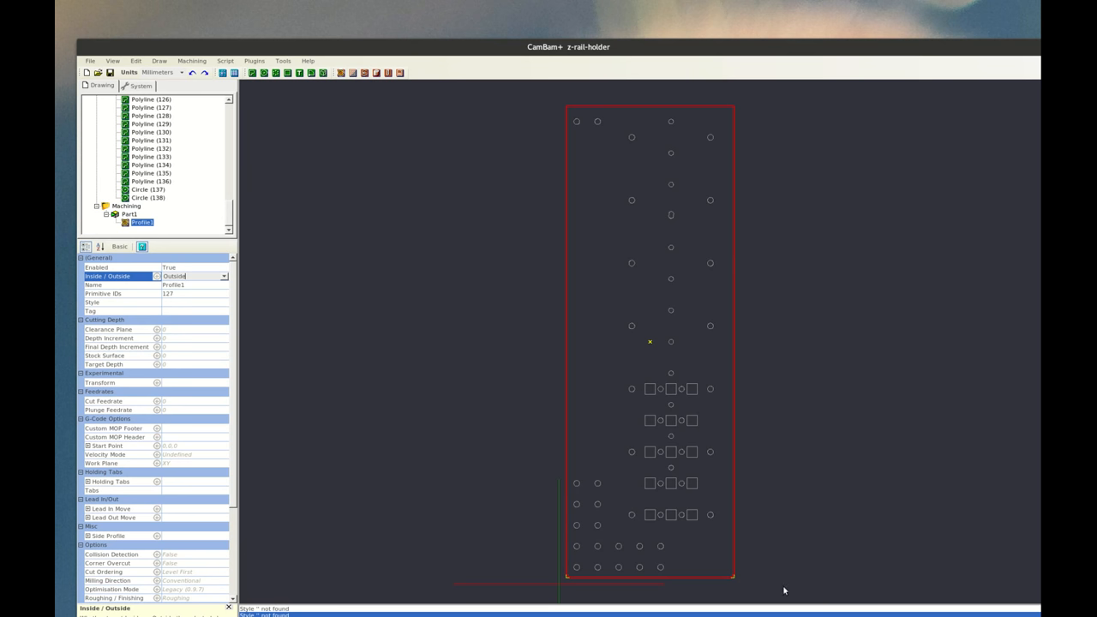
mouse_move(415, 264)
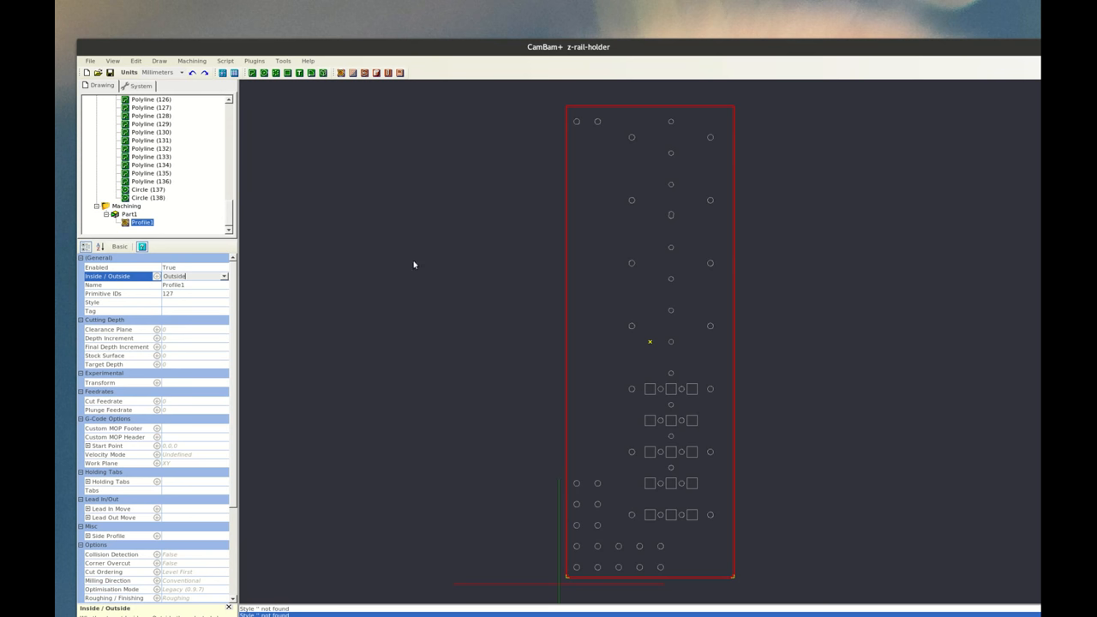
mouse_move(201, 290)
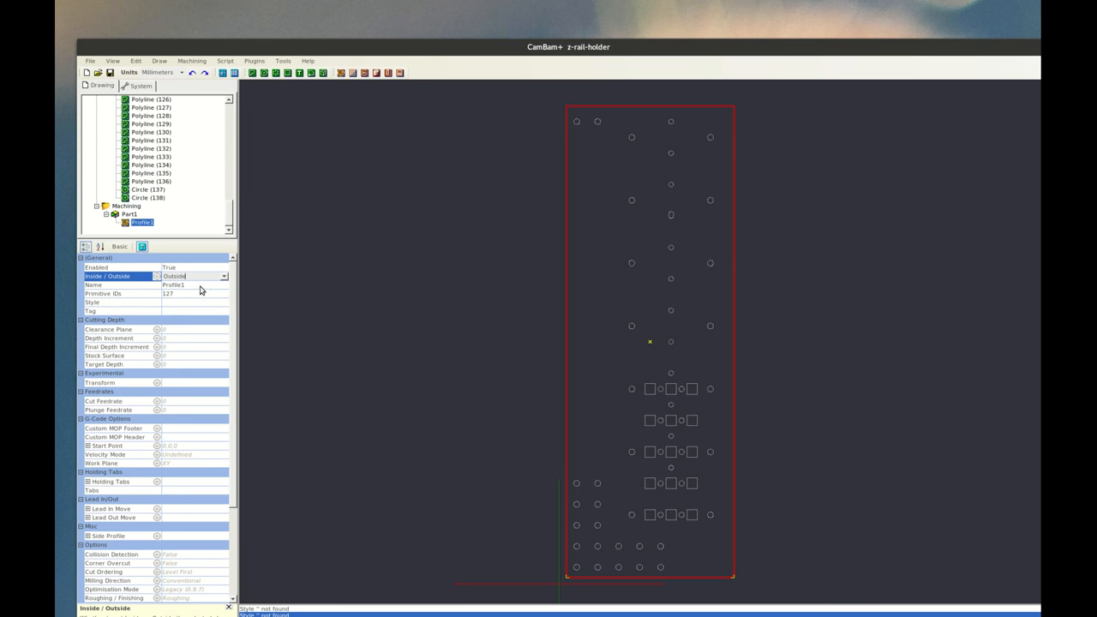
left_click(174, 285)
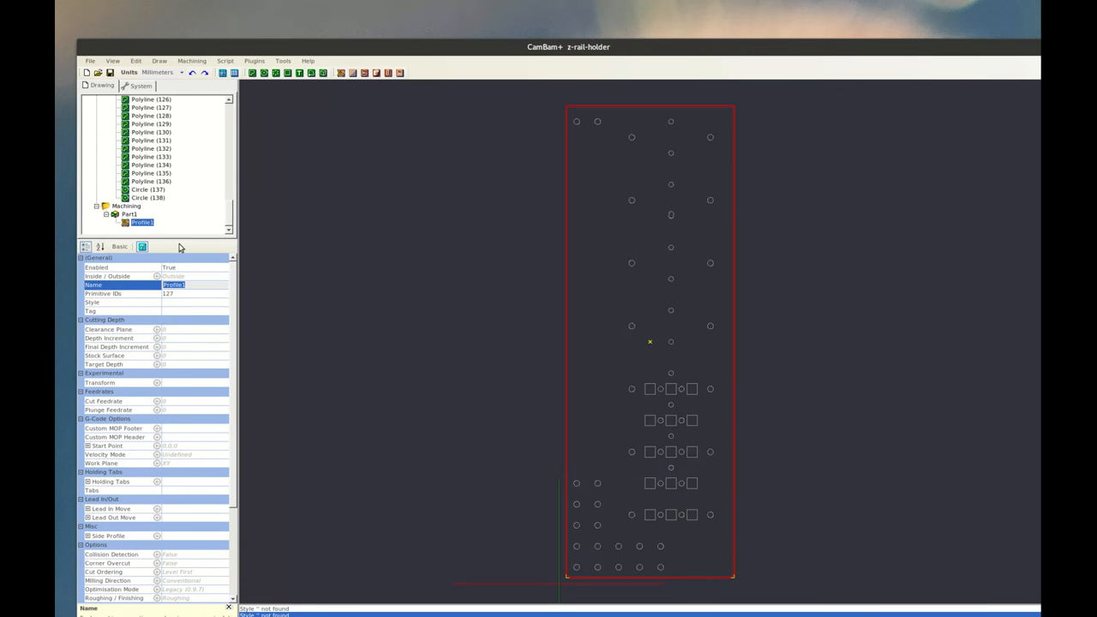
type("Outside cut")
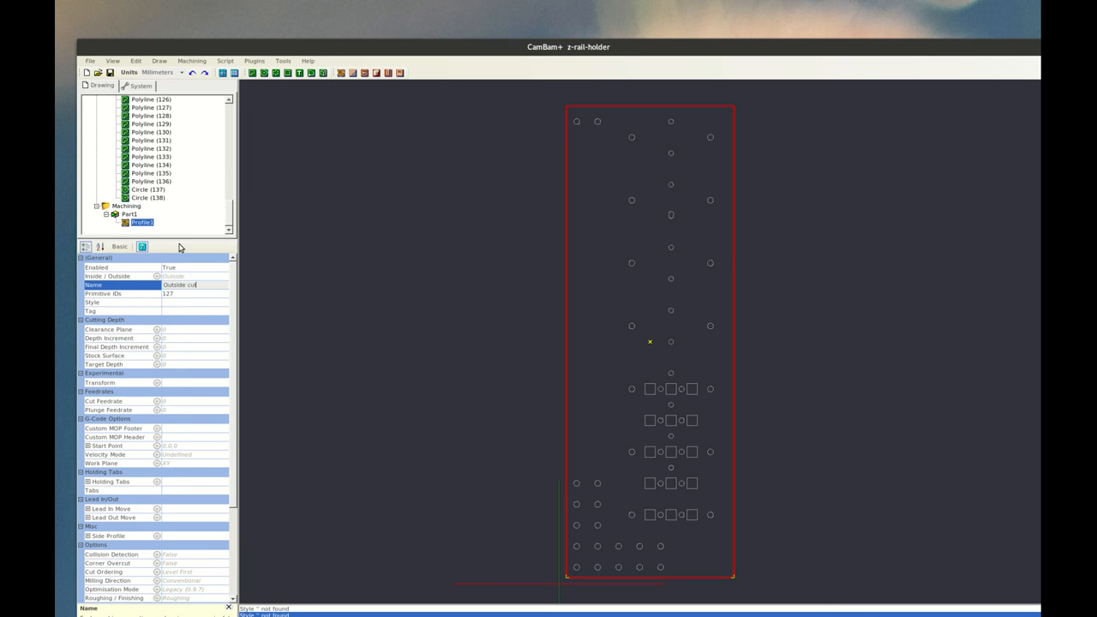
left_click(193, 293)
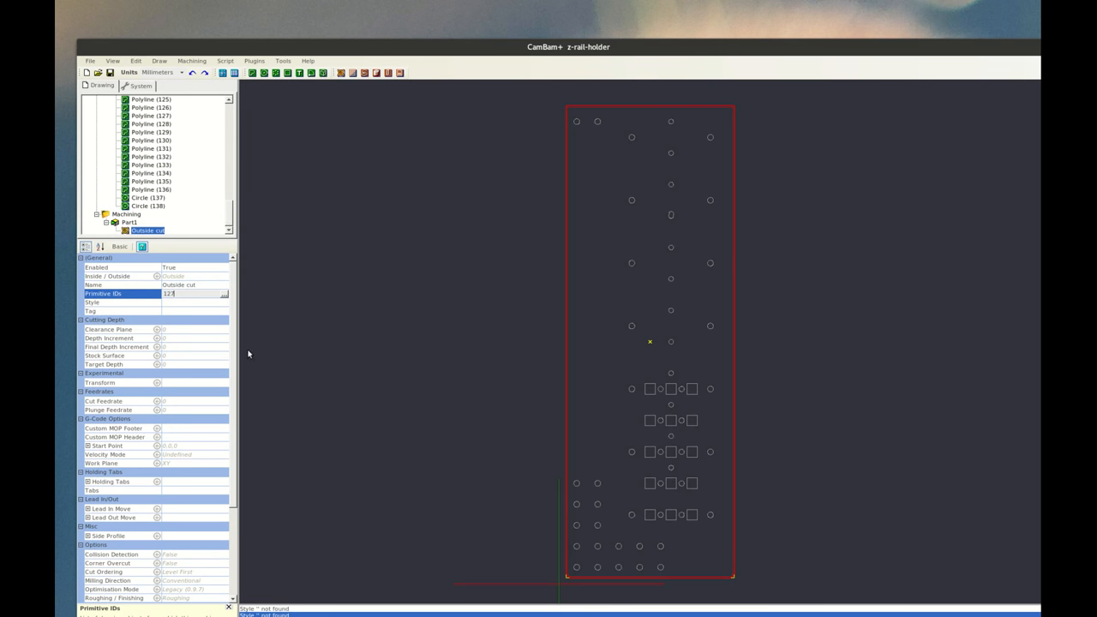
mouse_move(169, 182)
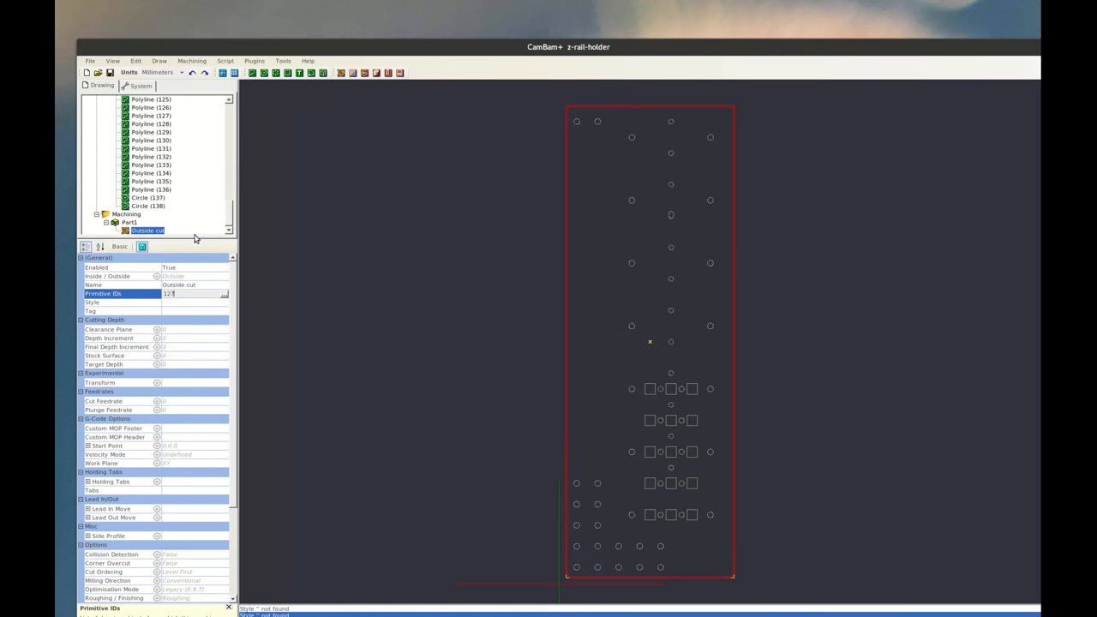
mouse_move(155, 141)
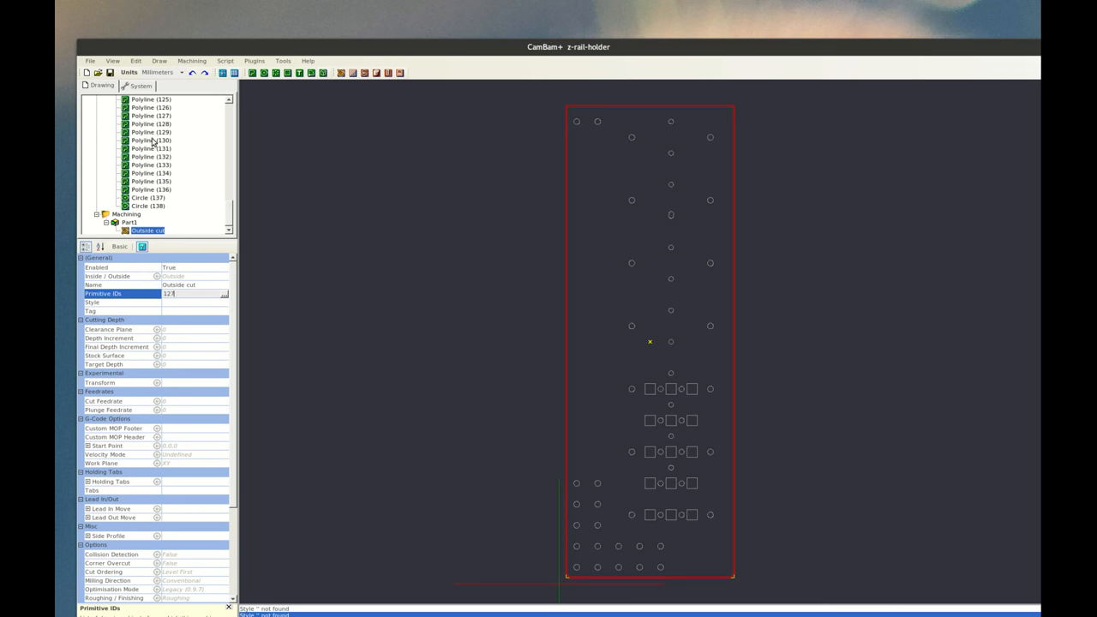
Step: Inspect the square hole polylines' Primitive IDs, then return to the Outside cut settings
left_click(151, 116)
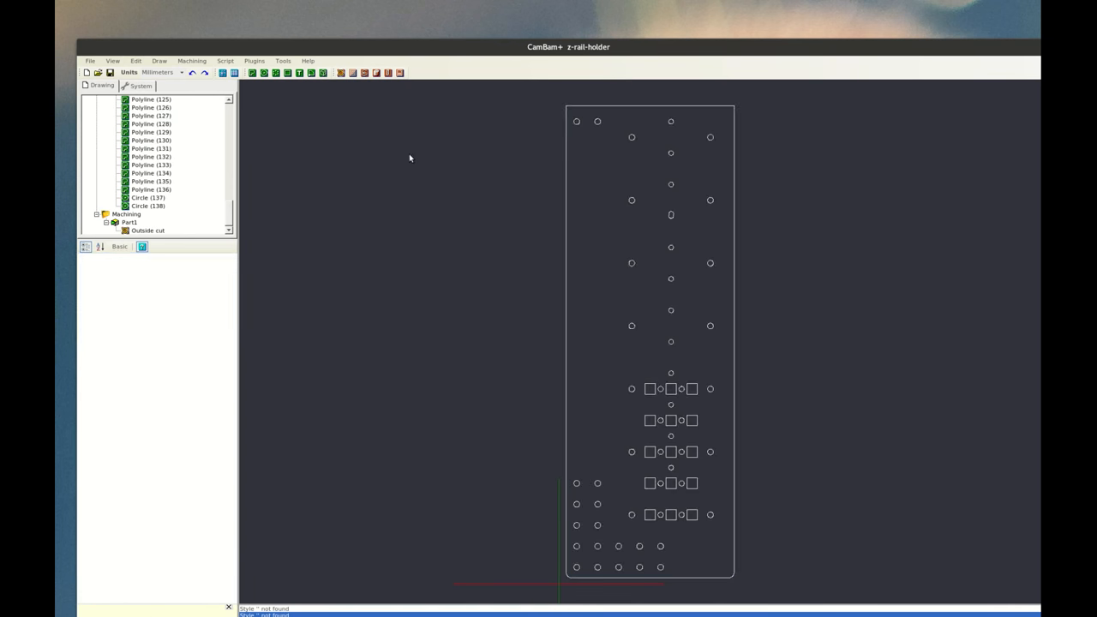
left_click(151, 156)
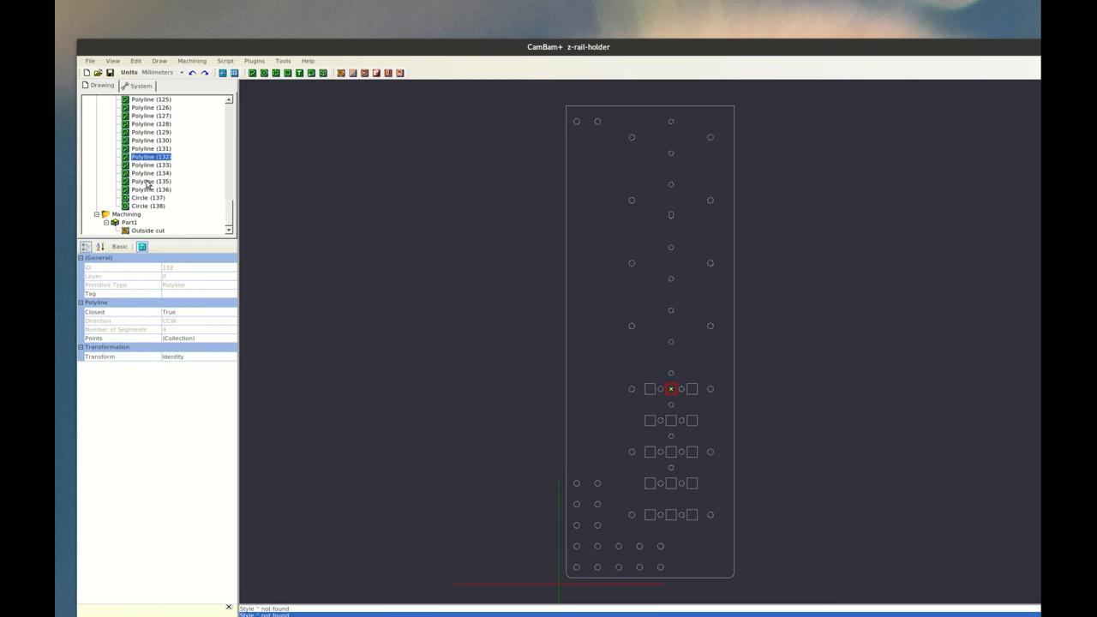
left_click(147, 222)
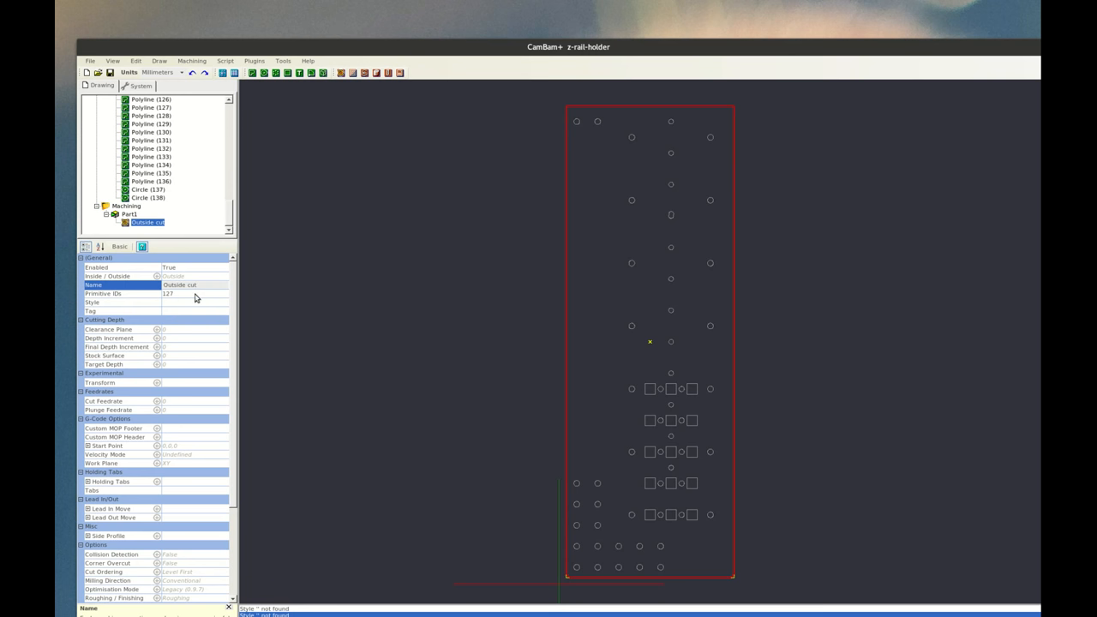
left_click(195, 293)
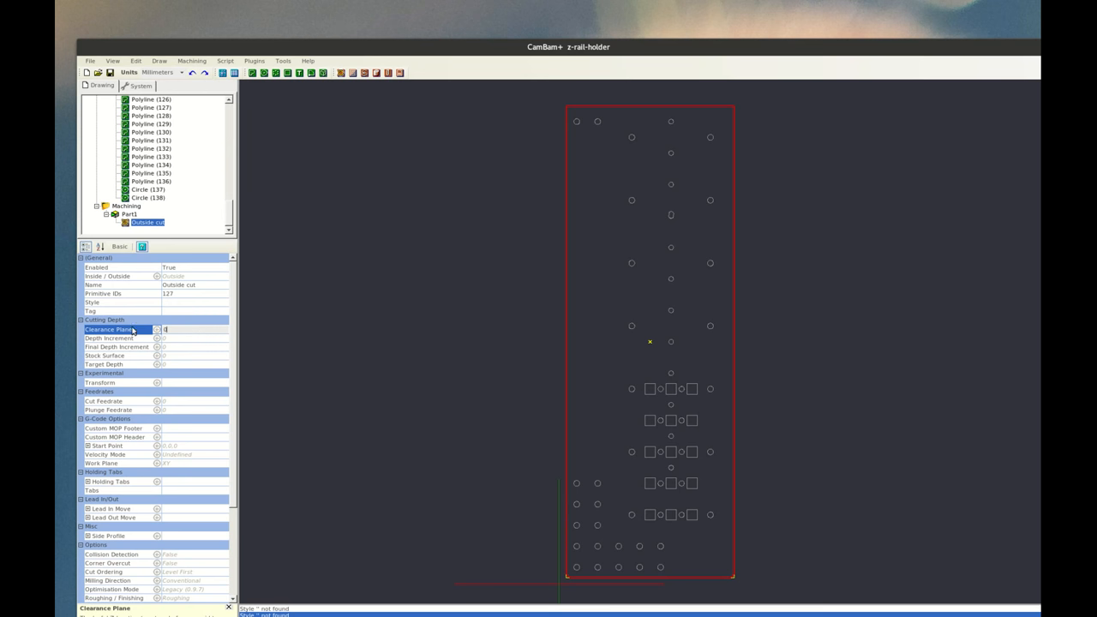
Step: Set clearance plane 4, depth increment 2, stock surface 0 and target depth -10
left_click(188, 330)
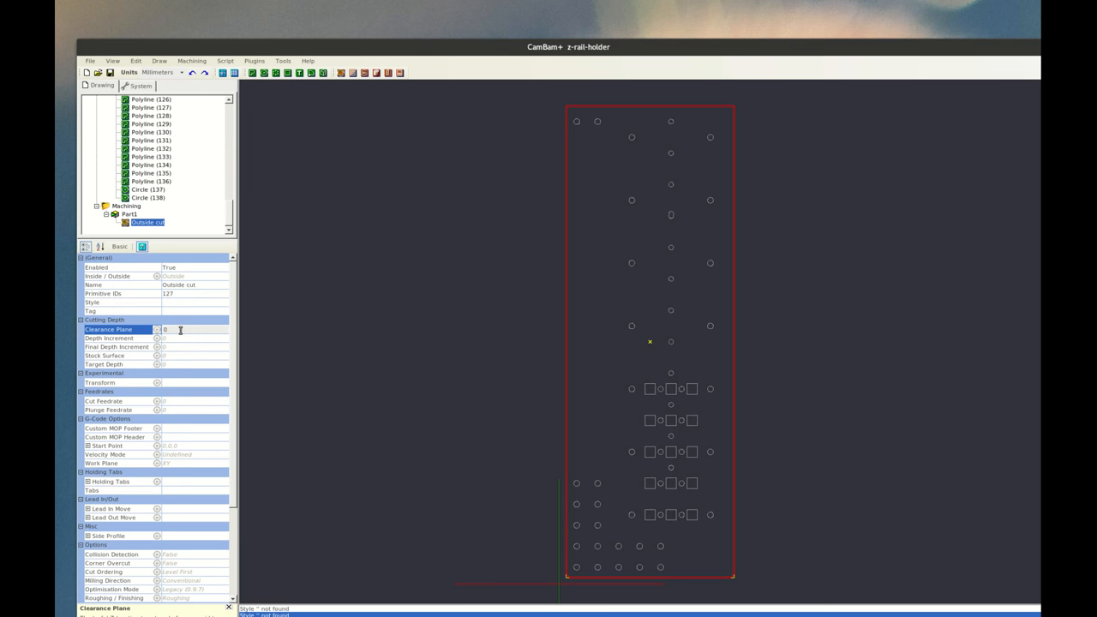
right_click(181, 329)
type("4")
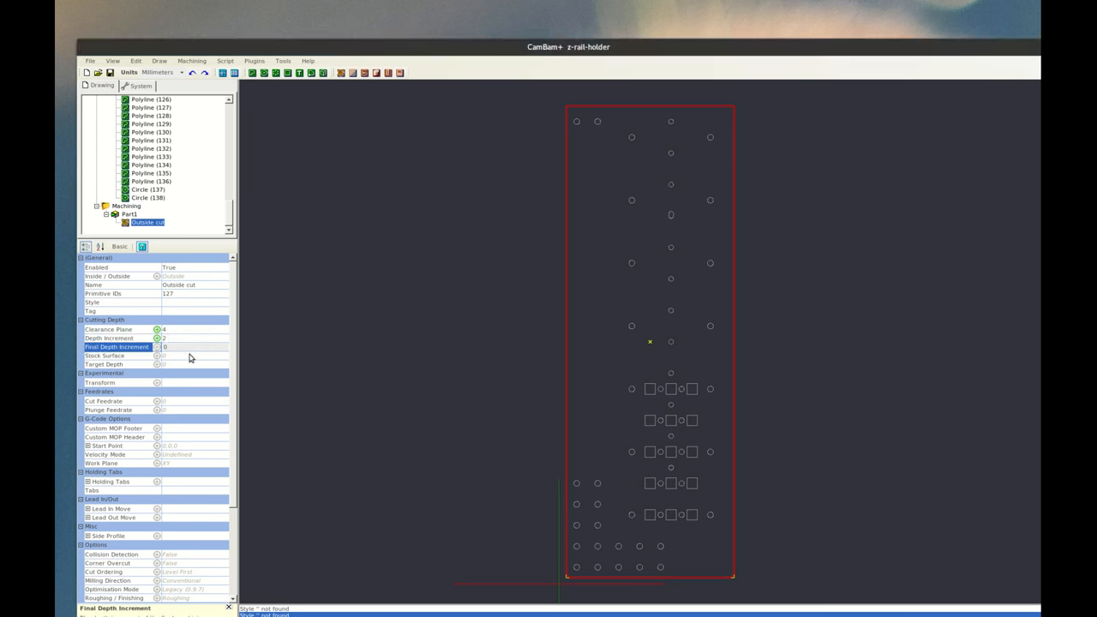
mouse_move(191, 355)
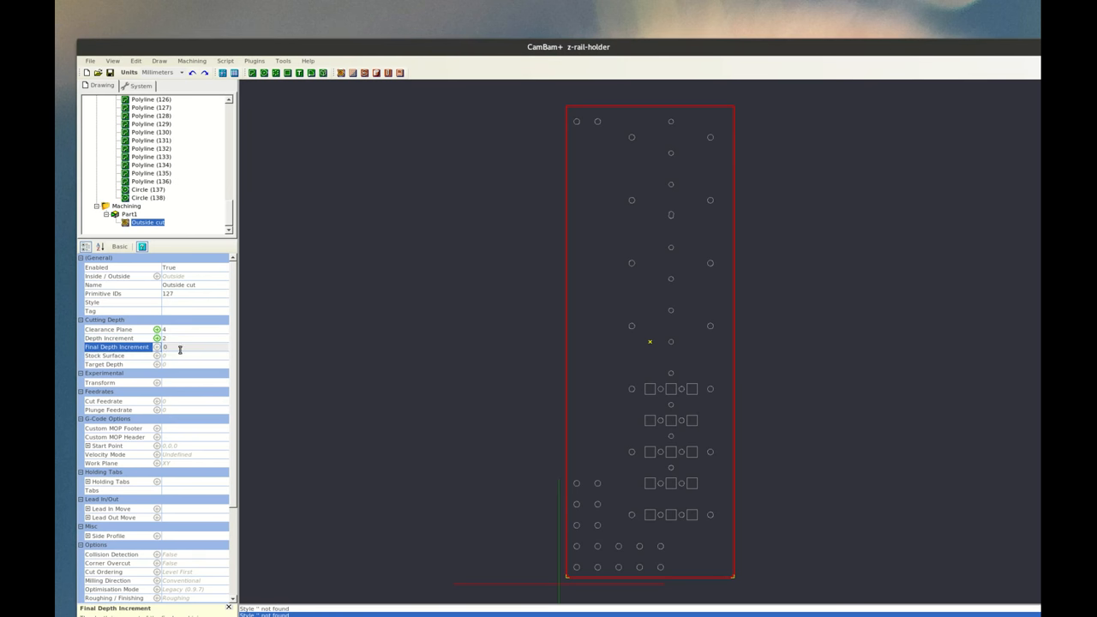
mouse_move(184, 355)
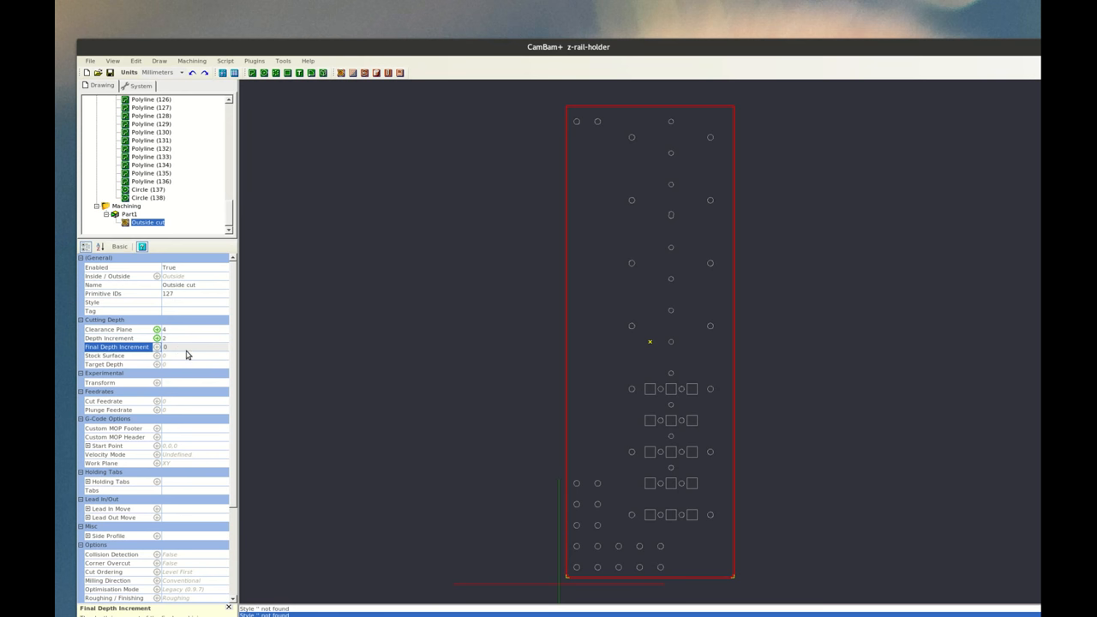
left_click(105, 355)
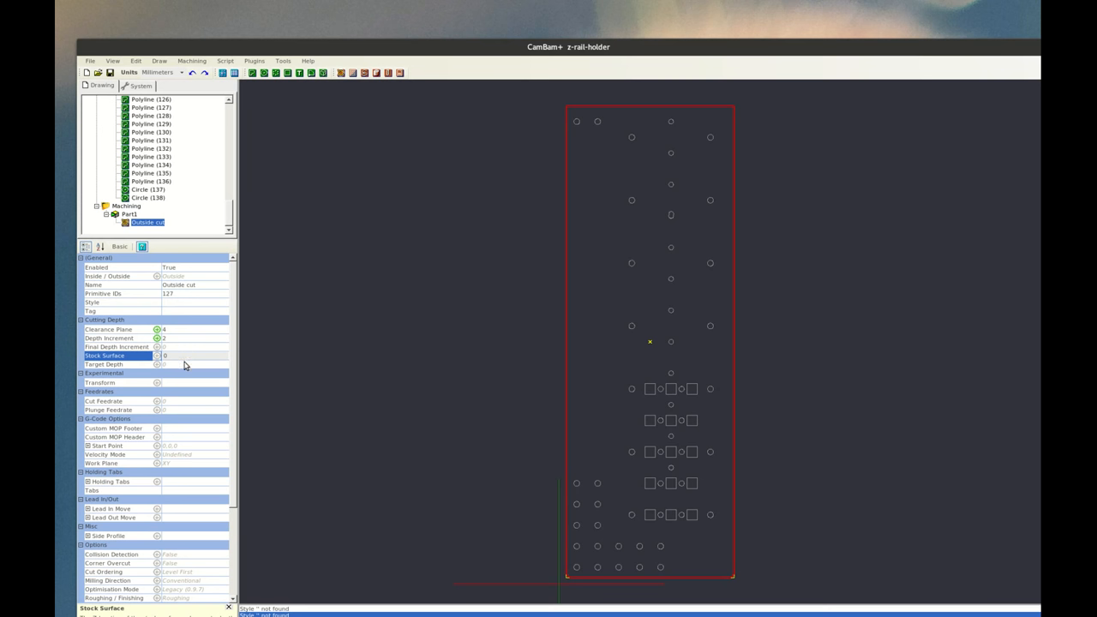
left_click(193, 364)
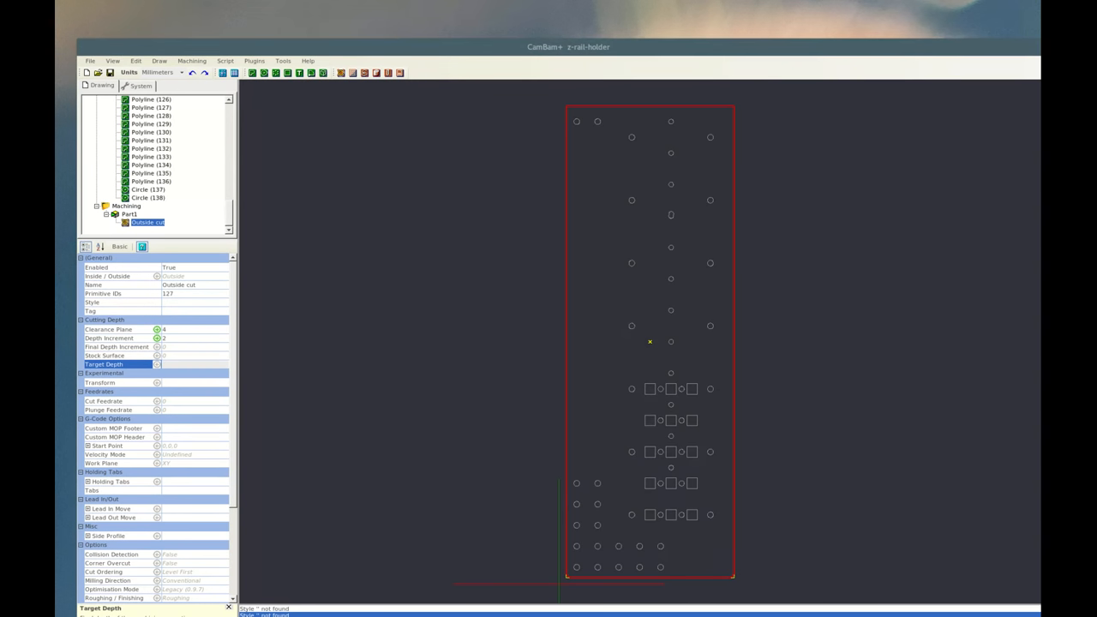
type("0")
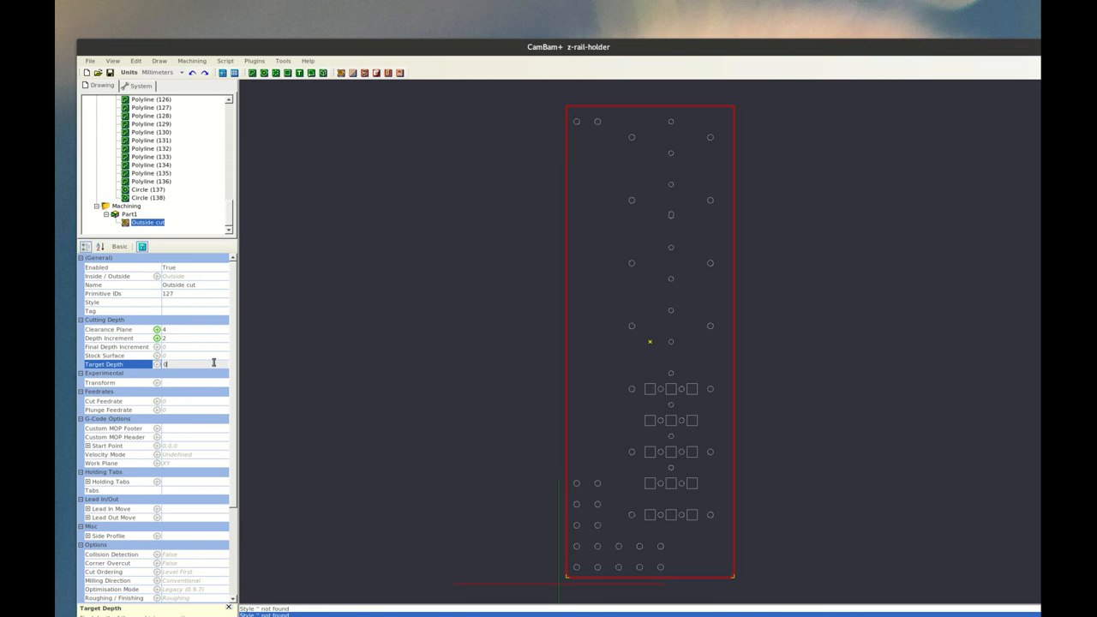
type("-10")
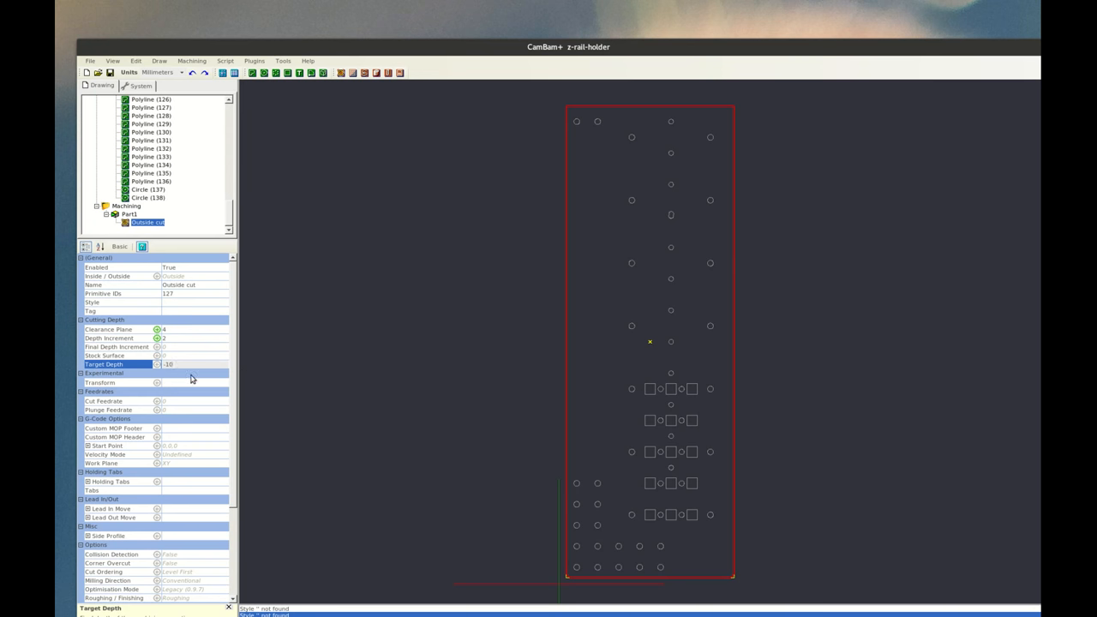
Step: Confirm the -10 target depth and set cut feedrate 800 and plunge feedrate 300
left_click(101, 382)
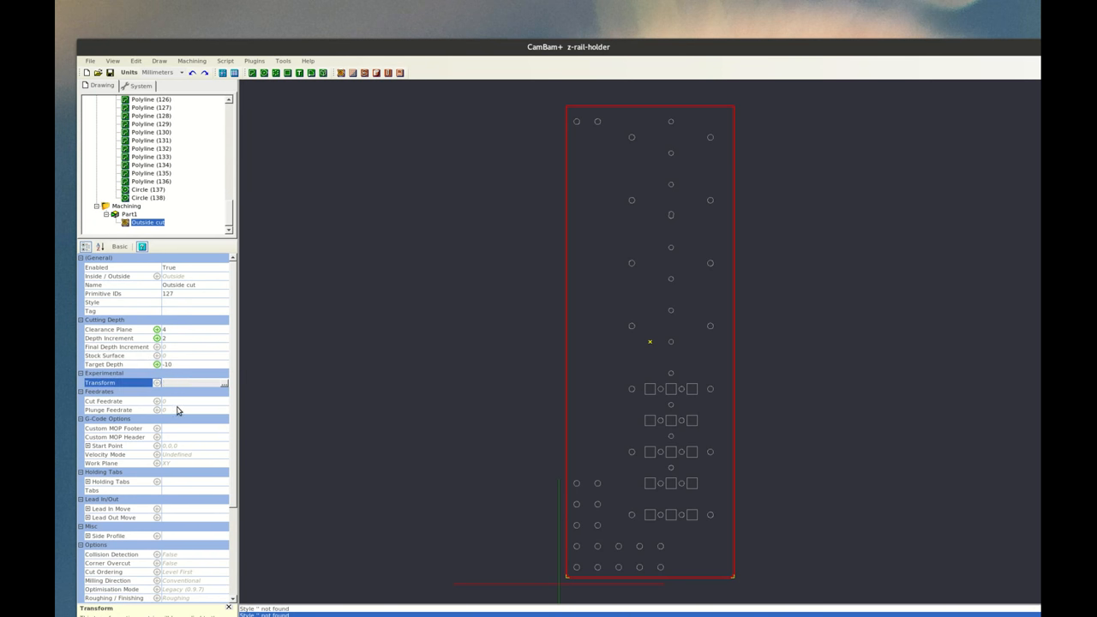
left_click(189, 400)
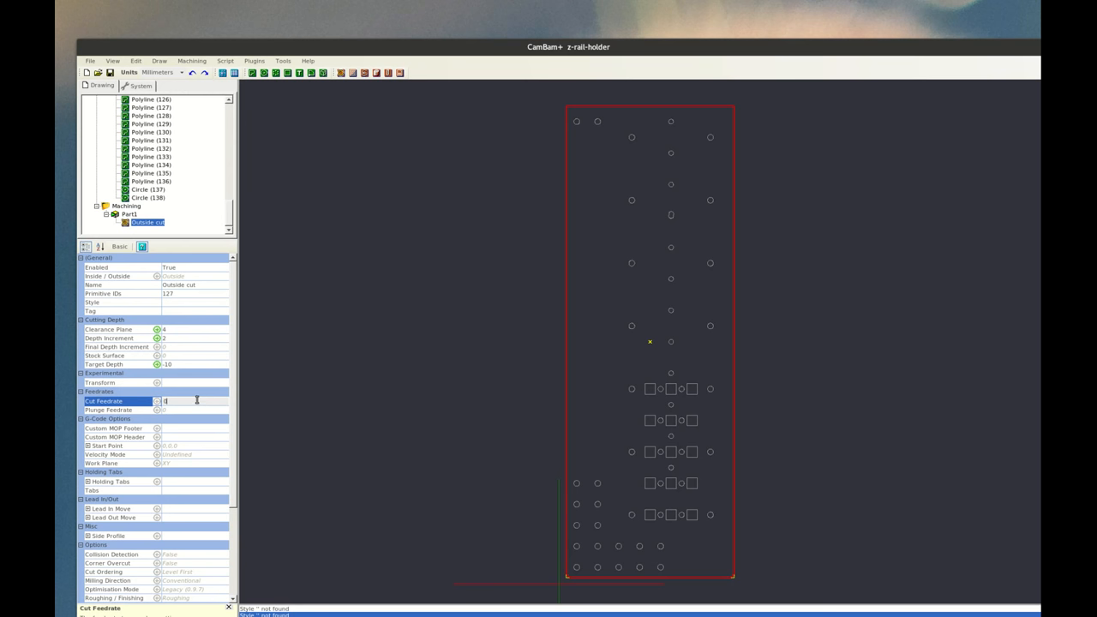
type("8")
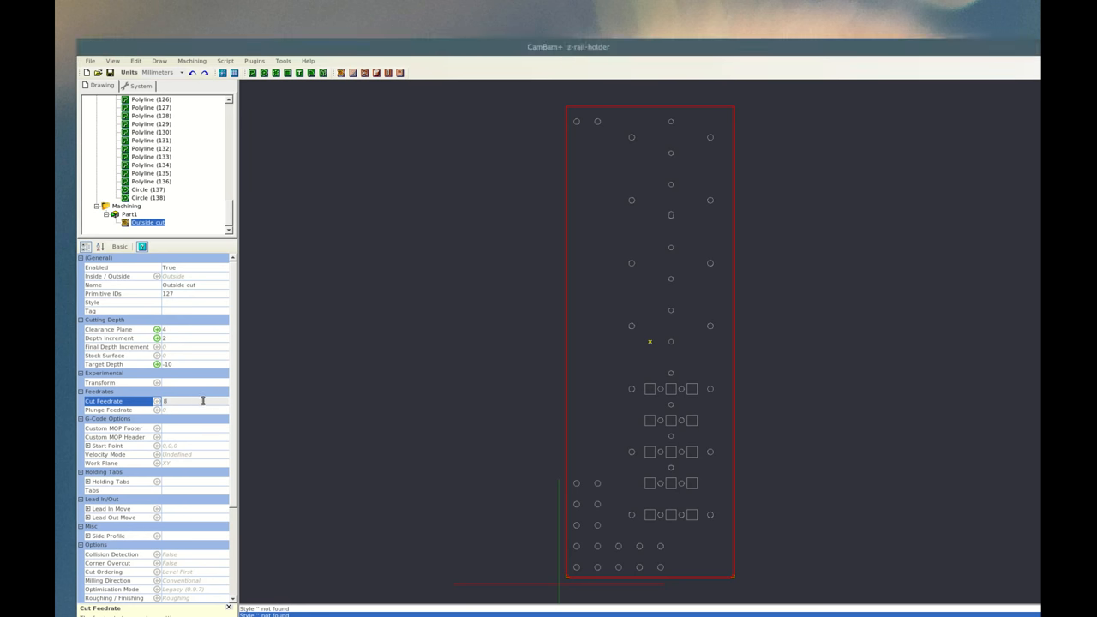
type("800")
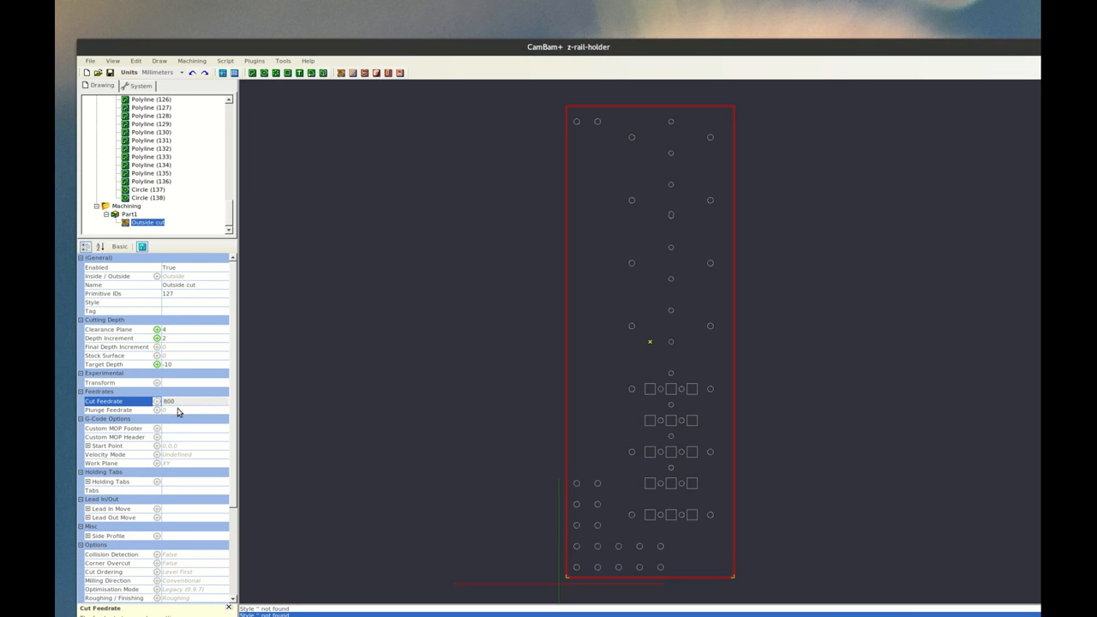
left_click(193, 410)
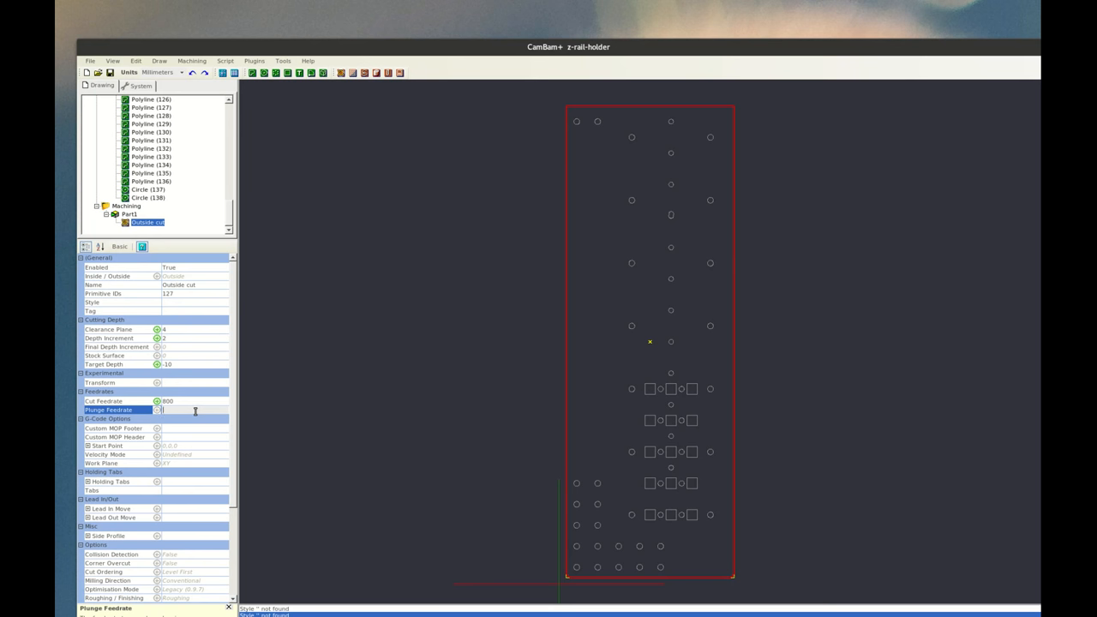
type("0")
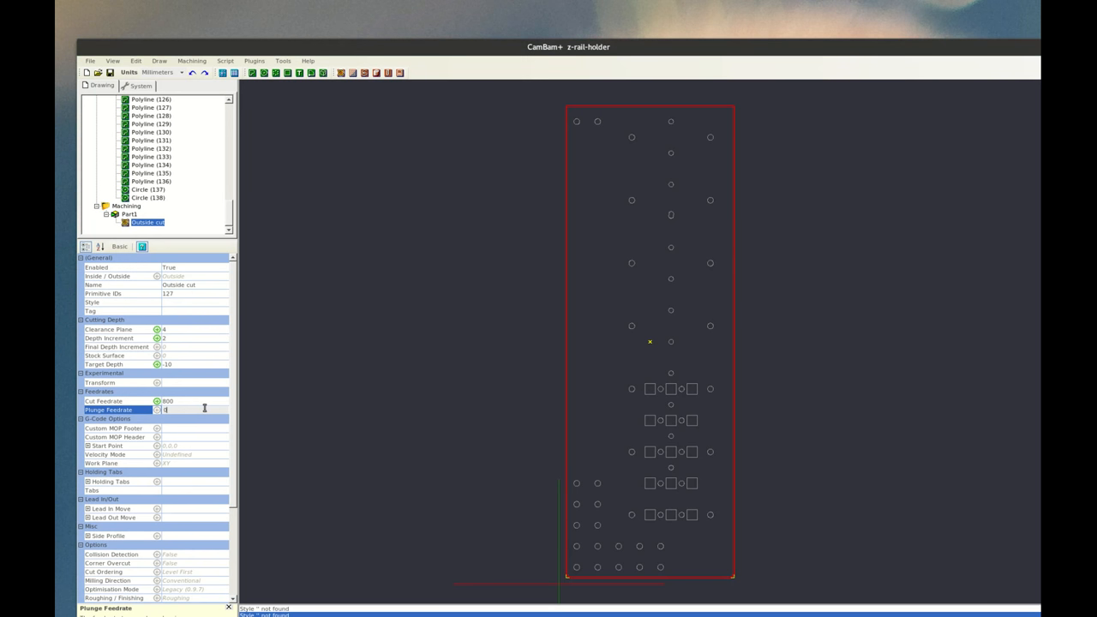
type("300")
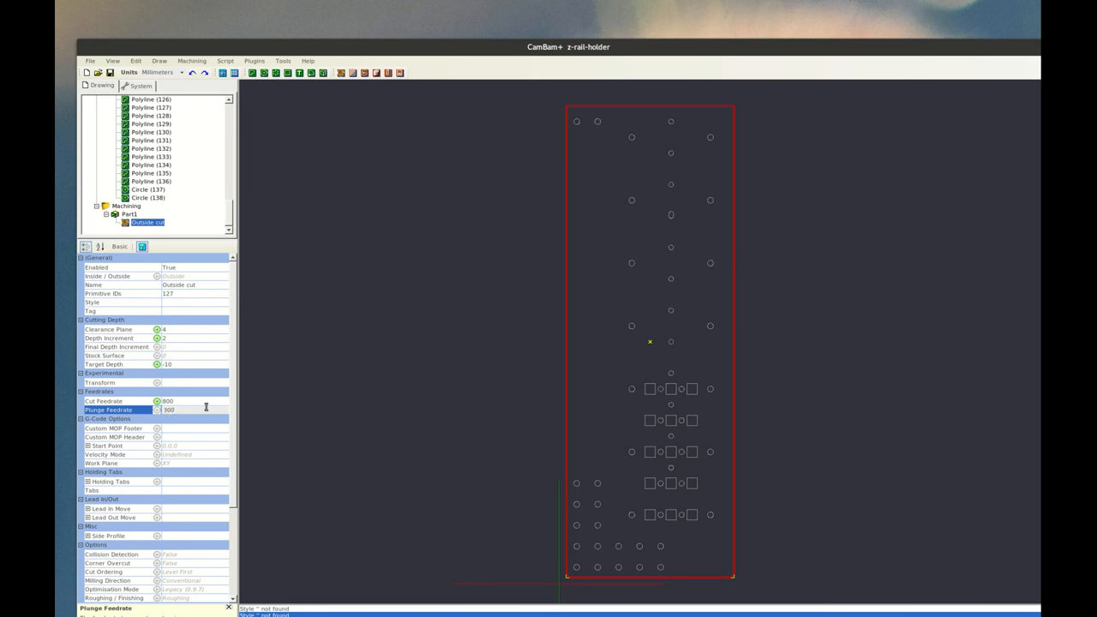
left_click(114, 428)
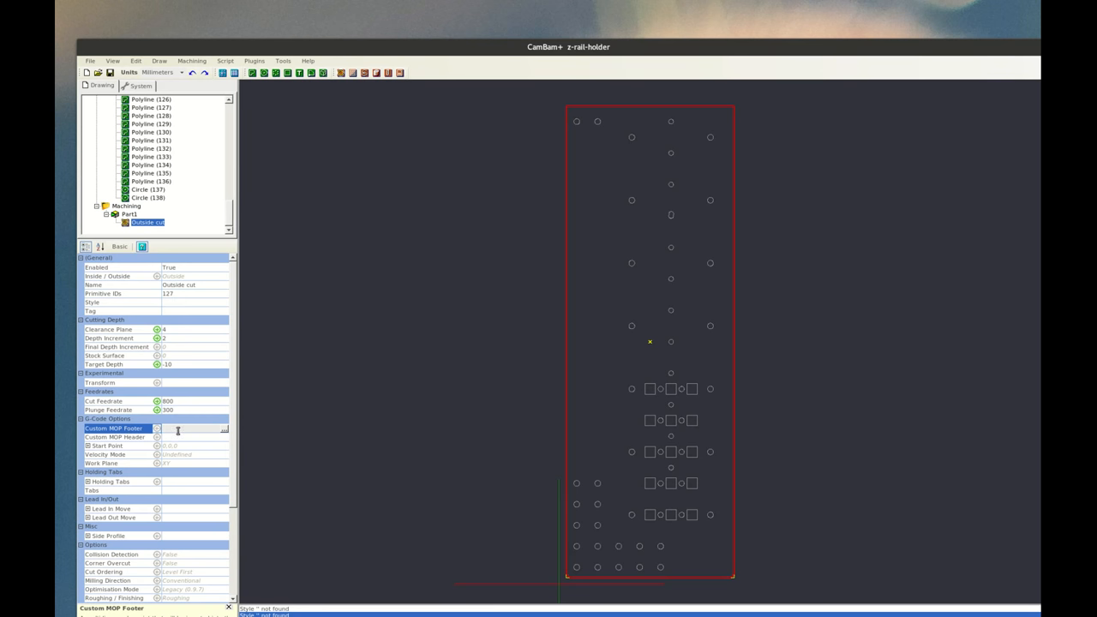
left_click(115, 437)
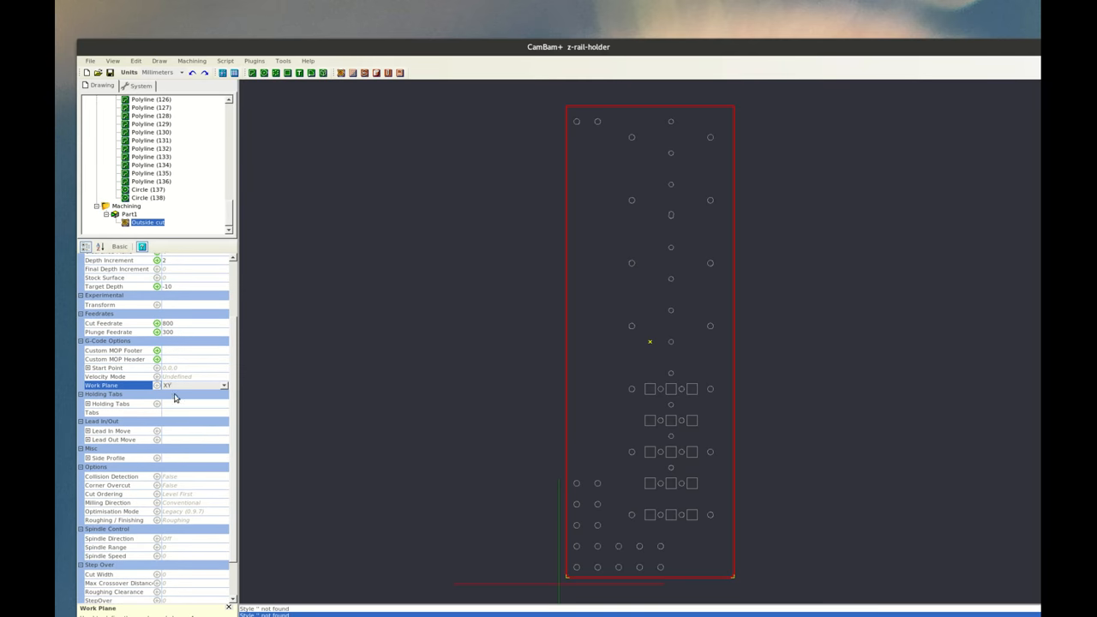
Step: Give the Outside cut automatic holding tabs with height 3 and minimum 3 tabs
left_click(81, 404)
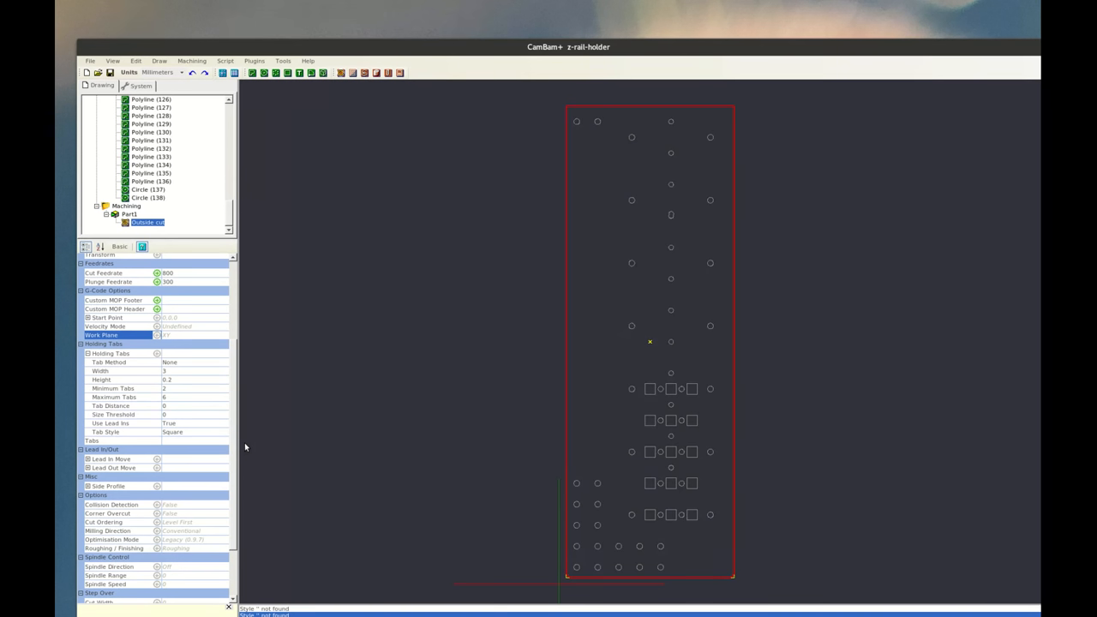
mouse_move(181, 372)
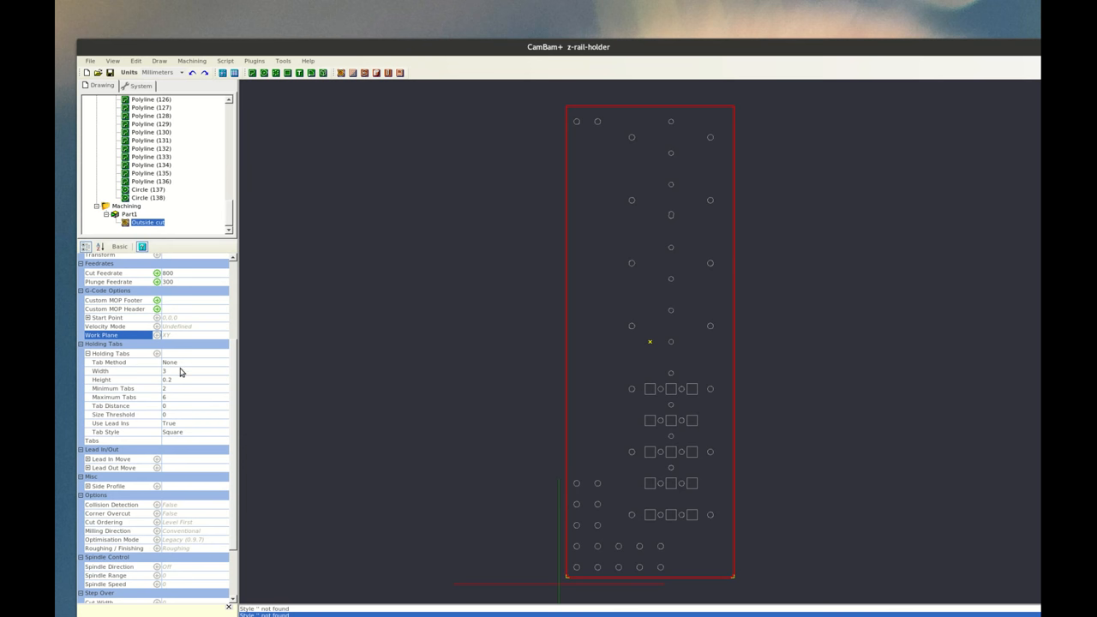
left_click(223, 362)
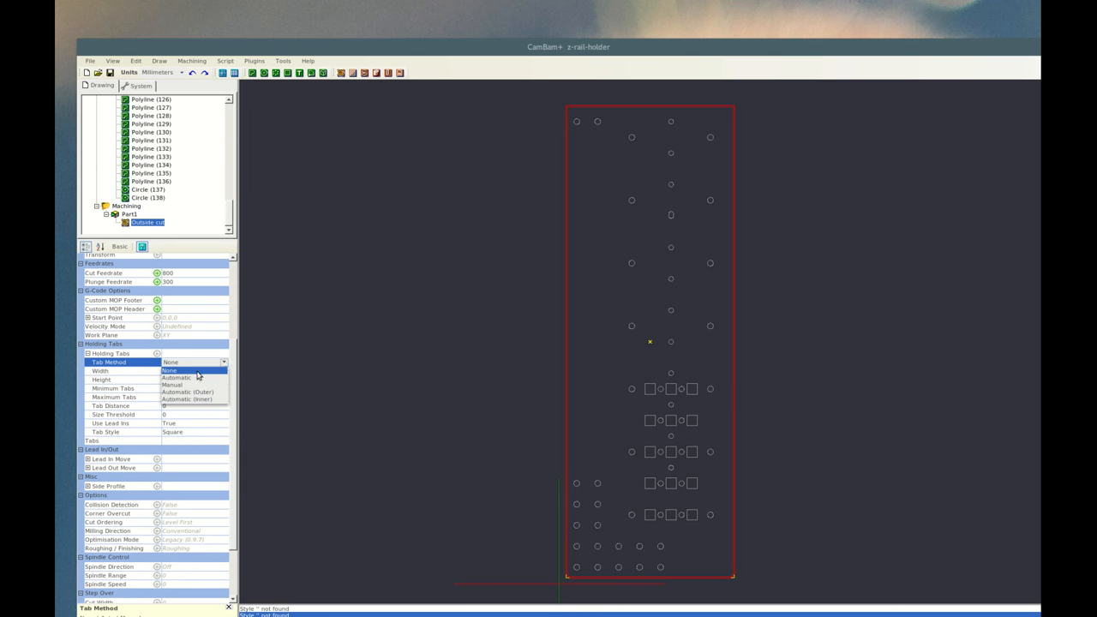
left_click(177, 377)
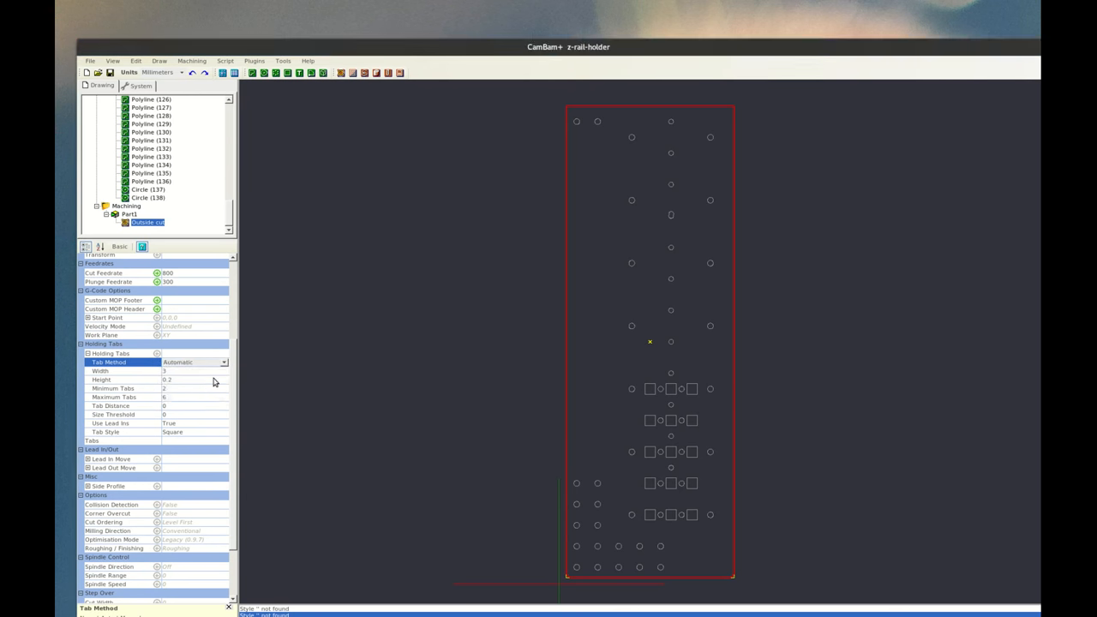
left_click(129, 380)
type("3")
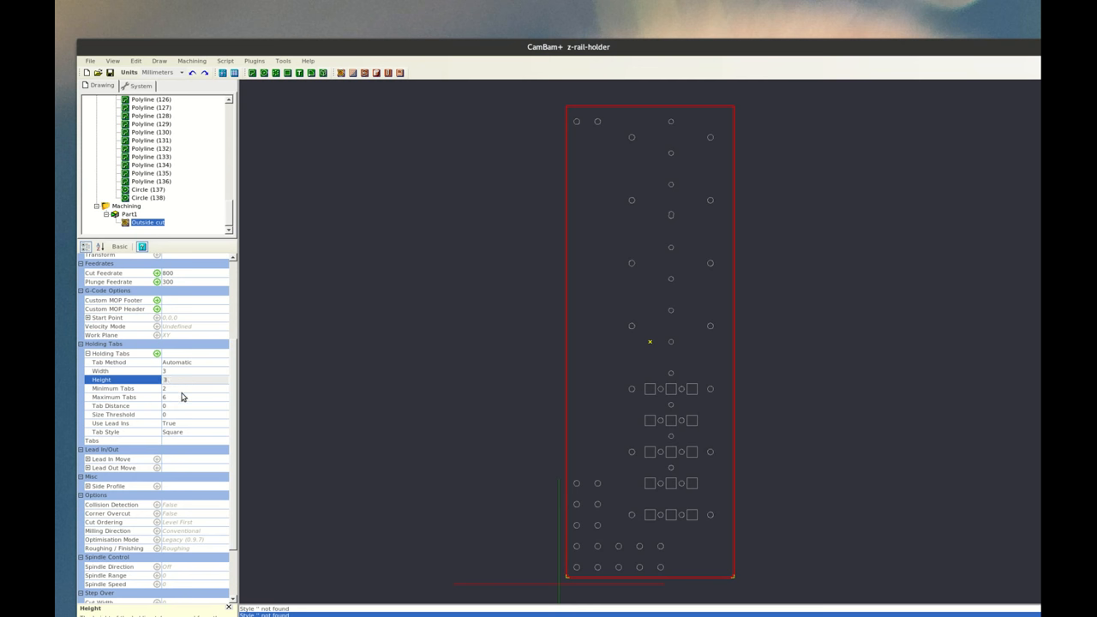
left_click(112, 388)
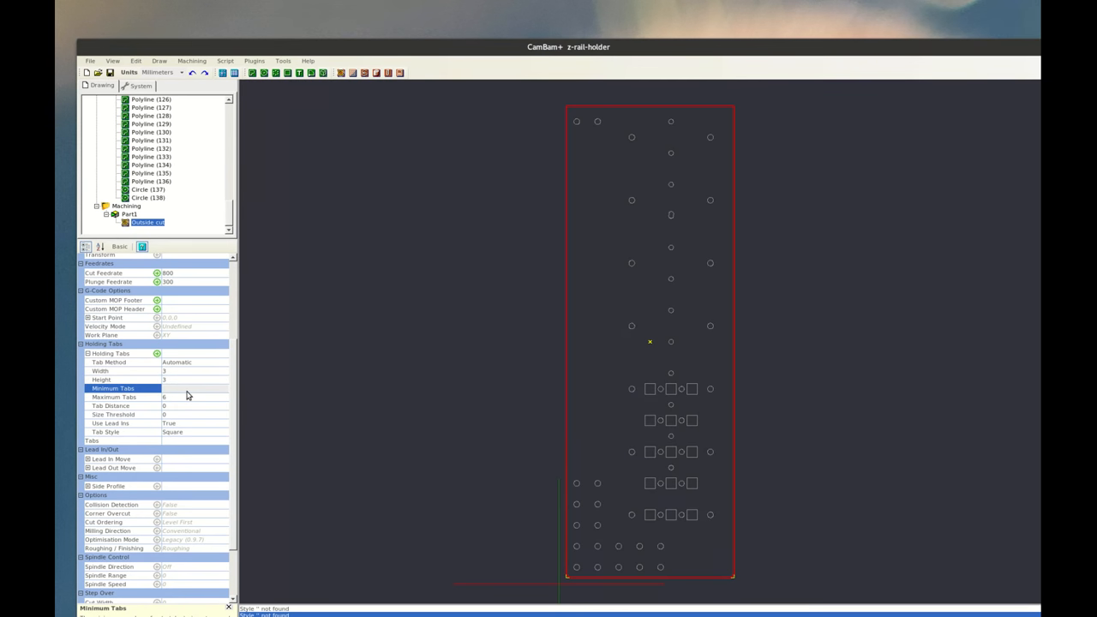
left_click(111, 405)
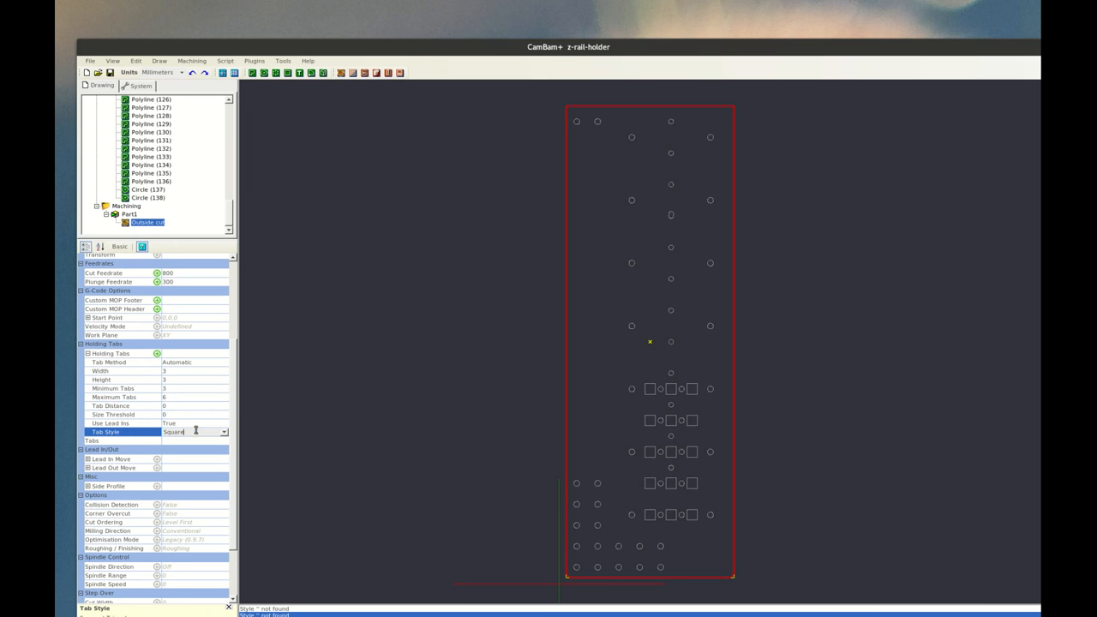
left_click(126, 206)
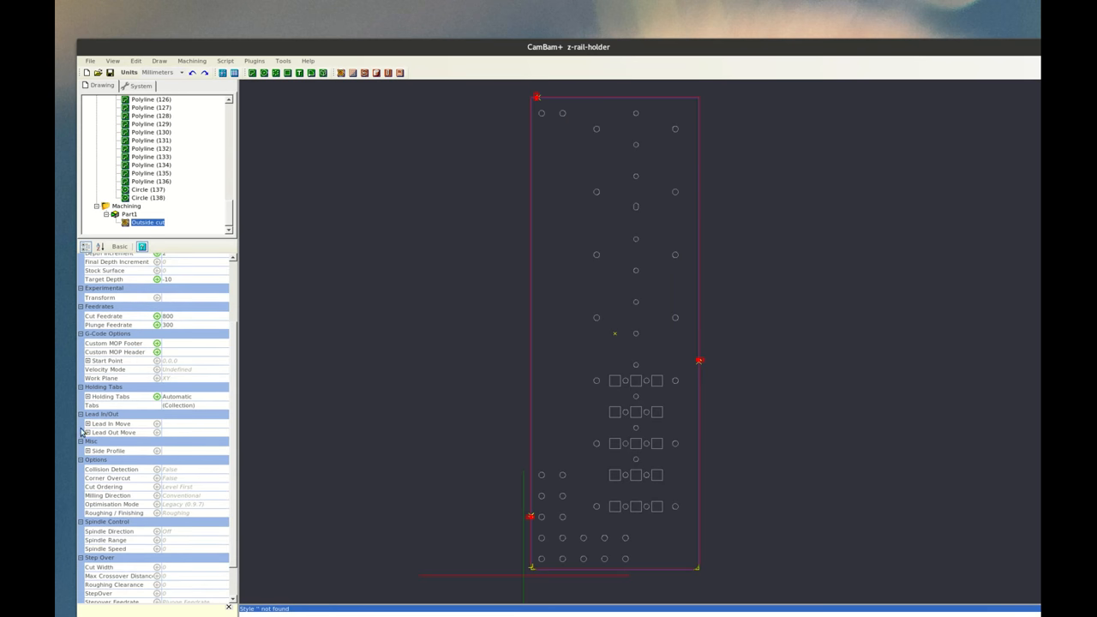
Step: Expand the Outside cut's Lead In Move properties
left_click(87, 423)
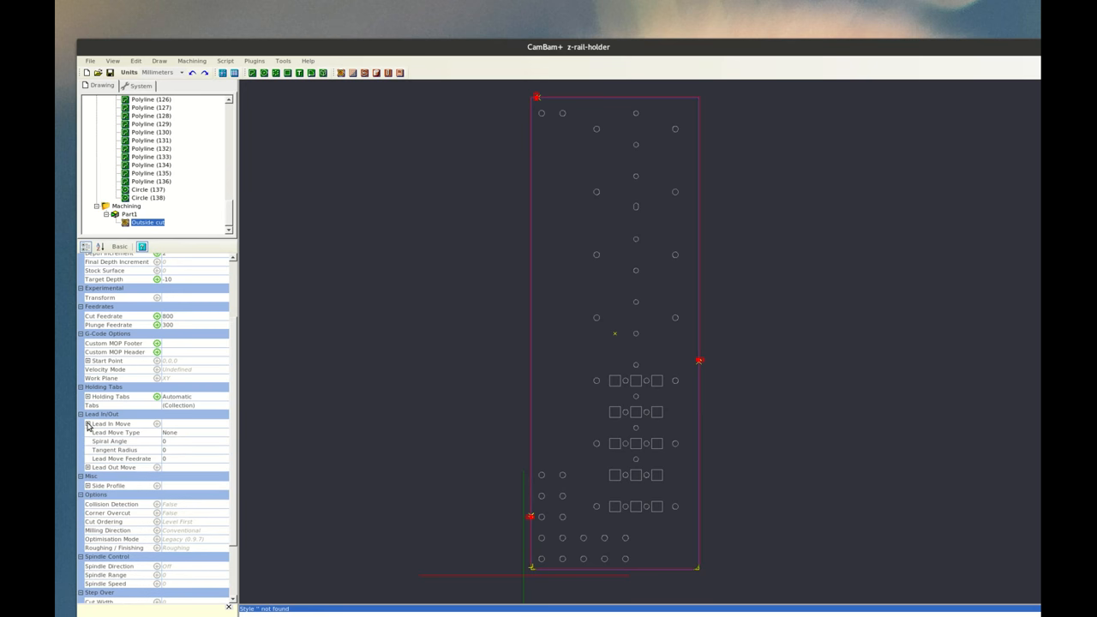
mouse_move(108, 461)
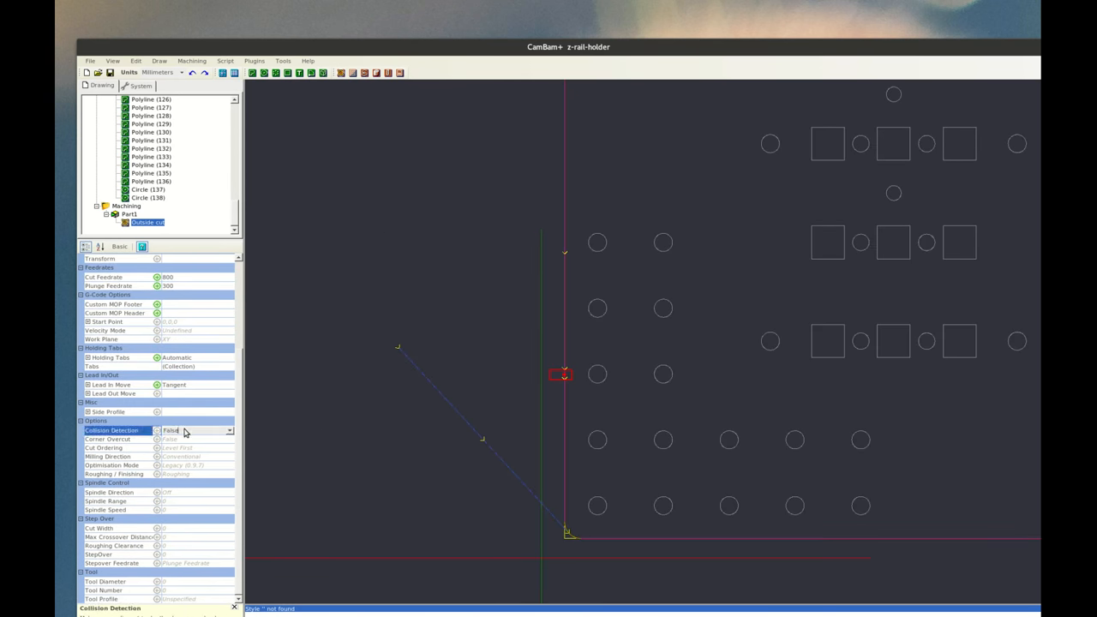
left_click(188, 429)
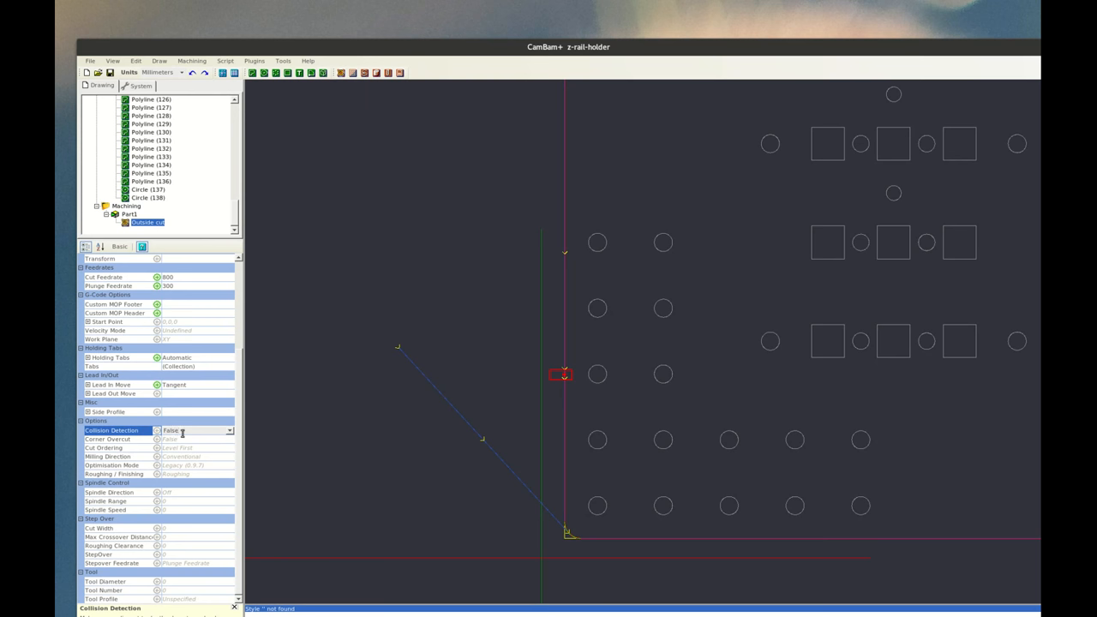
mouse_move(180, 435)
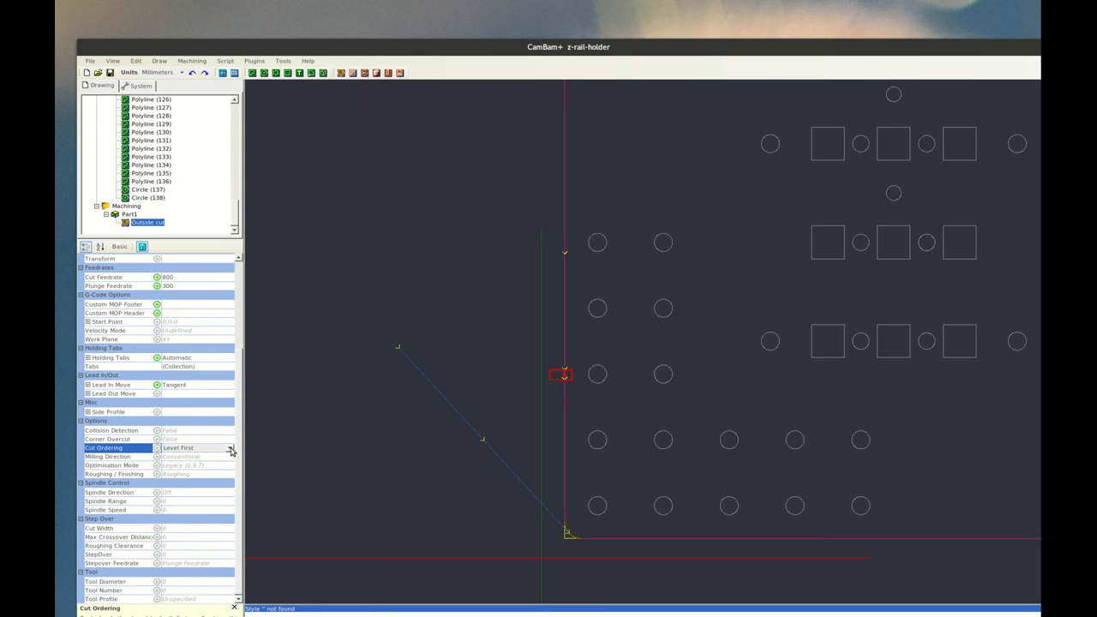
left_click(230, 447)
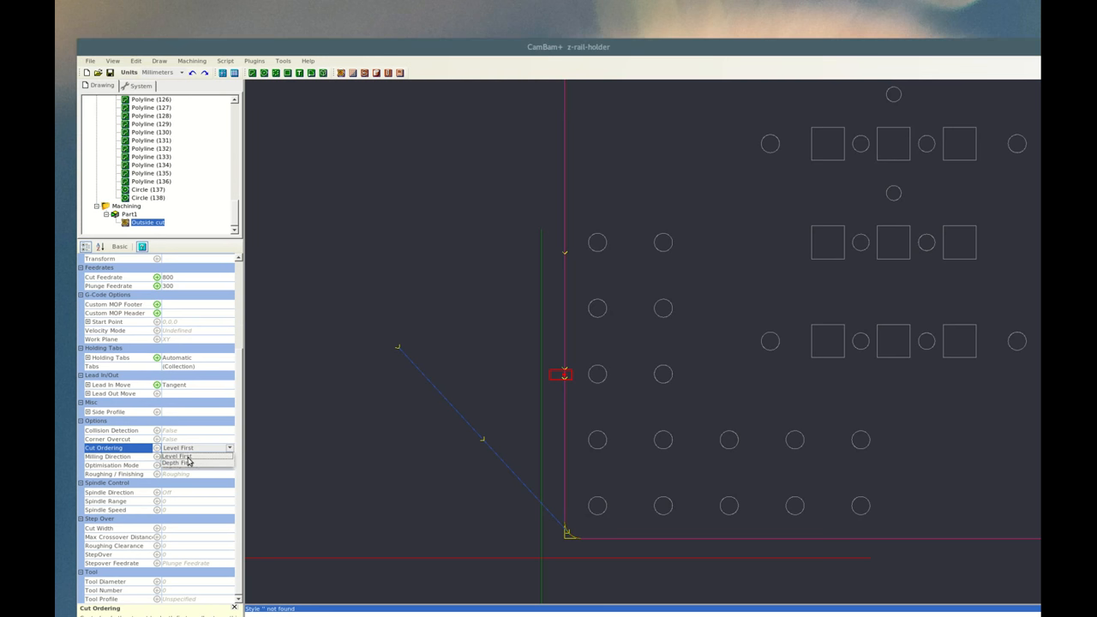
mouse_move(187, 460)
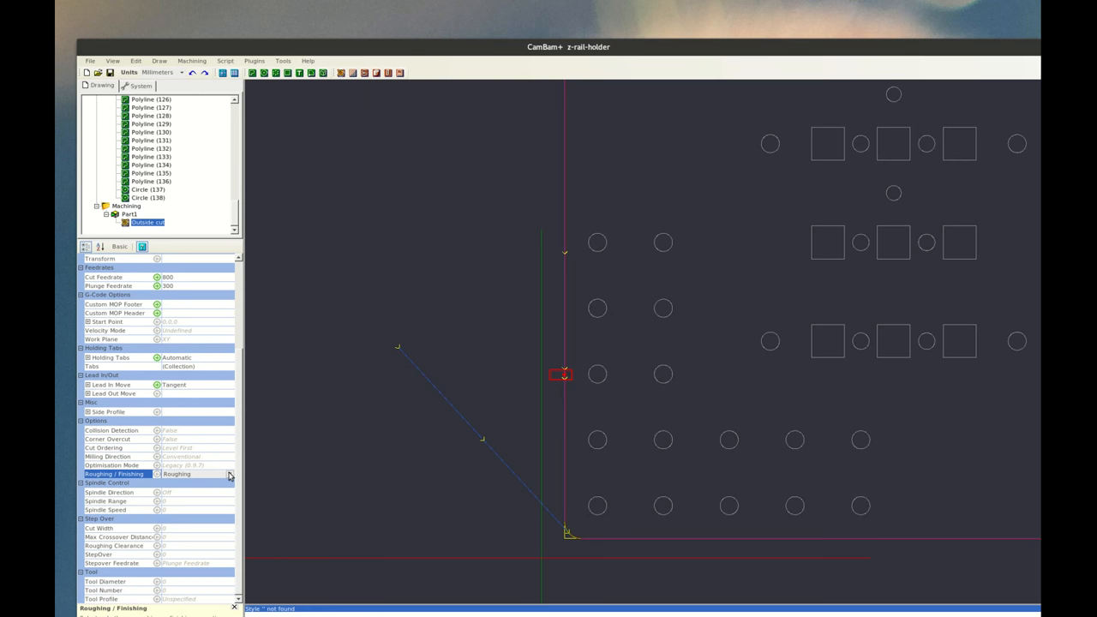
left_click(229, 474)
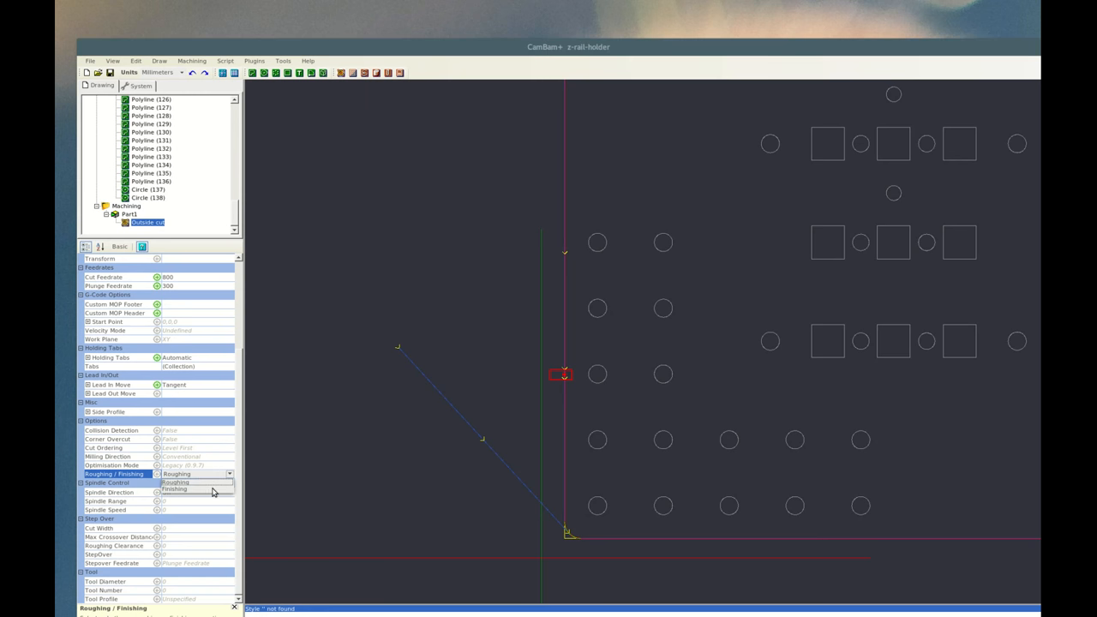
left_click(174, 482)
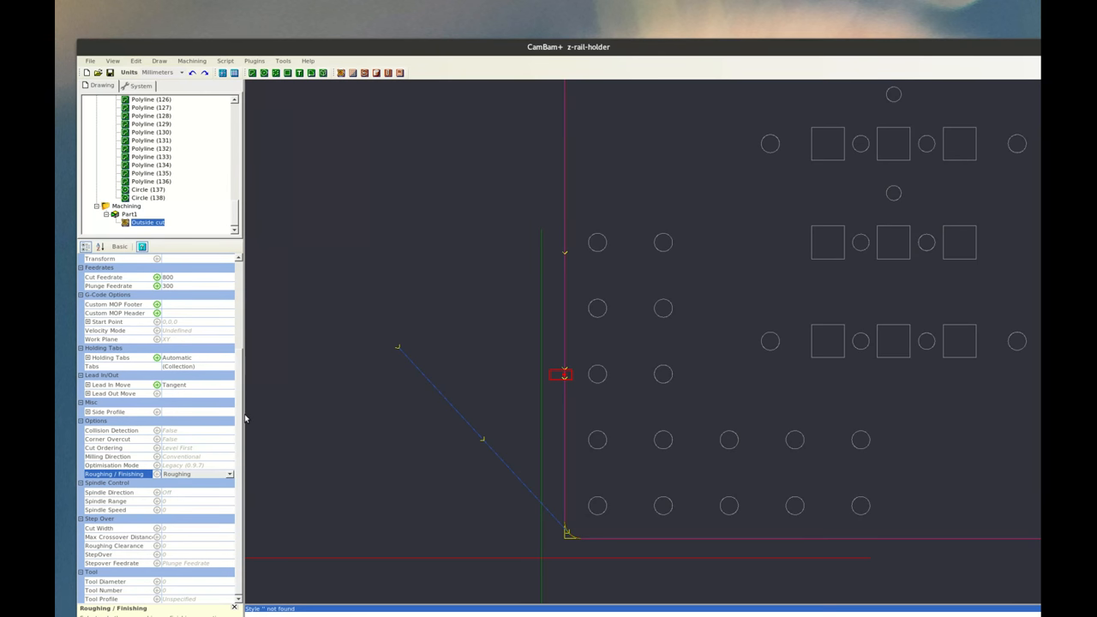
mouse_move(260, 582)
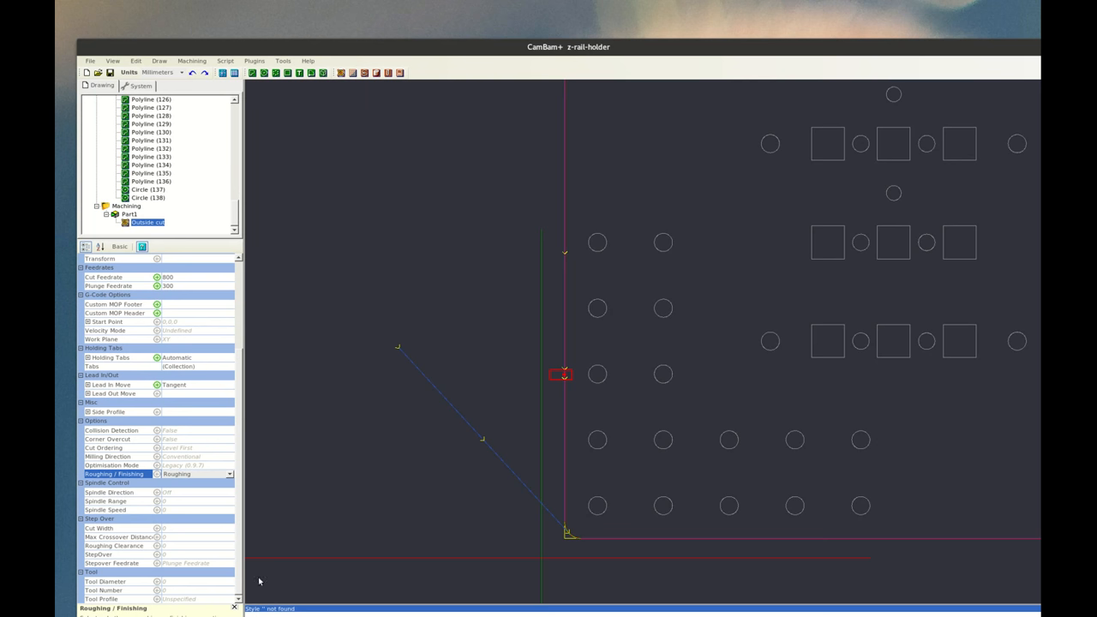
mouse_move(129, 502)
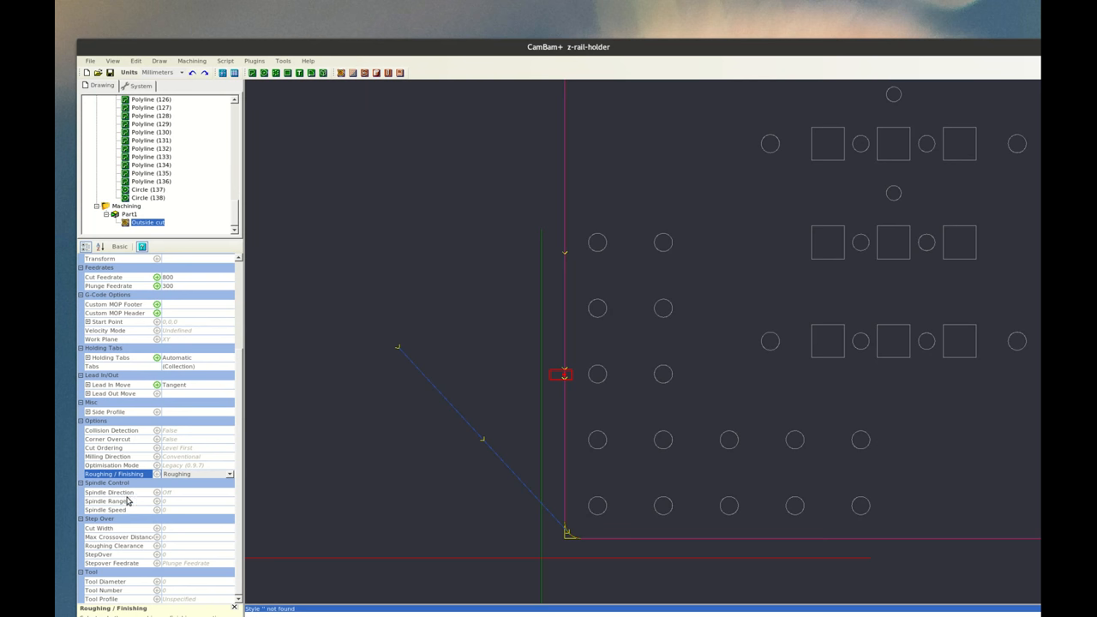
left_click(229, 492)
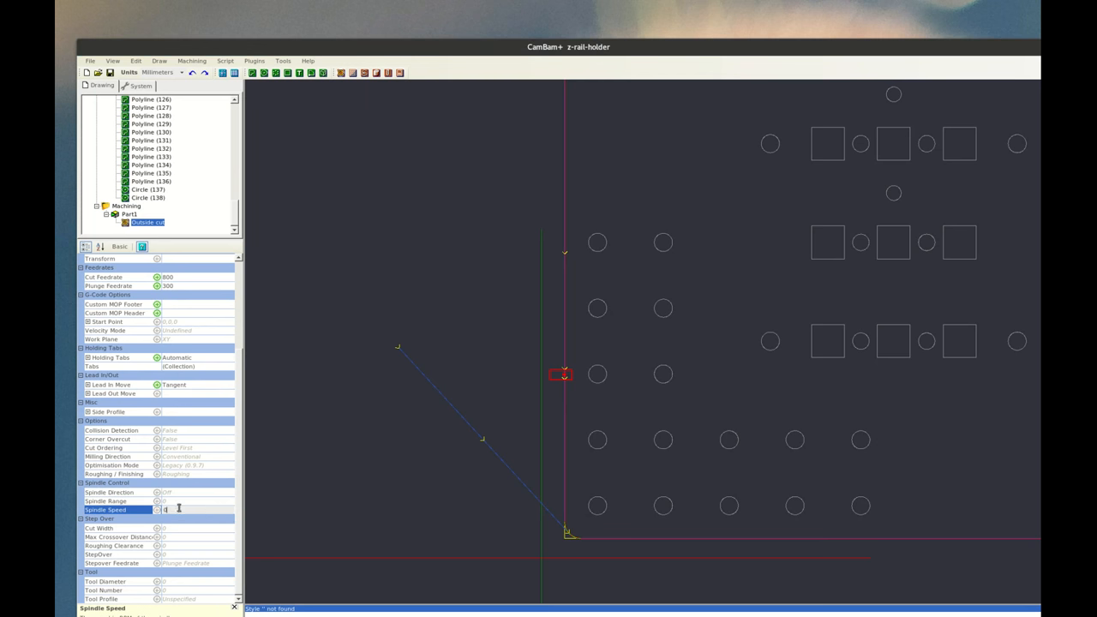
mouse_move(236, 443)
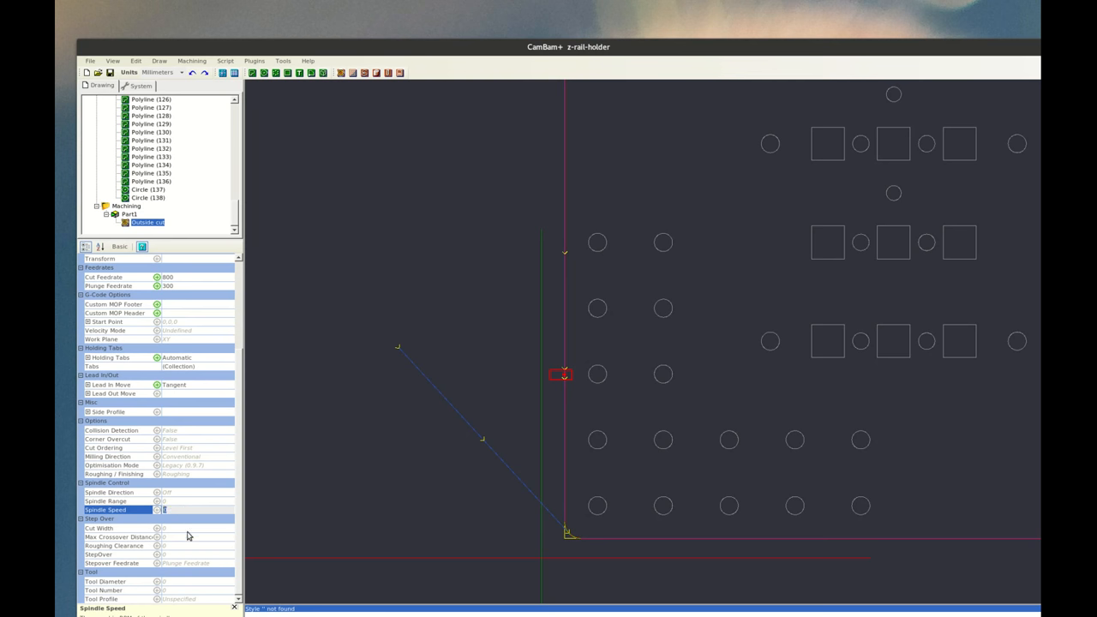
Step: Set the outside profile's cut width to 30 and stepover to 0.8
left_click(120, 528)
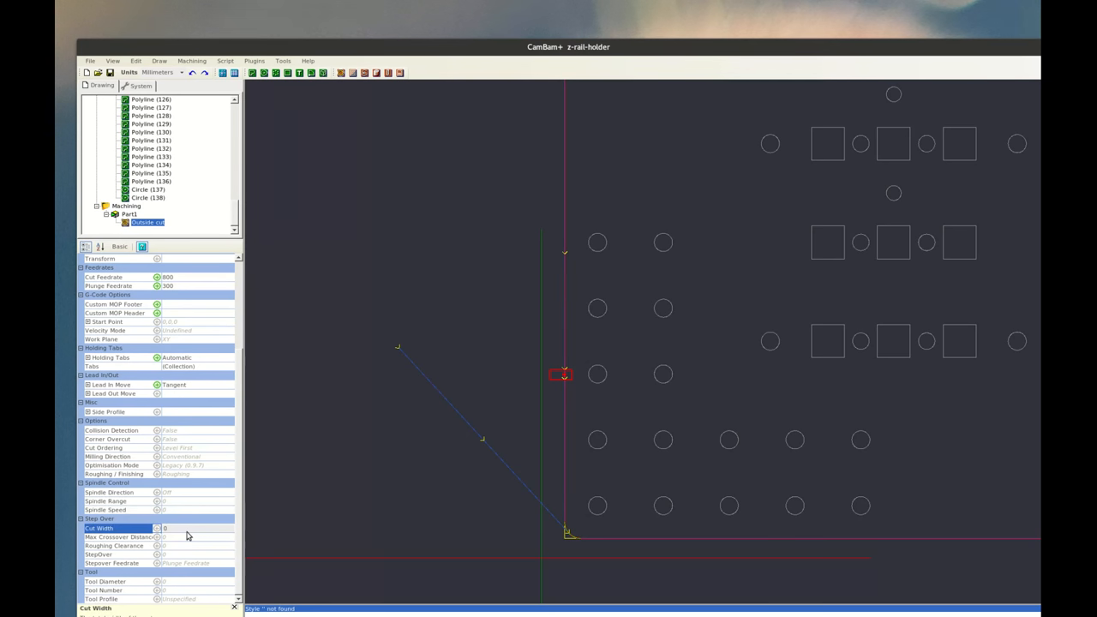
mouse_move(233, 520)
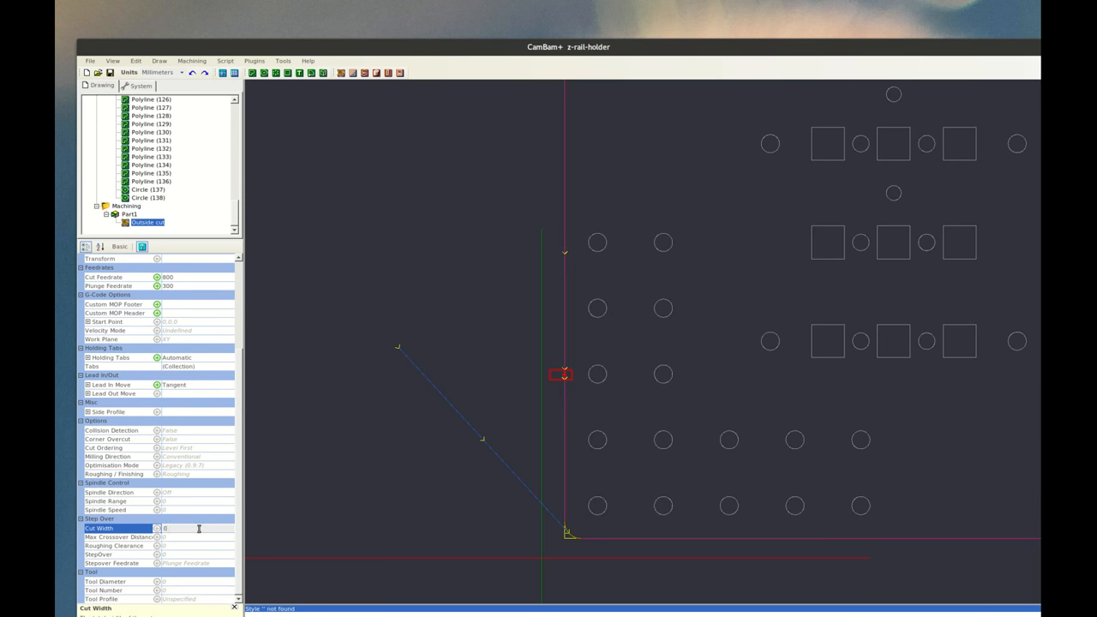
type("3")
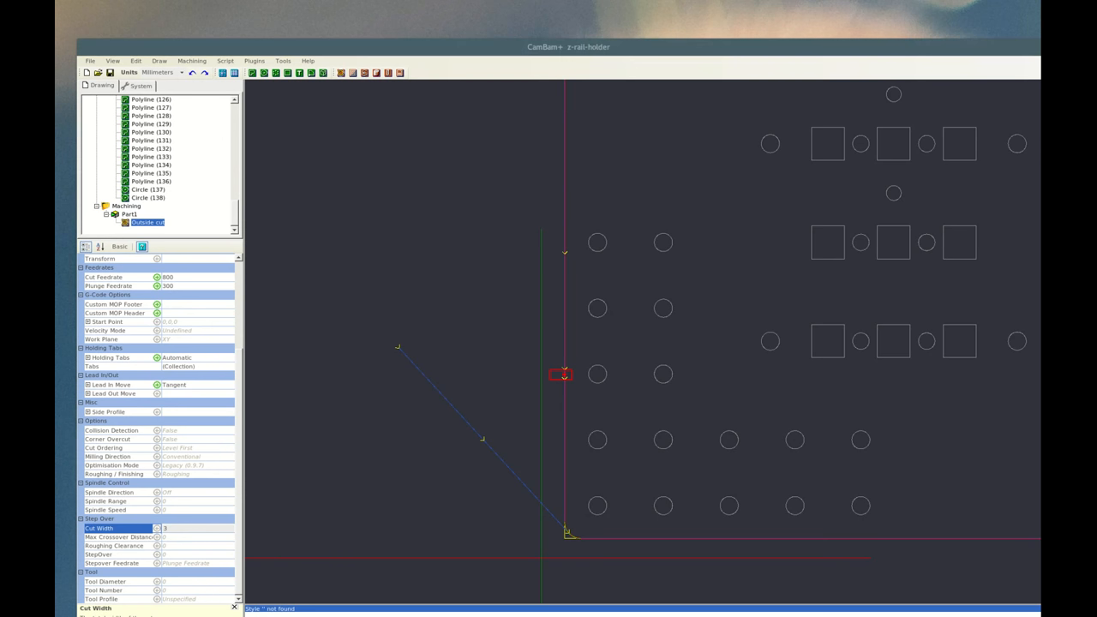
mouse_move(202, 527)
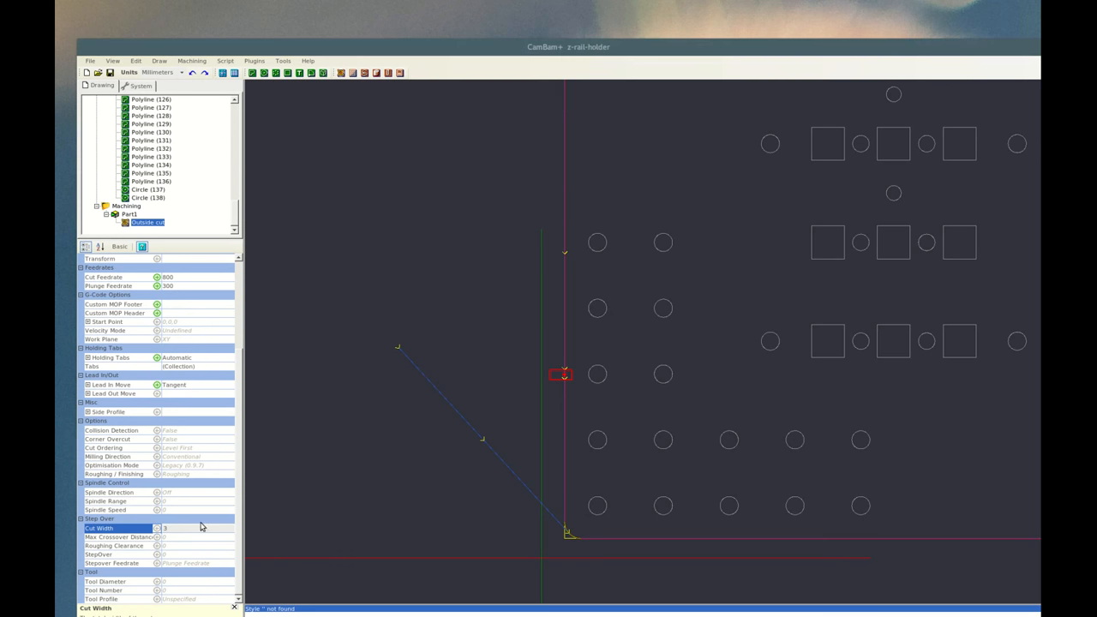
left_click(197, 554)
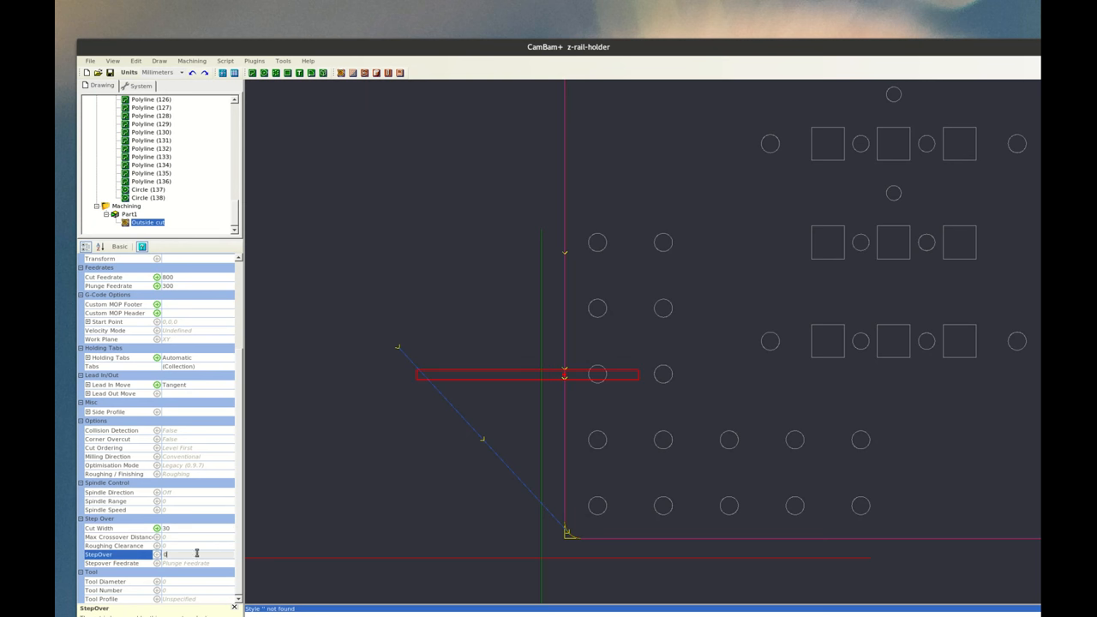
type("0")
left_click(197, 582)
type("8")
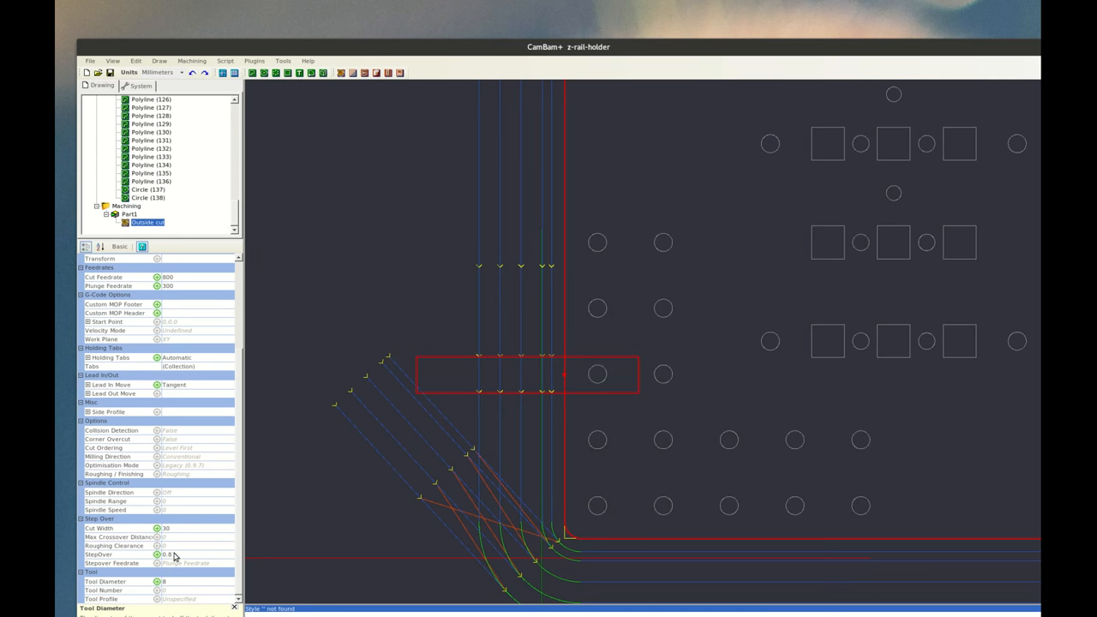
mouse_move(217, 558)
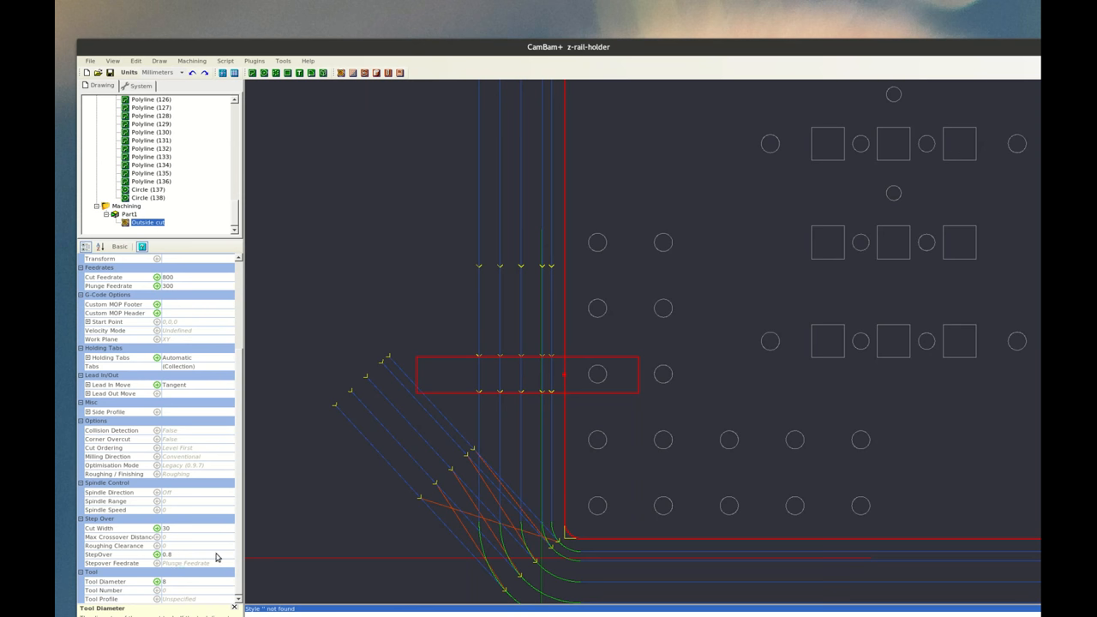
mouse_move(590, 318)
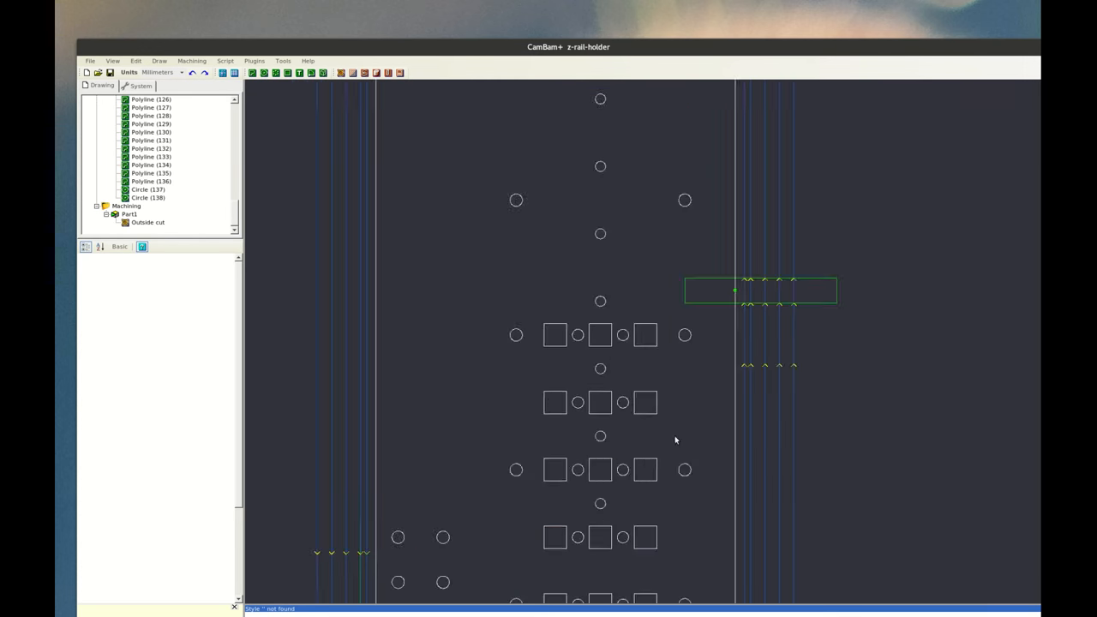
Step: Select the square hole outlines and create a pocket operation for them
scroll("down", 3)
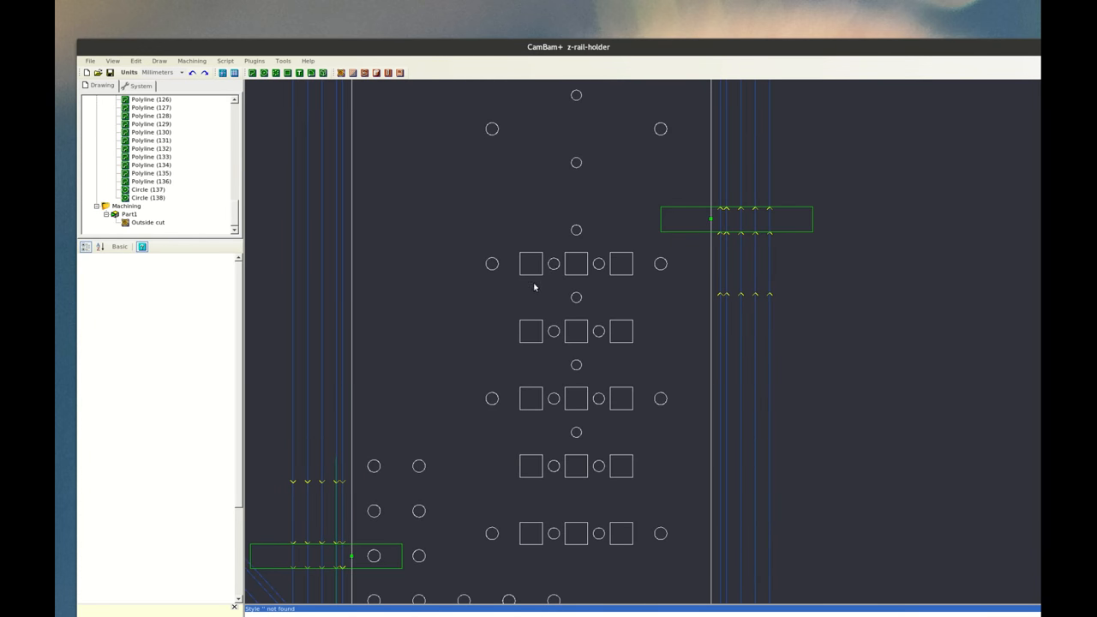
left_click(531, 263)
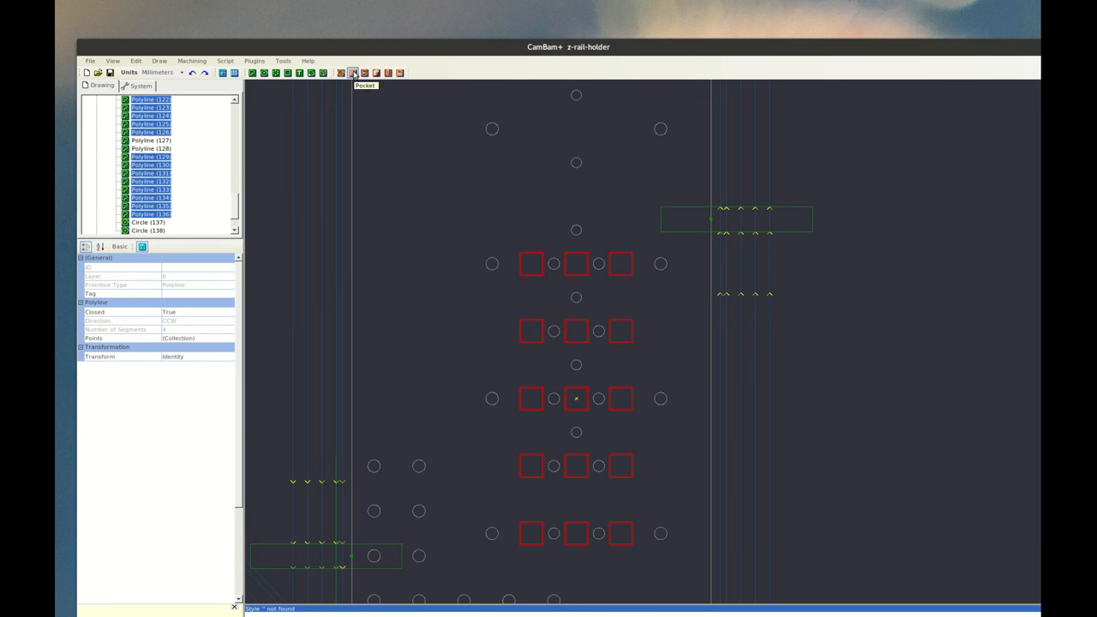
left_click(352, 73)
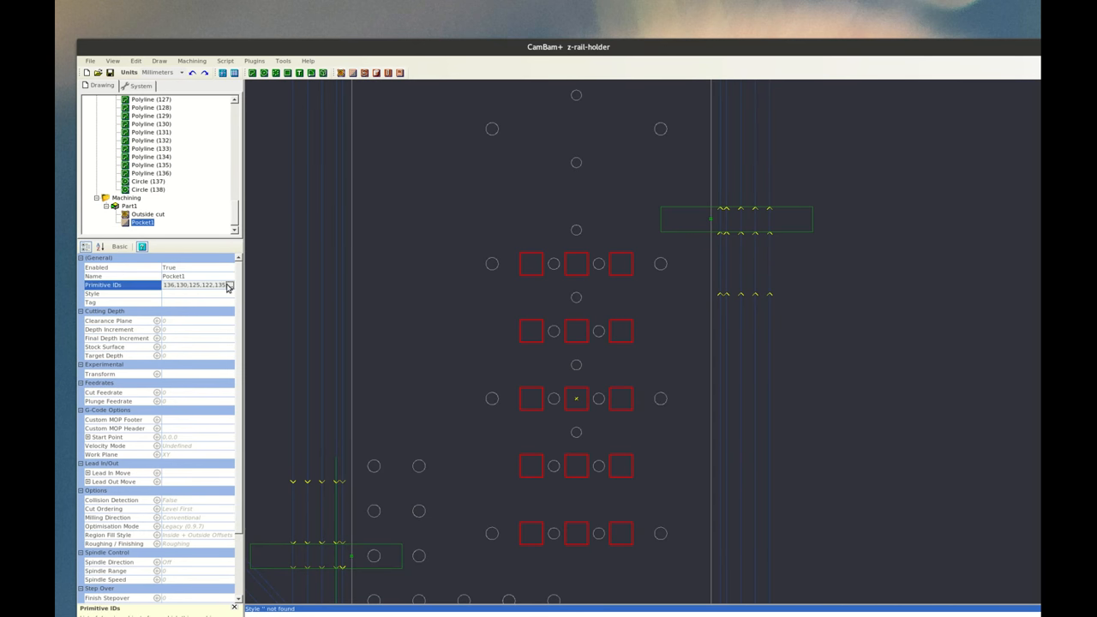
left_click(198, 285)
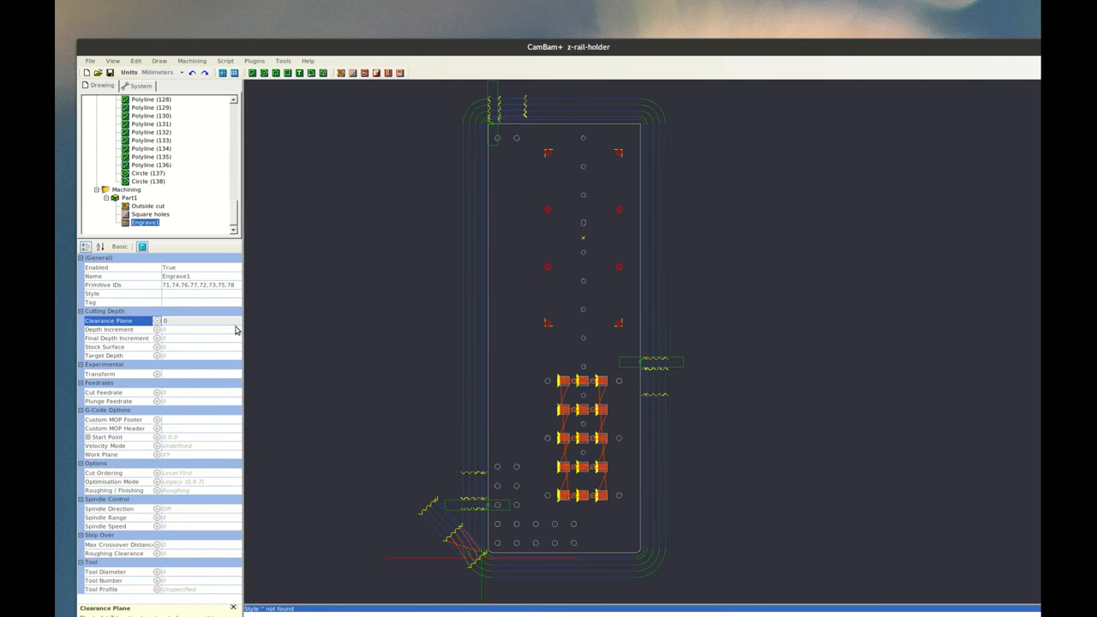
left_click(109, 329)
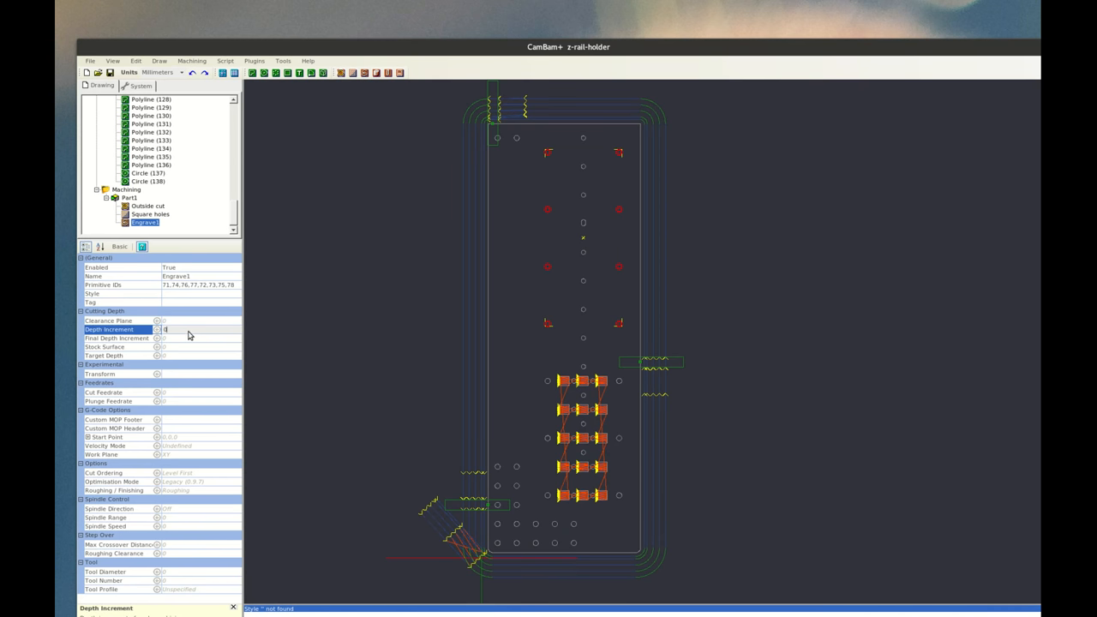
left_click(108, 319)
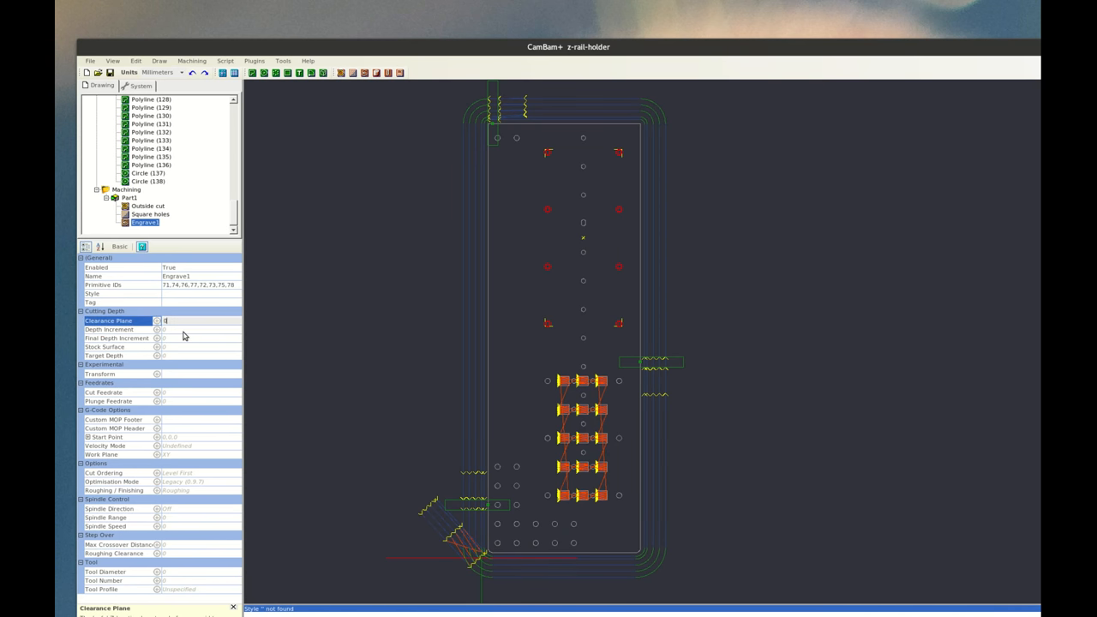
left_click(109, 329)
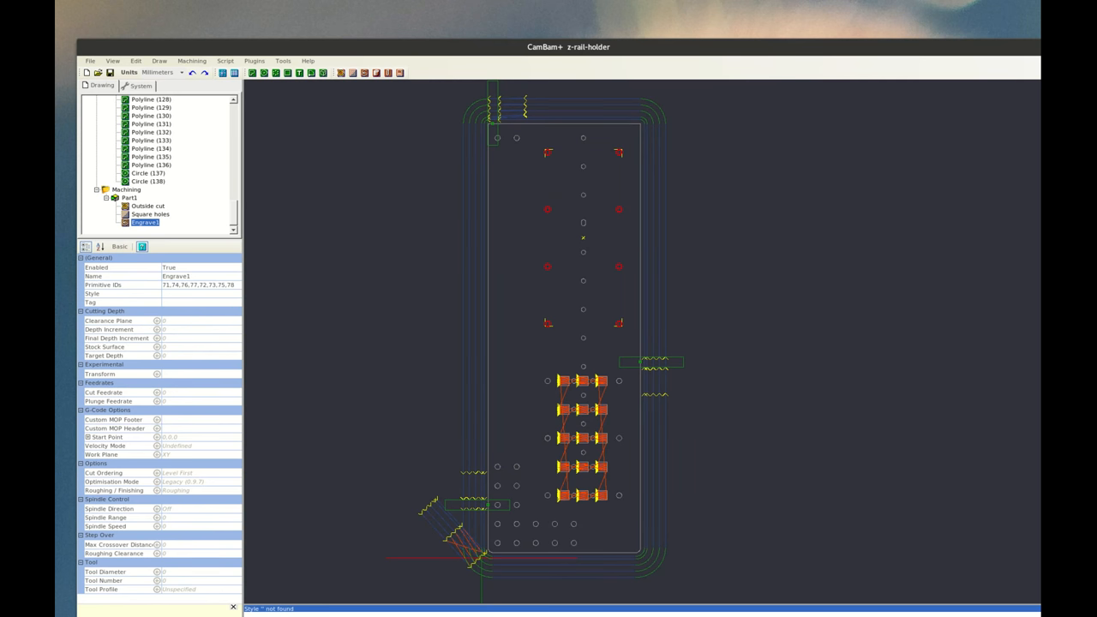
mouse_move(774, 266)
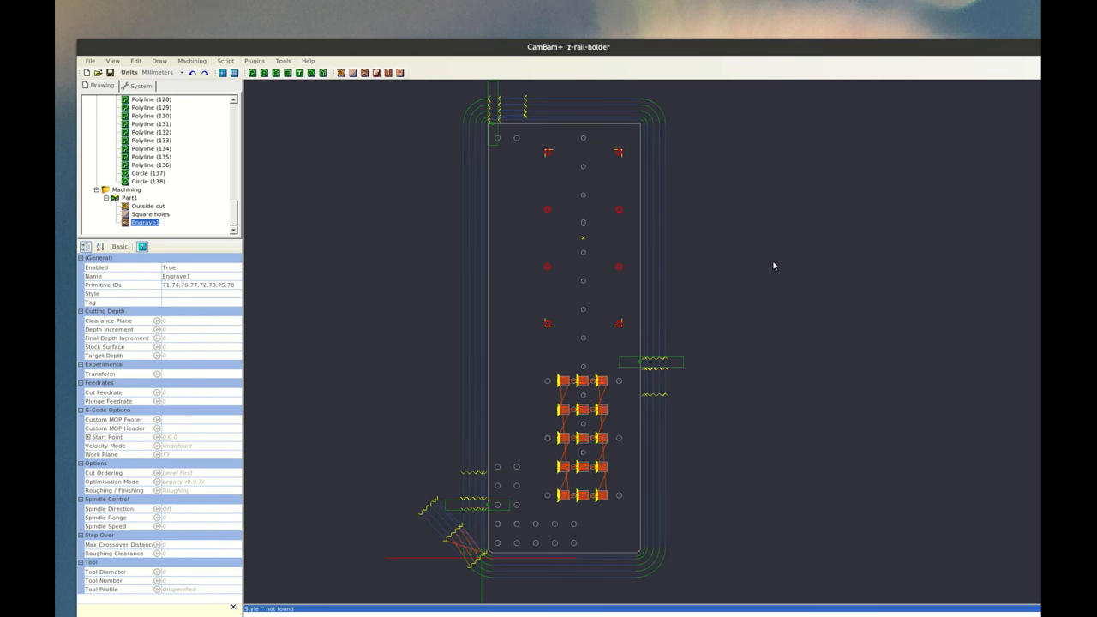
mouse_move(775, 256)
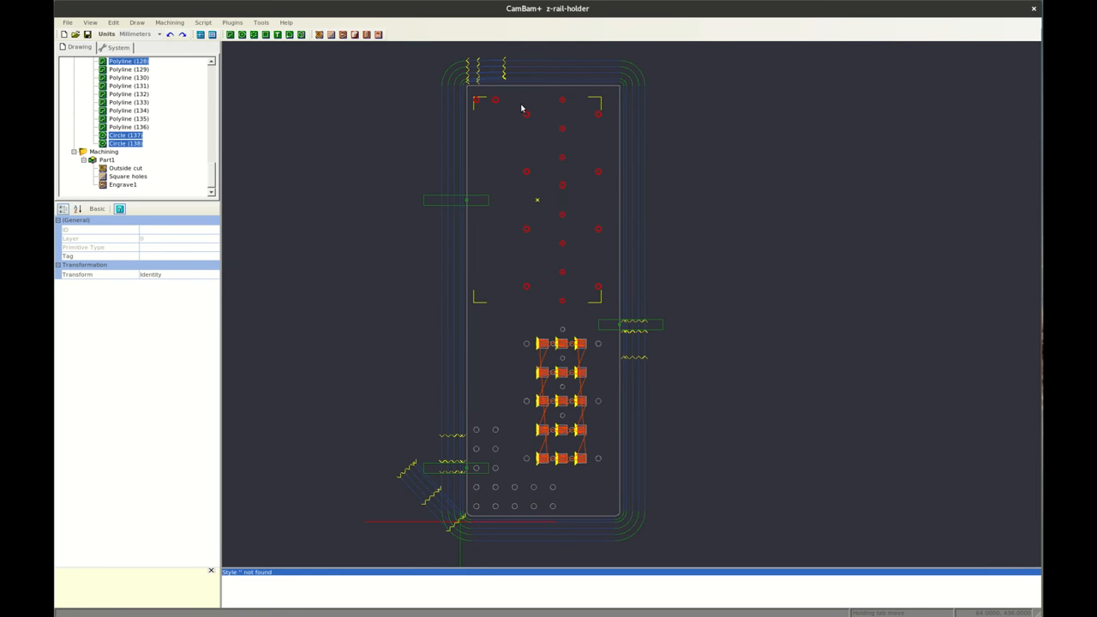
mouse_move(278, 110)
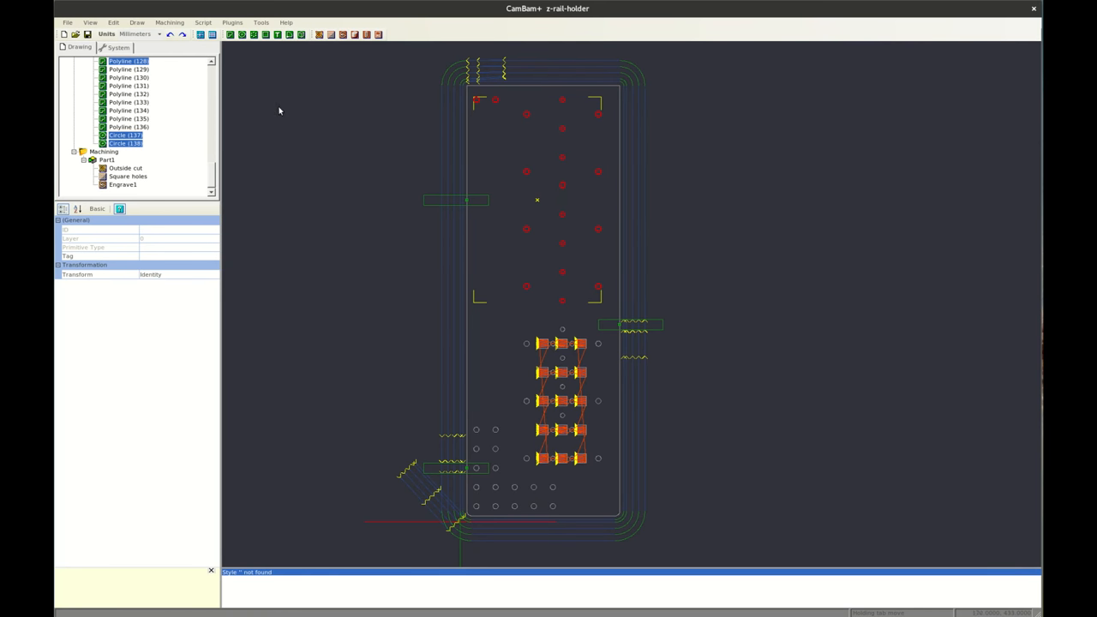
mouse_move(366, 34)
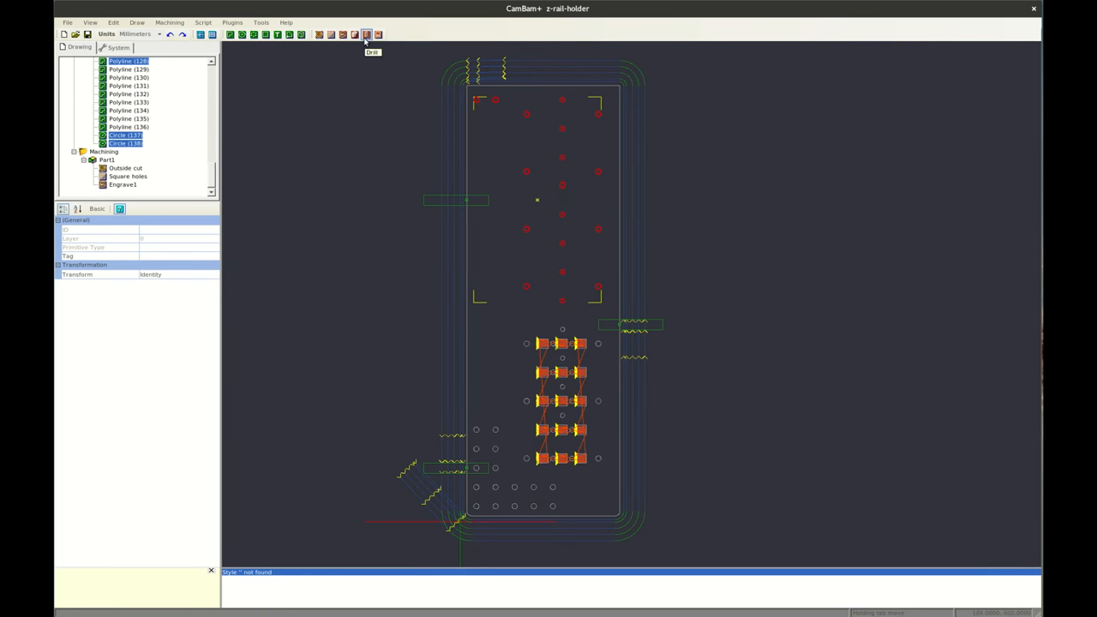
Step: Add Drill1 as Spiral Mill (CW) with 4 mm hole diameter and flat base
left_click(366, 34)
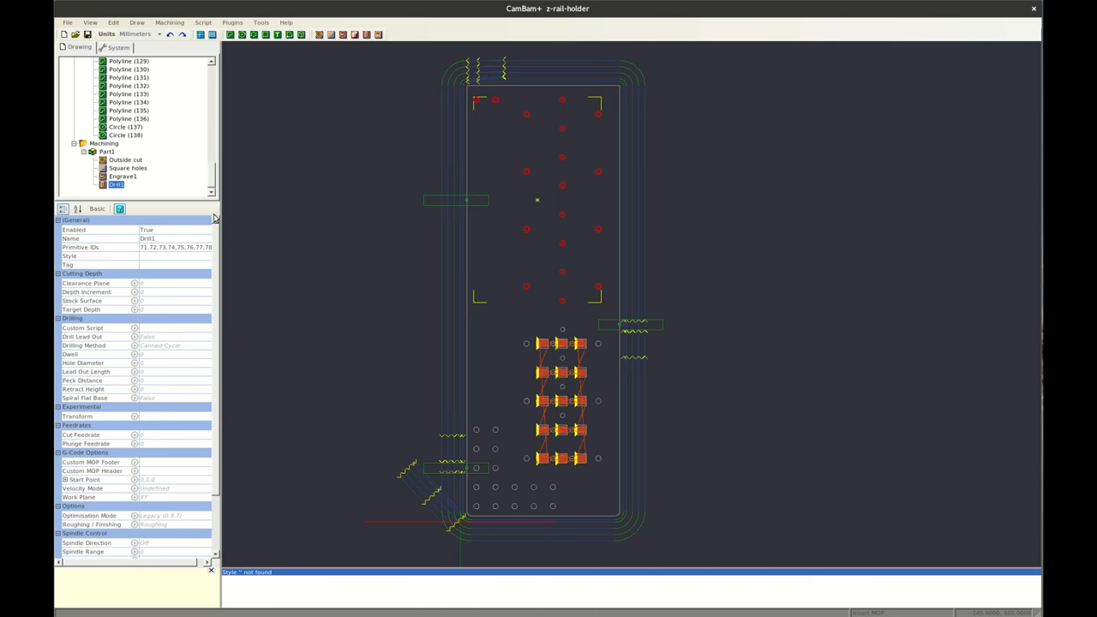
mouse_move(205, 240)
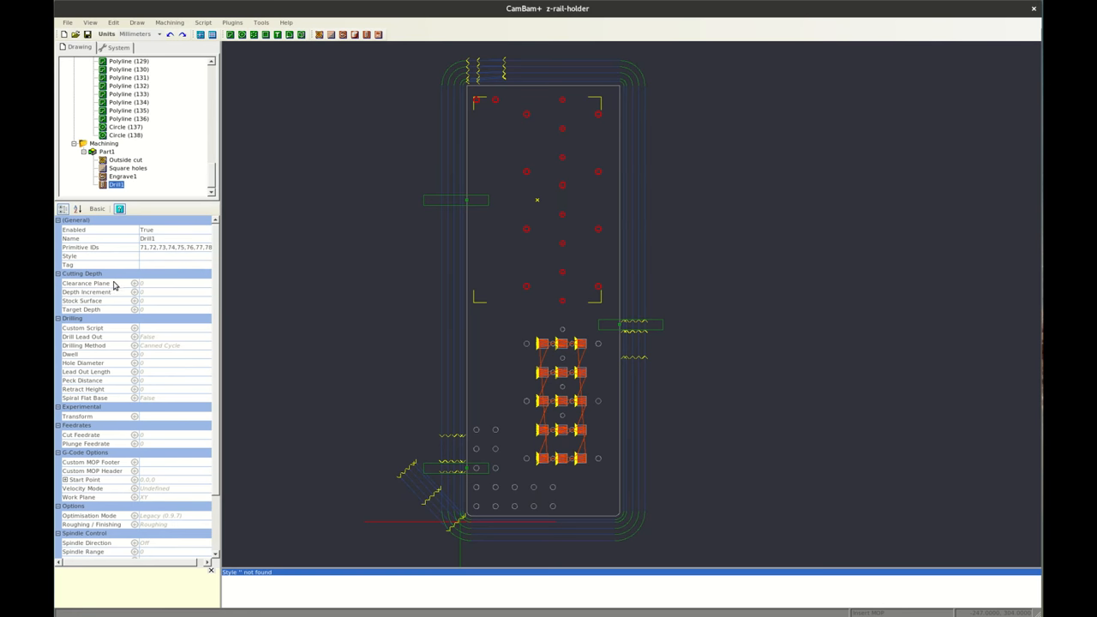
mouse_move(146, 305)
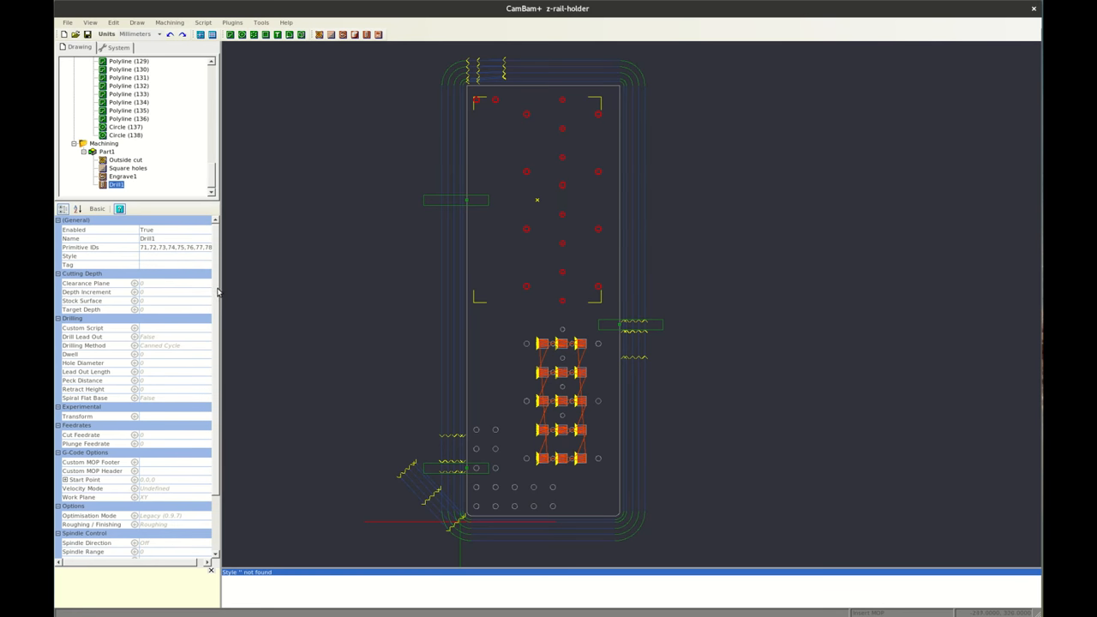
scroll("down", 3)
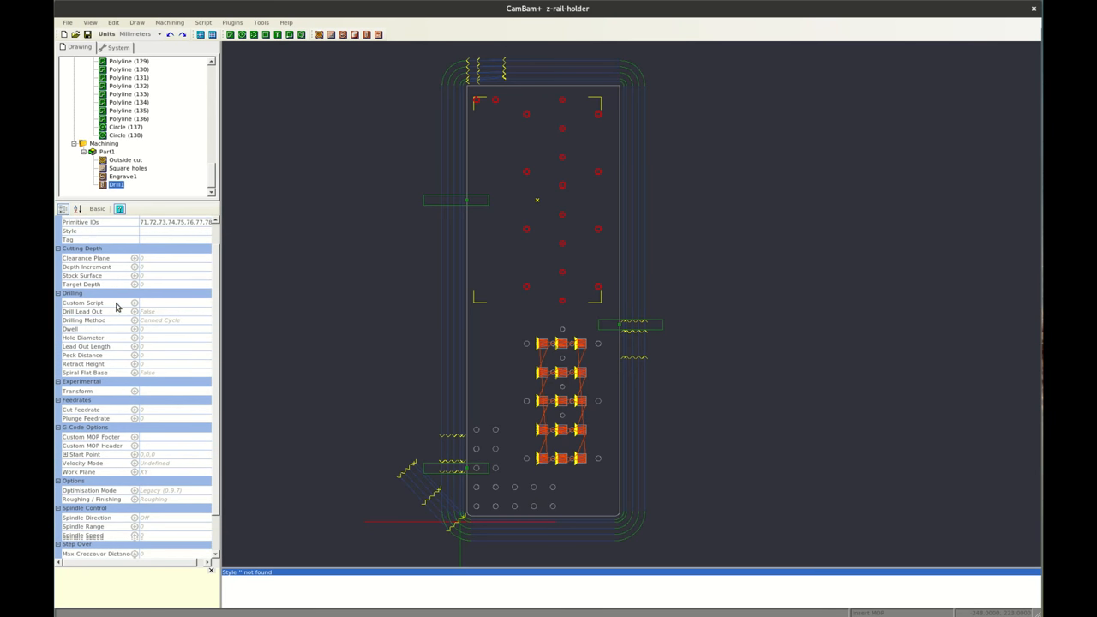
left_click(83, 302)
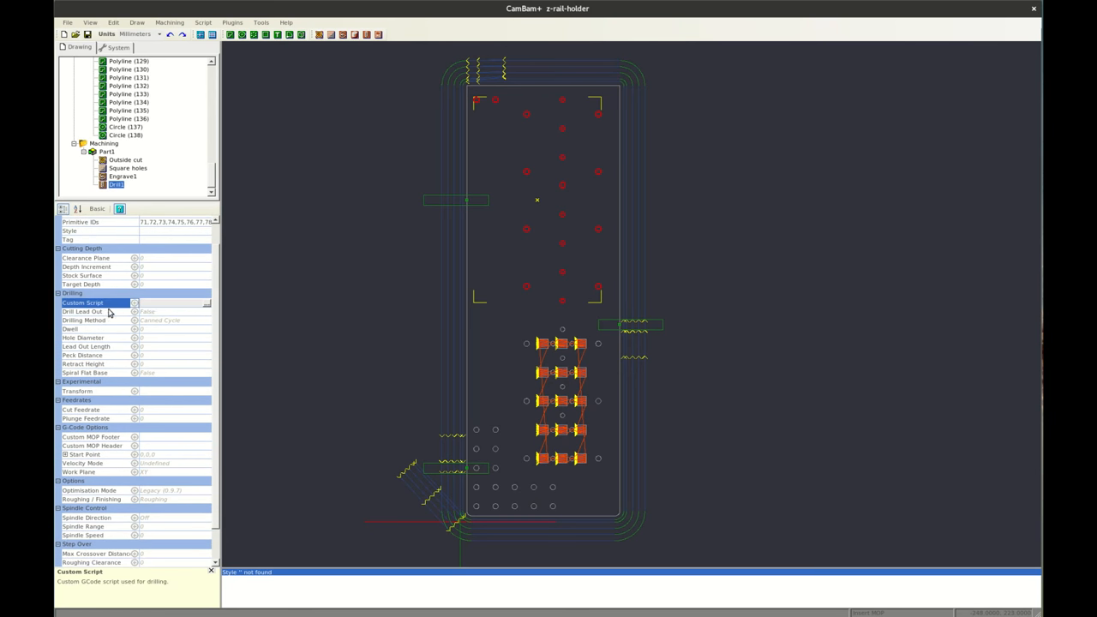
mouse_move(202, 309)
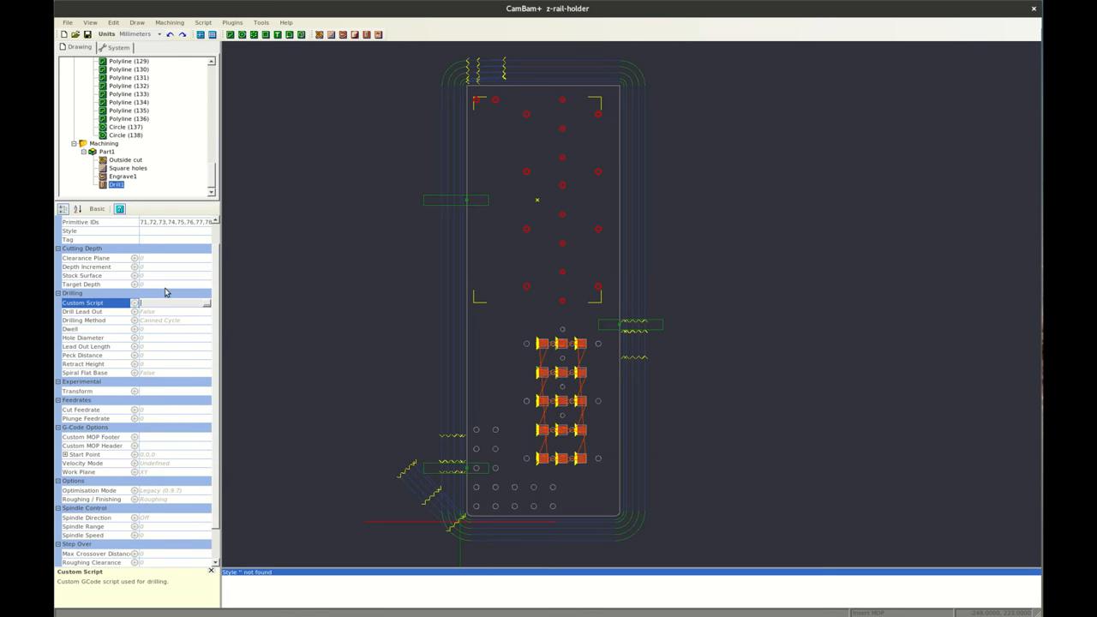
left_click(172, 320)
type("4")
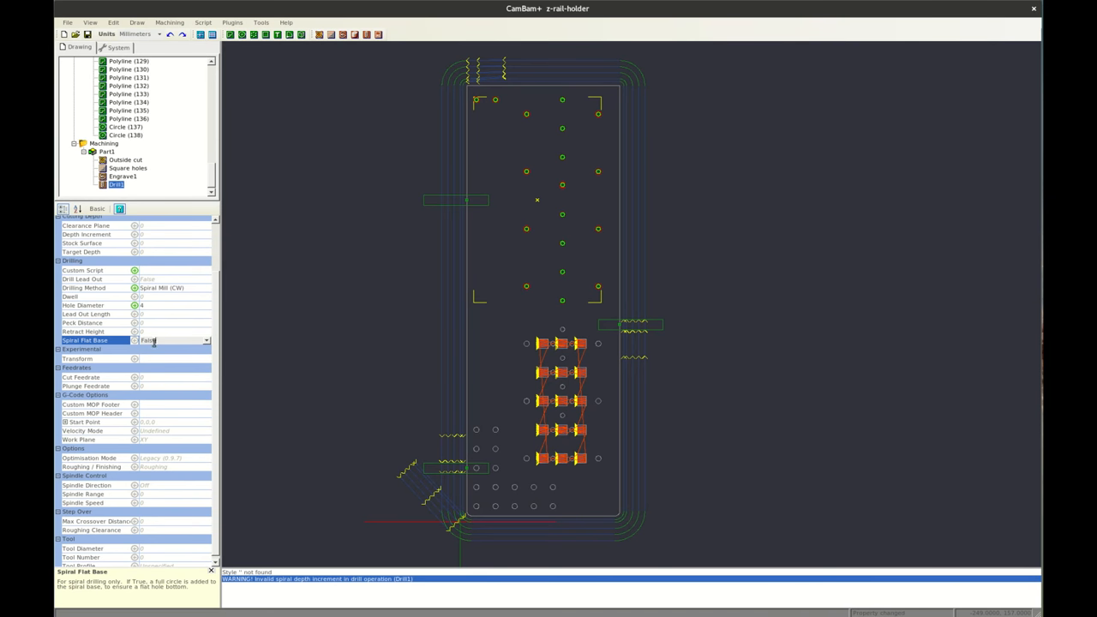
left_click(171, 340)
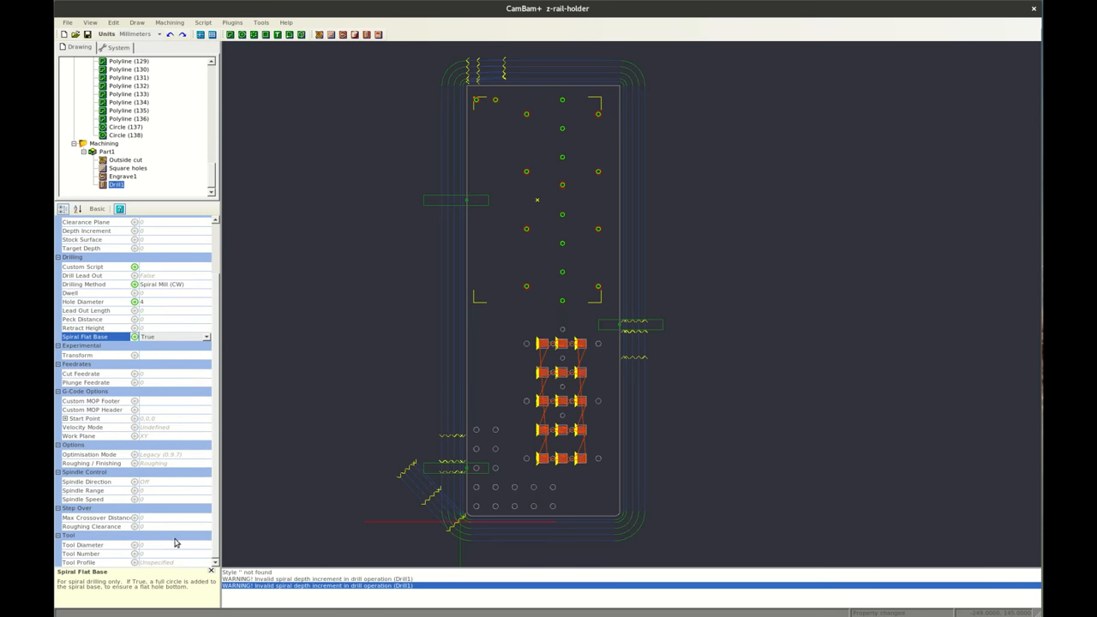
left_click(82, 544)
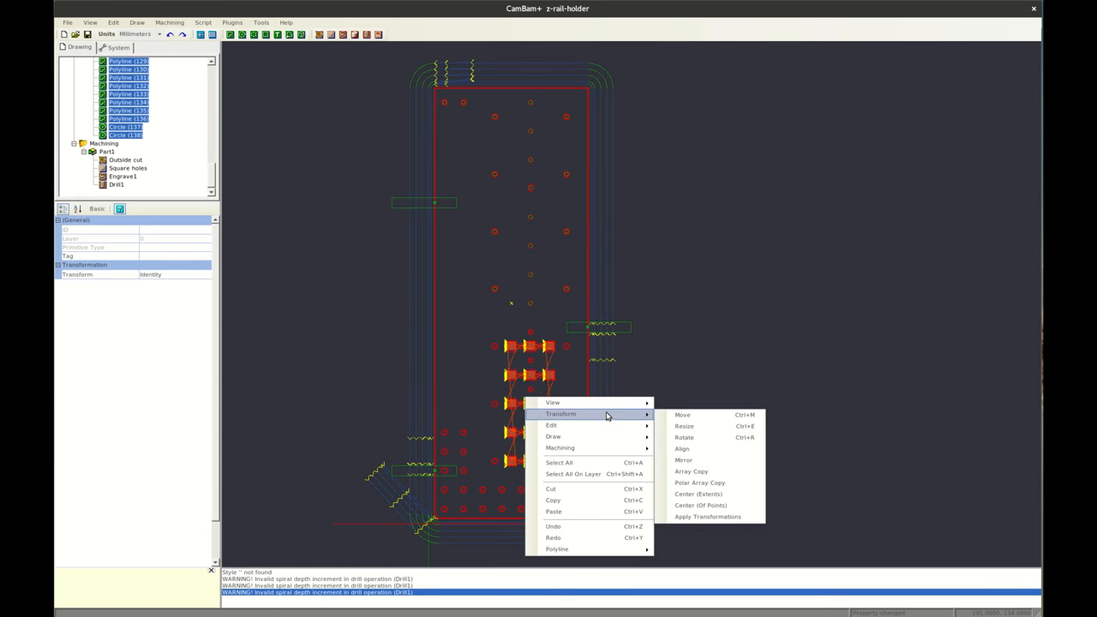
Step: Trial-move the whole drawing, then bring up the Machining folder's context menu
left_click(682, 415)
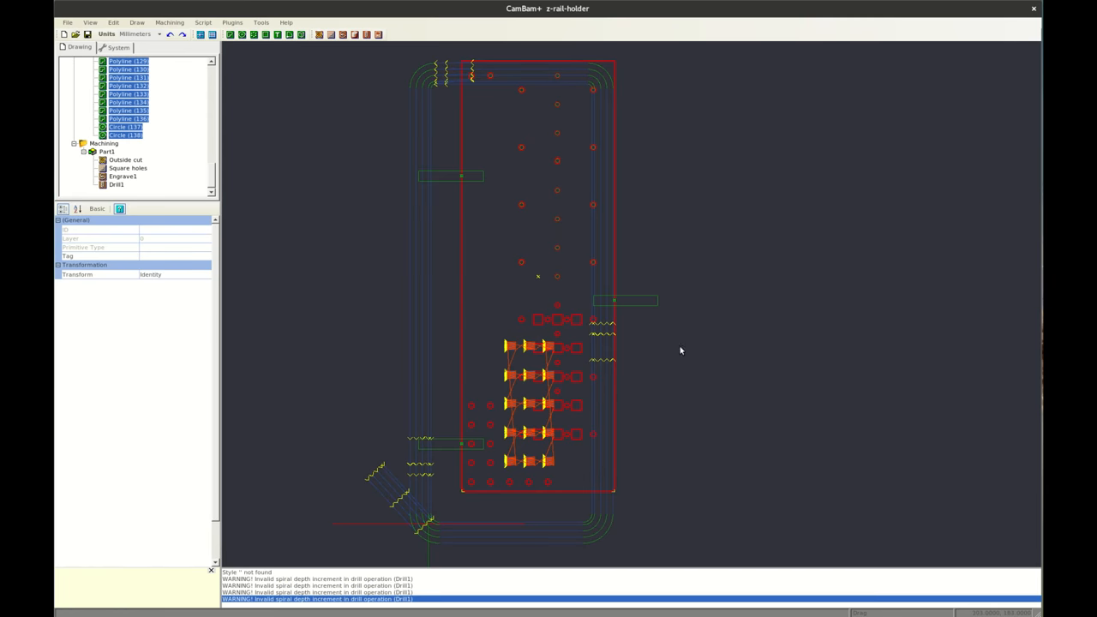
right_click(103, 143)
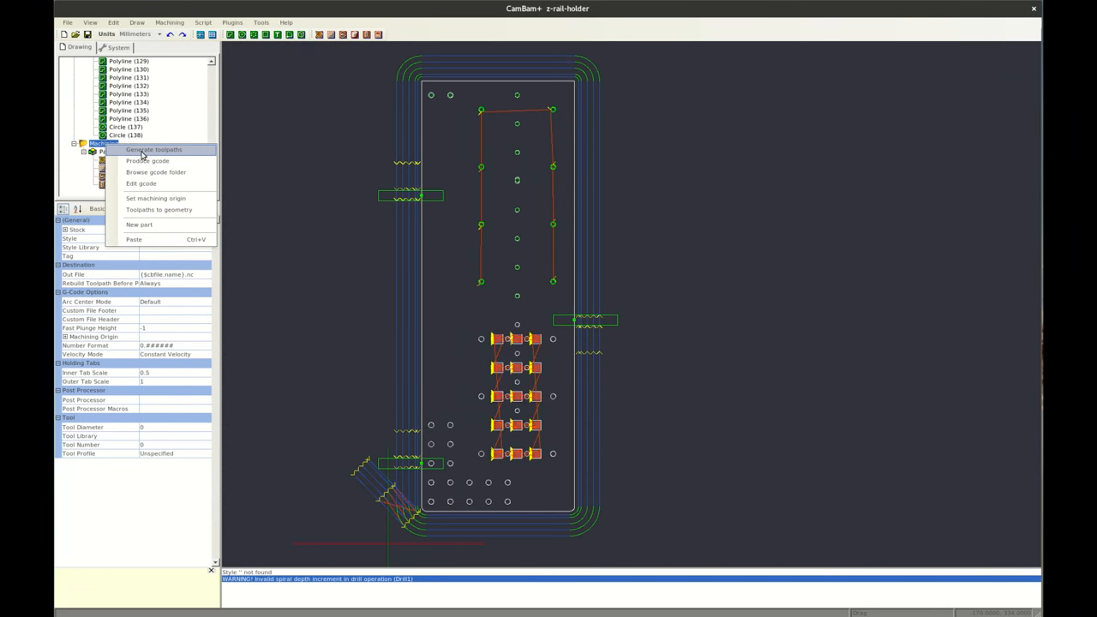
Step: Generate toolpaths and produce gcode overwriting z-rail-holder.nc, dismissing the Drill1 hole-diameter error
left_click(154, 149)
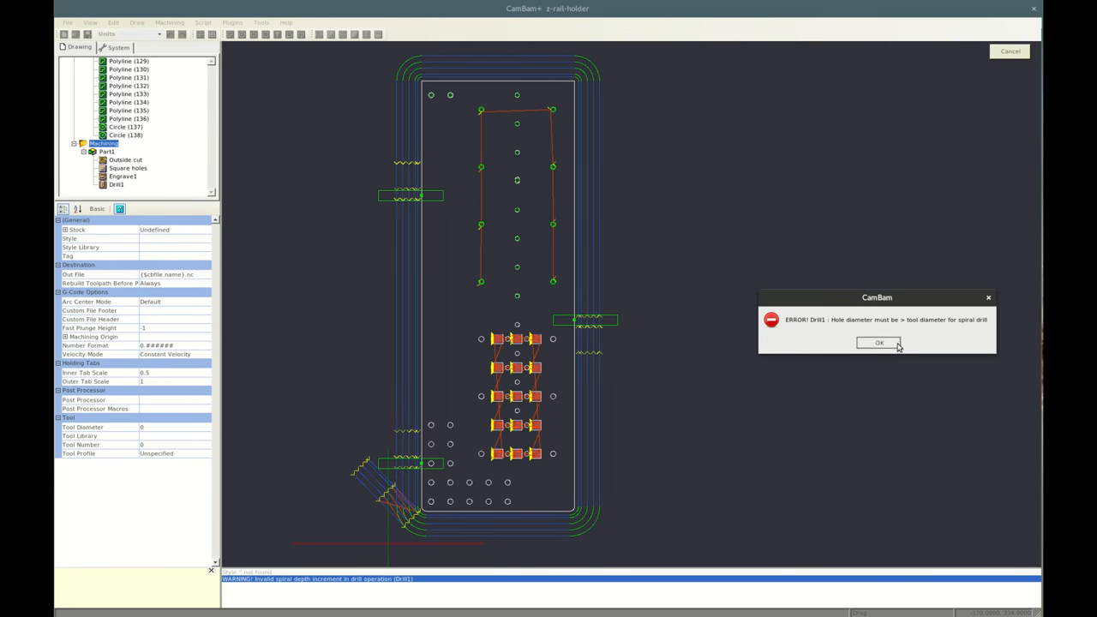
left_click(879, 343)
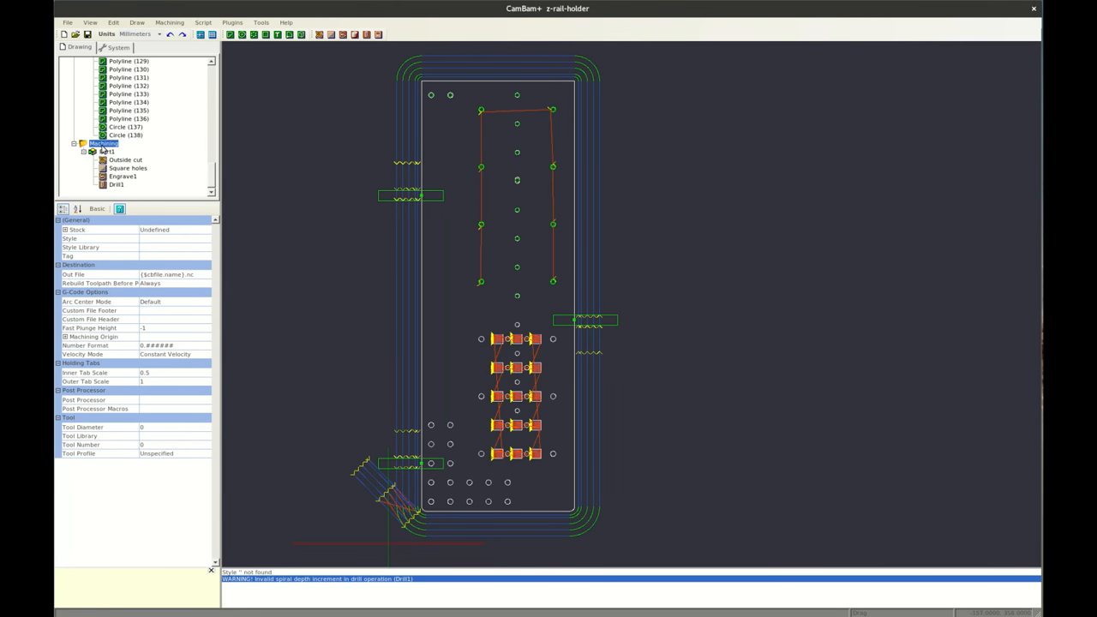
right_click(104, 143)
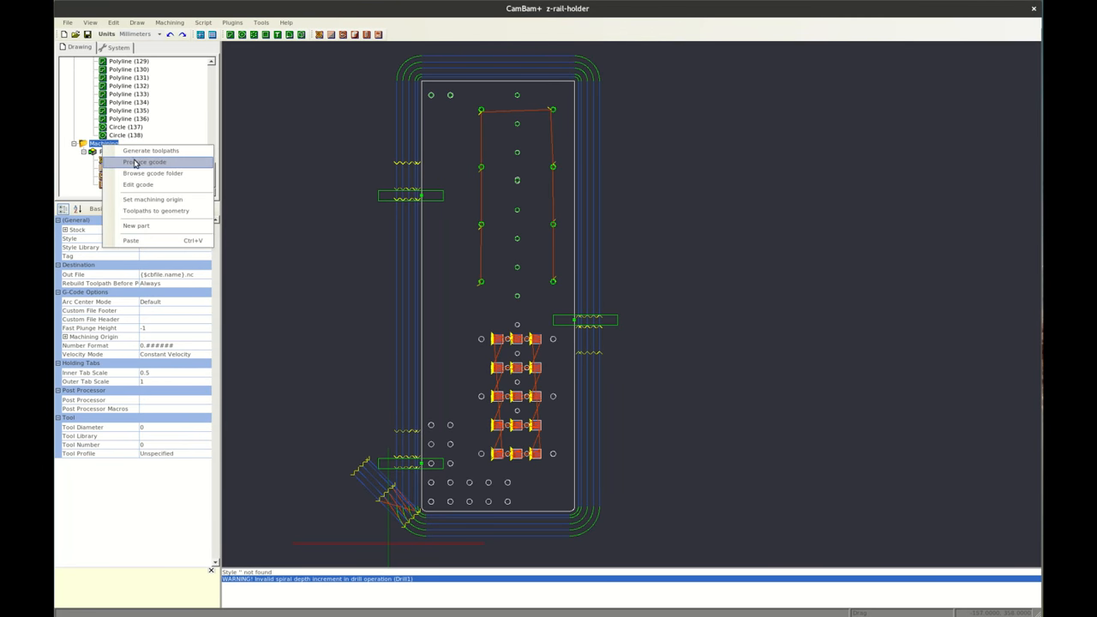
left_click(145, 162)
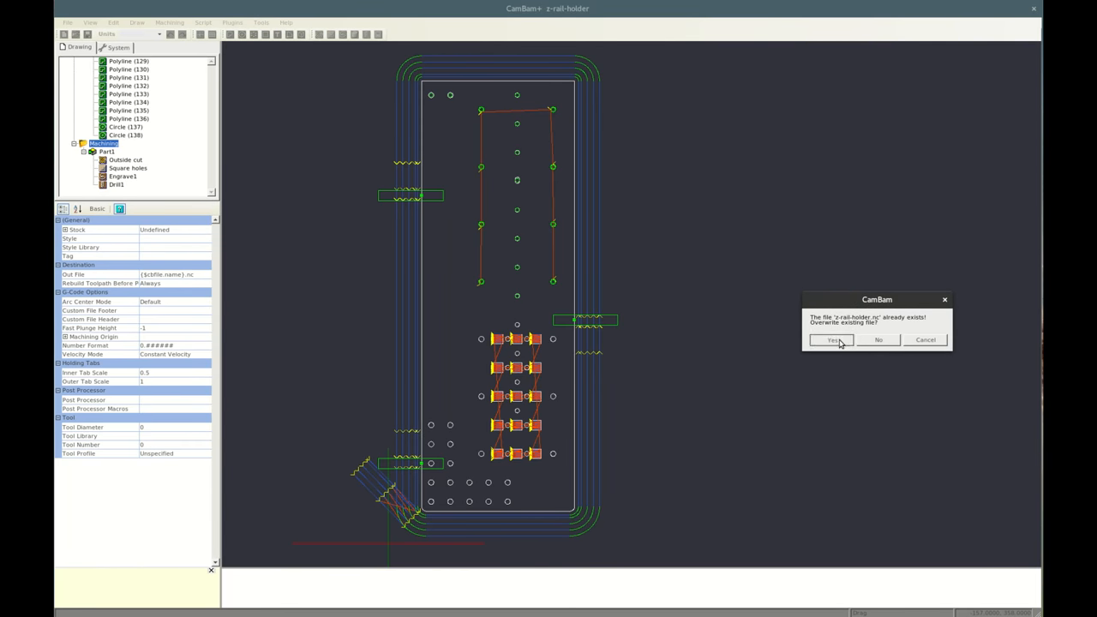
left_click(830, 340)
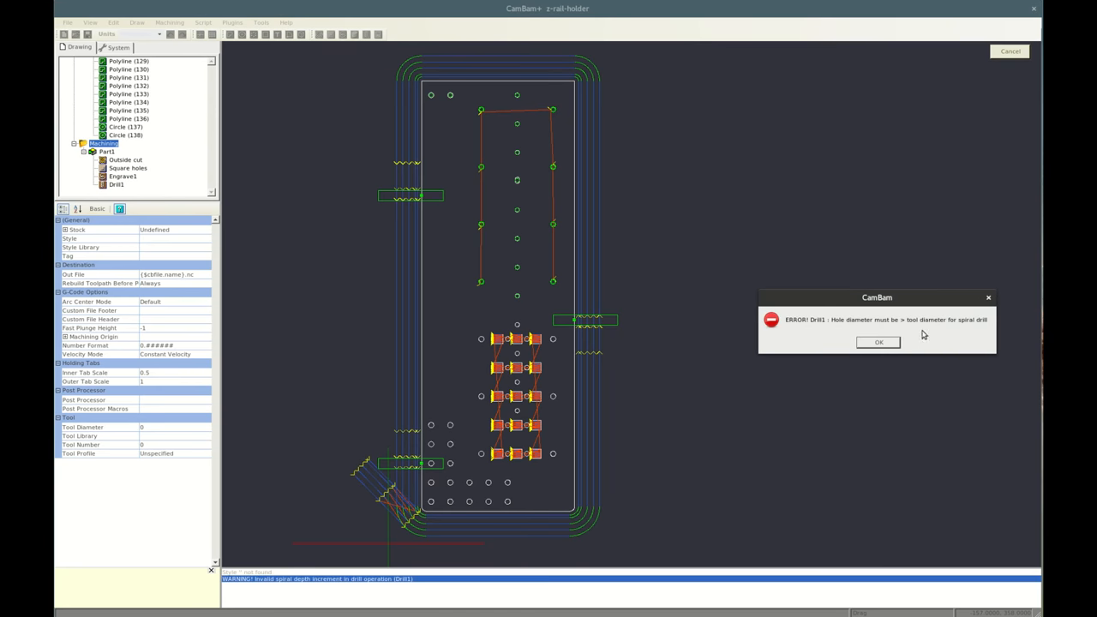